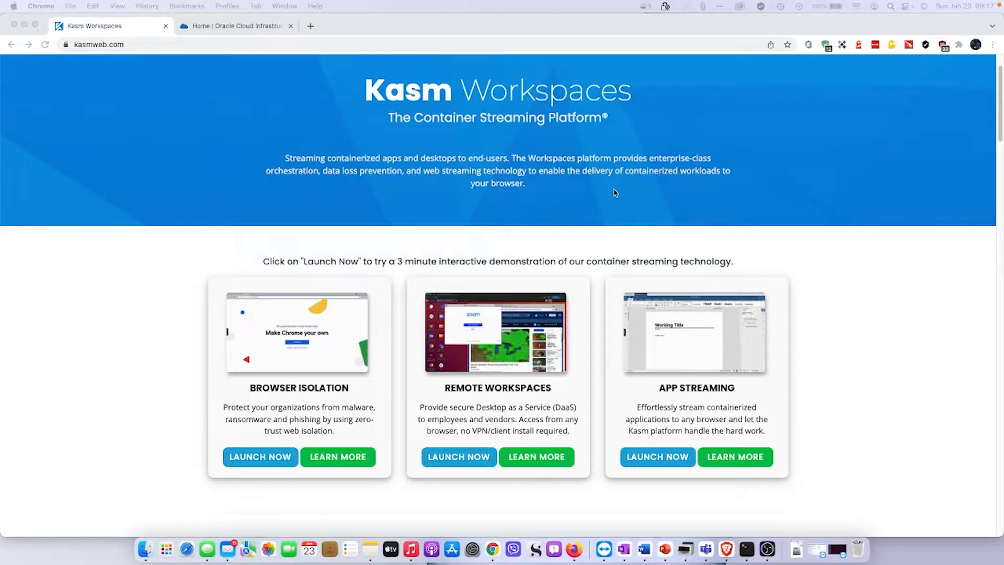
mouse_move(411, 131)
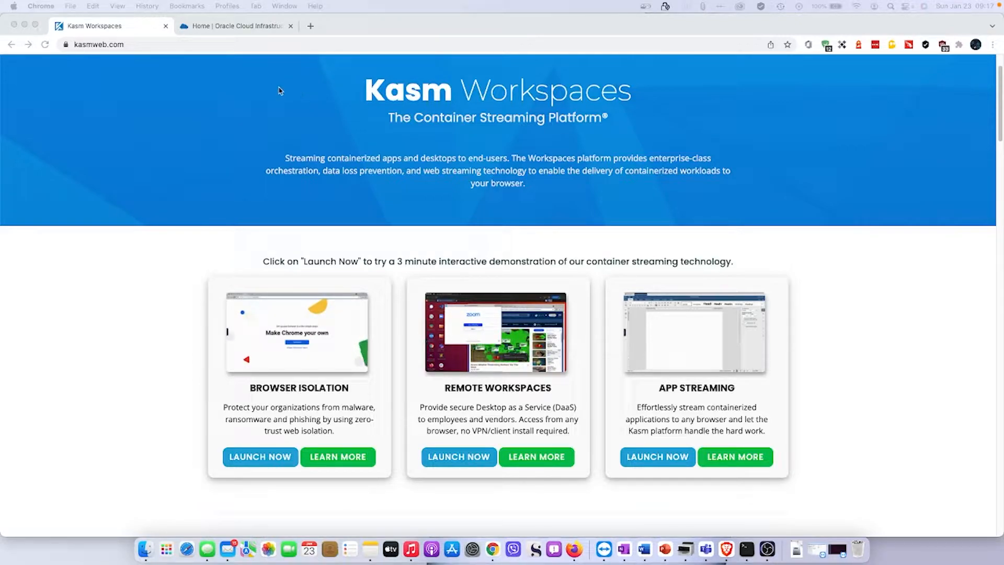
Open the Kasm documentation in a new tab and go to its Installation section.
left_click(236, 25)
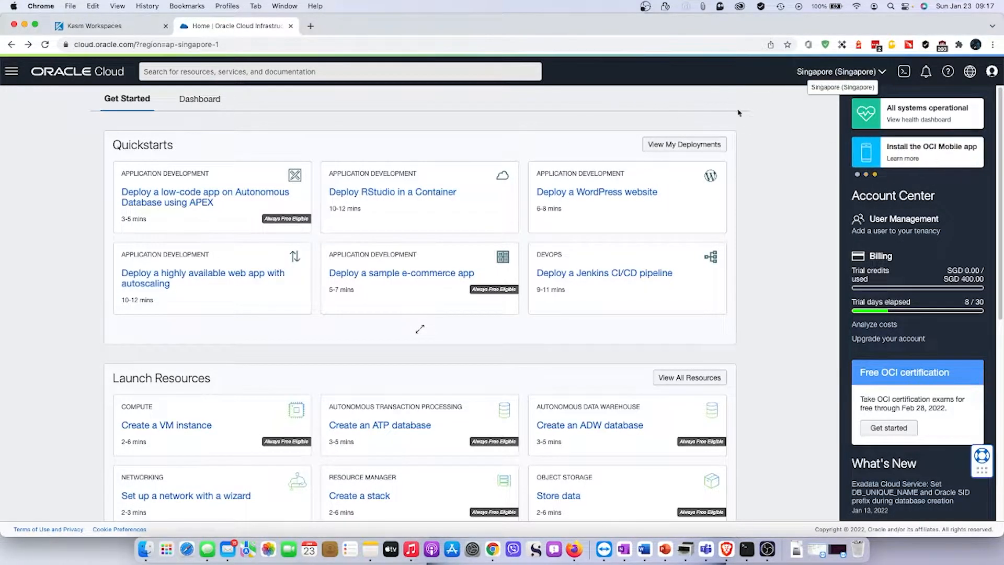
mouse_move(692, 139)
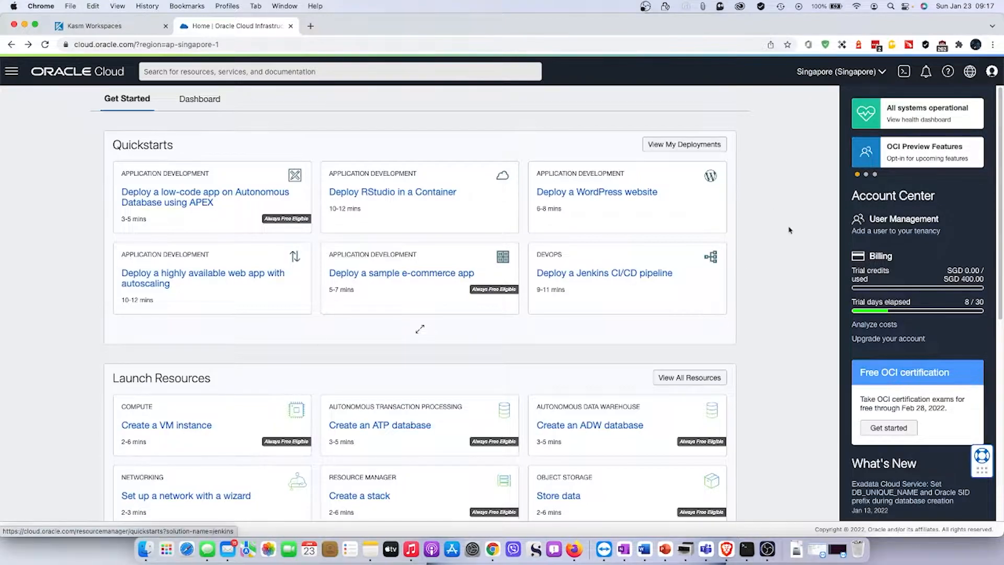
mouse_move(931, 426)
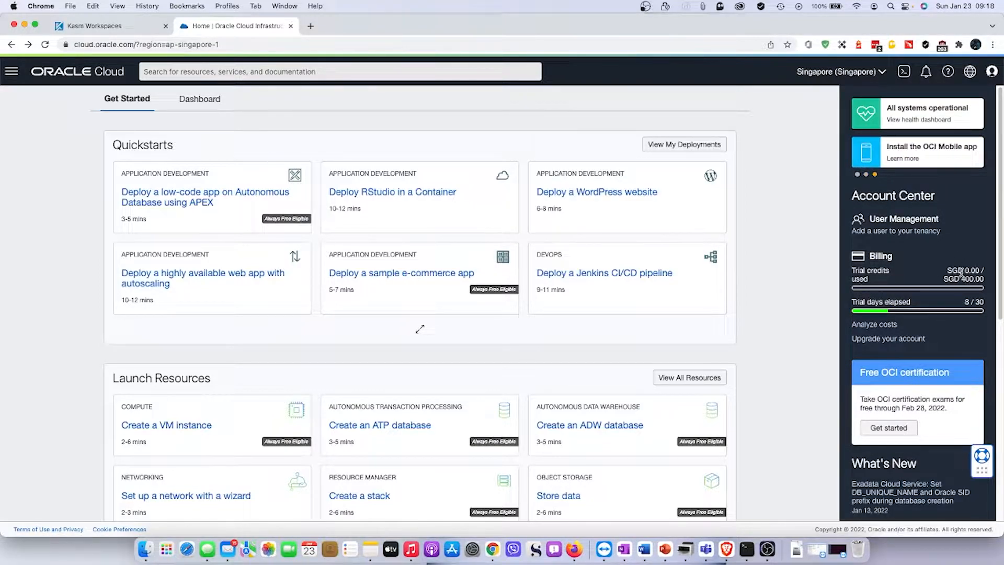
mouse_move(952, 250)
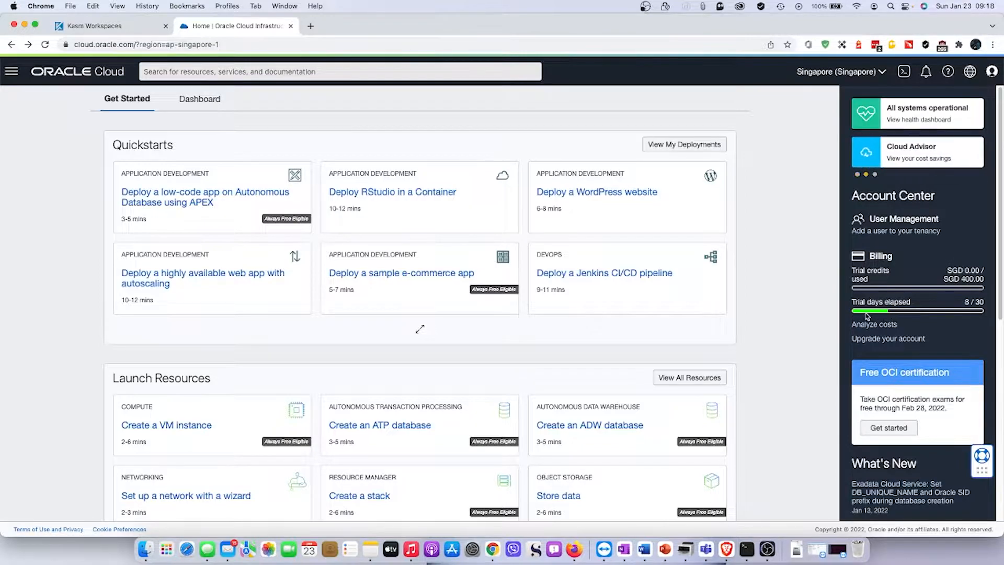
mouse_move(925, 260)
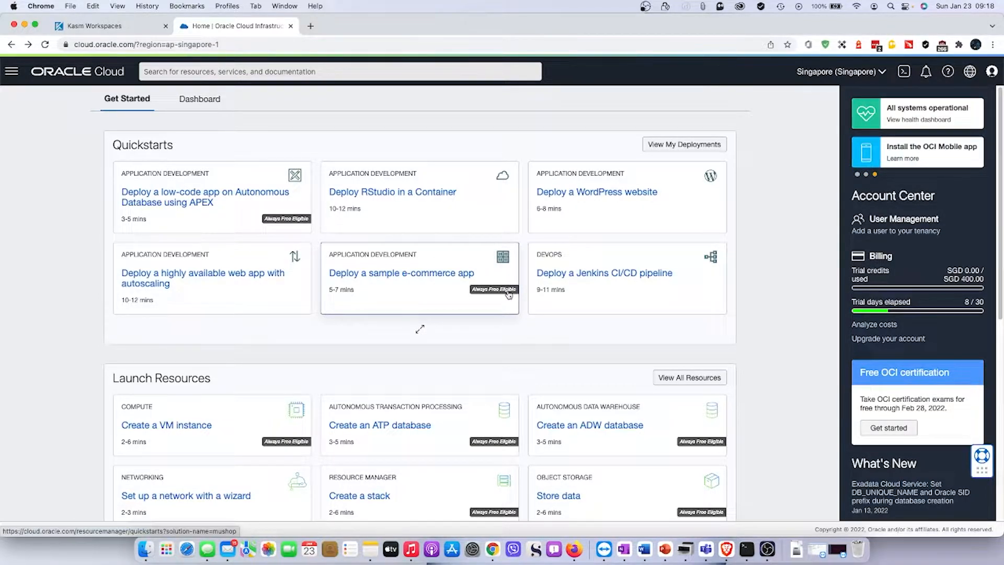
mouse_move(783, 248)
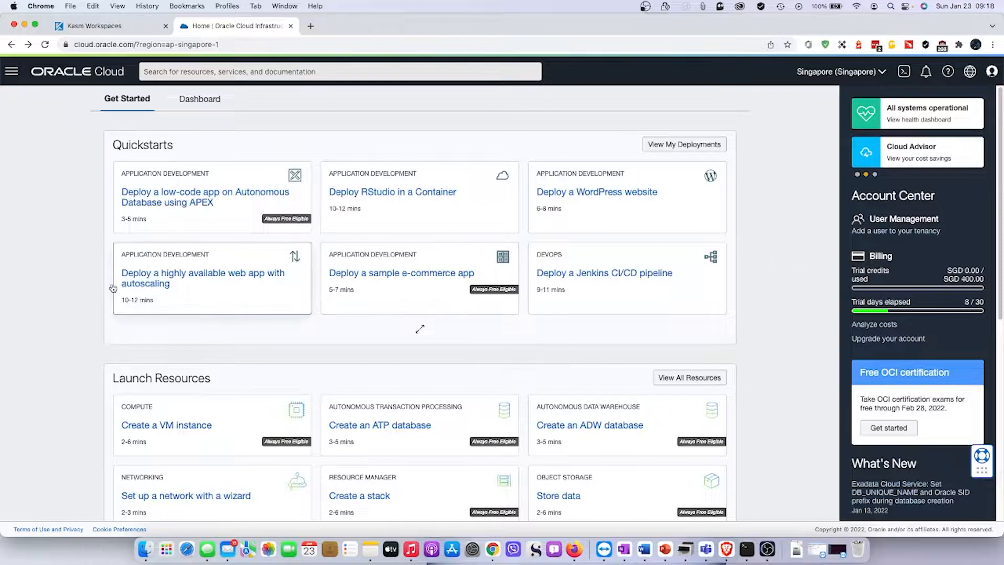
mouse_move(51, 282)
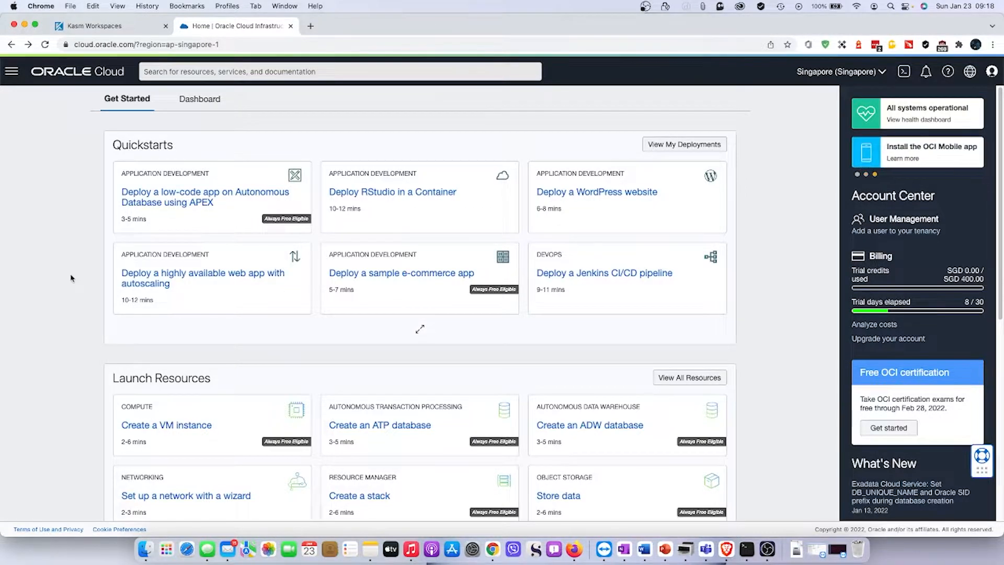
mouse_move(777, 179)
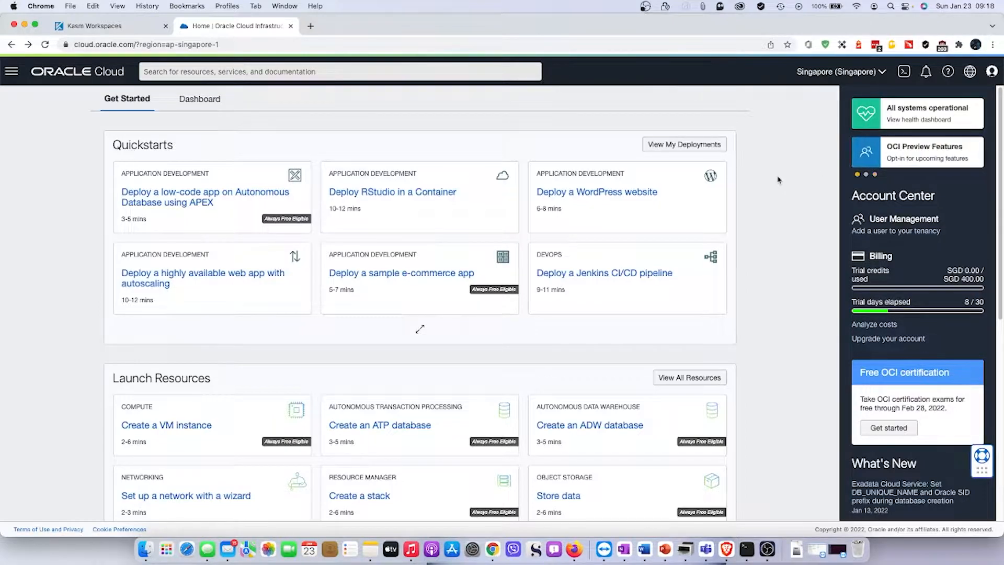
mouse_move(771, 181)
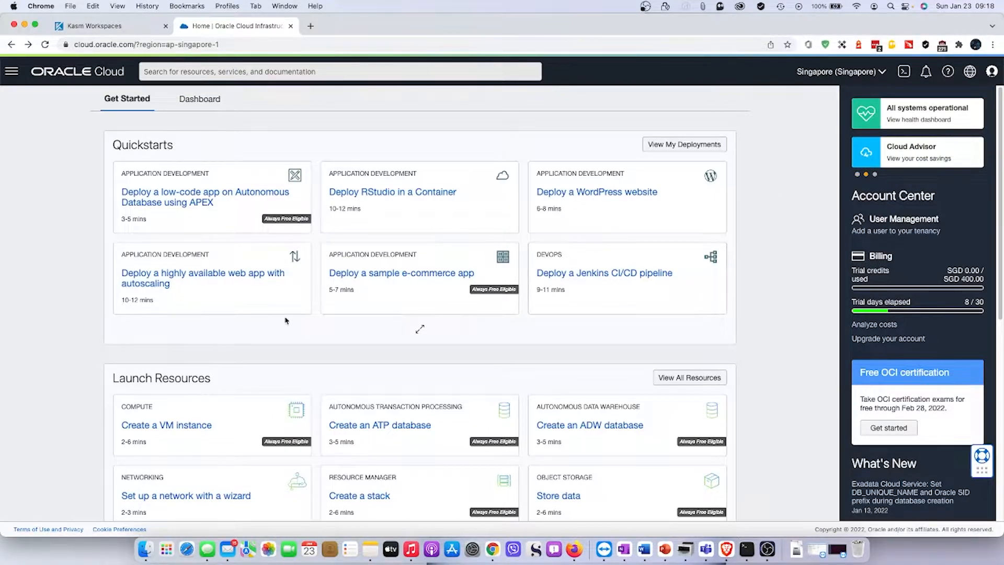
mouse_move(194, 433)
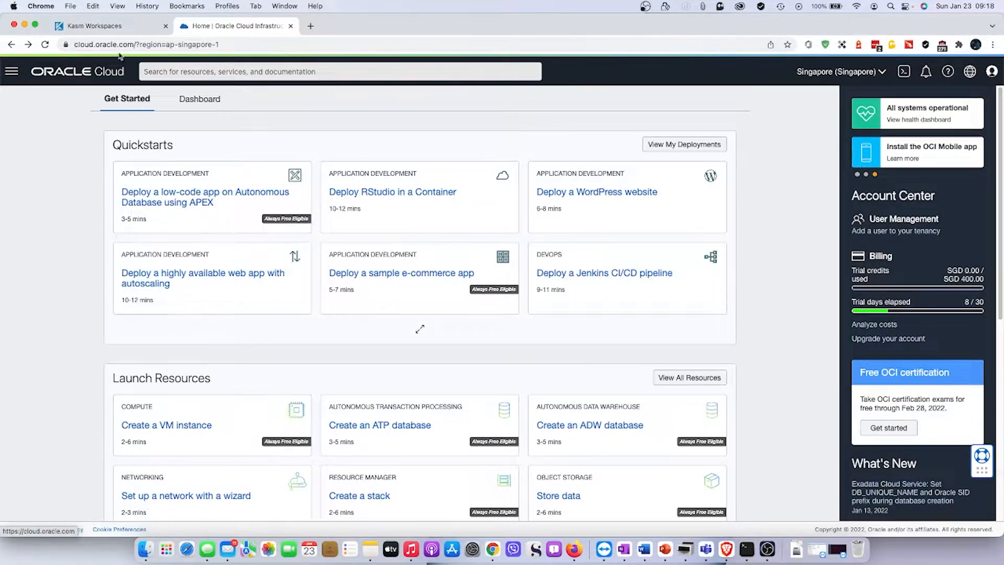
left_click(96, 26)
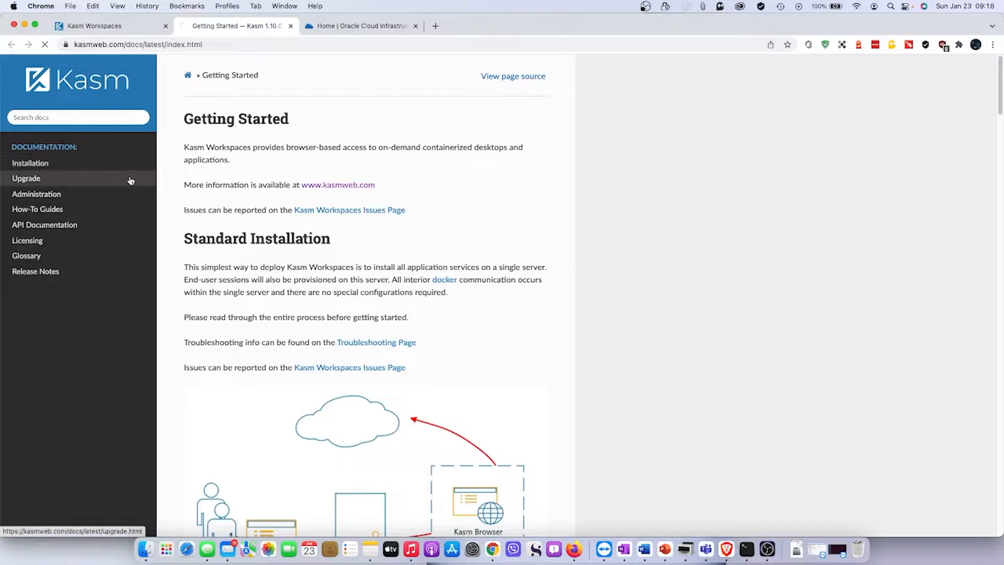
left_click(30, 162)
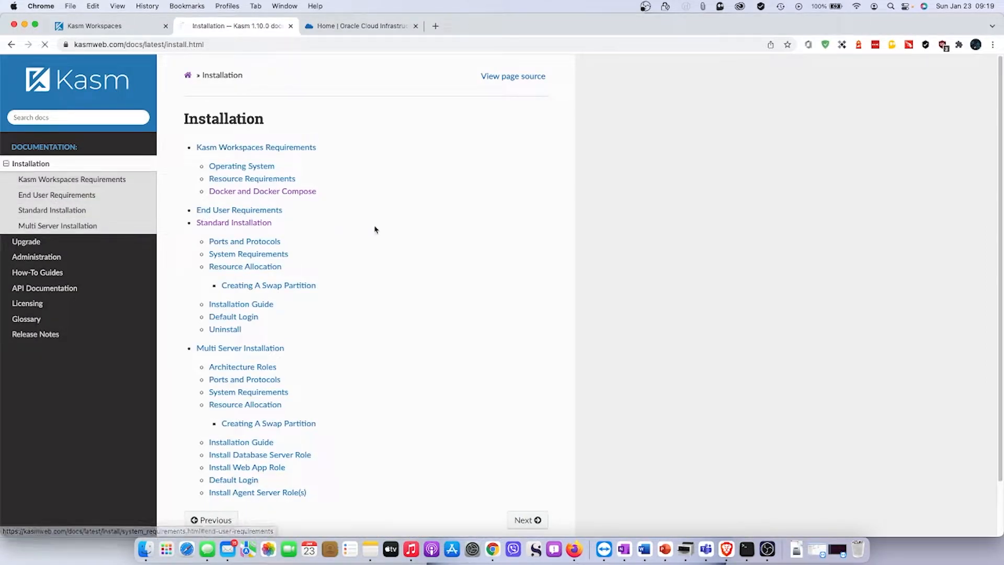
Read the Kasm Workspaces Requirements page down to the end-user browser requirements.
left_click(256, 146)
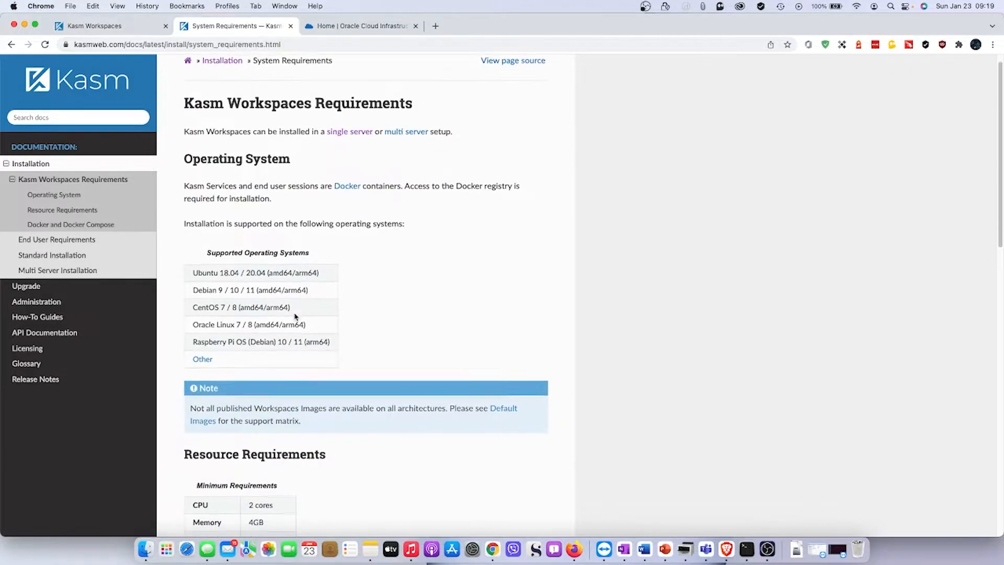
scroll("up", 3)
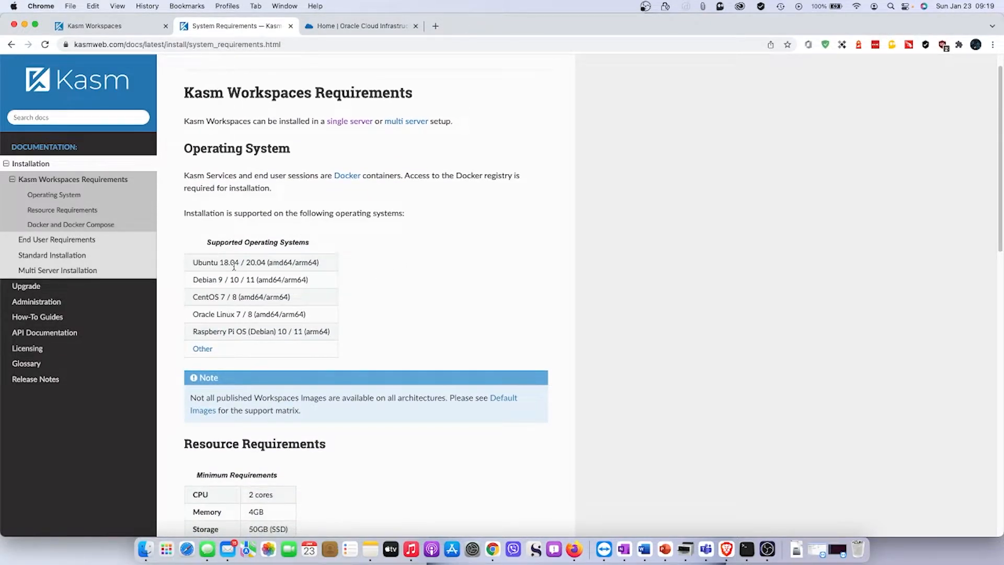
mouse_move(277, 263)
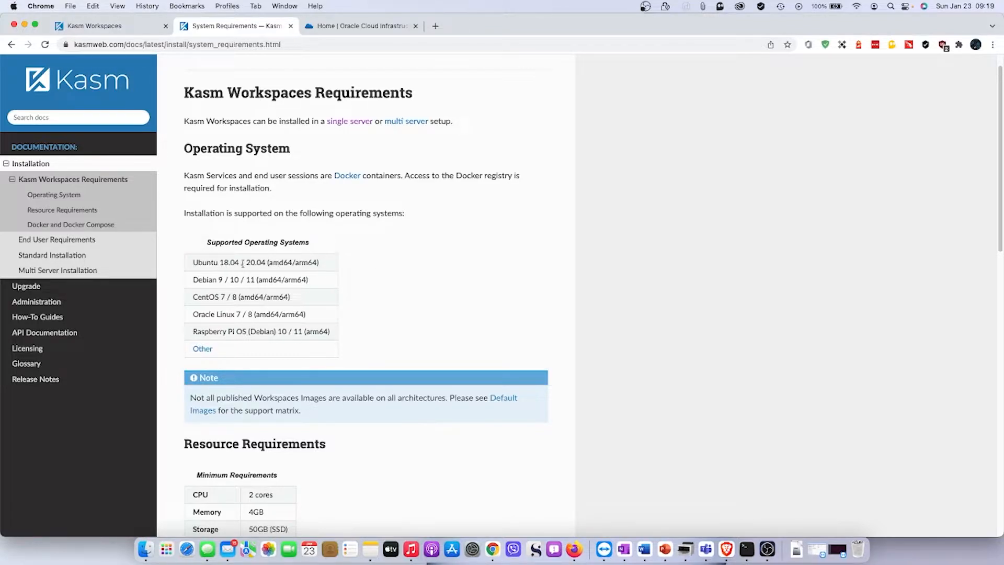
mouse_move(367, 263)
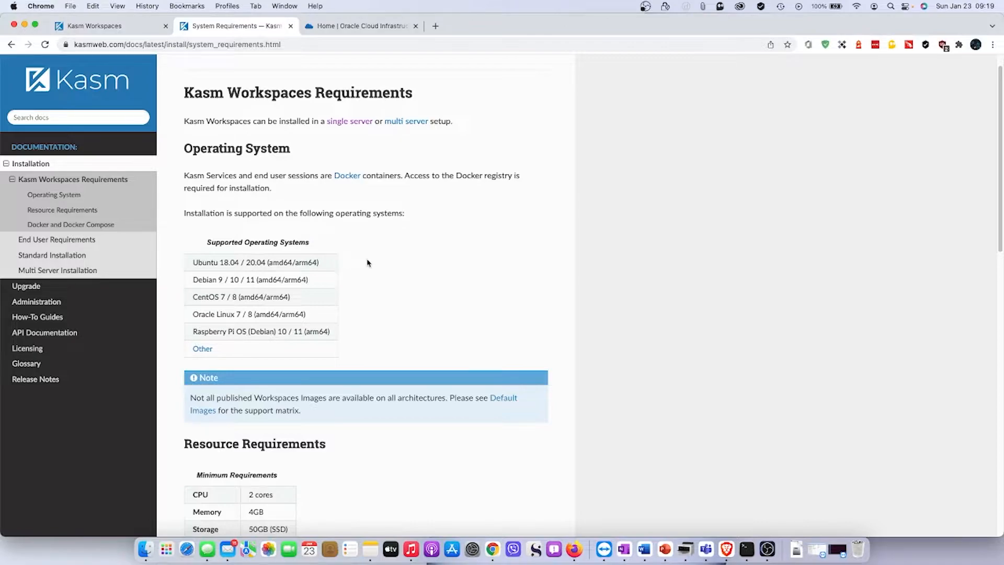
scroll("down", 3)
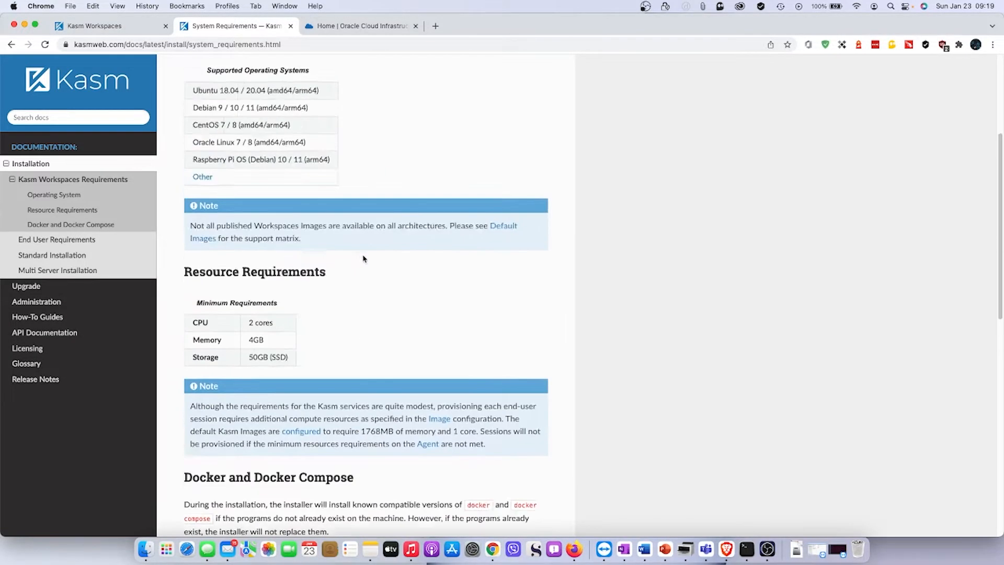
scroll("down", 3)
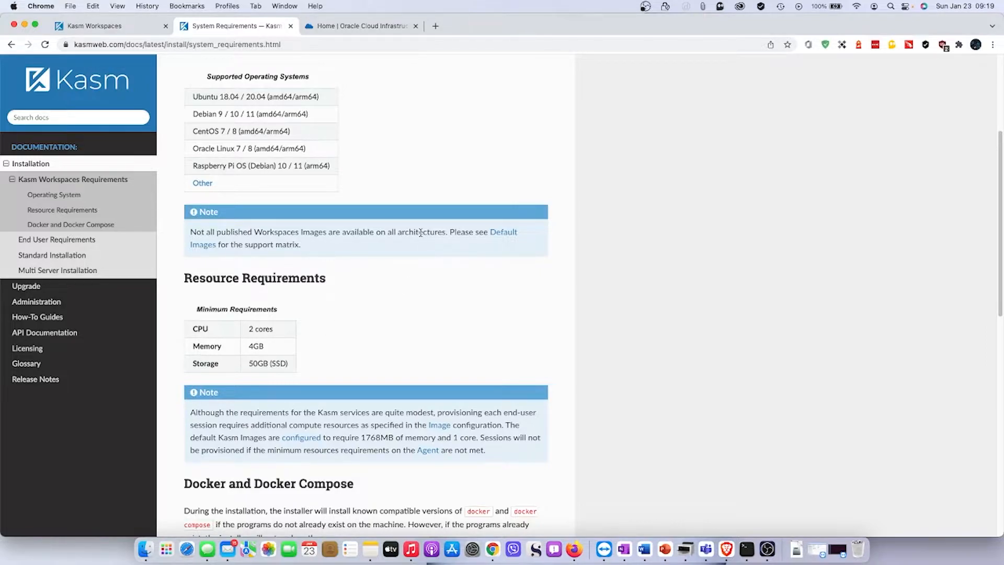
mouse_move(490, 287)
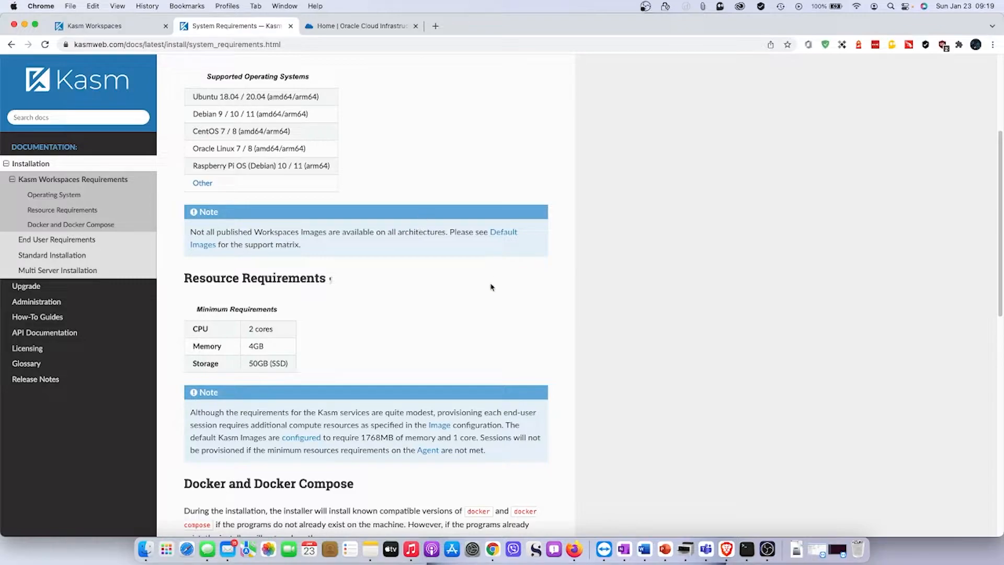
scroll("down", 3)
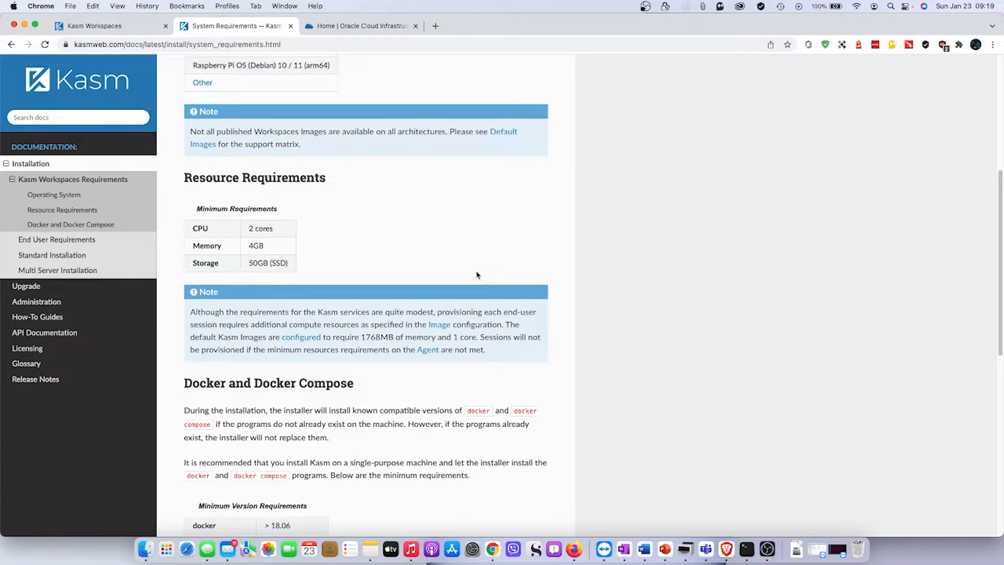
scroll("down", 3)
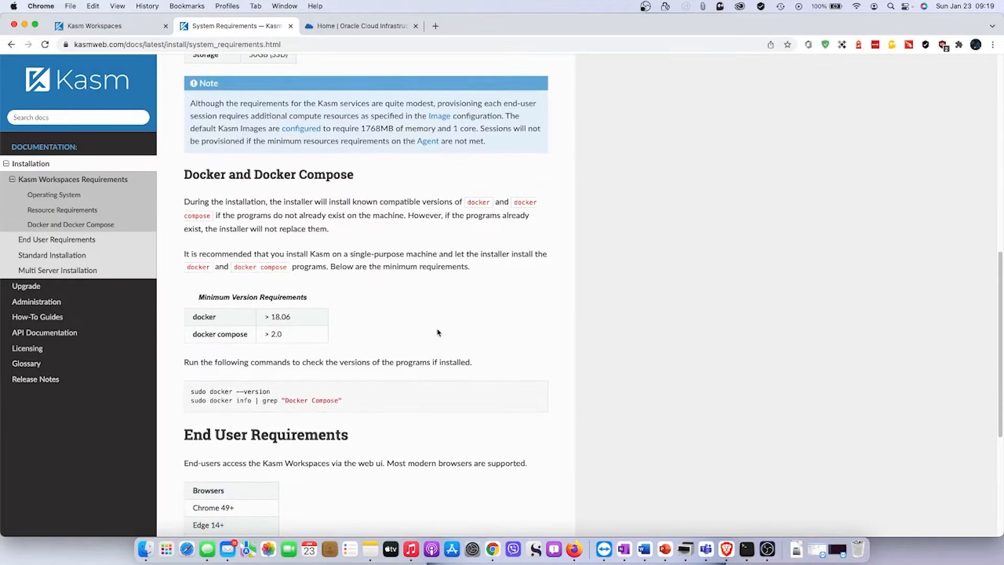
scroll("down", 3)
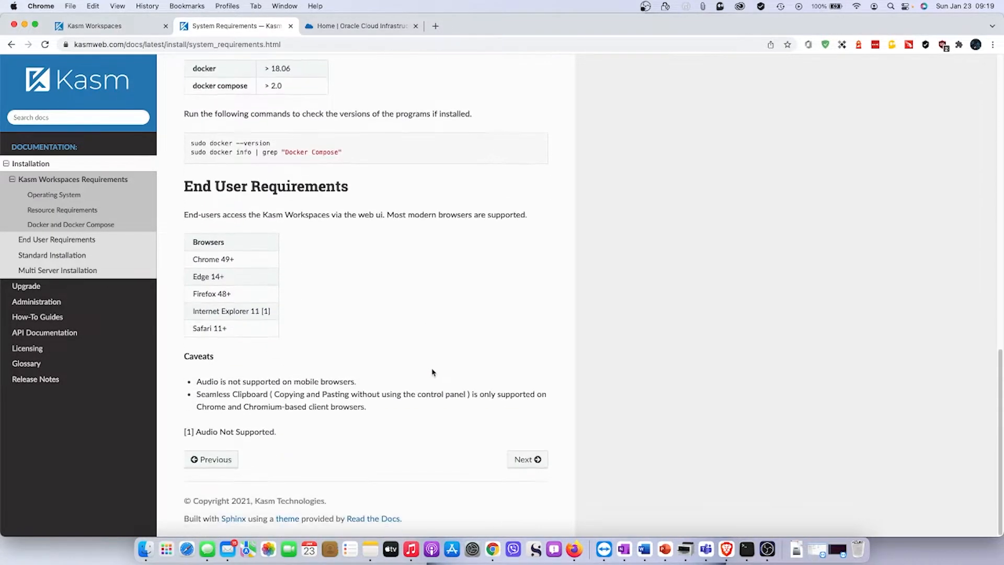
mouse_move(258, 263)
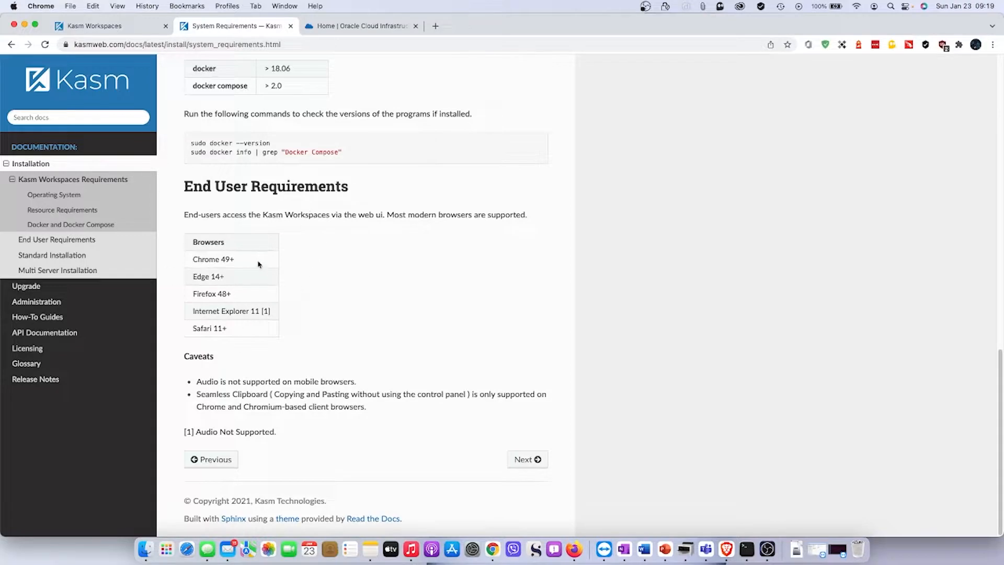
mouse_move(351, 319)
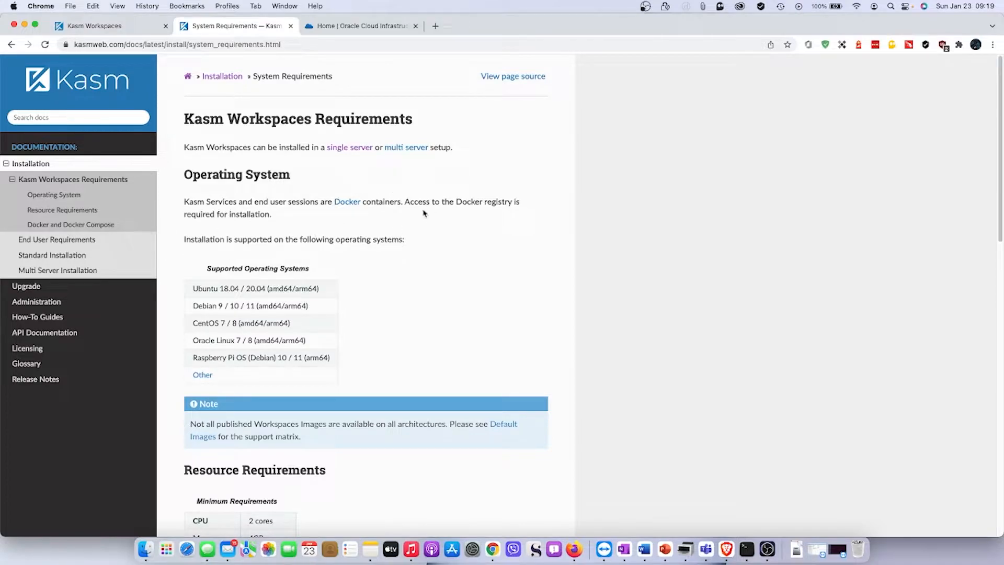
mouse_move(627, 320)
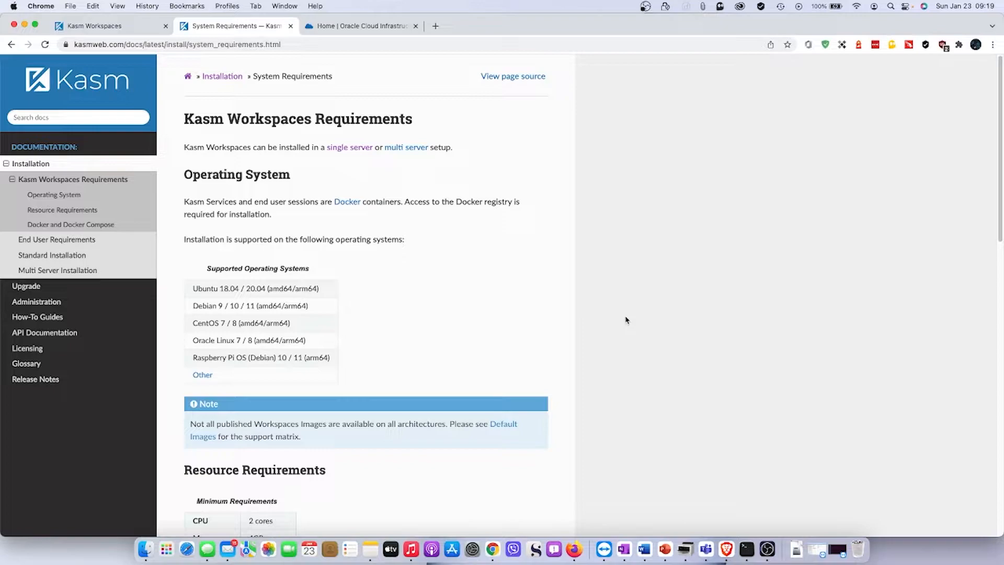
mouse_move(643, 288)
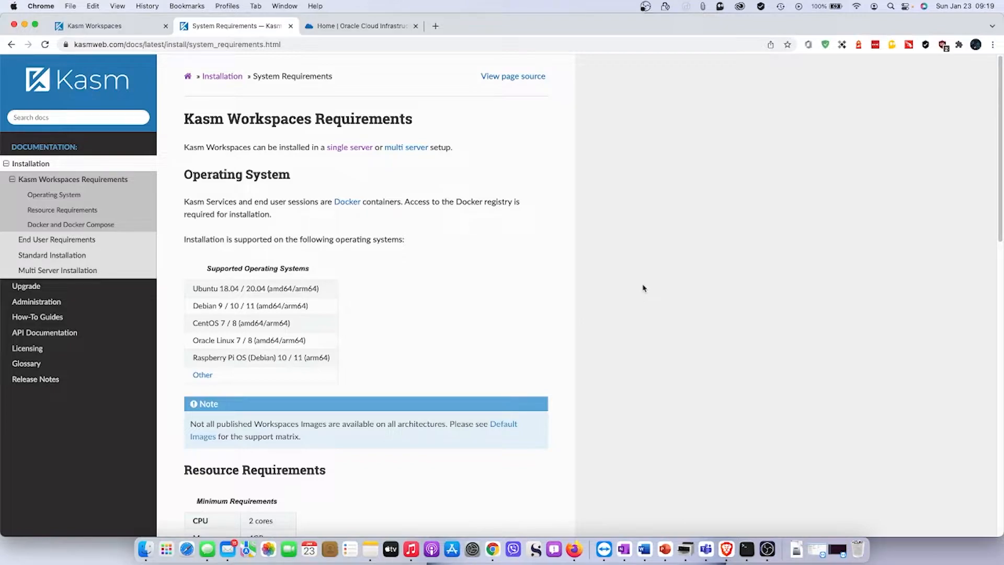
mouse_move(245, 368)
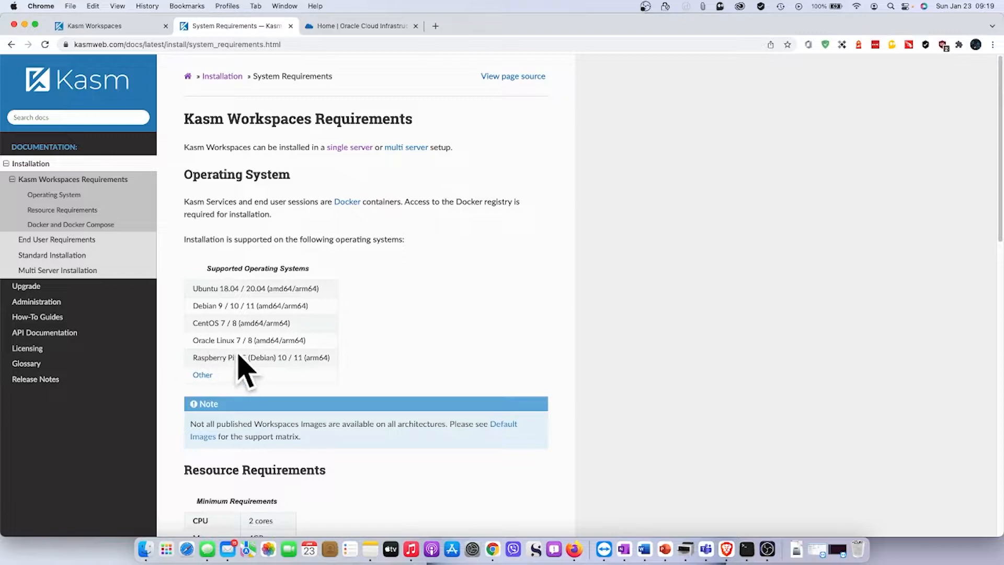
mouse_move(269, 340)
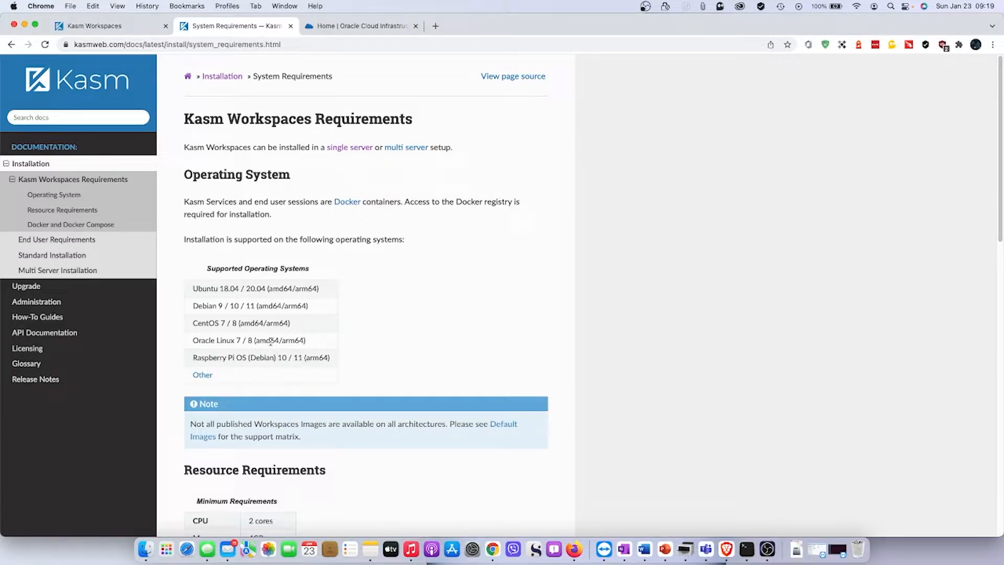
mouse_move(51, 254)
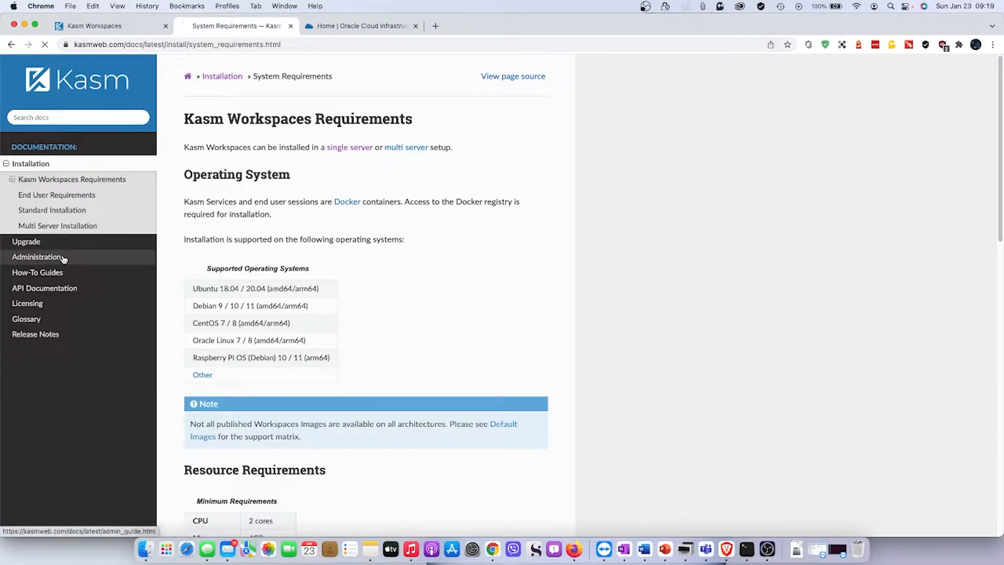
Finish reviewing the single-server architecture, then open Oracle Cloud's Create compute instance form.
left_click(52, 210)
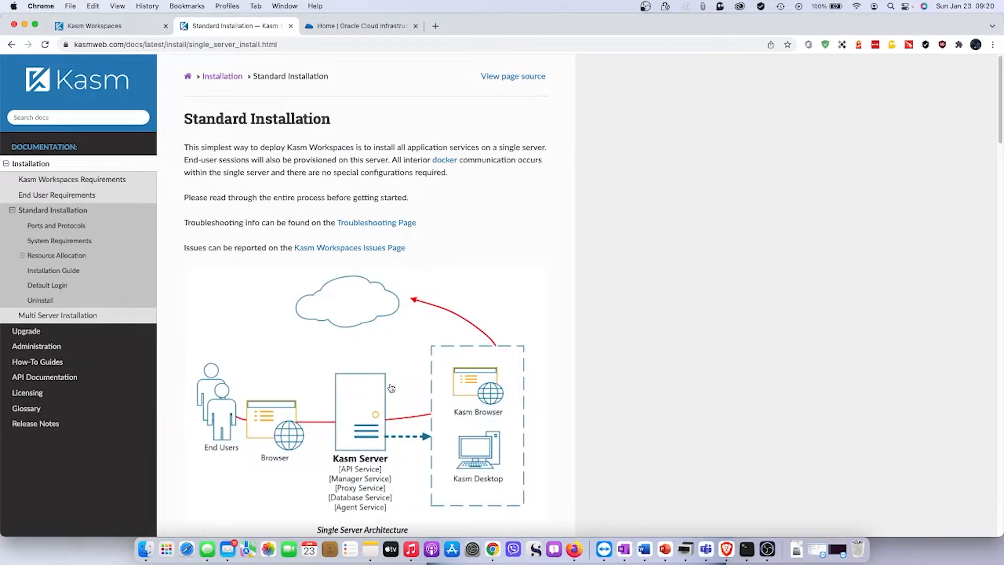
scroll("down", 3)
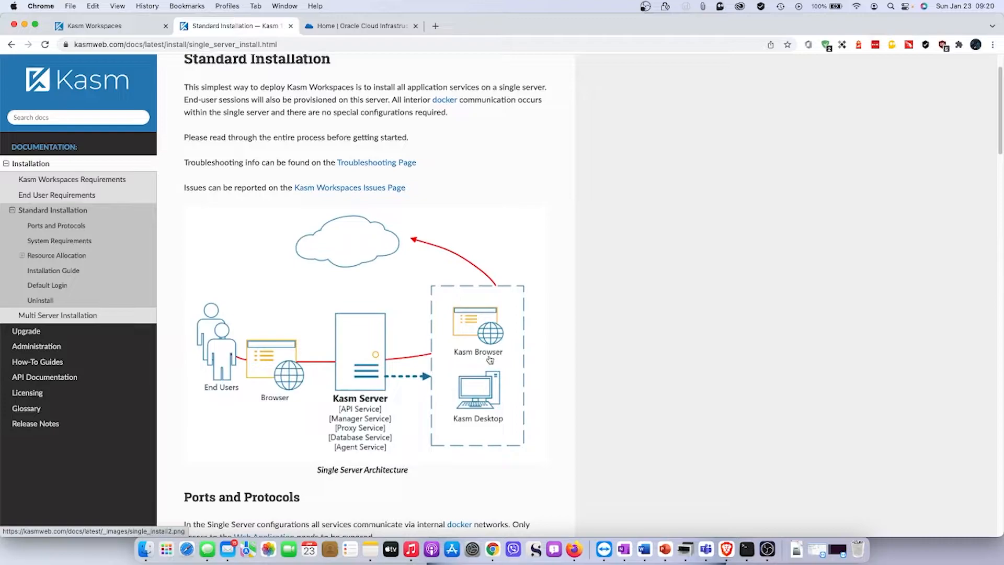
mouse_move(374, 291)
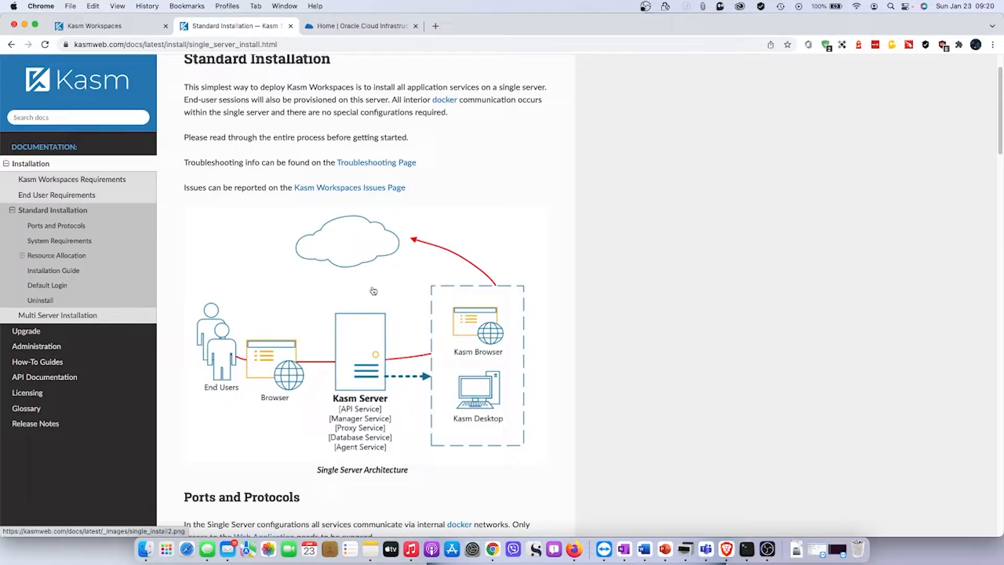
mouse_move(407, 408)
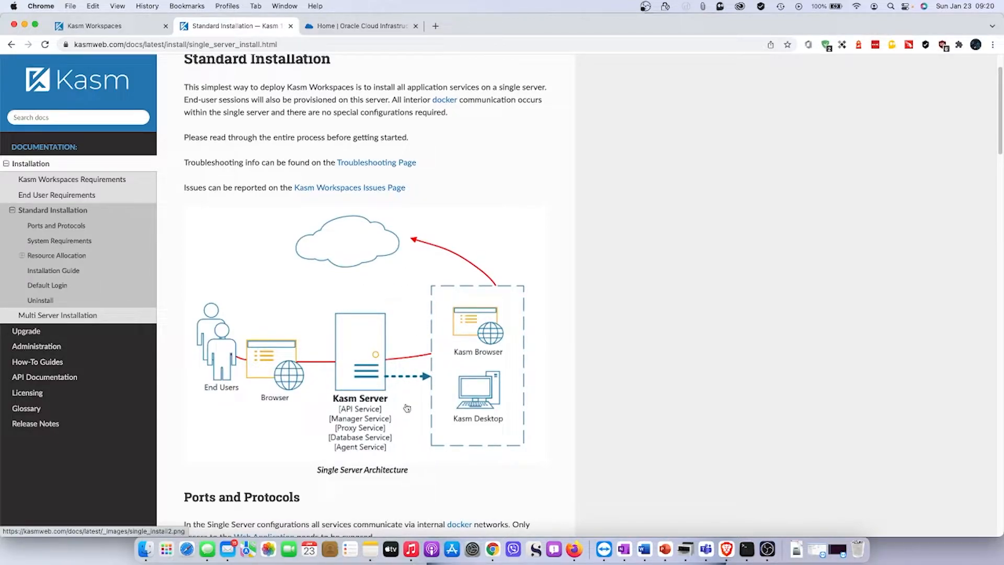
mouse_move(206, 309)
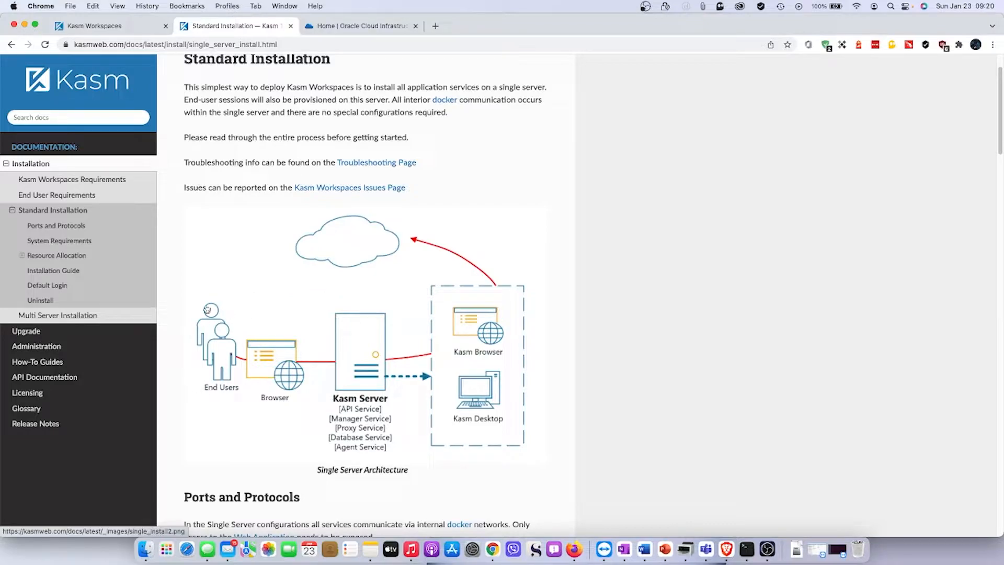
mouse_move(278, 387)
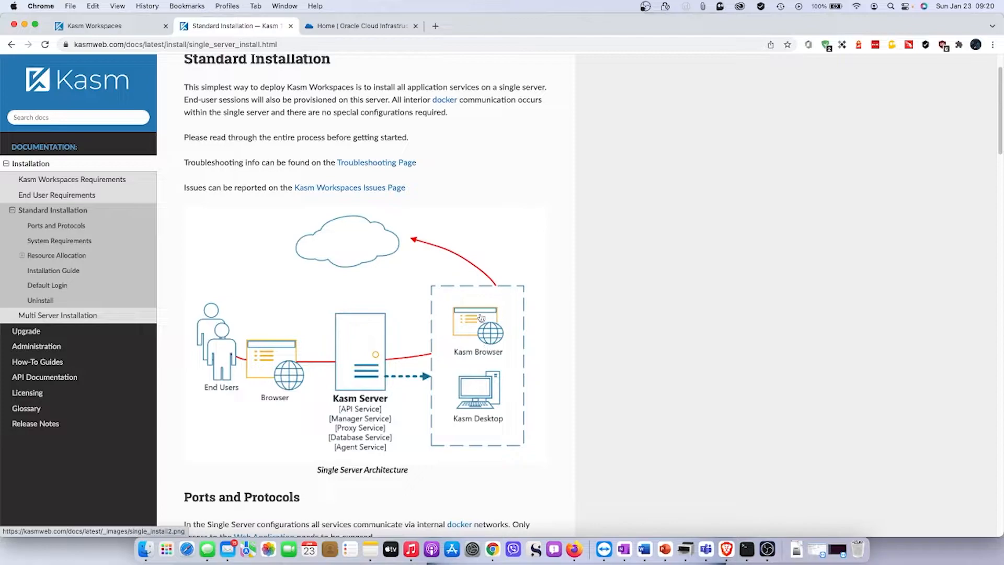
mouse_move(477, 380)
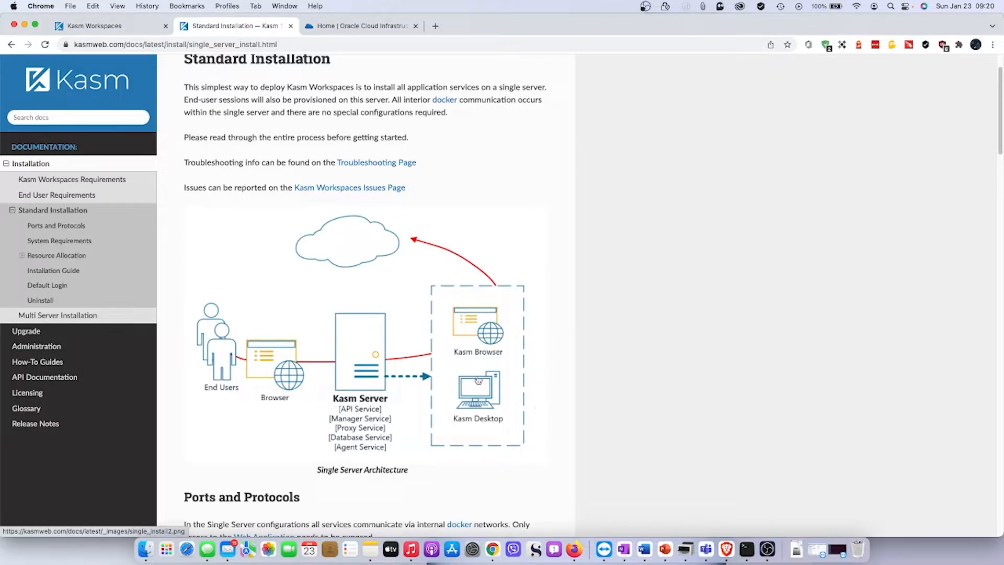
mouse_move(434, 276)
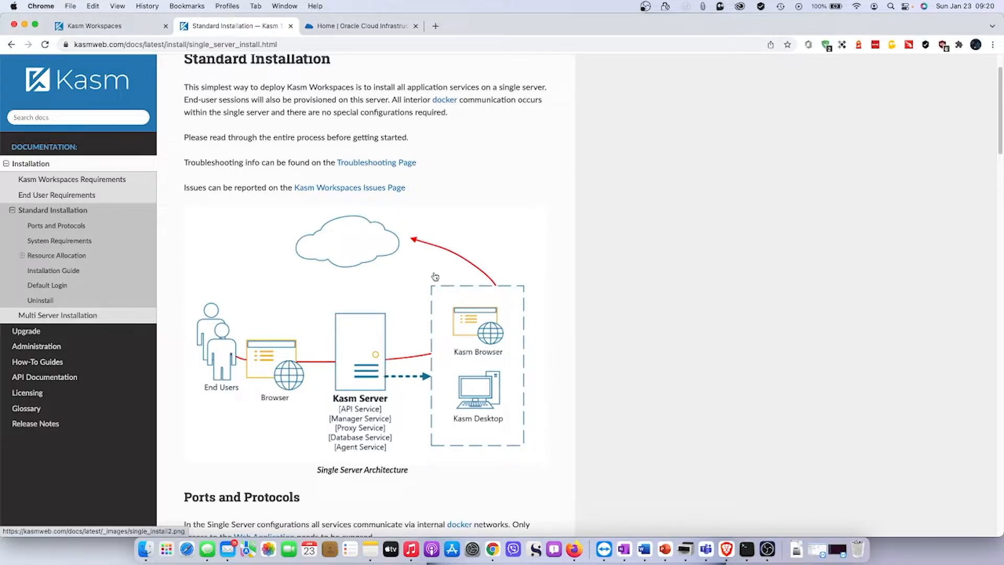
mouse_move(346, 282)
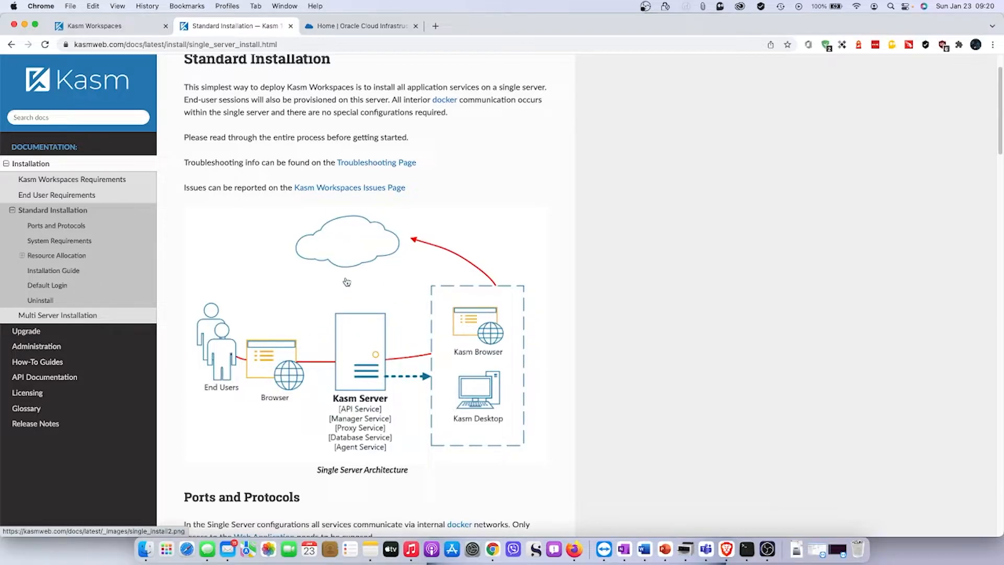
scroll("down", 3)
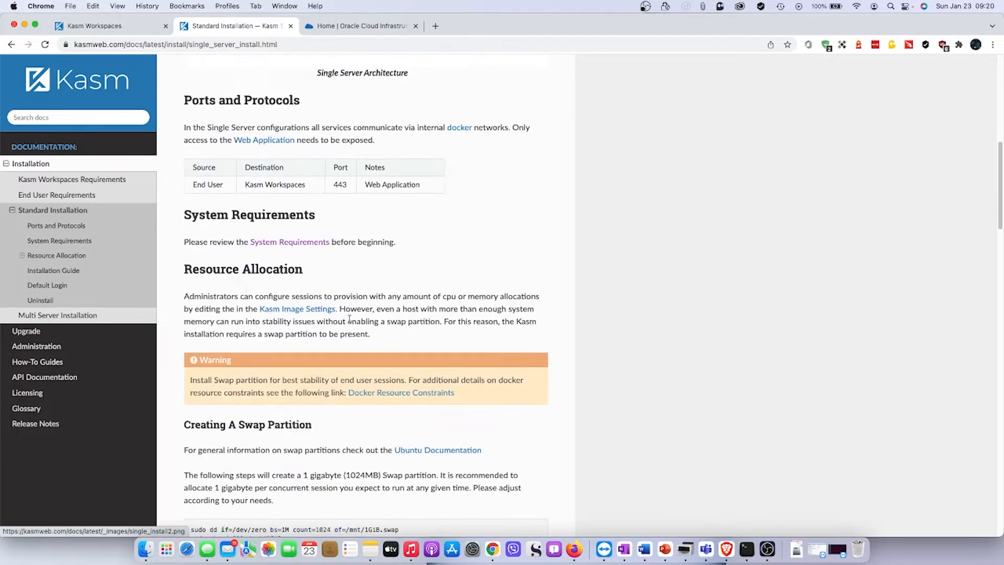
scroll("up", 3)
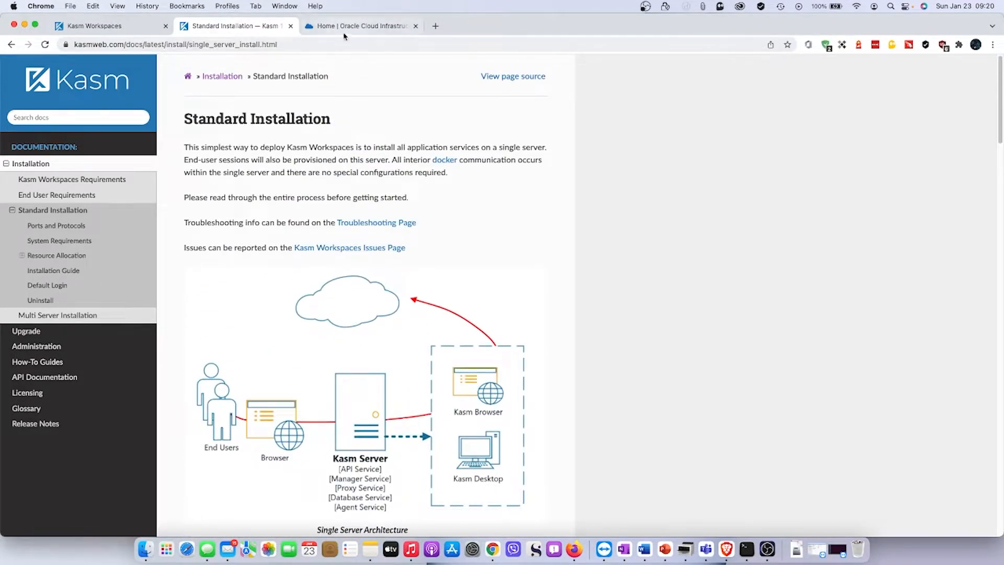
left_click(359, 25)
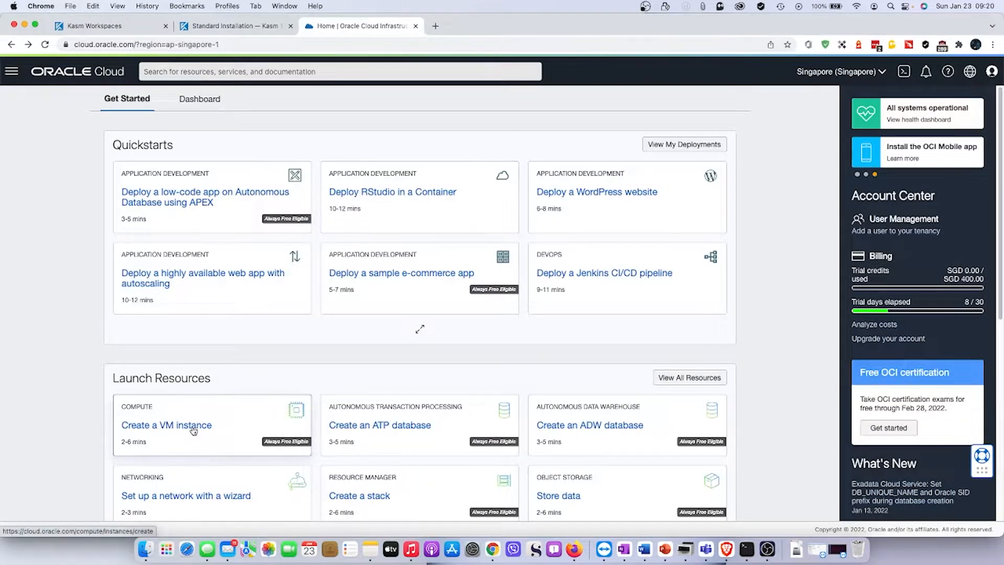
left_click(166, 425)
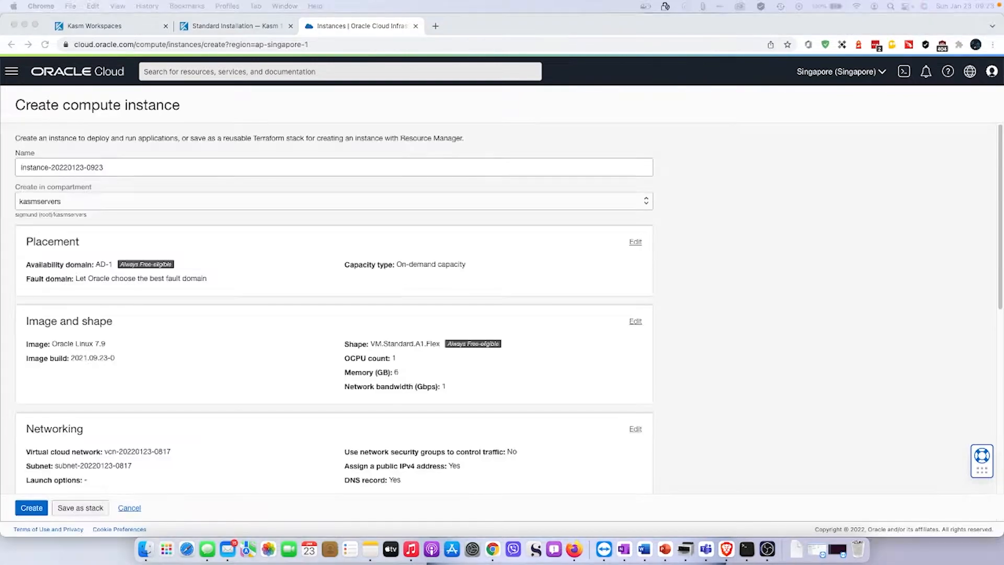
mouse_move(565, 243)
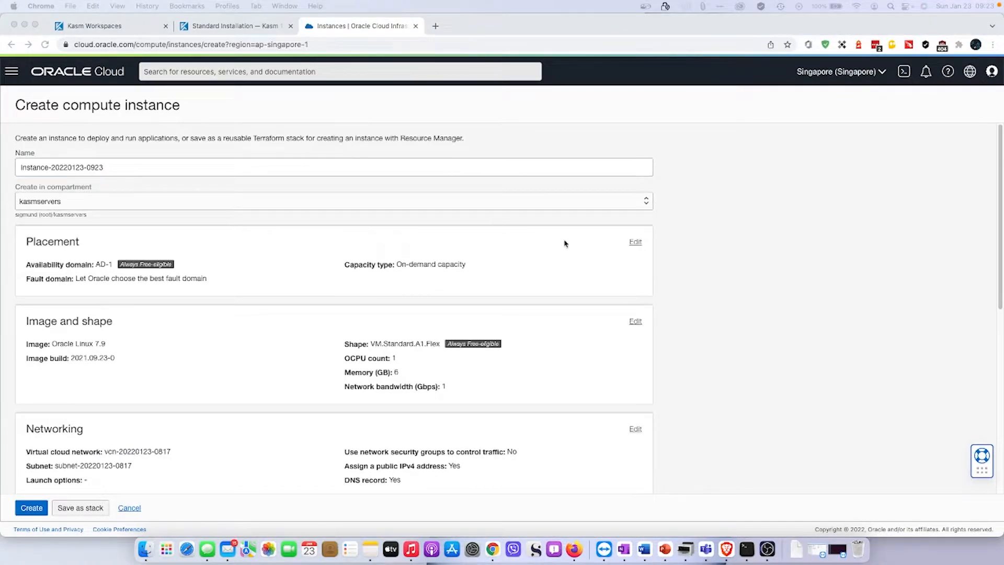
mouse_move(132, 343)
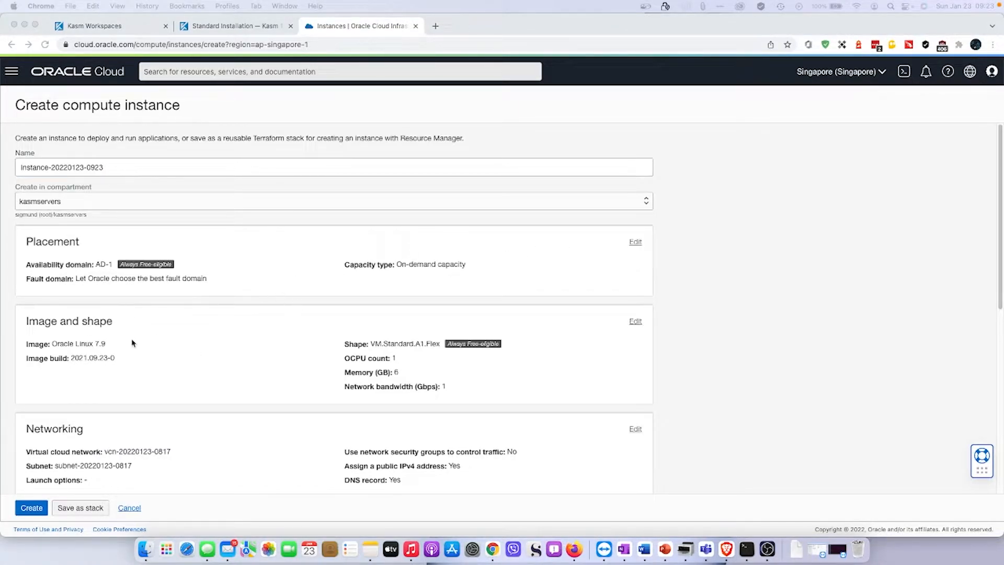
mouse_move(197, 335)
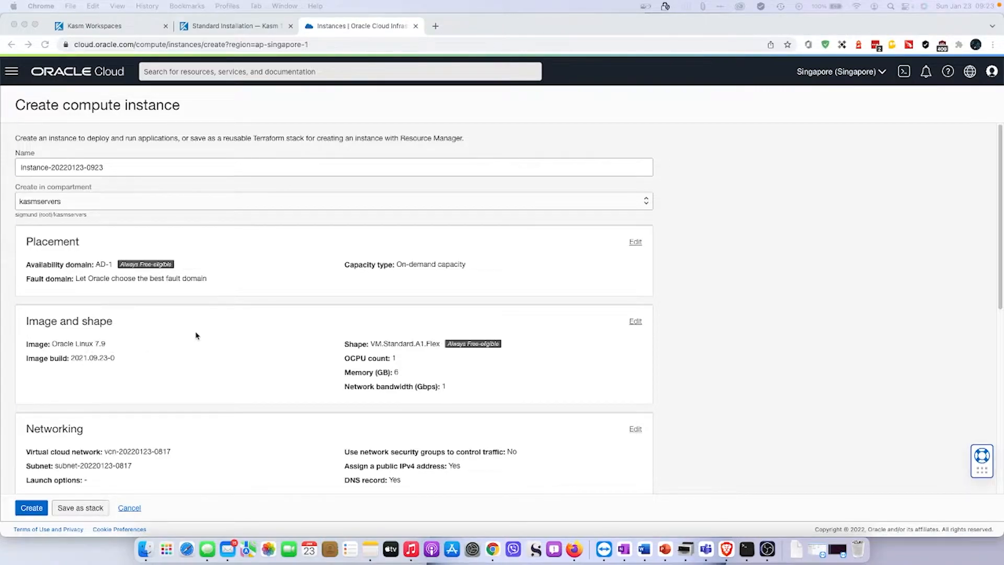
Replace the Oracle Linux 7.9 image with Canonical Ubuntu 20.04.
left_click(635, 320)
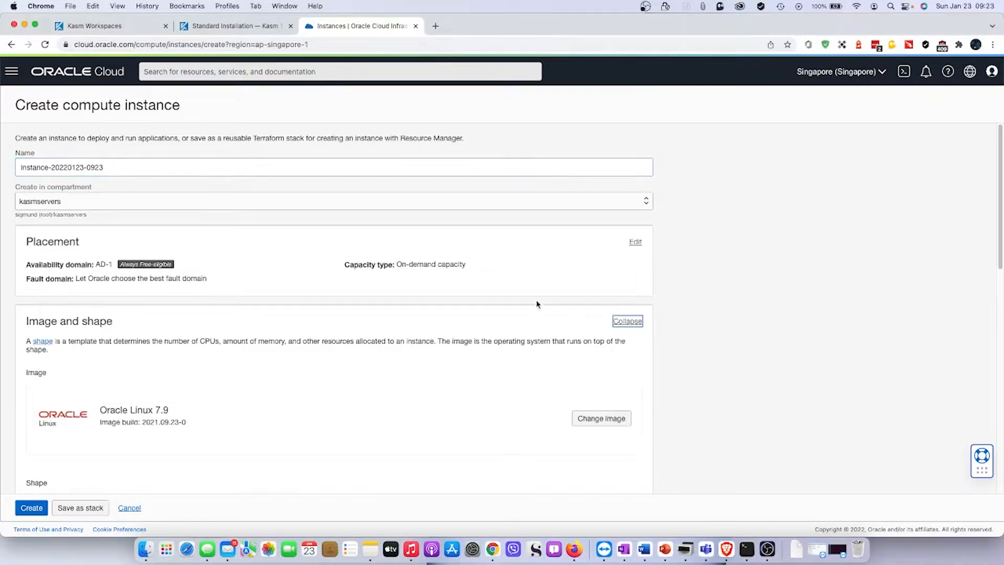
scroll("down", 3)
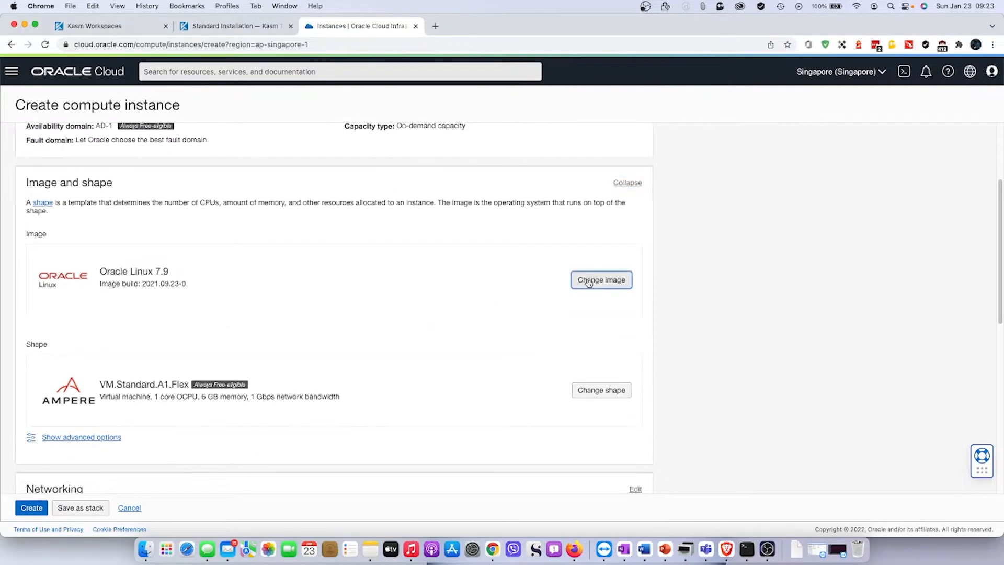
left_click(601, 279)
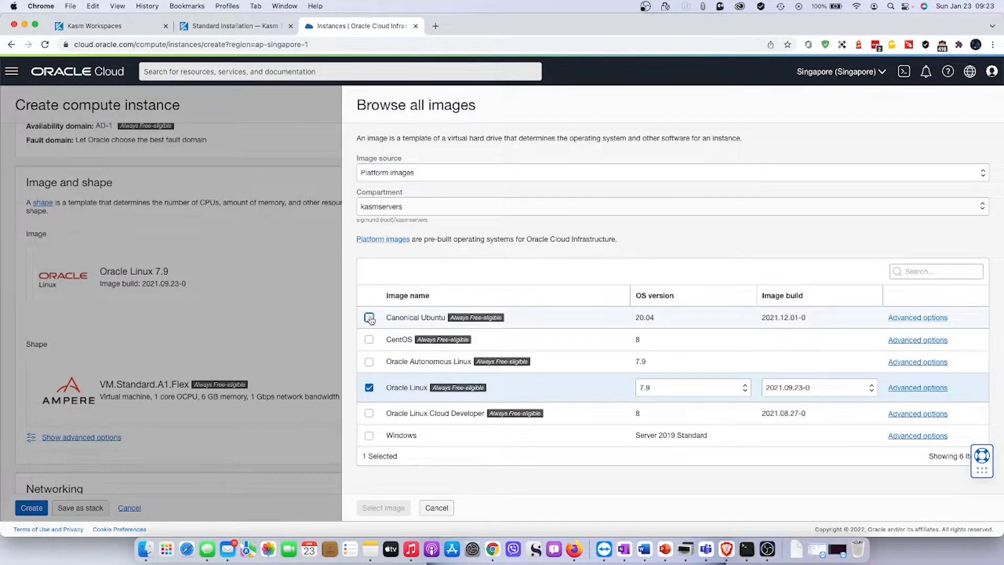
left_click(370, 317)
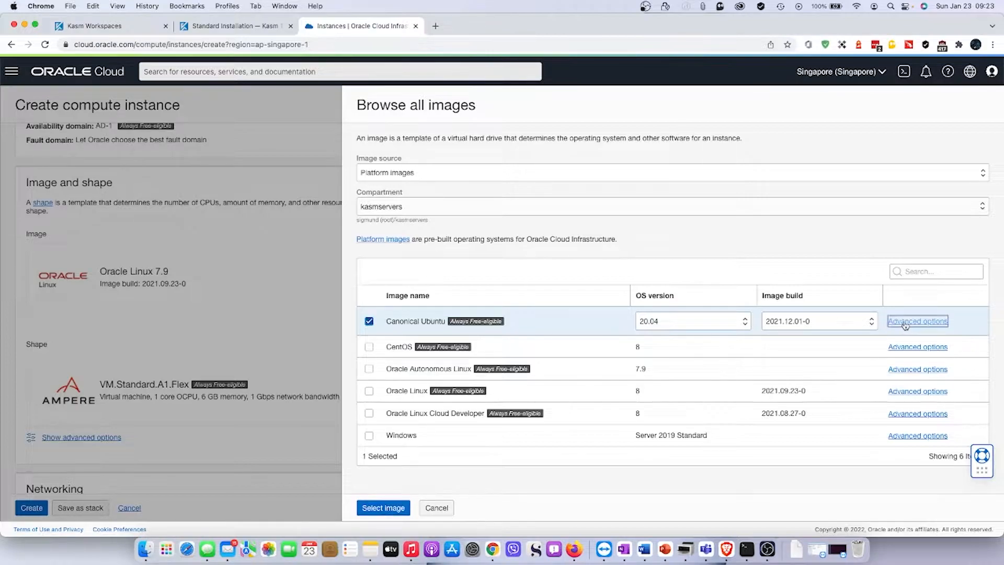
left_click(917, 321)
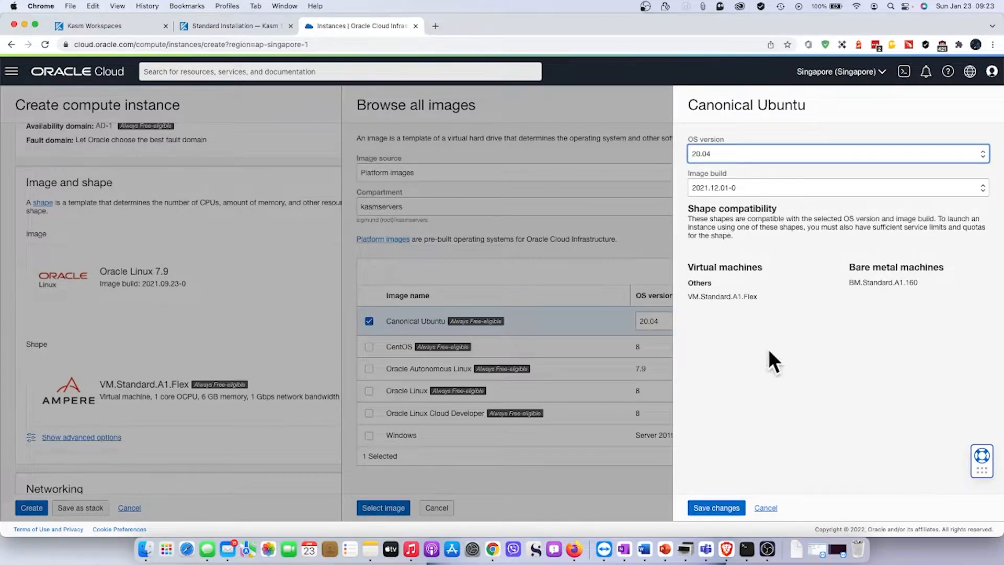
mouse_move(765, 508)
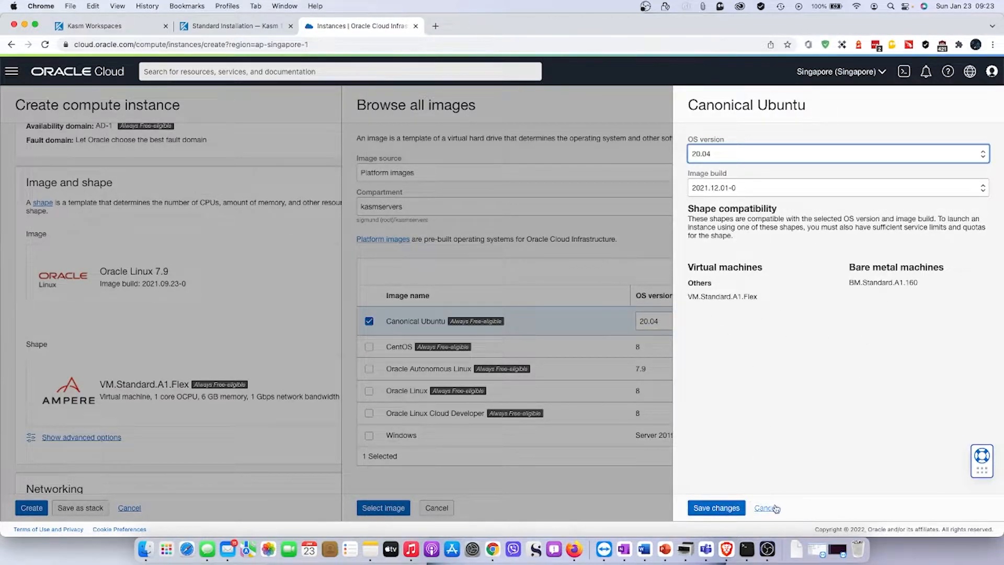
left_click(764, 508)
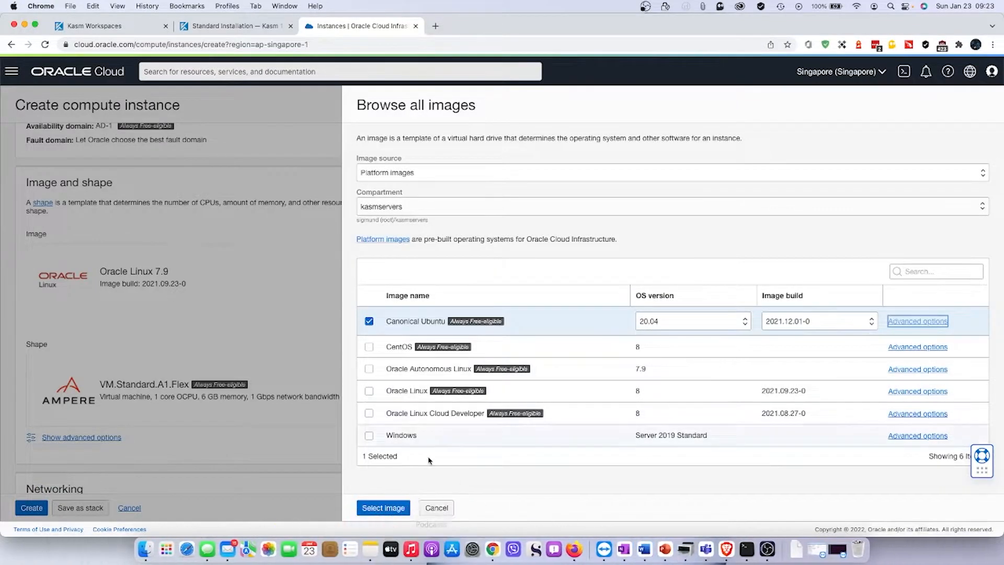
left_click(383, 507)
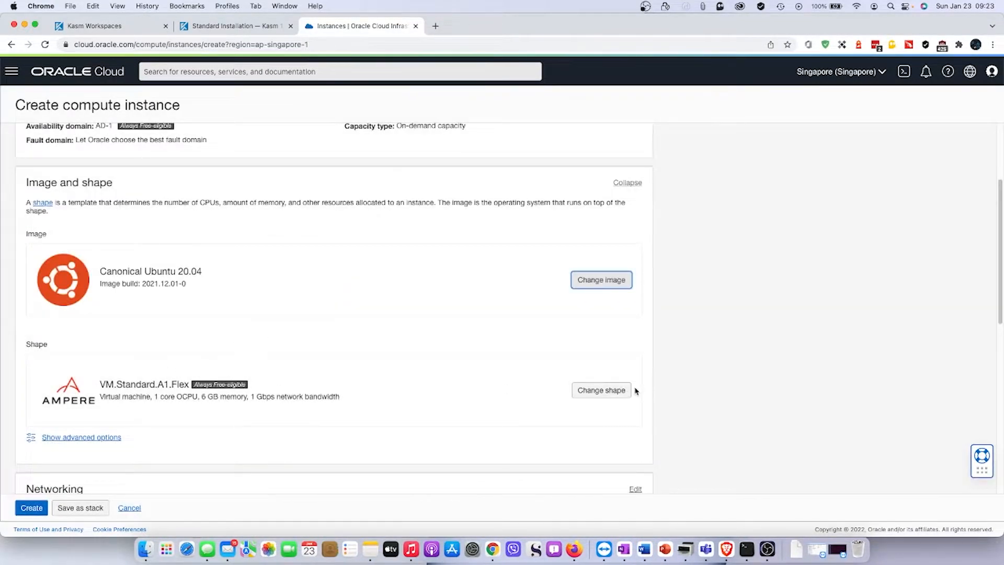
Choose the AMD VM.Standard.E4.Flex shape with 2 OCPUs and 4 GB memory.
left_click(601, 390)
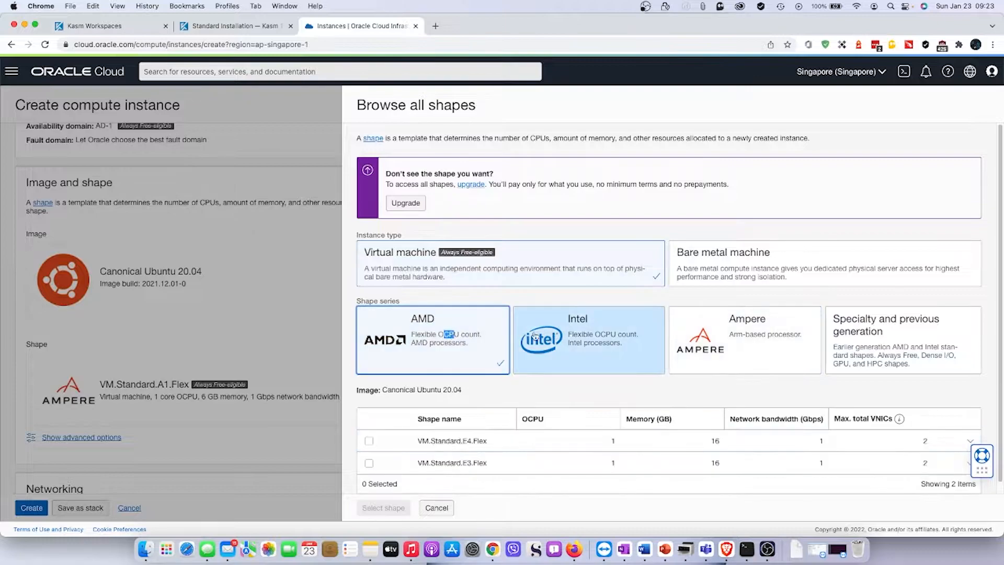
left_click(433, 339)
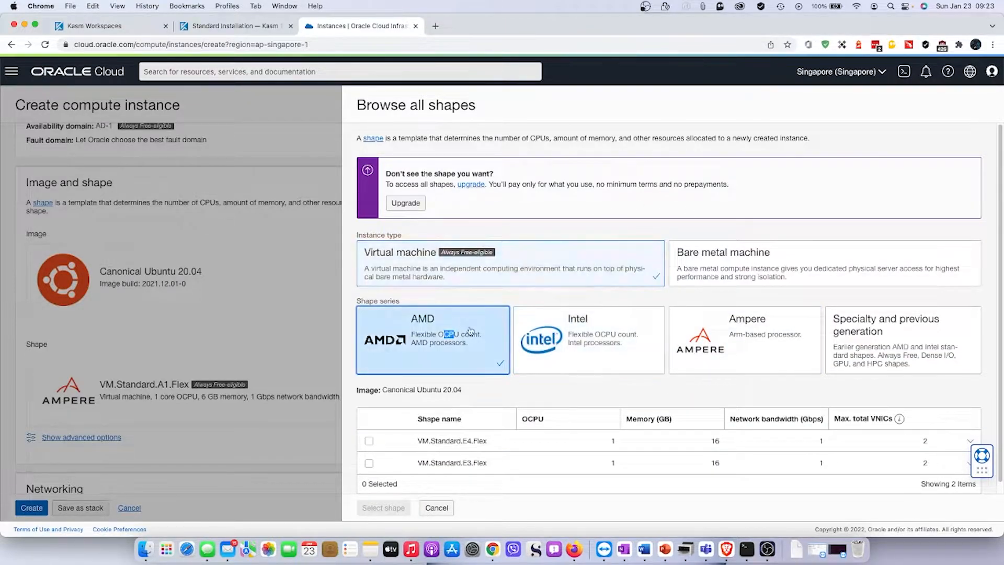
mouse_move(779, 241)
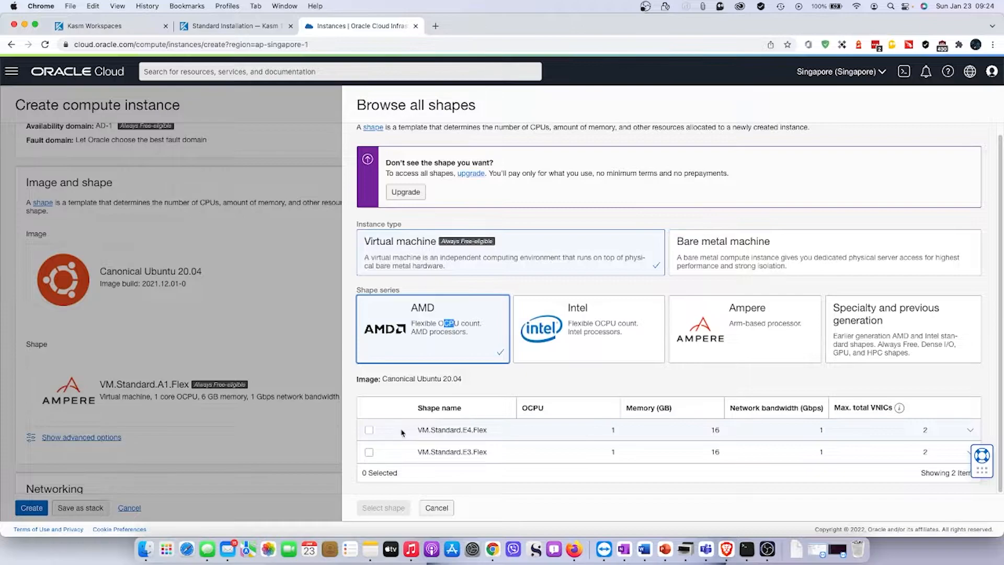
left_click(369, 430)
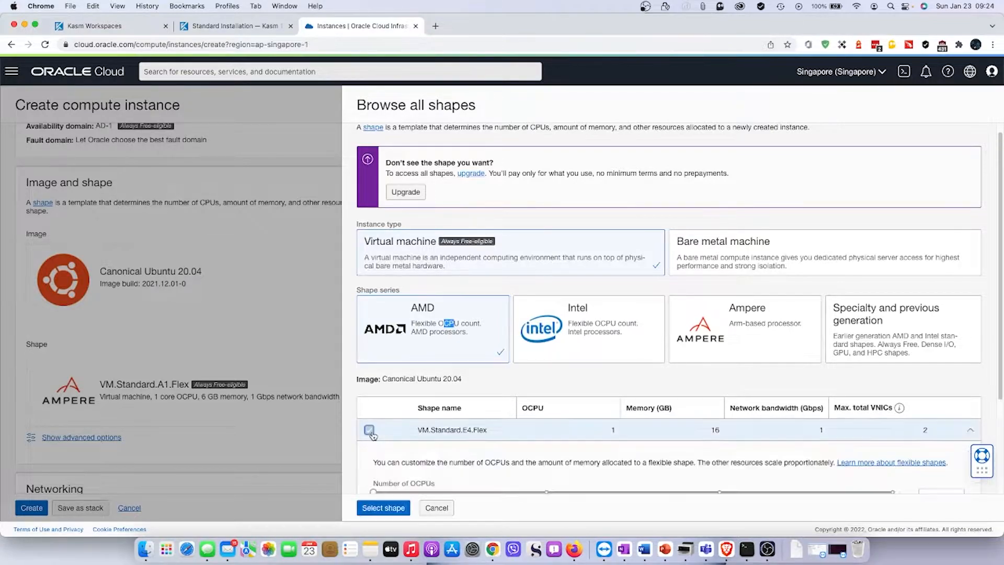
left_click(368, 430)
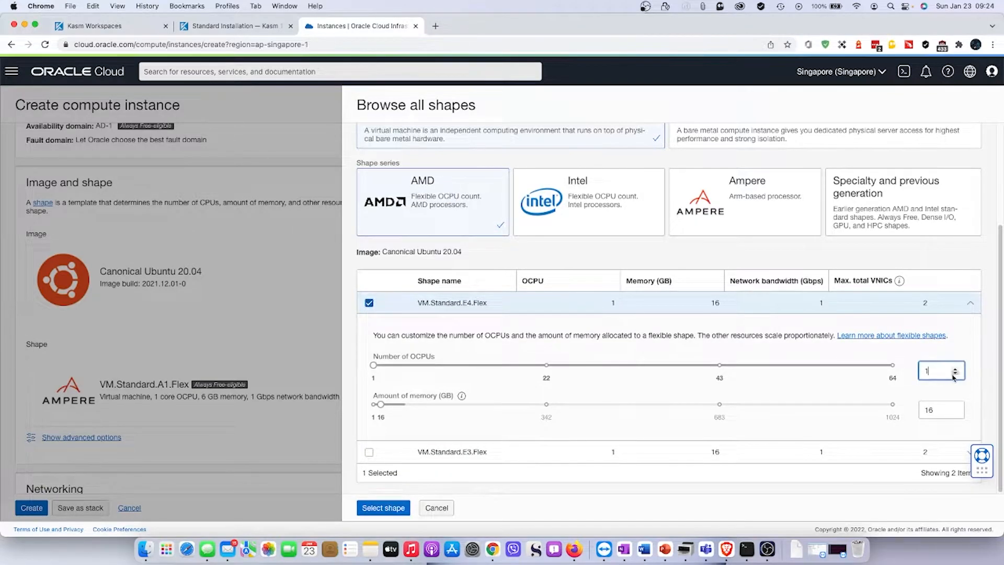
left_click(954, 367)
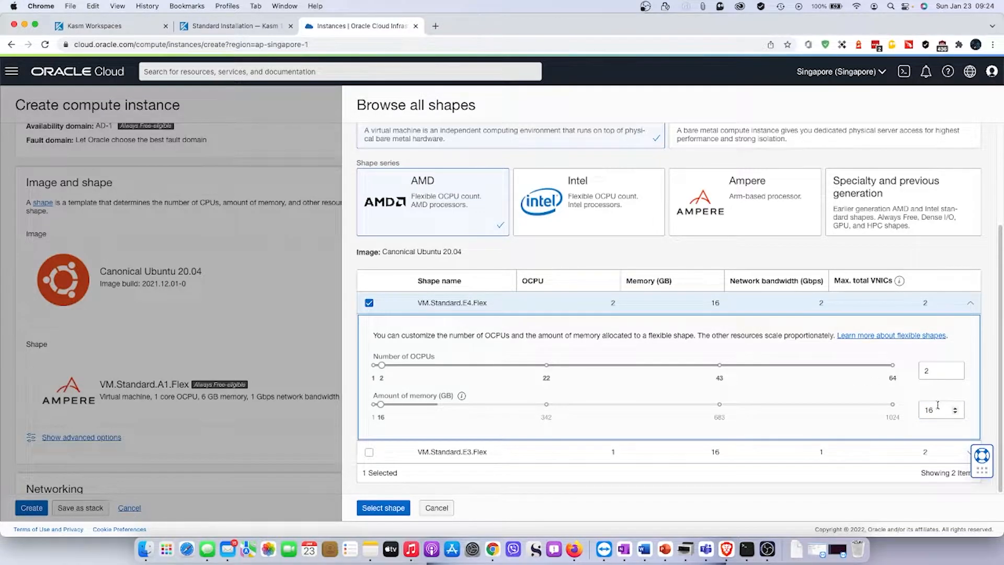
triple_click(935, 410)
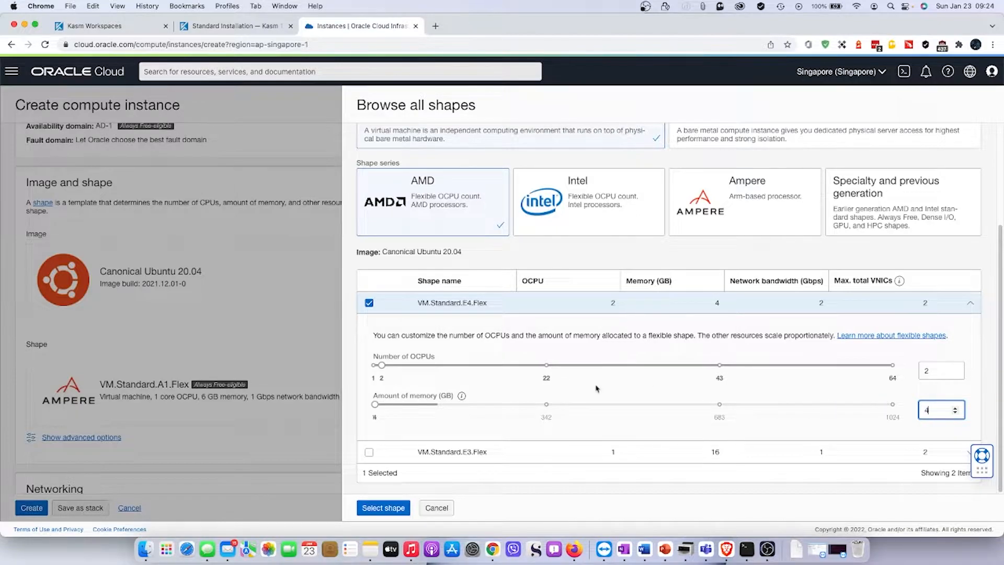
mouse_move(773, 418)
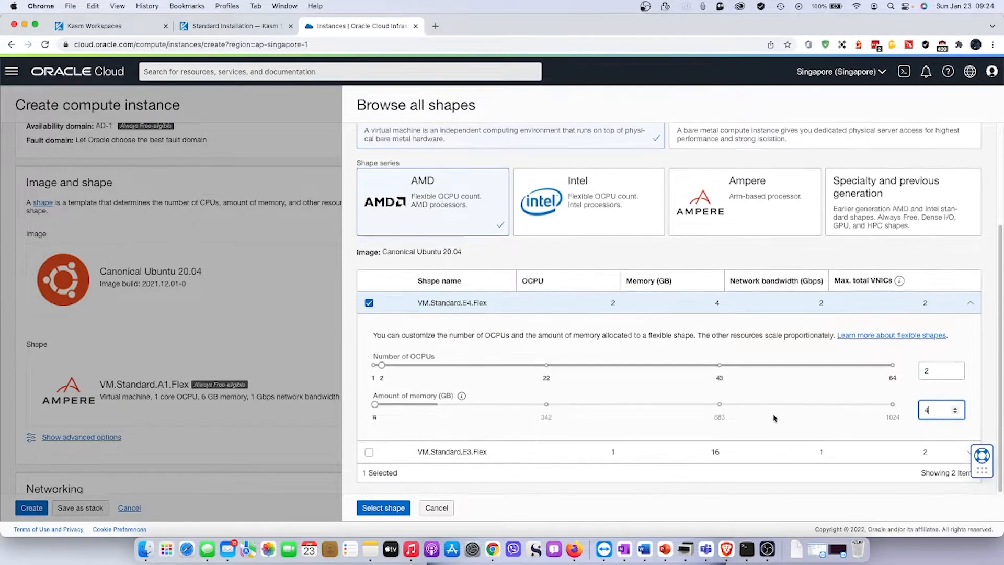
left_click(382, 507)
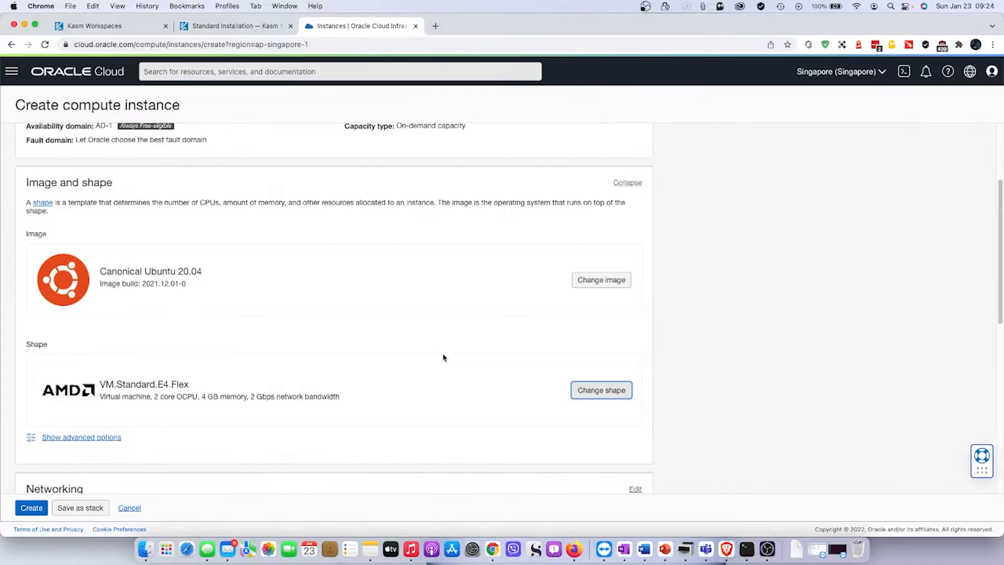
Download the generated private and public SSH keys.
scroll("down", 3)
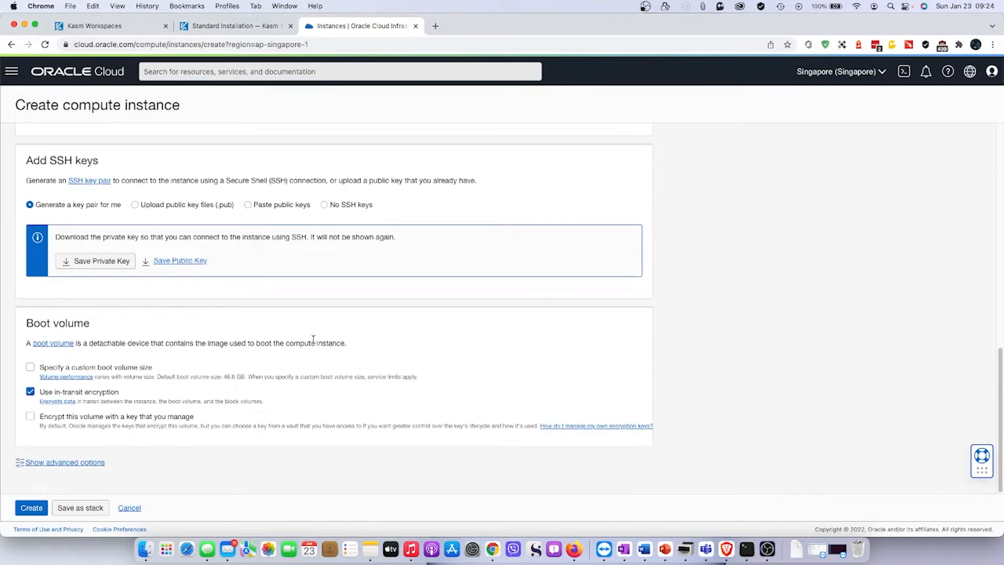
mouse_move(324, 280)
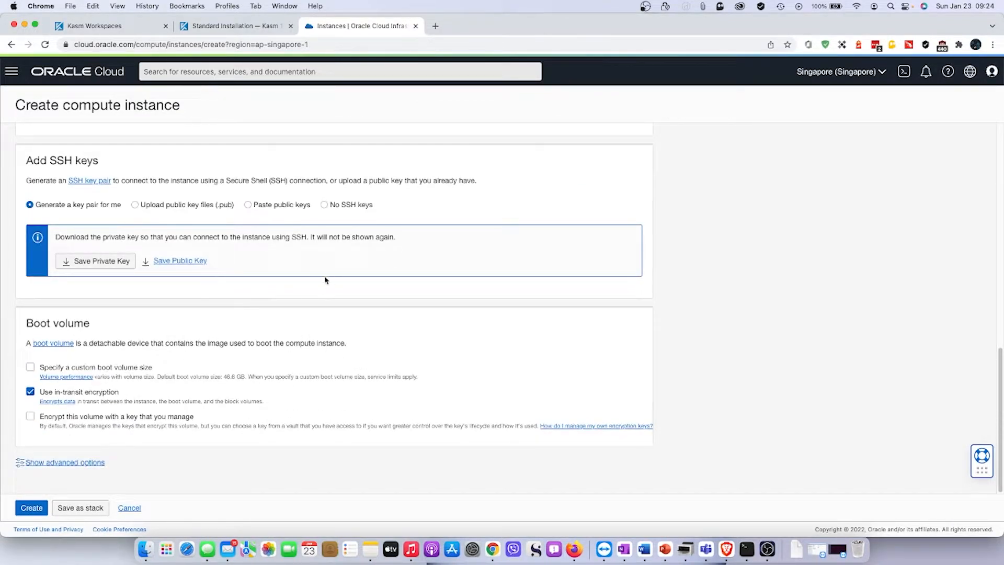
left_click(96, 261)
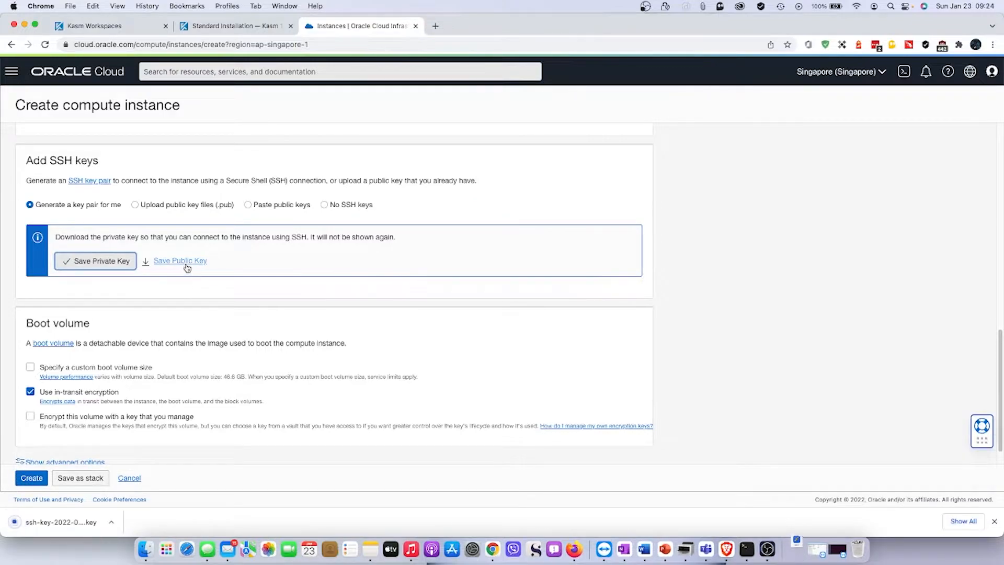
left_click(179, 260)
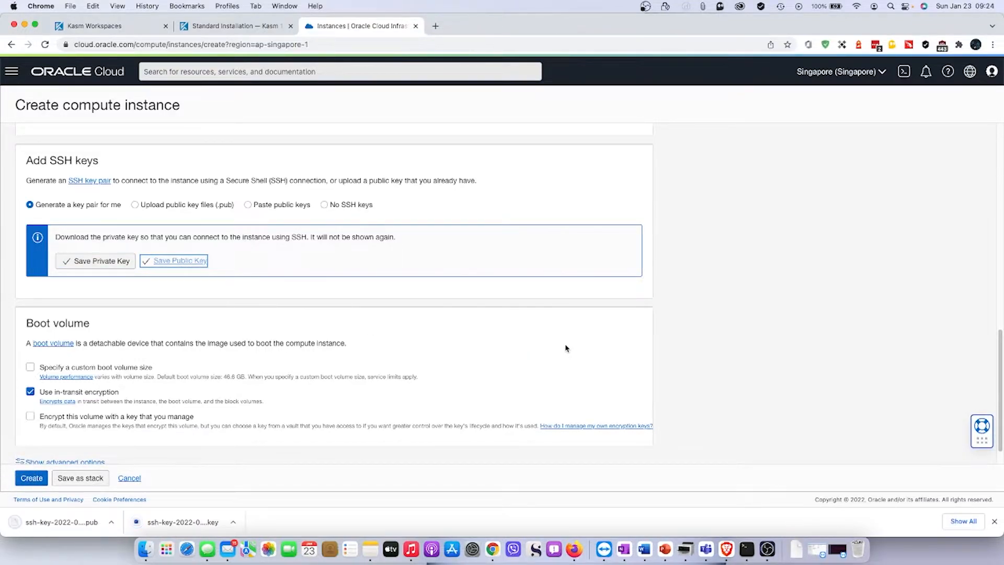
mouse_move(368, 213)
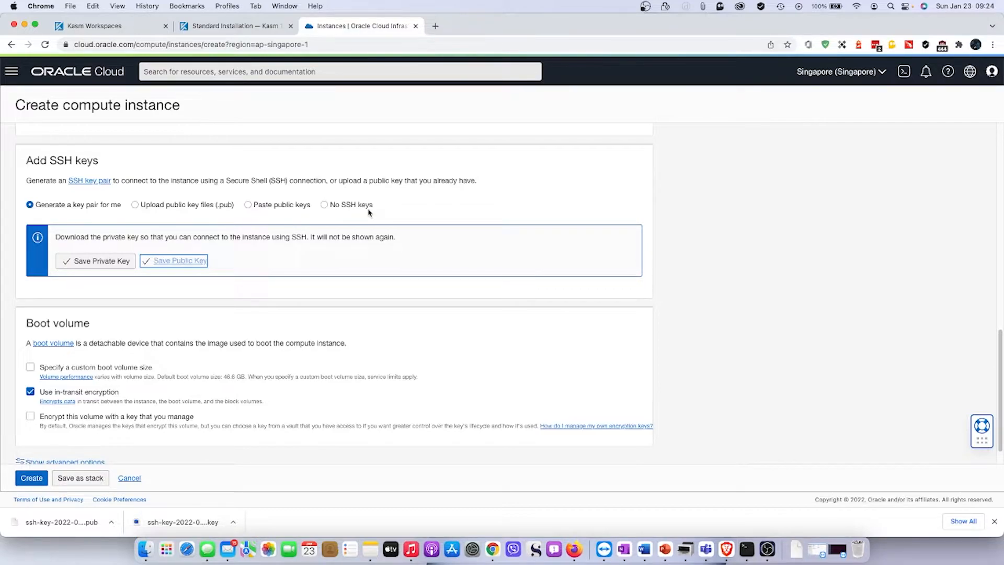
mouse_move(397, 244)
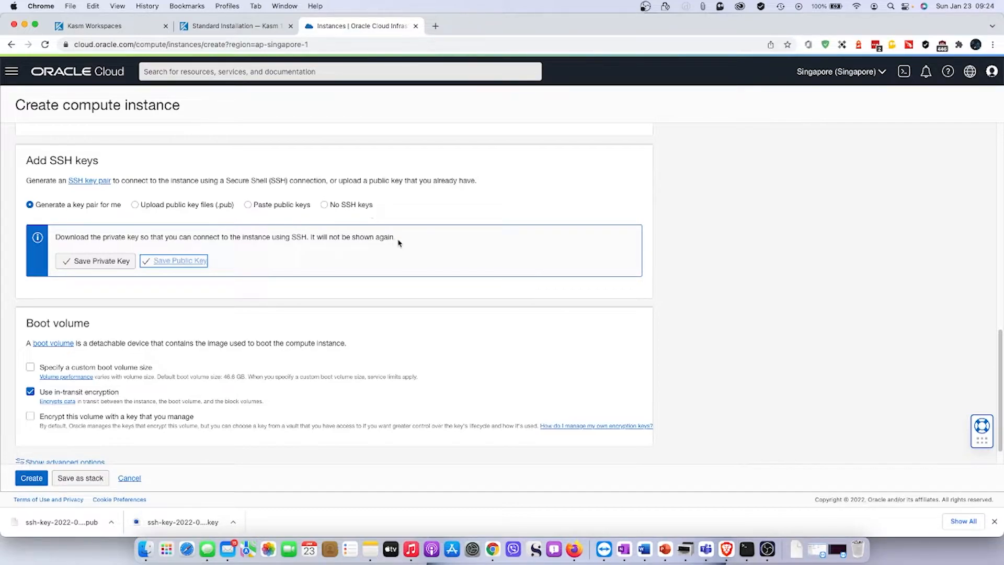
mouse_move(265, 210)
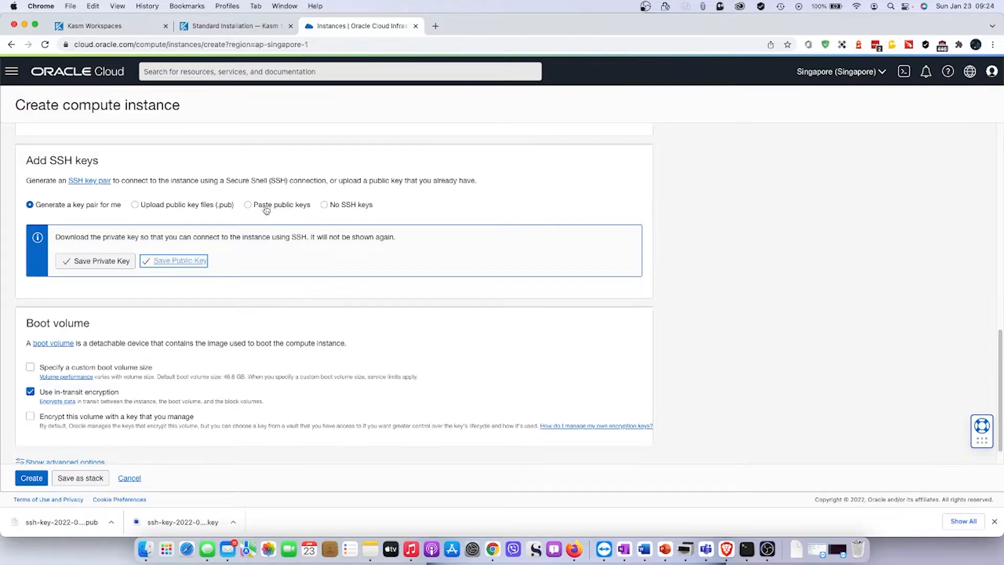
mouse_move(226, 219)
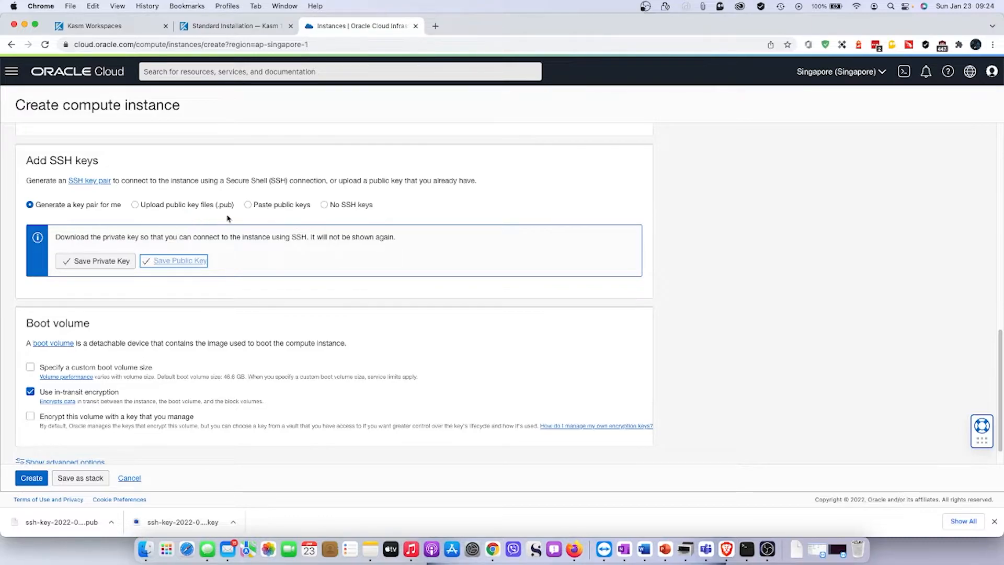
mouse_move(421, 232)
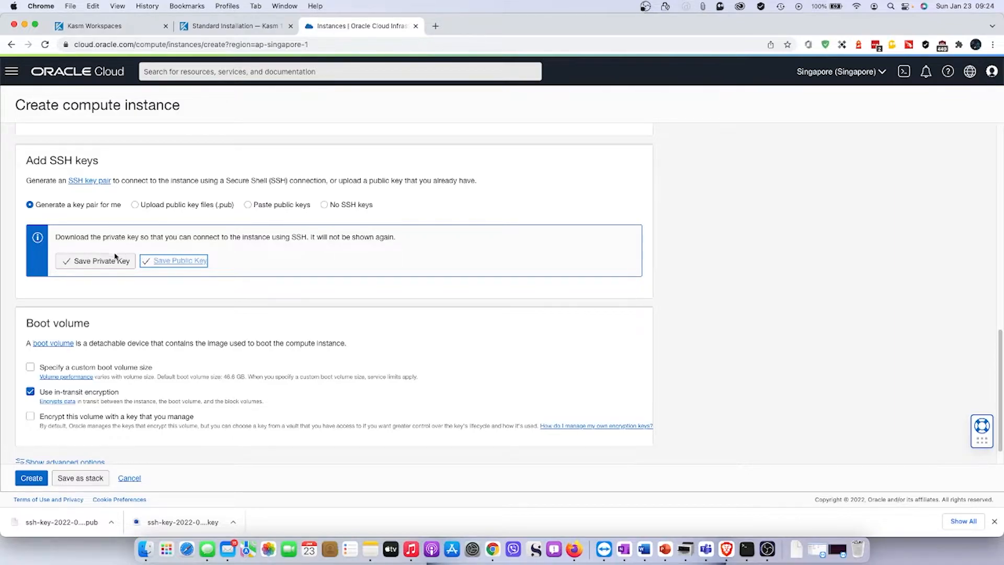
mouse_move(249, 374)
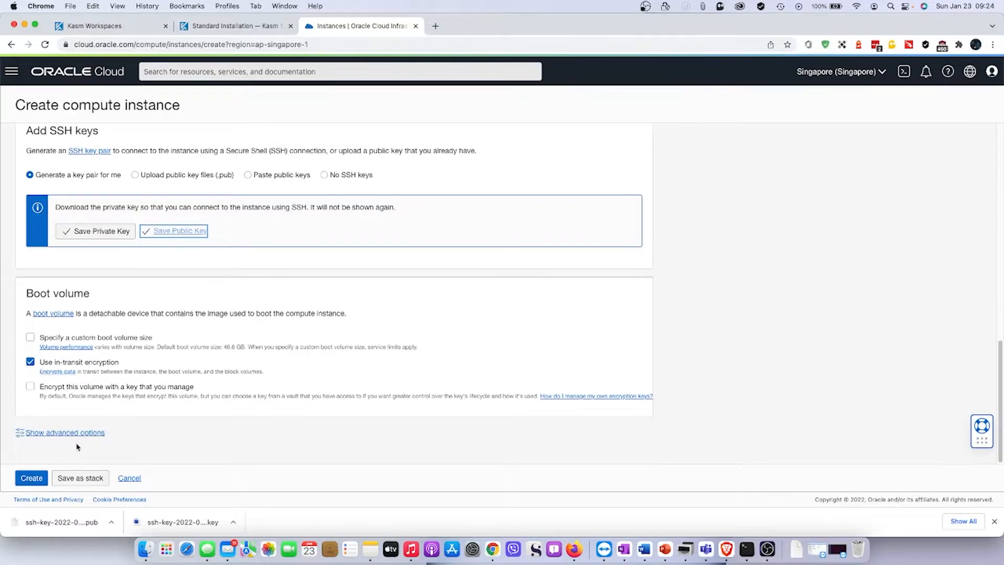
mouse_move(245, 249)
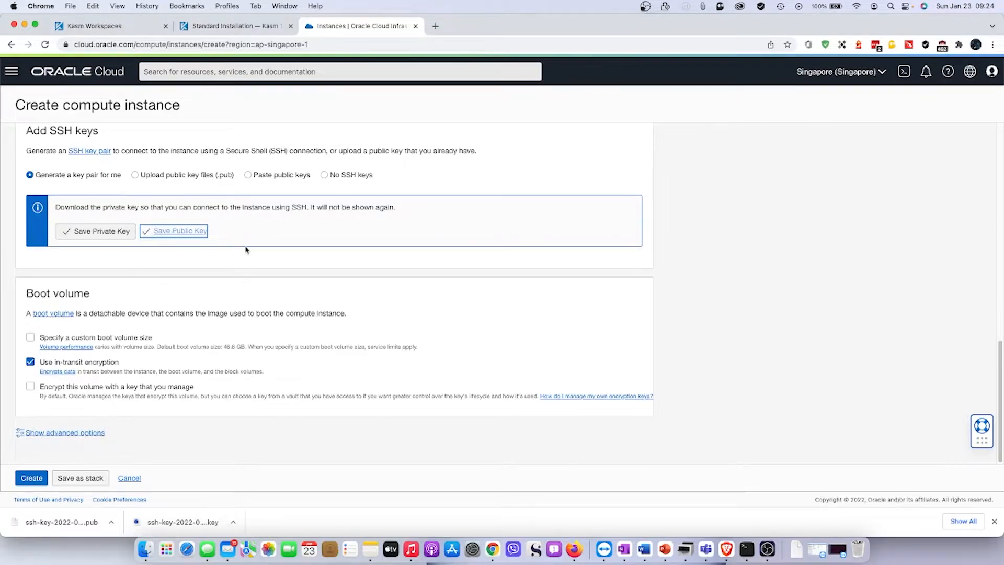
Review the rest of the form and submit the compute instance creation.
scroll("up", 3)
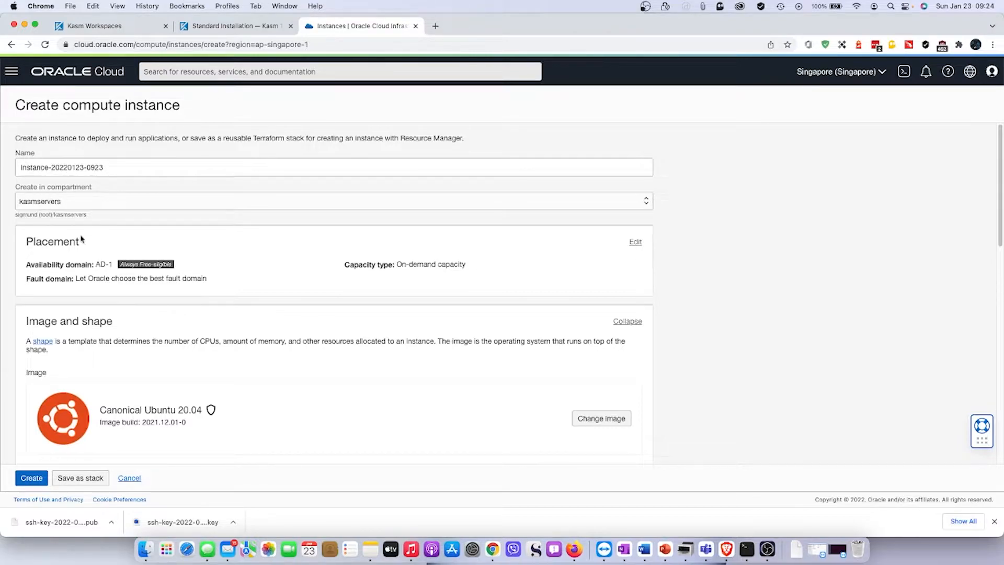
scroll("down", 3)
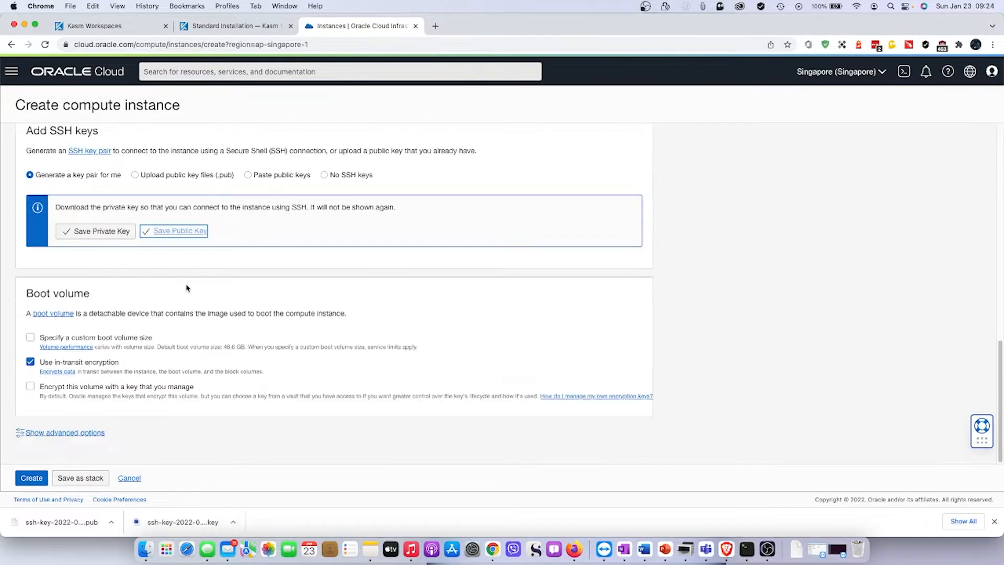
left_click(31, 477)
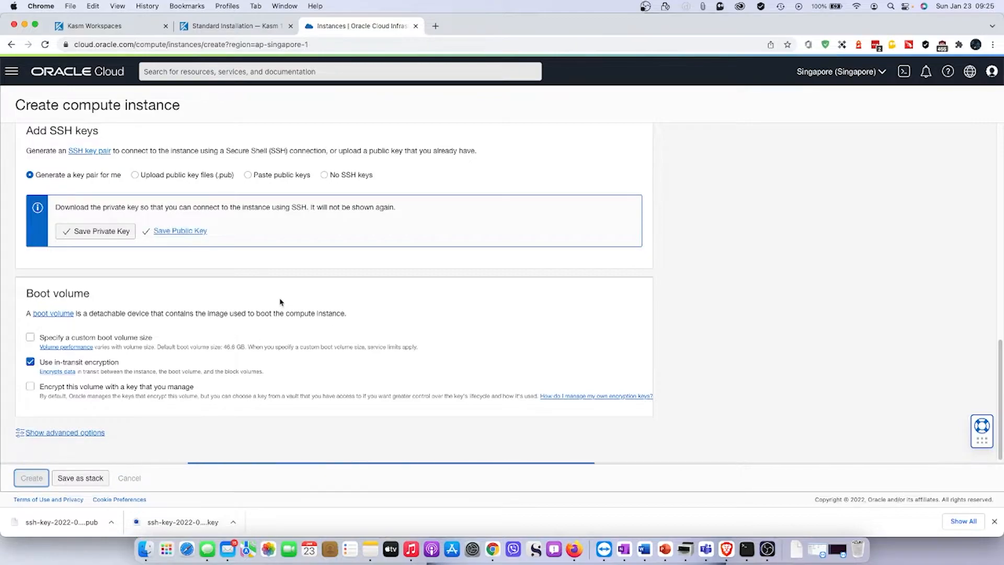
Wait for the Ubuntu instance to run and note its public IP 152.69.213.82.
left_click(31, 477)
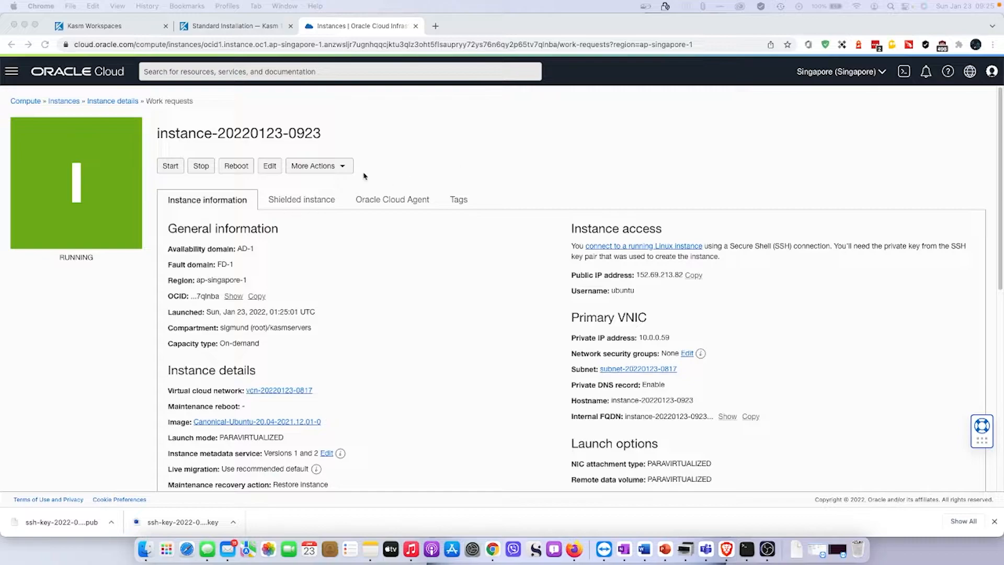
mouse_move(408, 155)
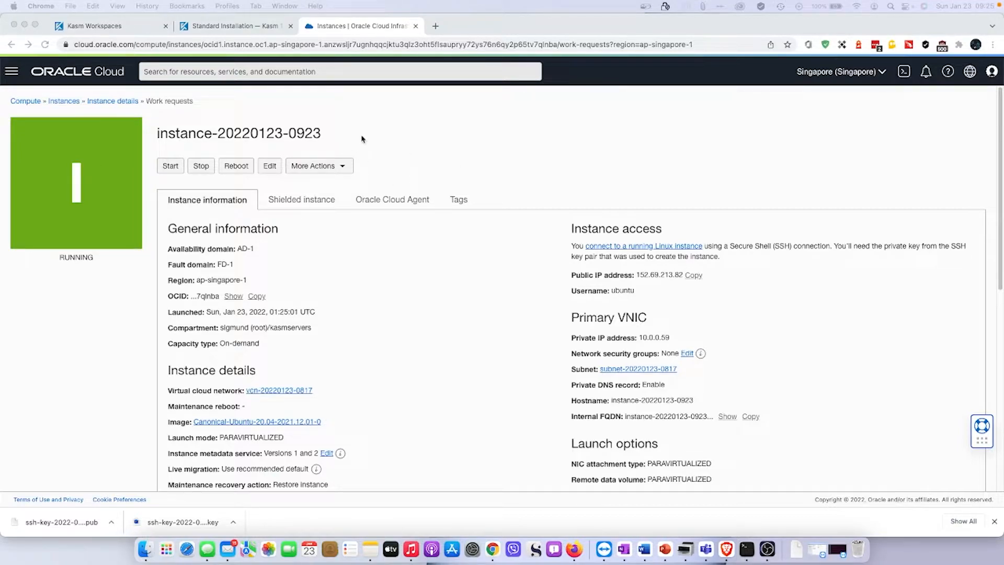
mouse_move(608, 188)
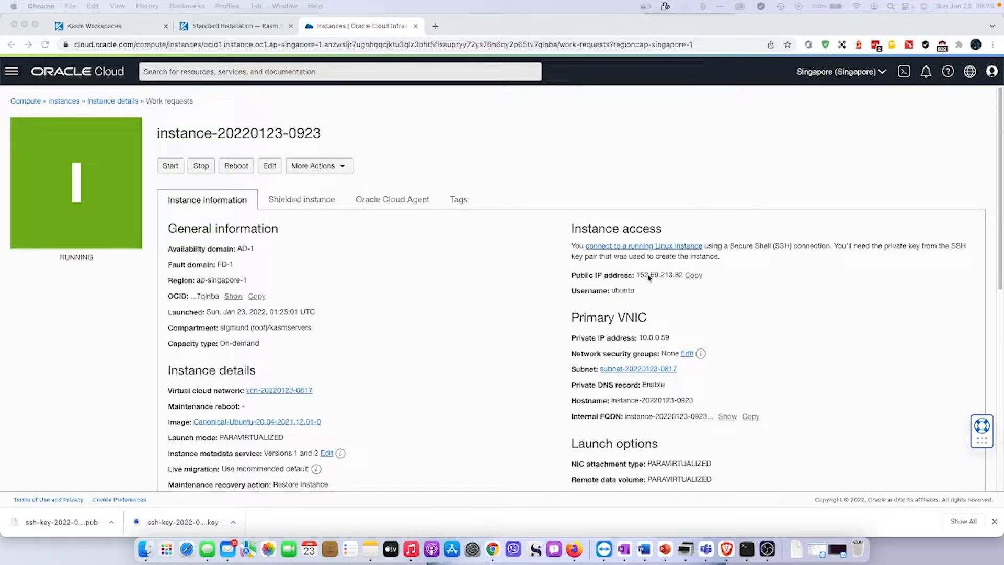
mouse_move(481, 342)
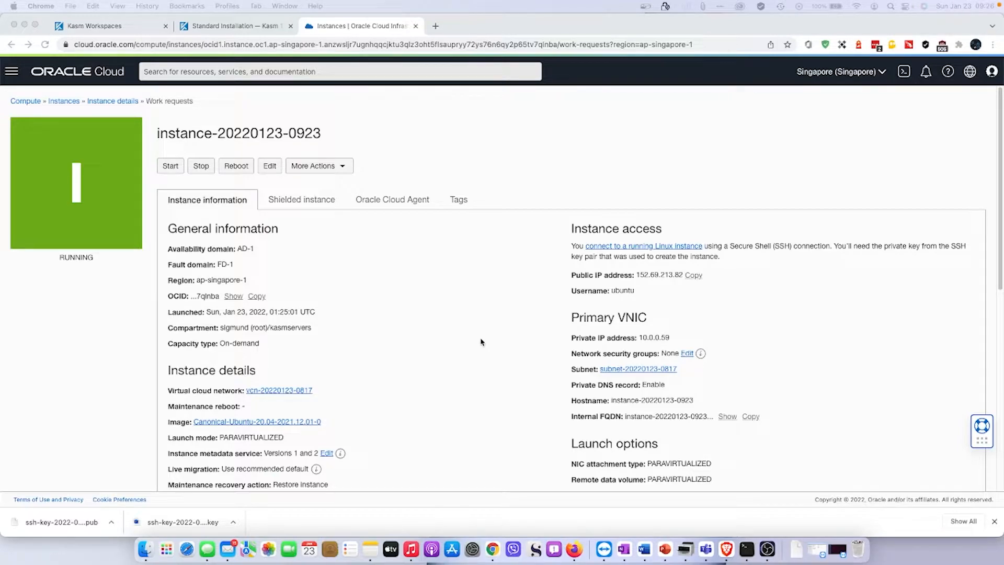
mouse_move(619, 373)
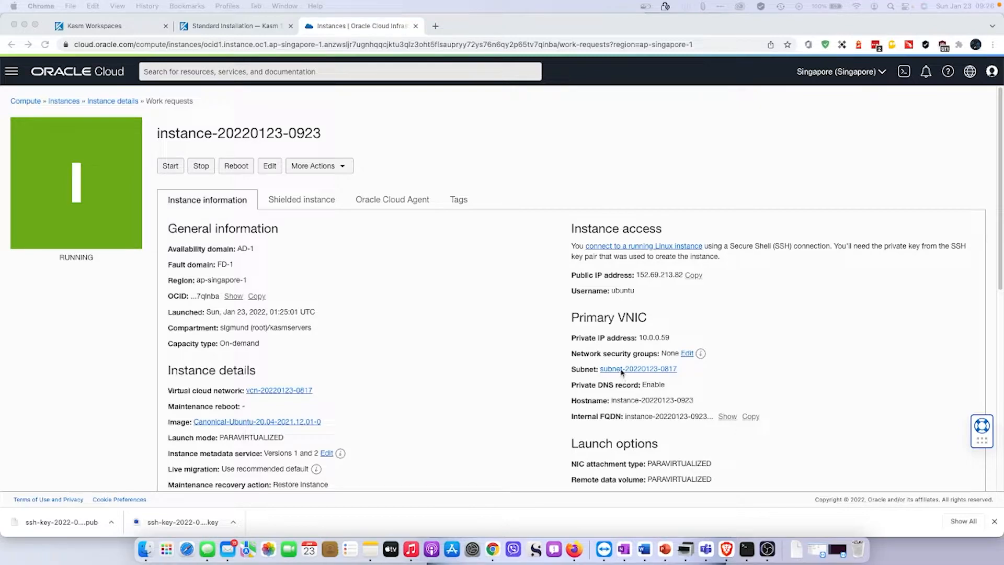
Open the subnet's Default Security List and view its ingress rules for ports 22 and 443.
left_click(636, 369)
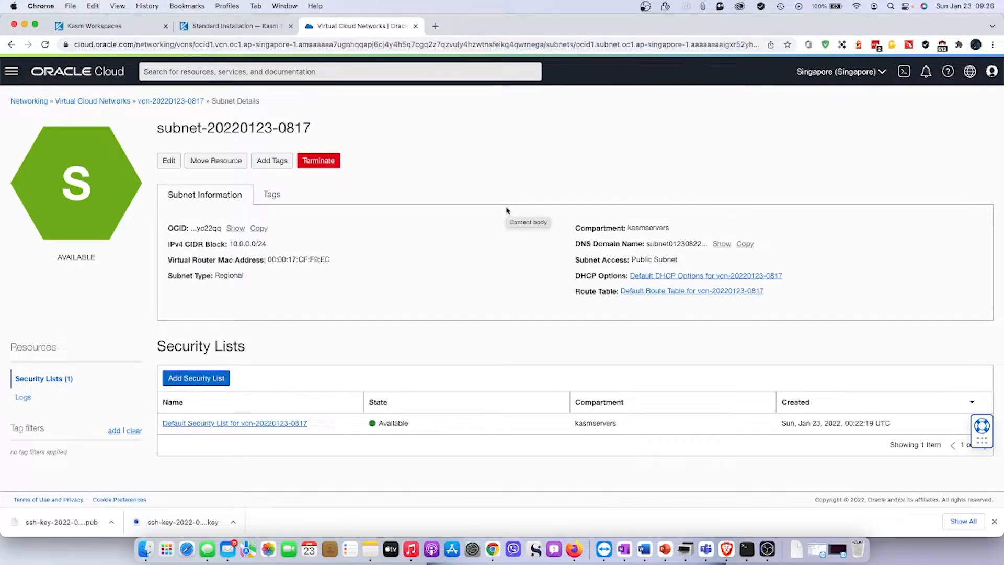
mouse_move(225, 218)
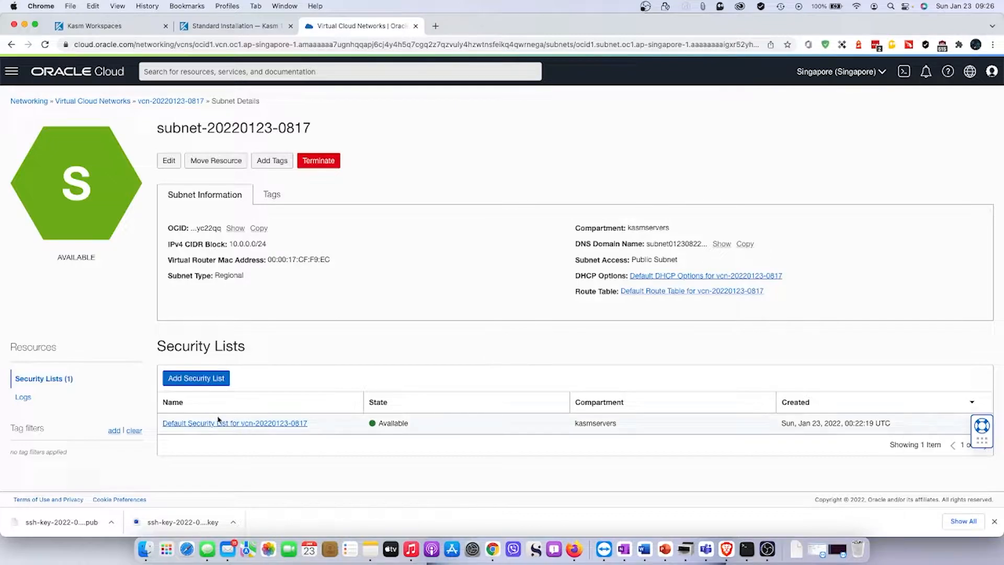
left_click(235, 422)
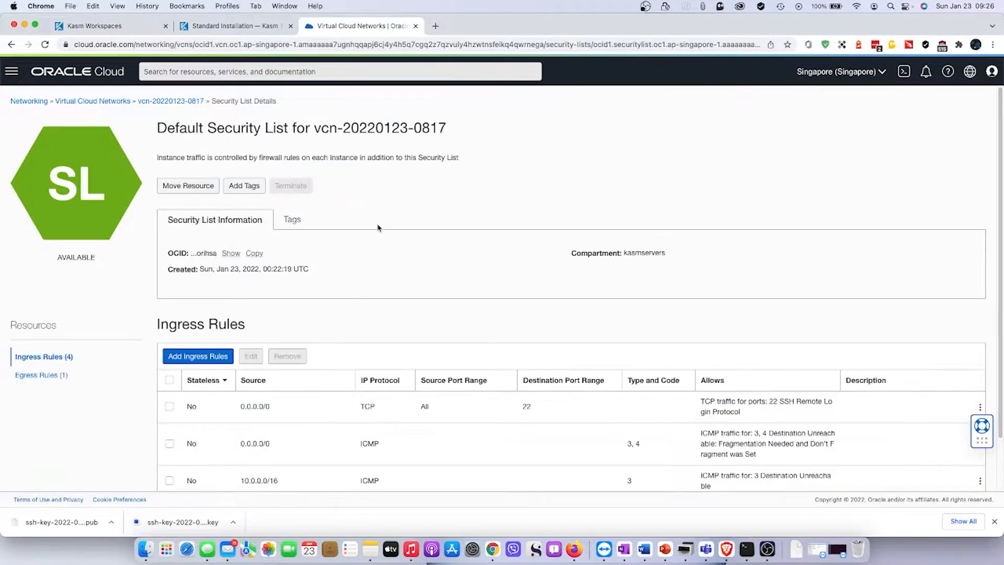
scroll("down", 3)
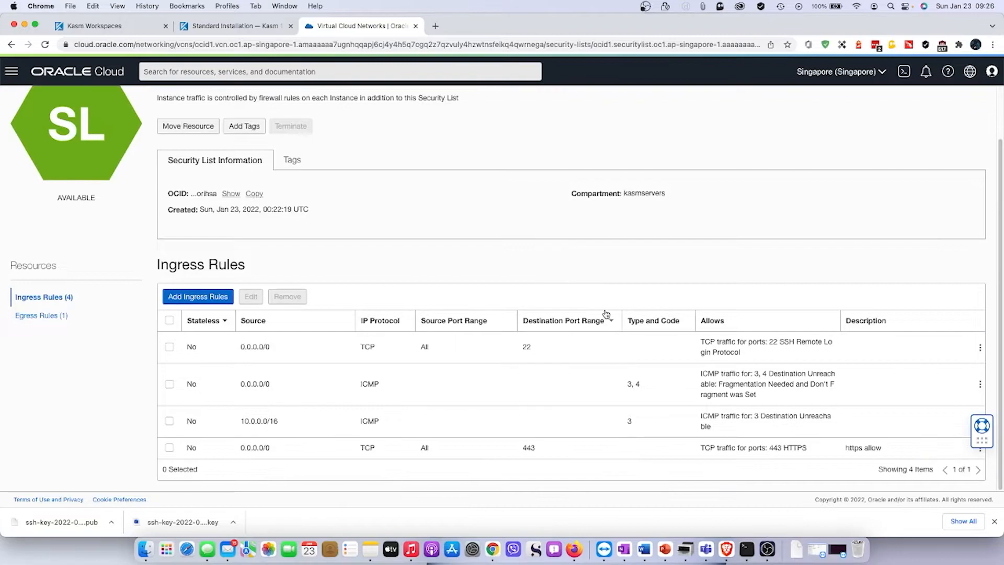
mouse_move(453, 448)
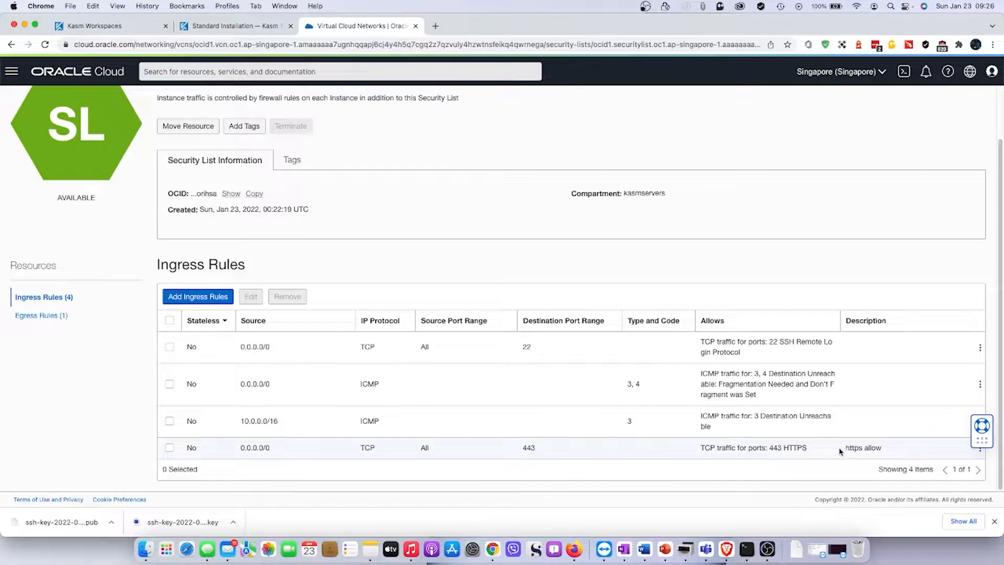
mouse_move(764, 319)
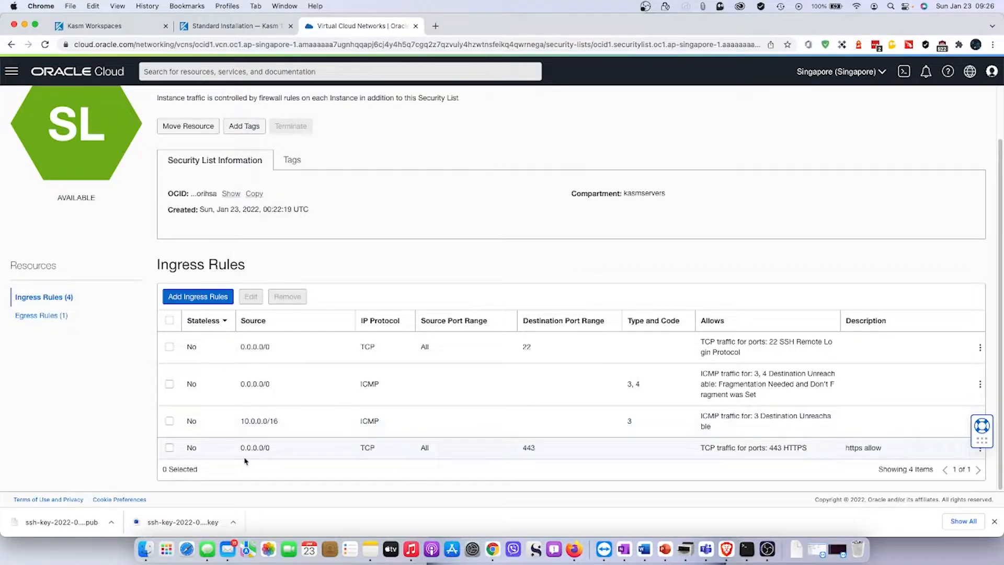
mouse_move(285, 455)
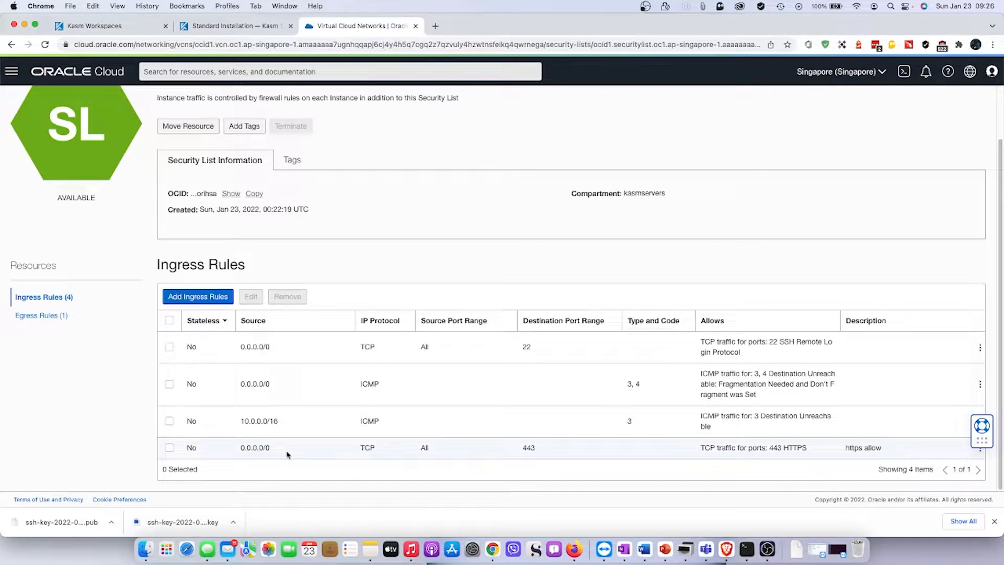
mouse_move(723, 280)
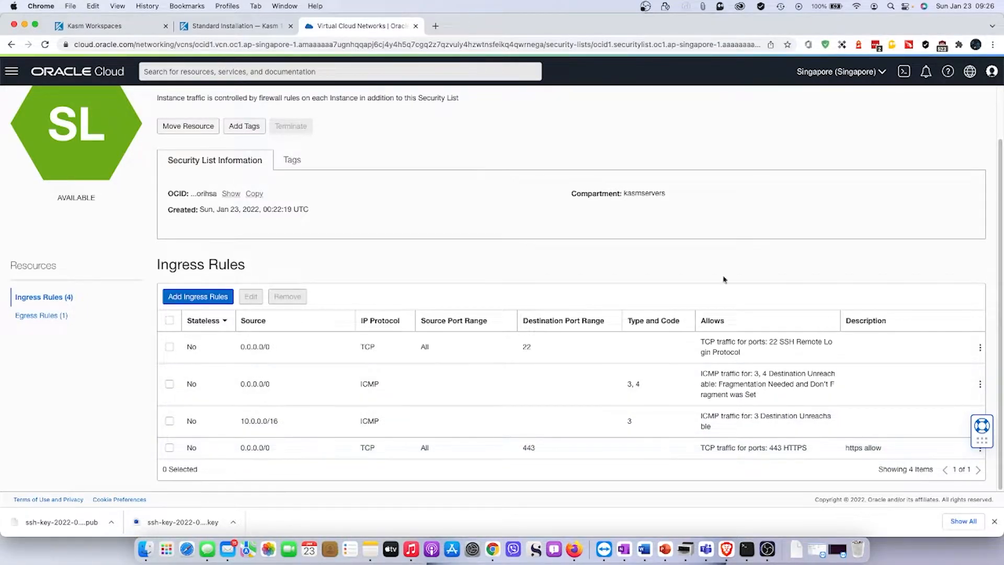
mouse_move(396, 250)
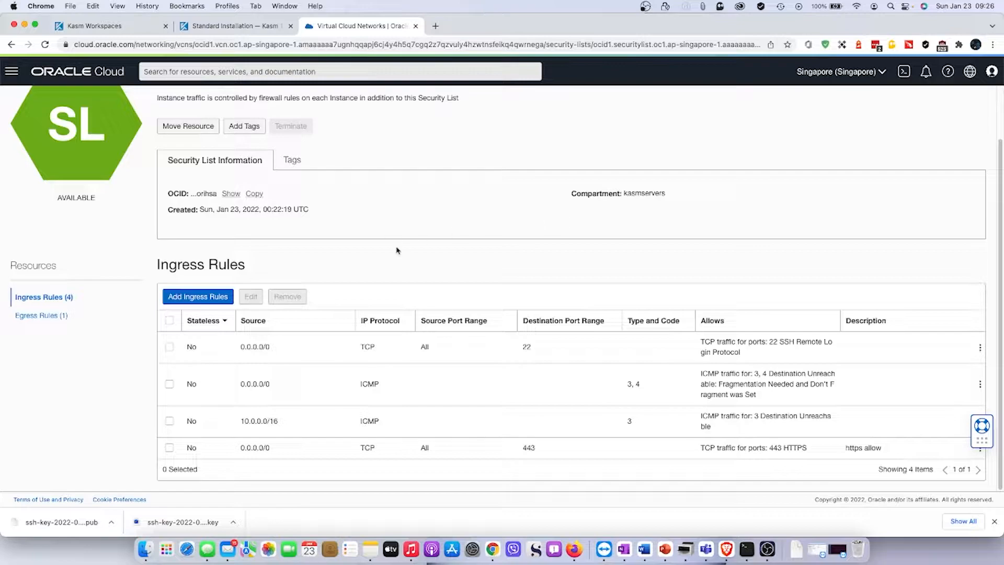
mouse_move(311, 117)
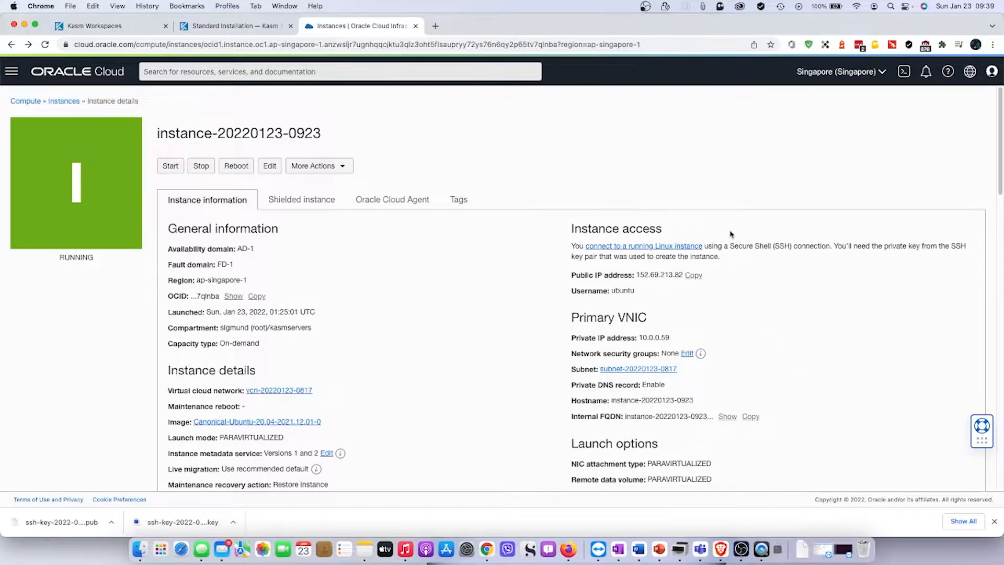
Launch a local Terminal shell alongside the Oracle Cloud Console.
type("terminal")
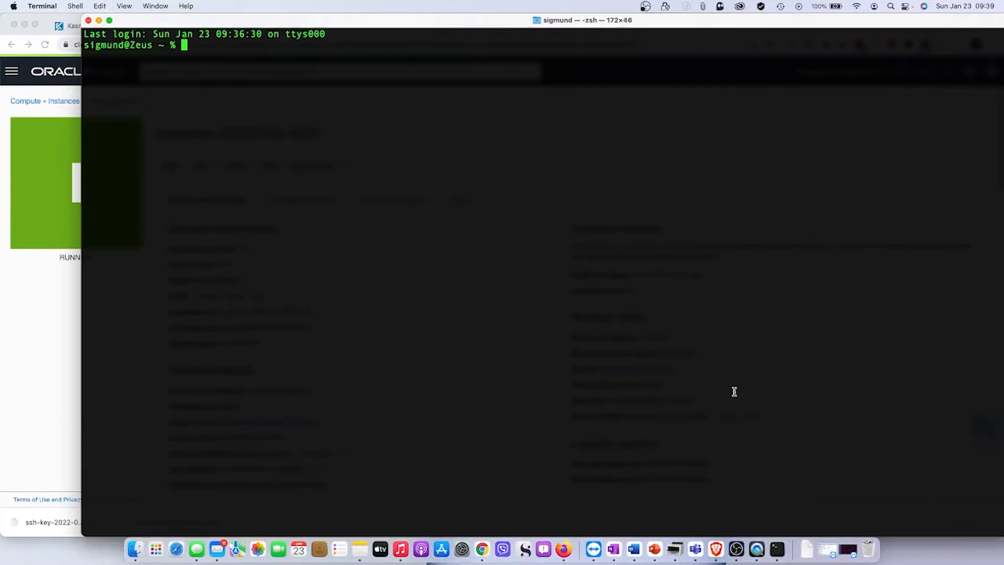
mouse_move(388, 113)
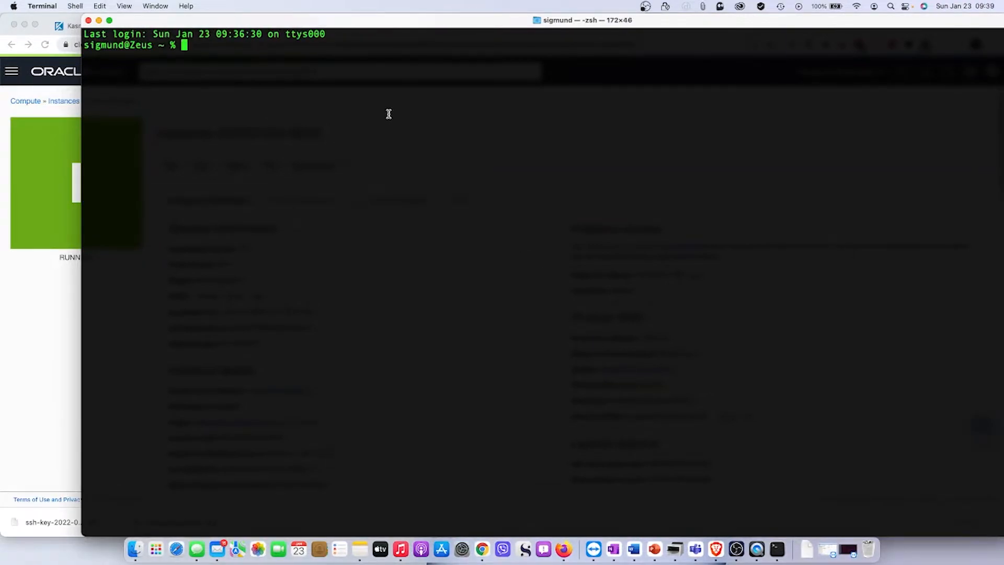
SSH into 152.69.213.82 as ubuntu using /Users/sigmund/Desktop/ssh-key-2022-01-23.key.
type("ssh")
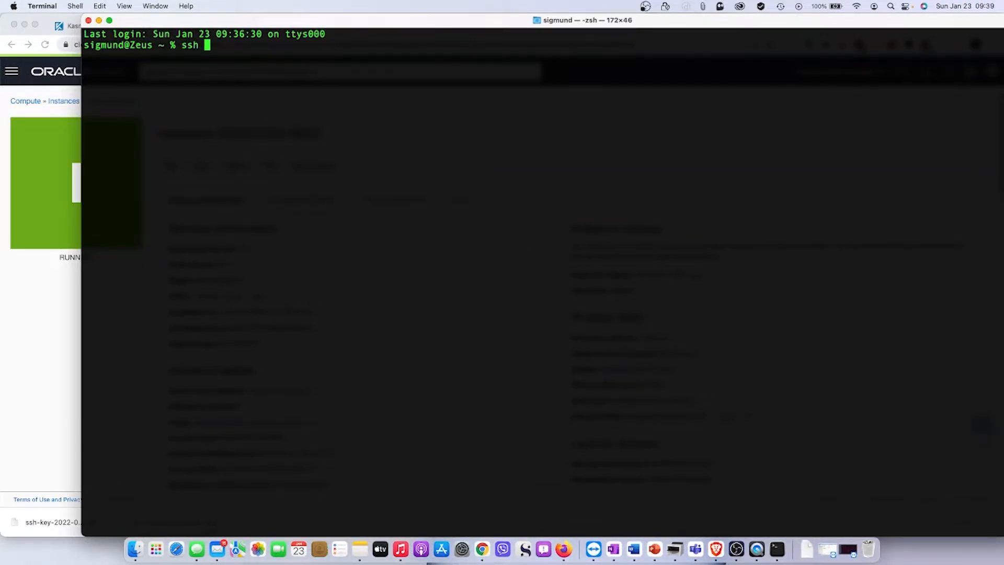
type("-l ubunt")
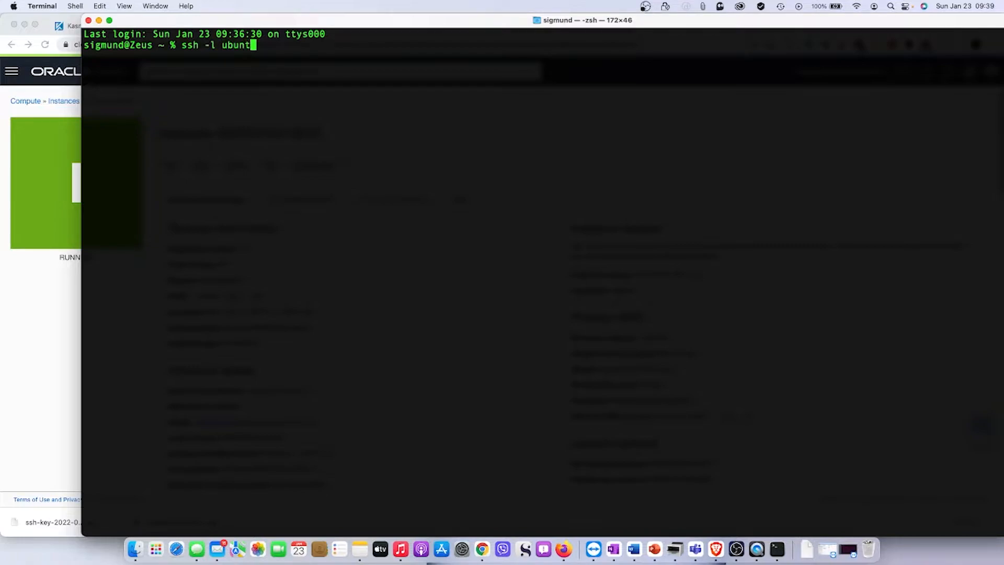
type("u")
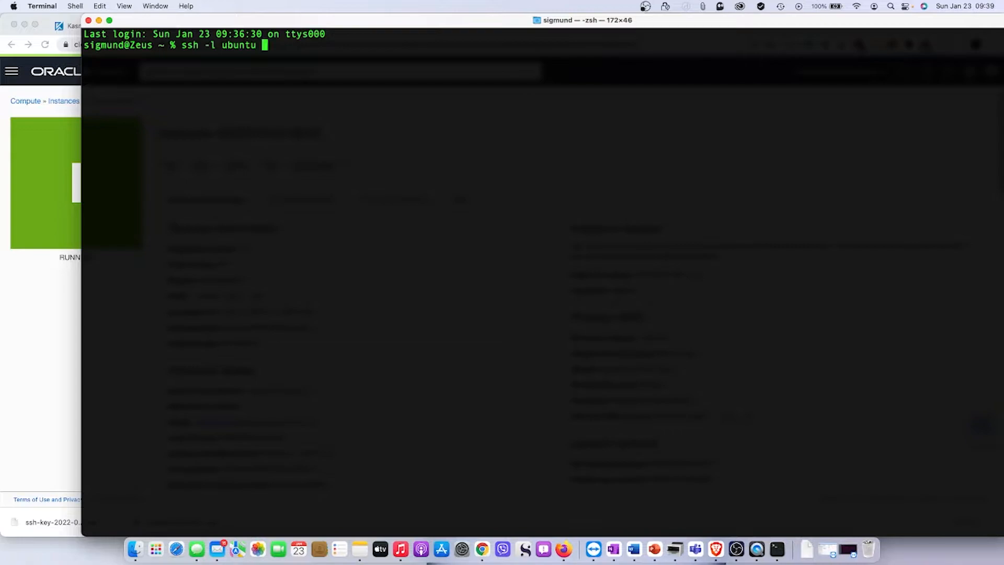
type("-")
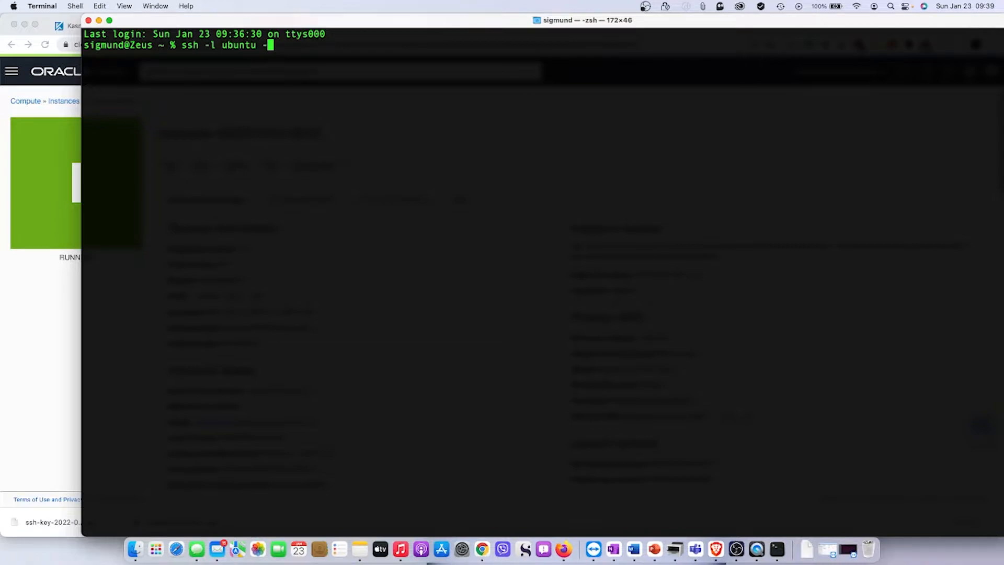
type("i")
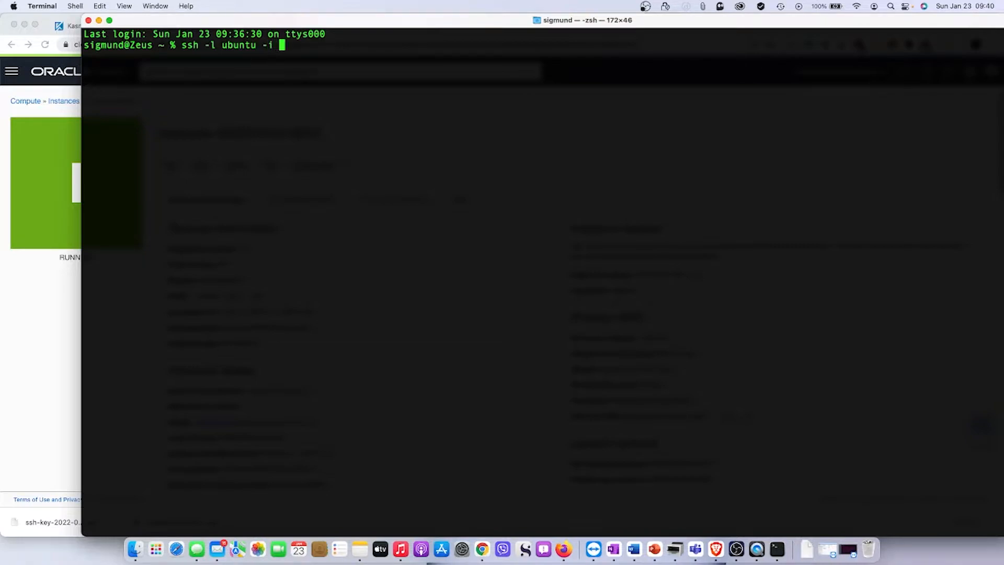
type("/Us")
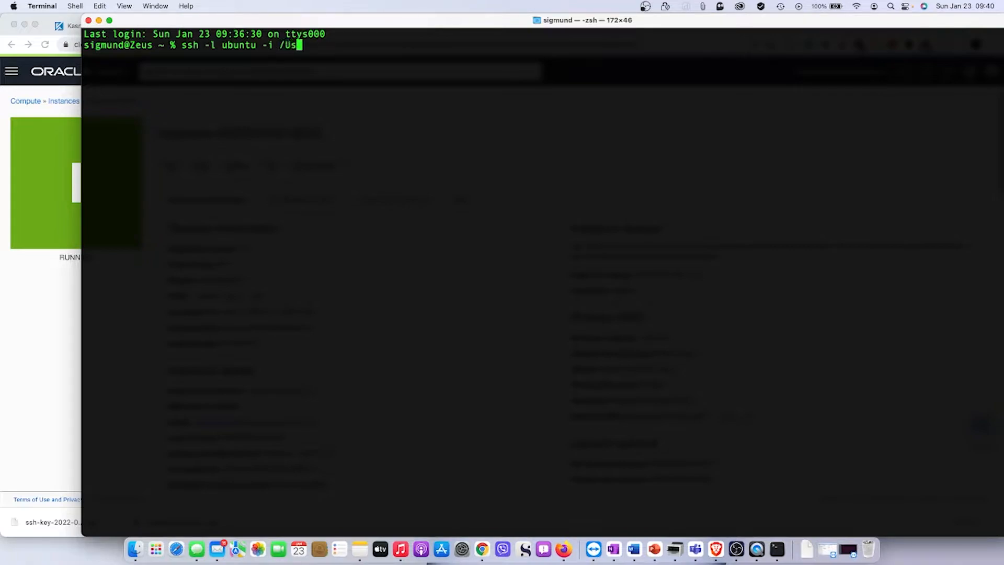
type("ers/sigmund/")
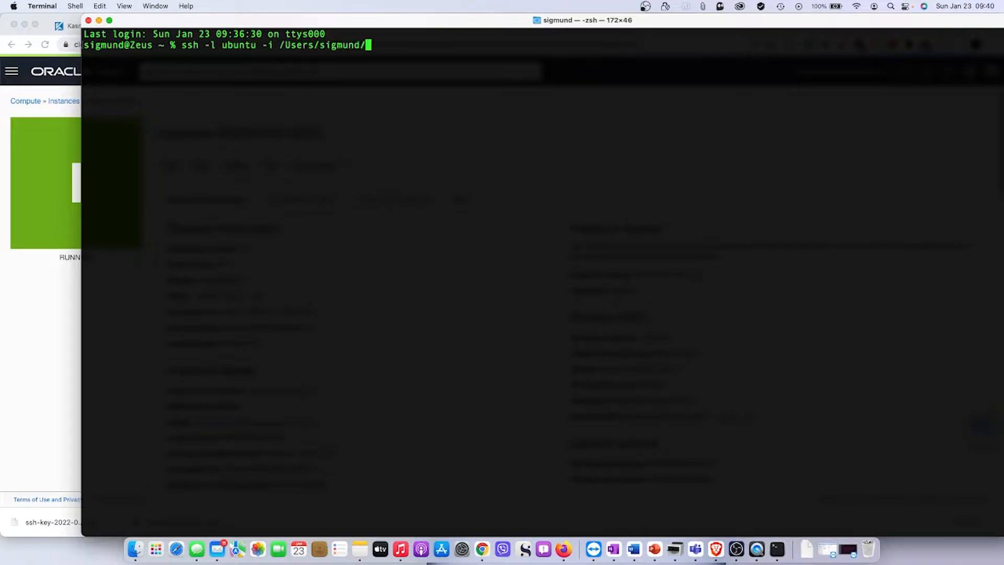
type("Desktop/")
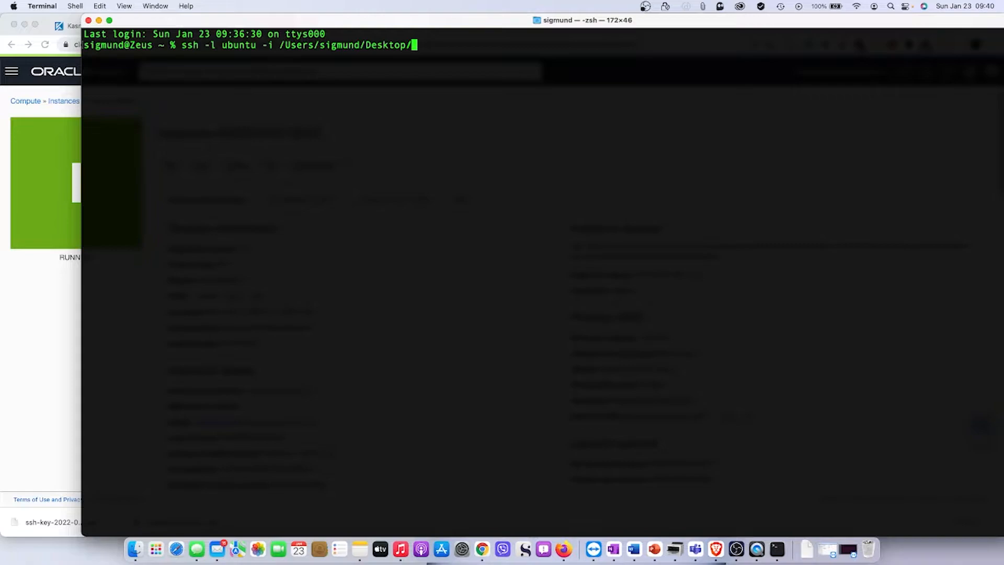
type("ssh-key-2022-01-23.key")
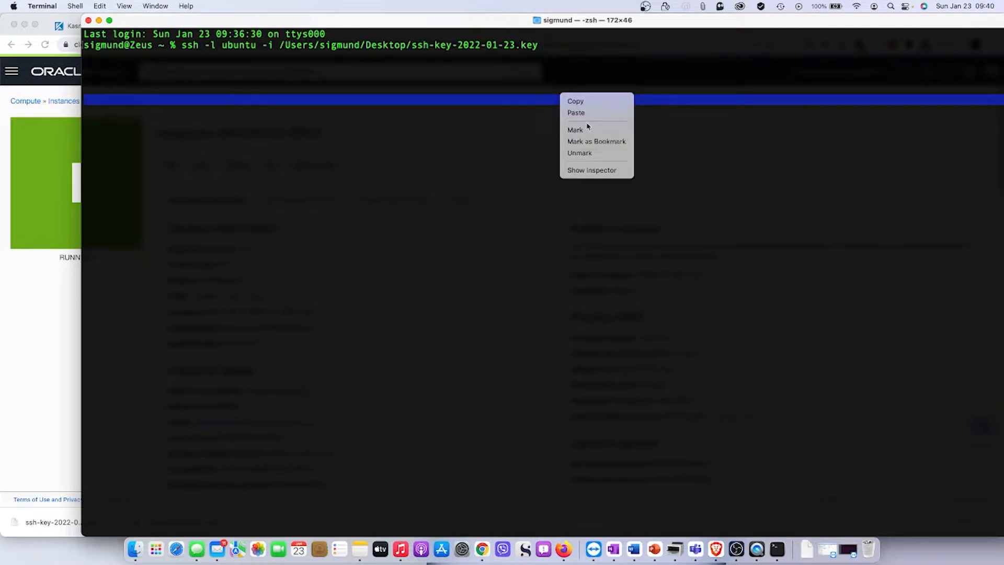
left_click(575, 112)
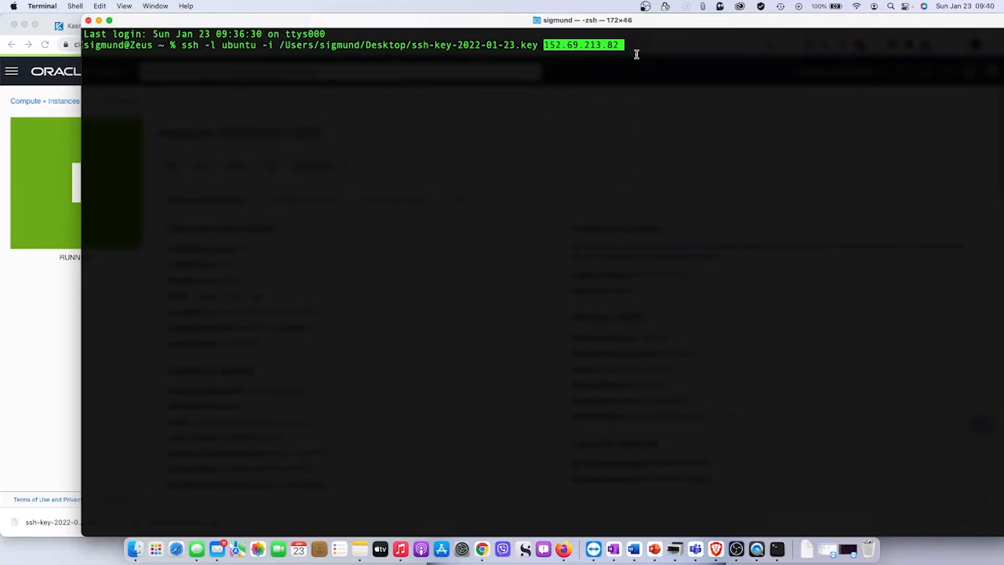
key("Return")
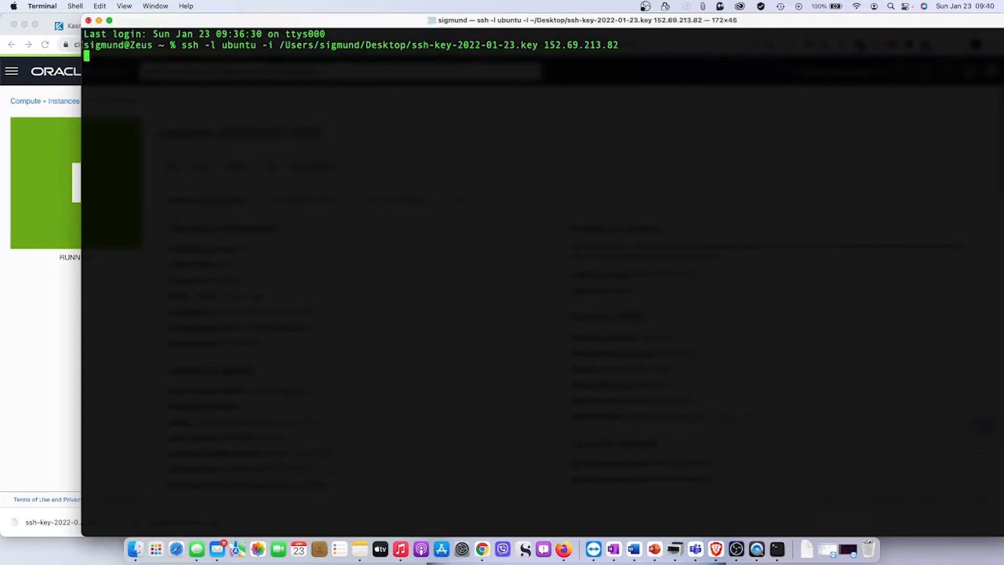
key("Return")
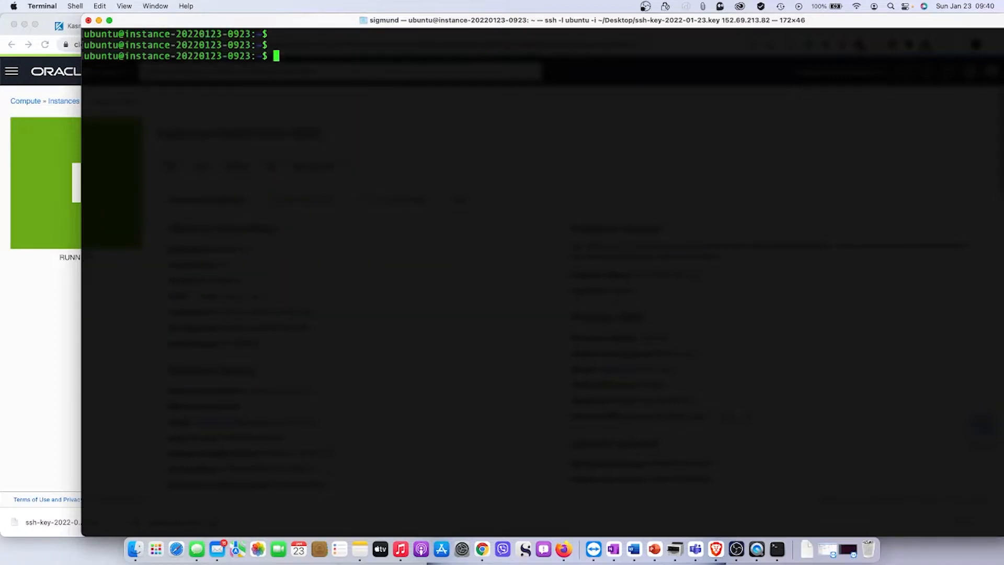
Get a fresh remote prompt in the SSH session on the Oracle instance.
key("Return")
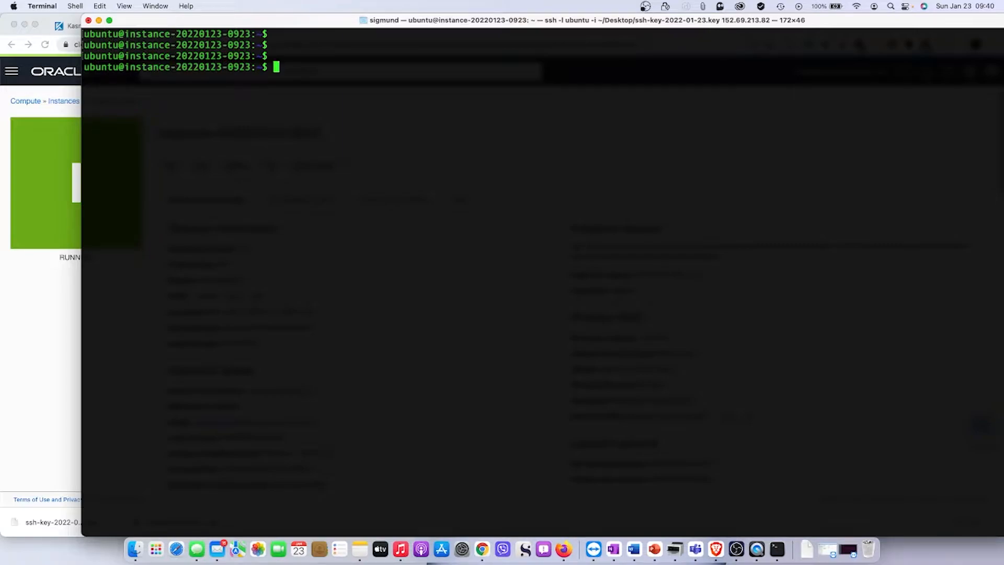
mouse_move(542, 44)
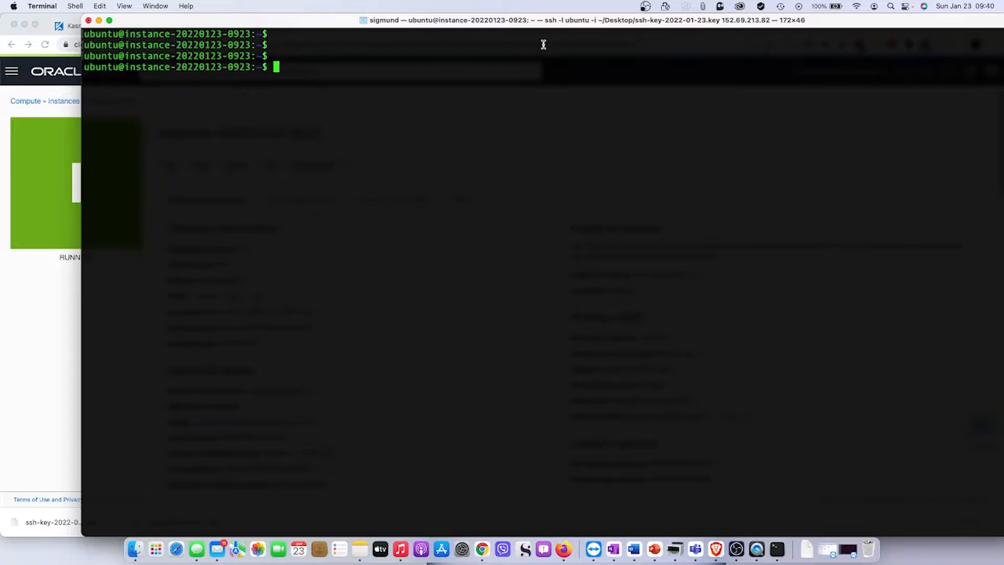
mouse_move(87, 258)
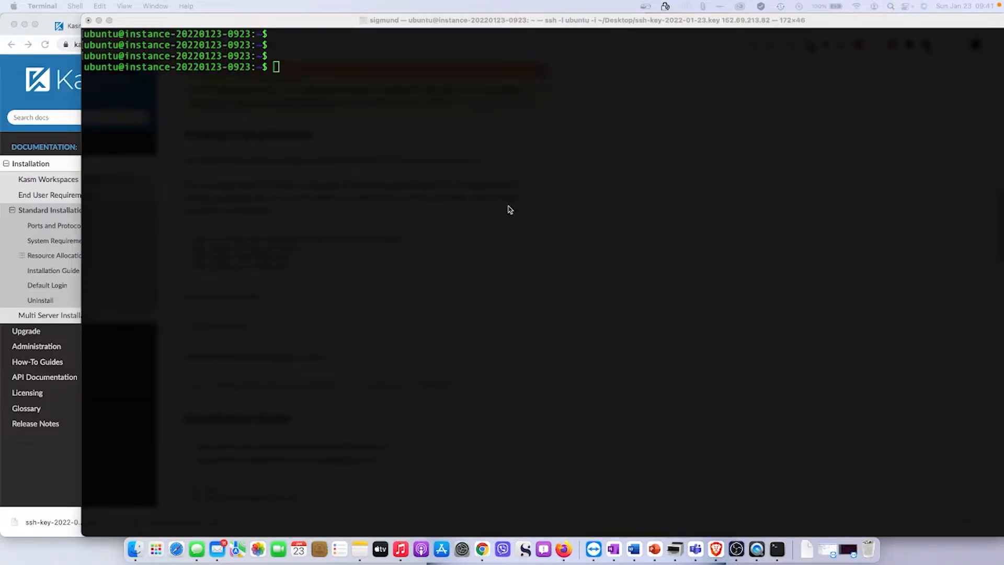
mouse_move(28, 461)
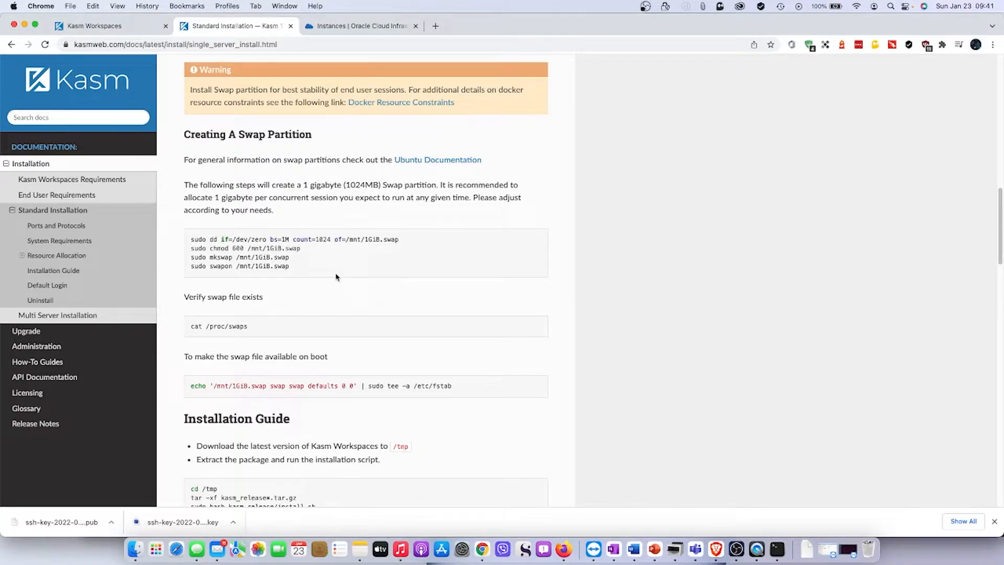
mouse_move(297, 271)
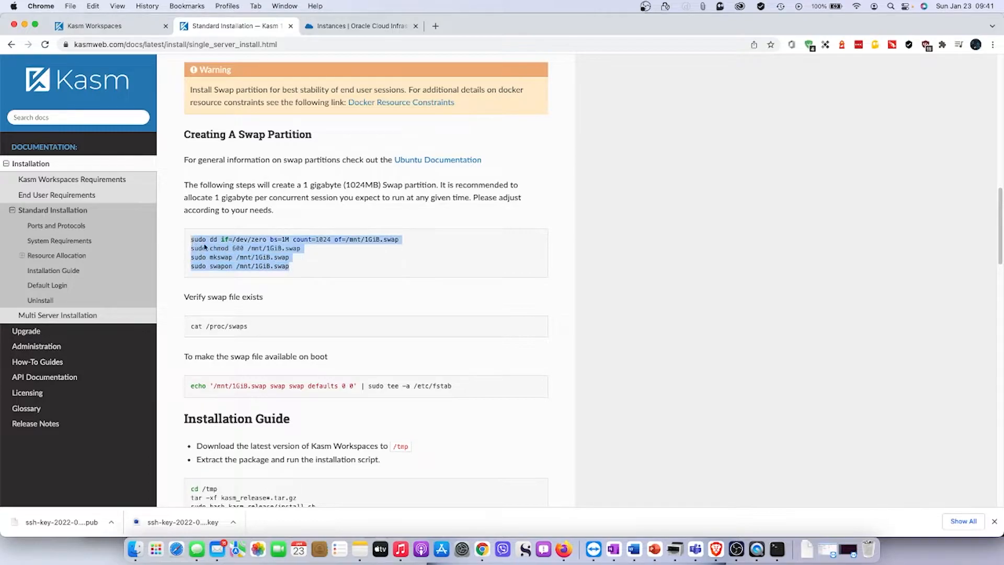
mouse_move(352, 249)
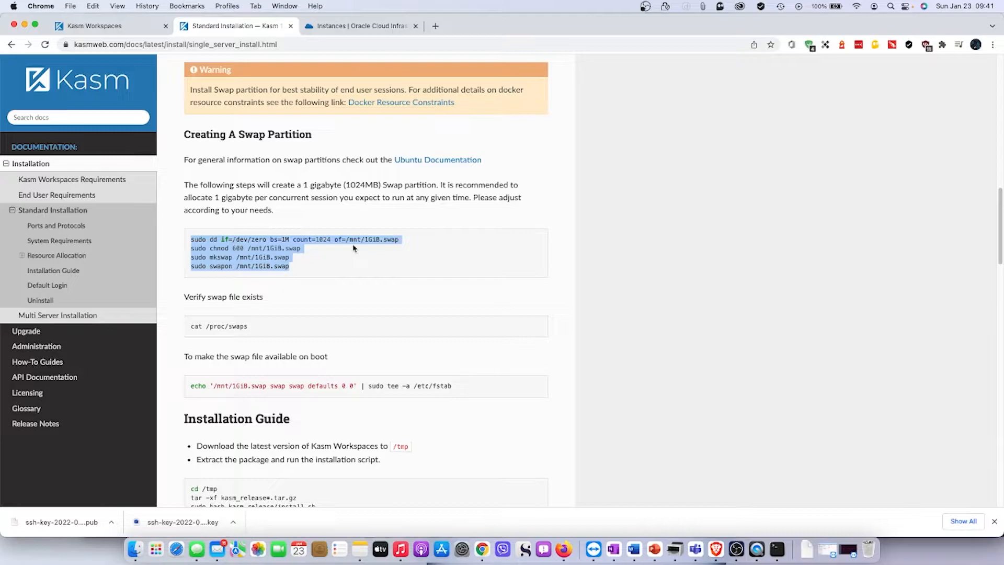
mouse_move(400, 274)
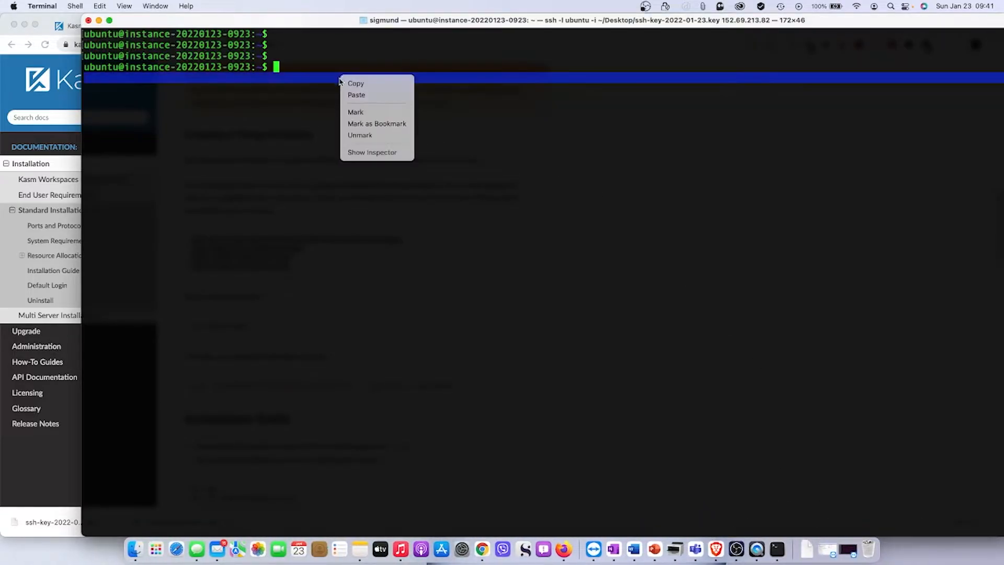
Create and format the 1 GiB swap file /mnt/1GiB.swap, then enable it with swapon.
left_click(357, 95)
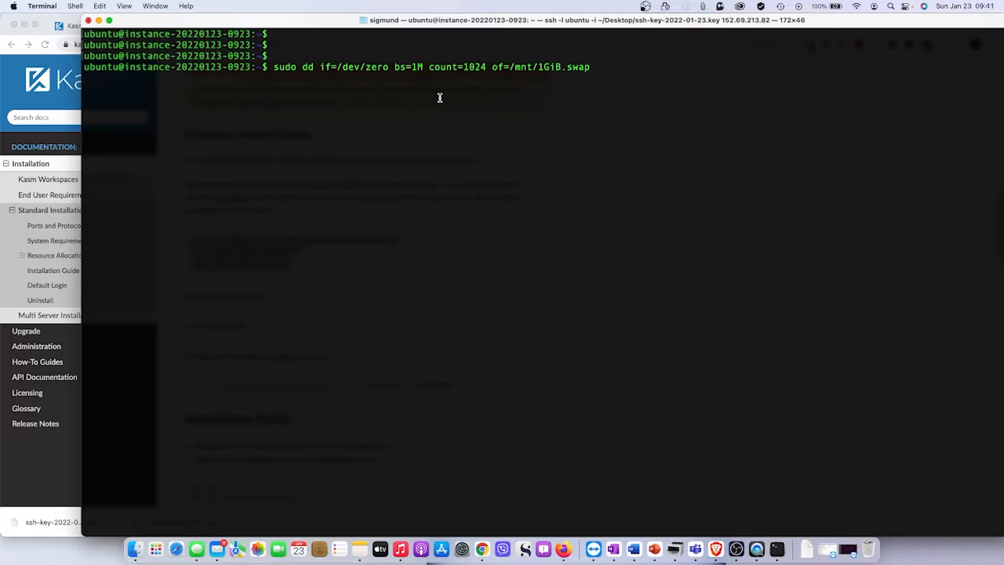
key("Return")
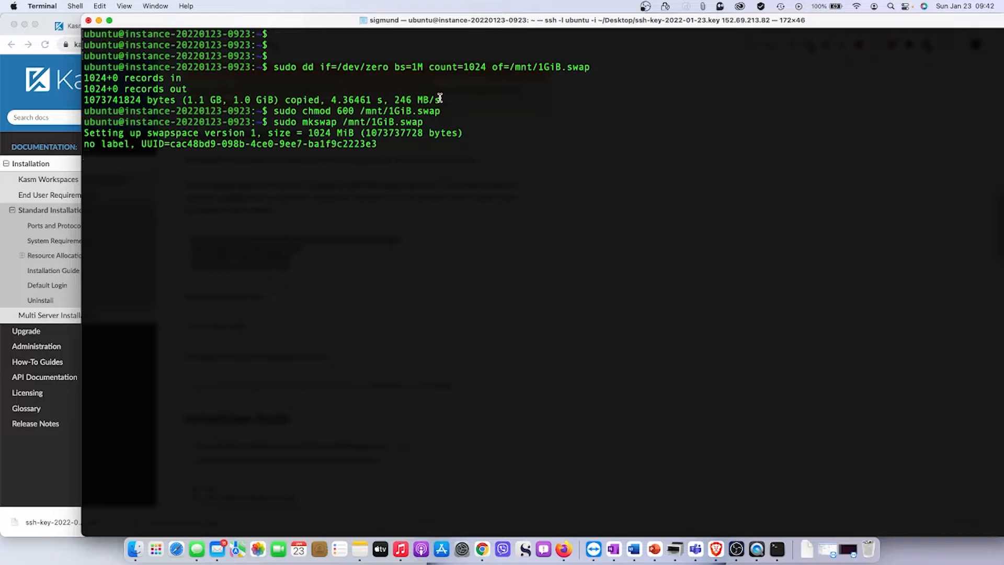
type("sudo swapon /mnt/1GiB.swap")
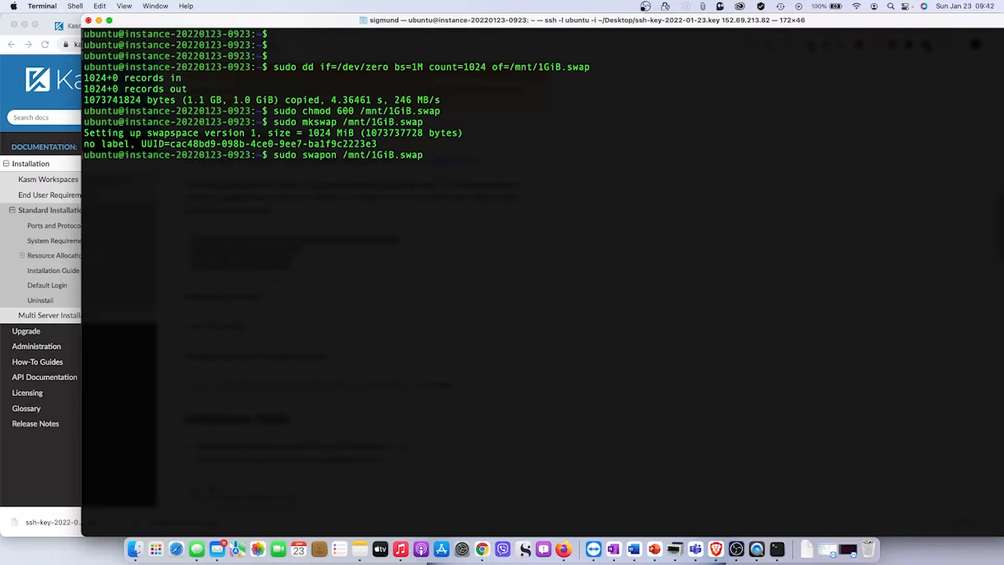
List the active swaps with cat /proc/swaps.
type("cat ./")
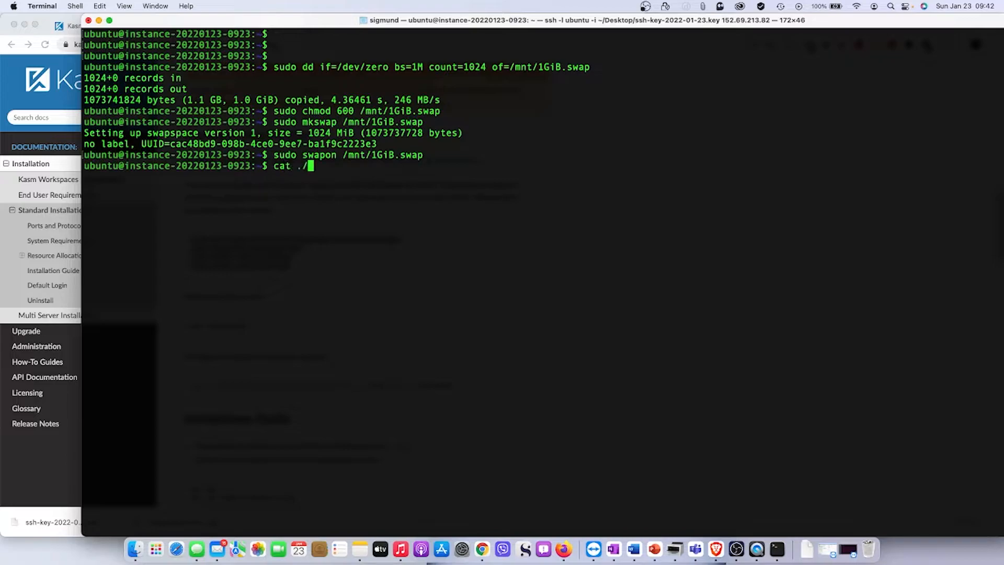
type("/et")
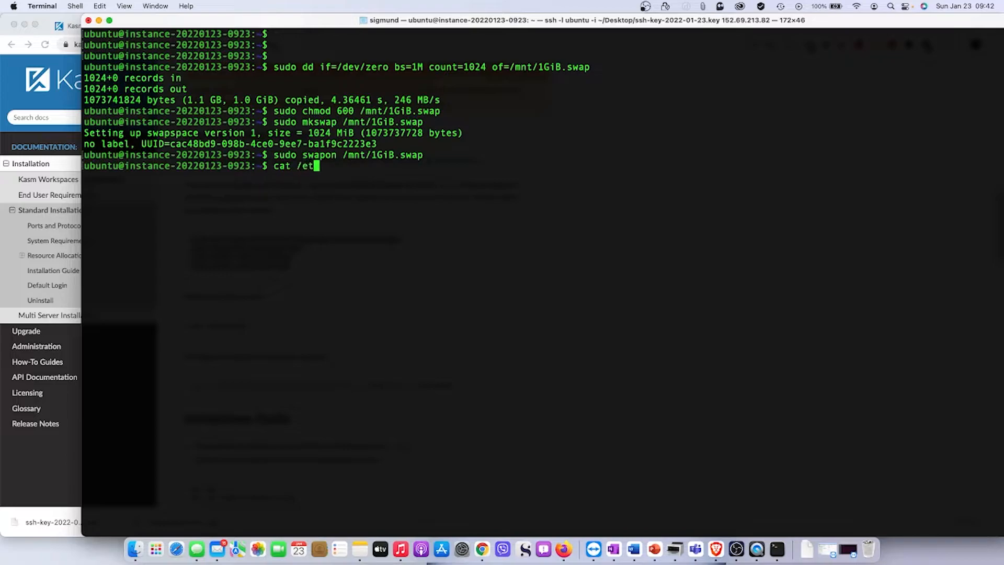
key("BackSpace")
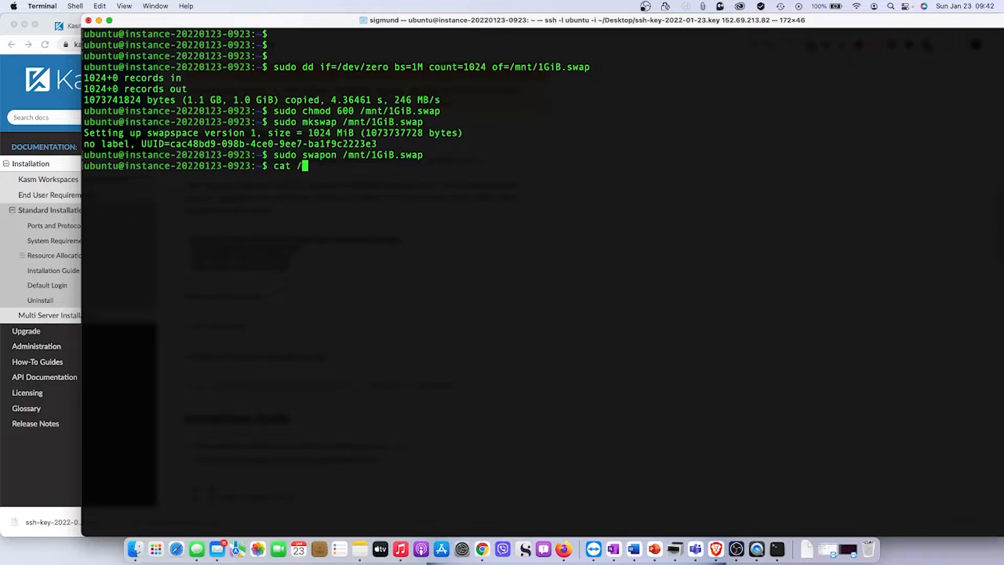
type("proc/s")
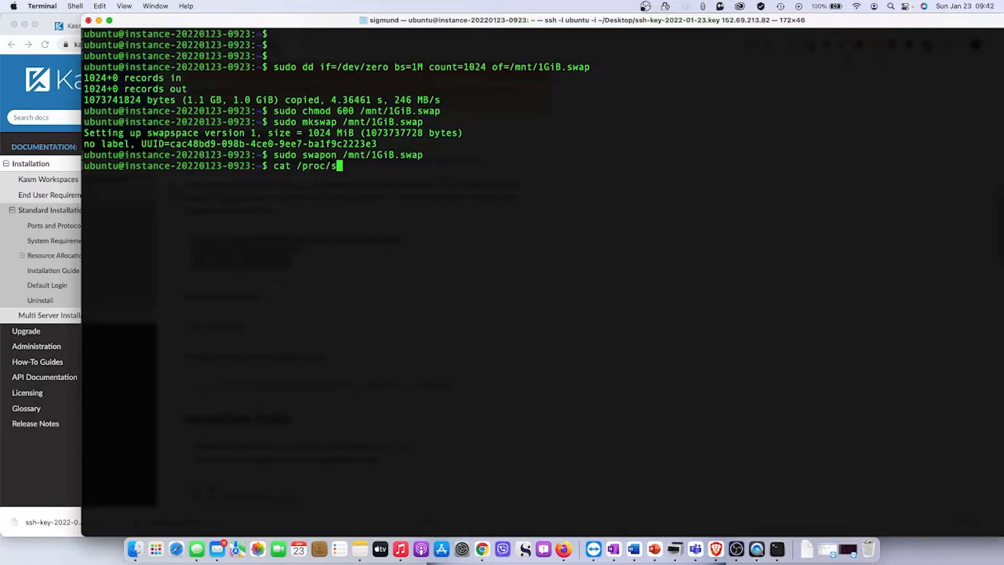
key("Return")
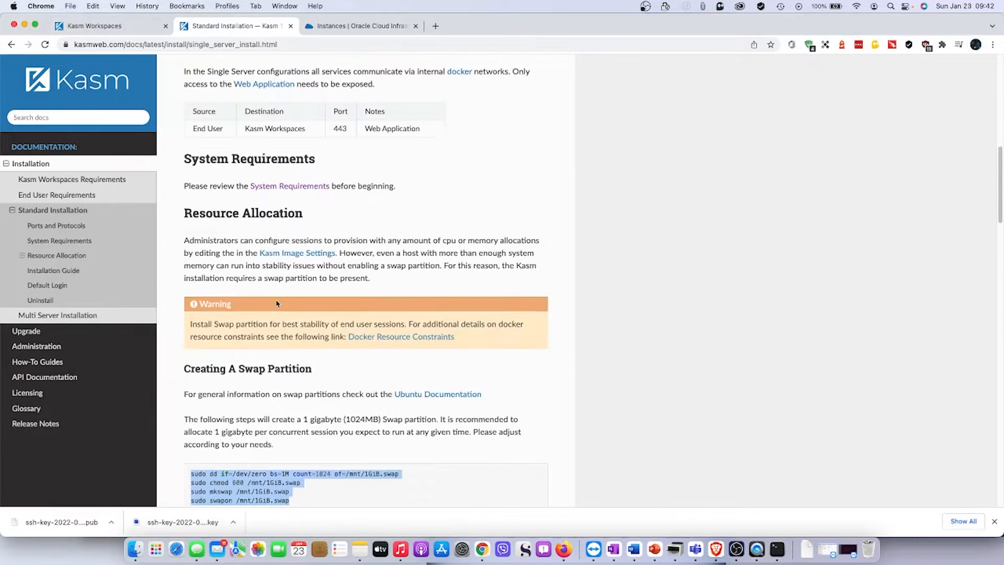
Append the /mnt/1GiB.swap entry to /etc/fstab so swap persists across reboots.
scroll("down", 3)
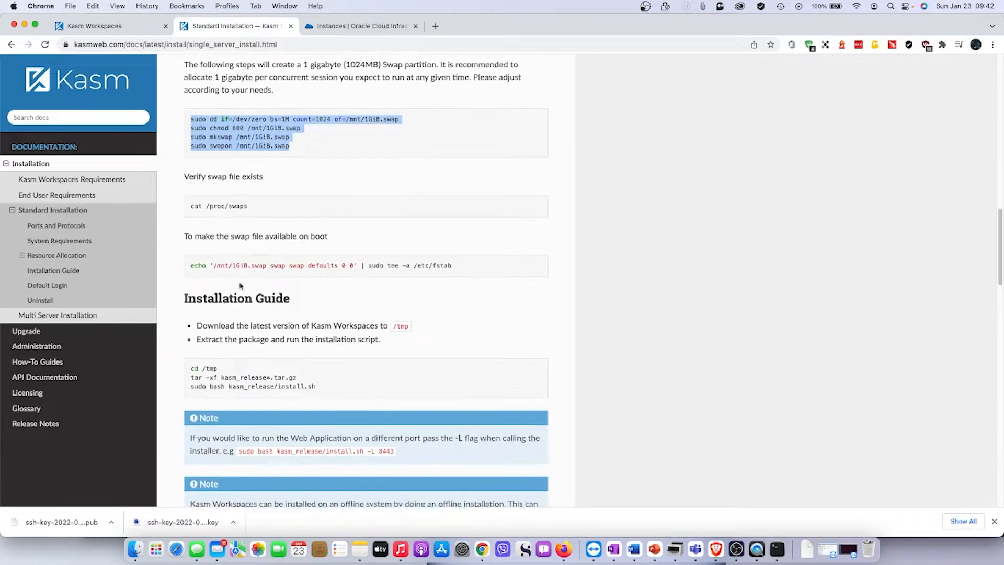
scroll("down", 3)
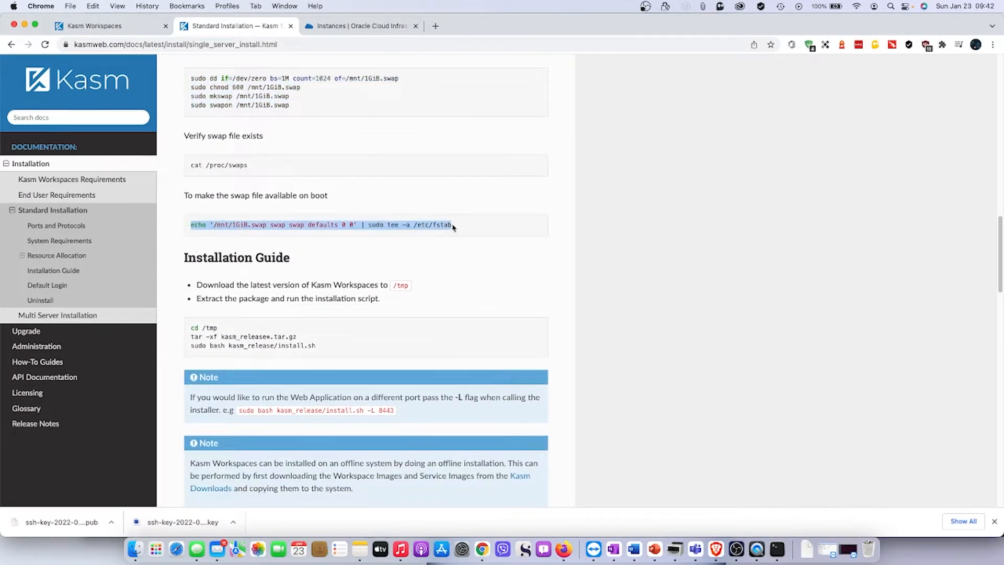
right_click(451, 225)
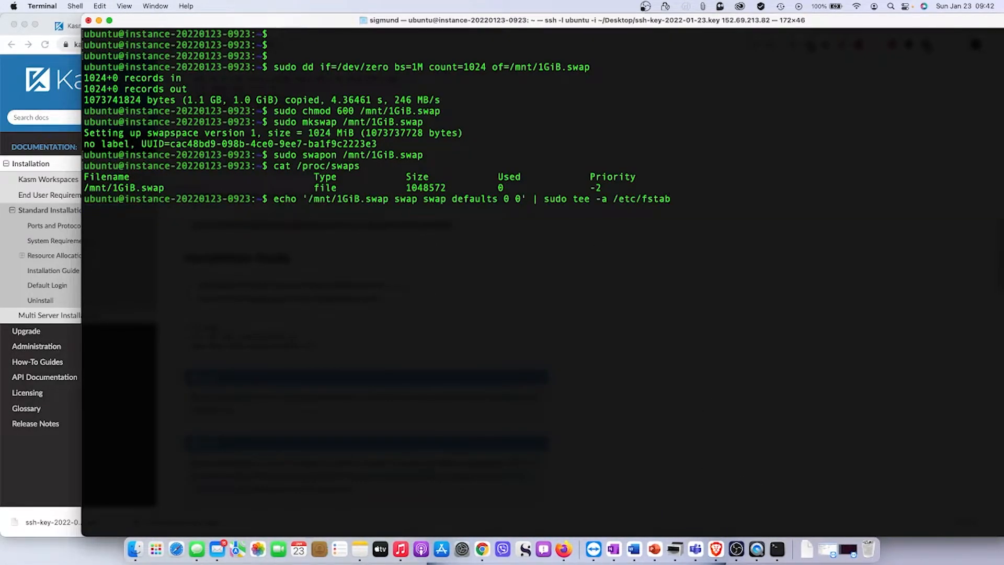
key("Return")
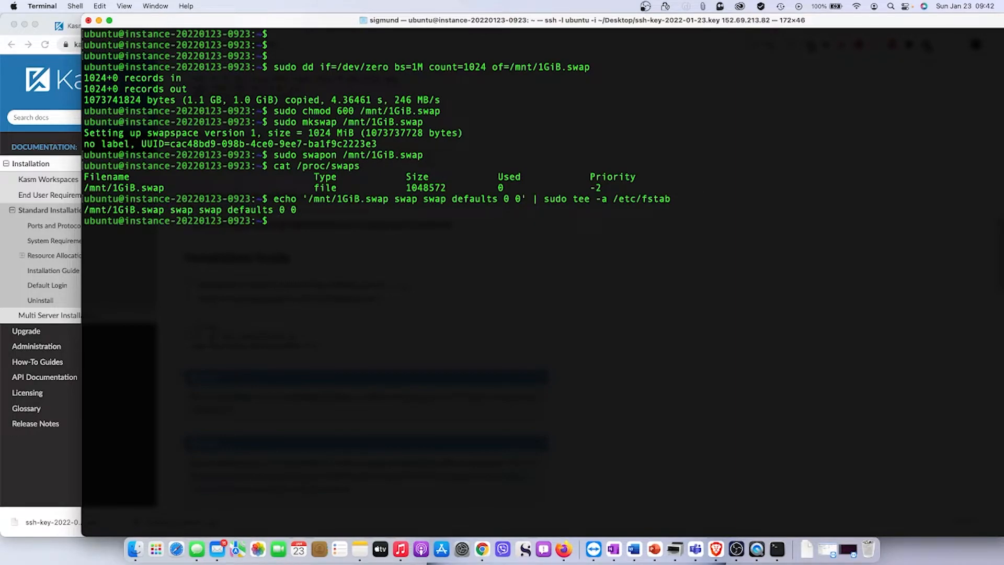
left_click(482, 549)
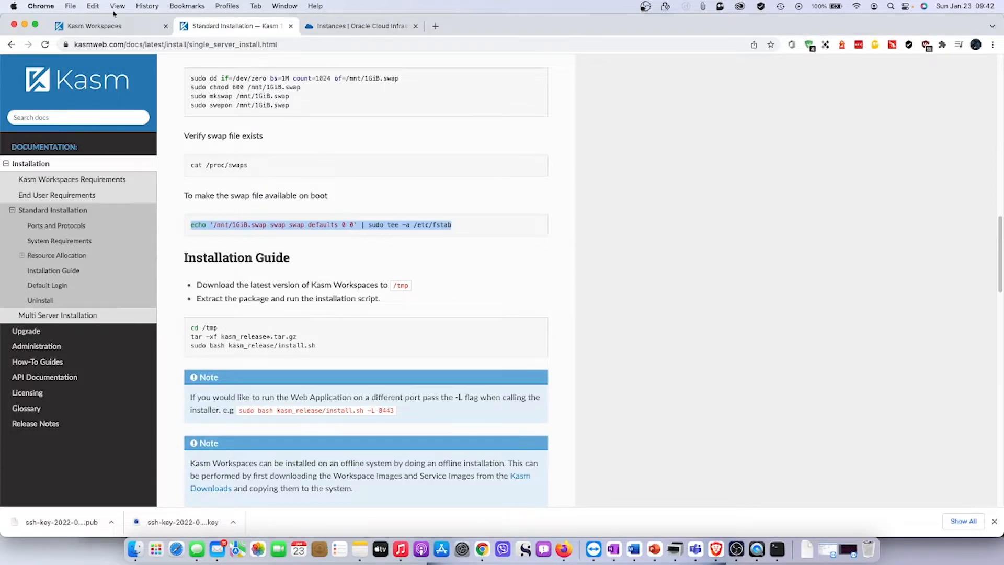
Open Kasm's Downloads page and copy the Kasm Workspaces 1.10.0 download link.
left_click(108, 25)
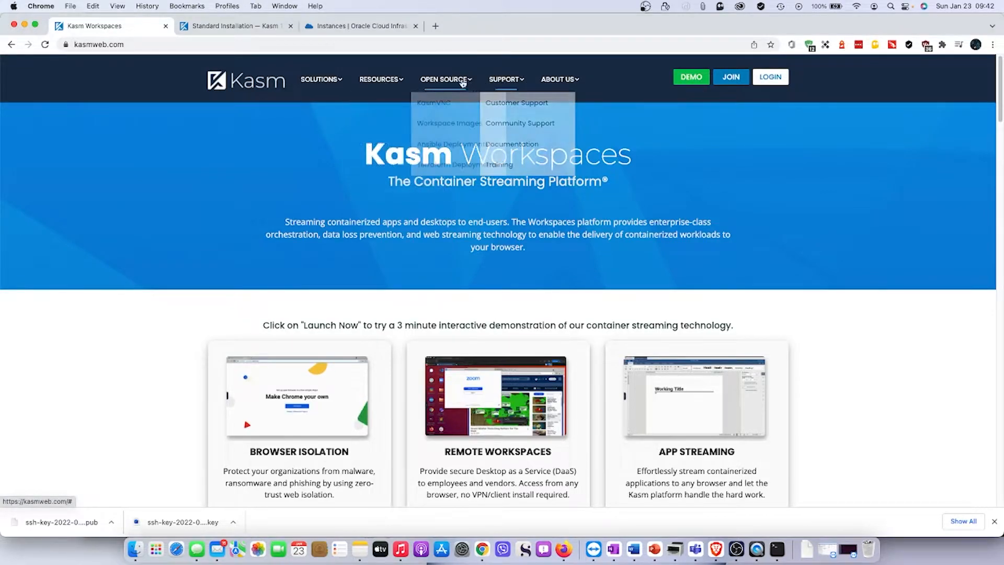
left_click(379, 79)
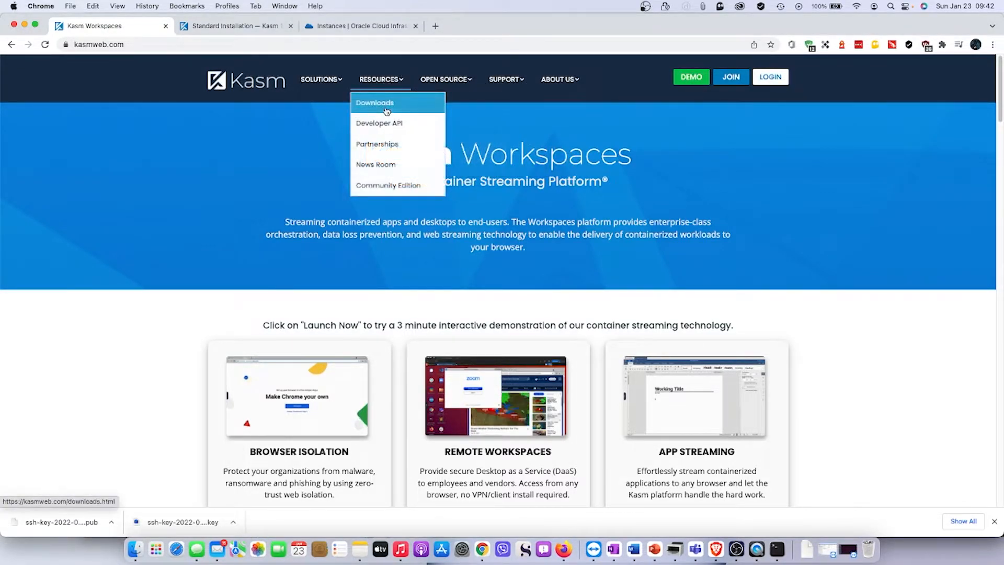
left_click(374, 102)
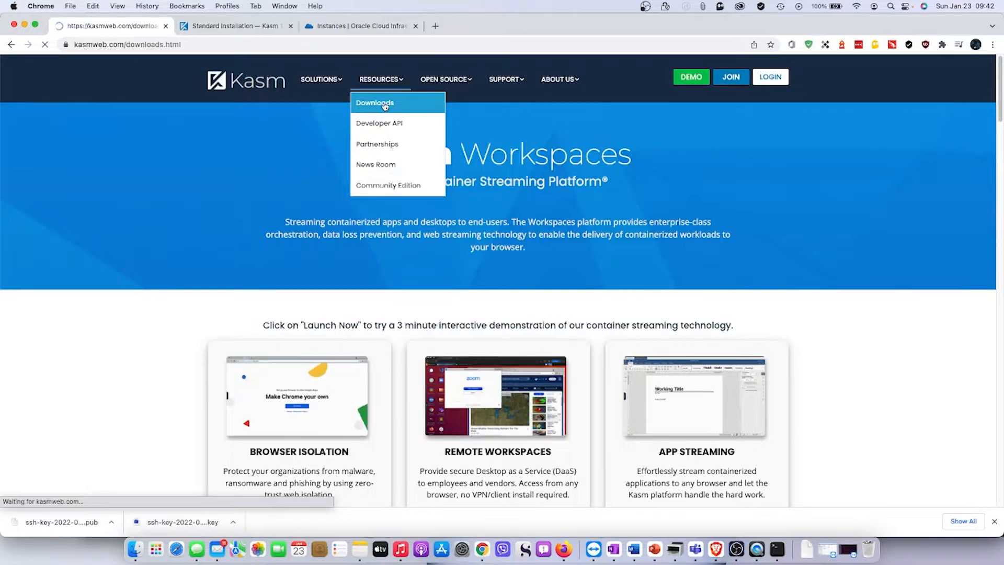
right_click(498, 265)
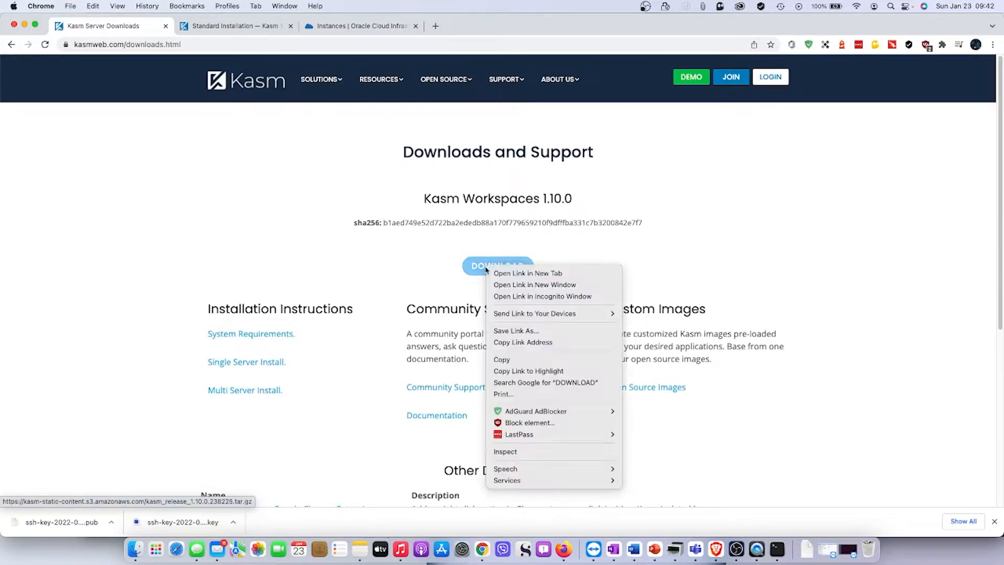
mouse_move(528, 371)
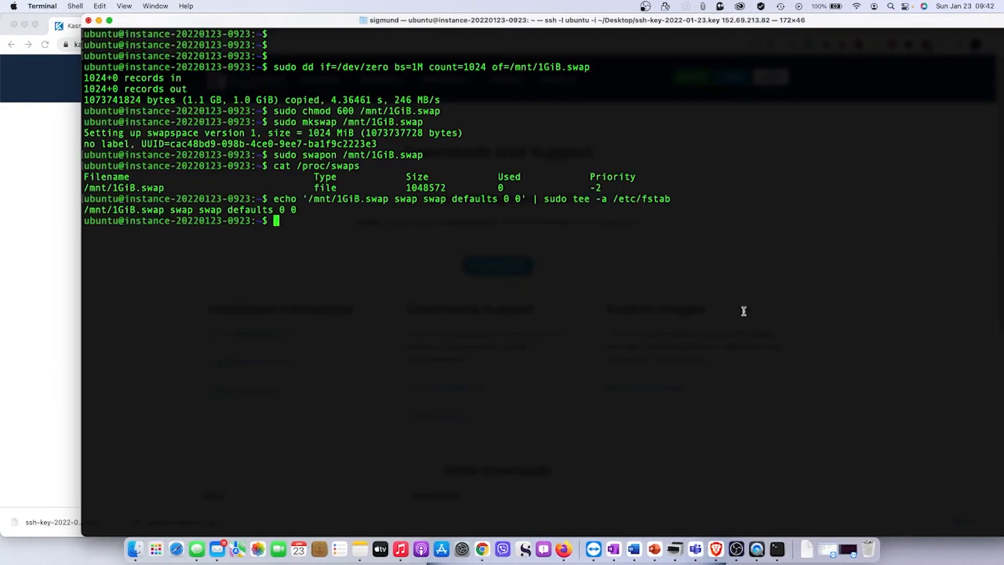
Move into /tmp and wget the Kasm 1.10.0 release archive there.
type("cd /tmp/")
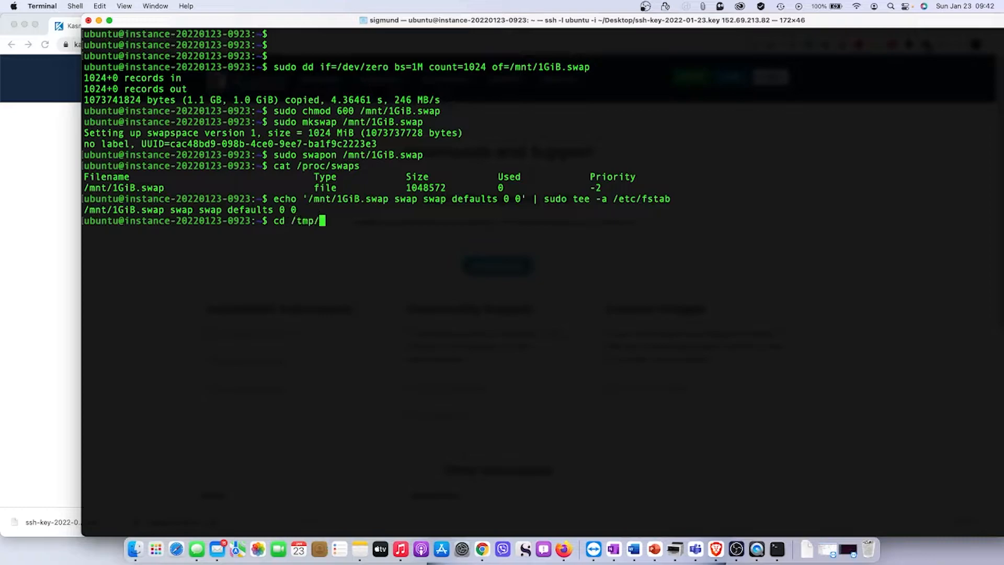
key("Return")
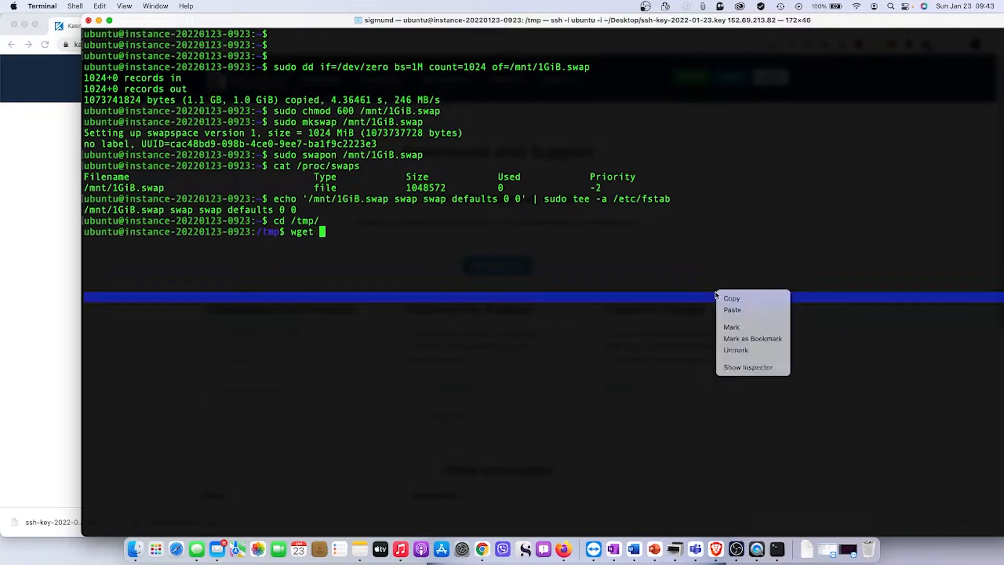
left_click(732, 309)
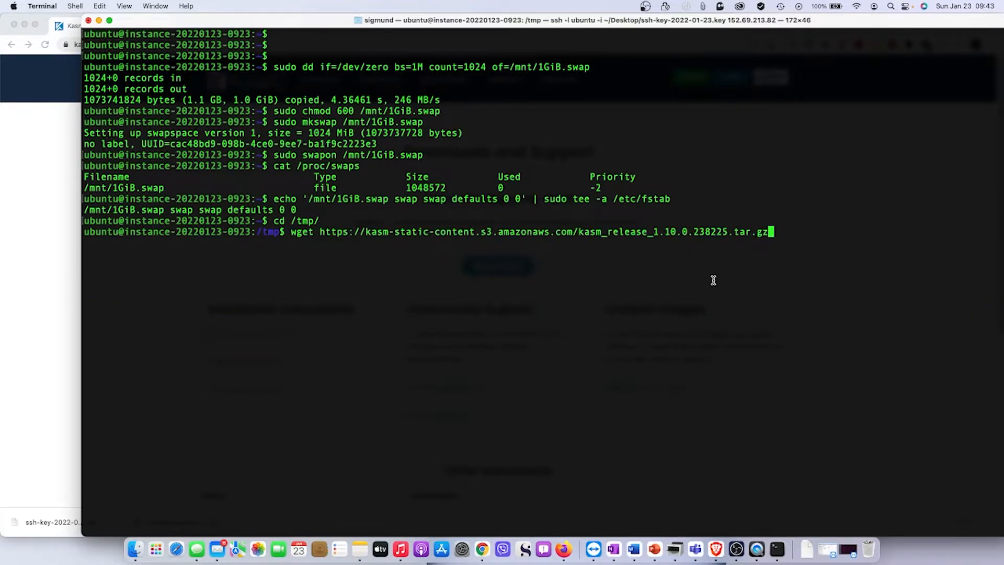
key("Return")
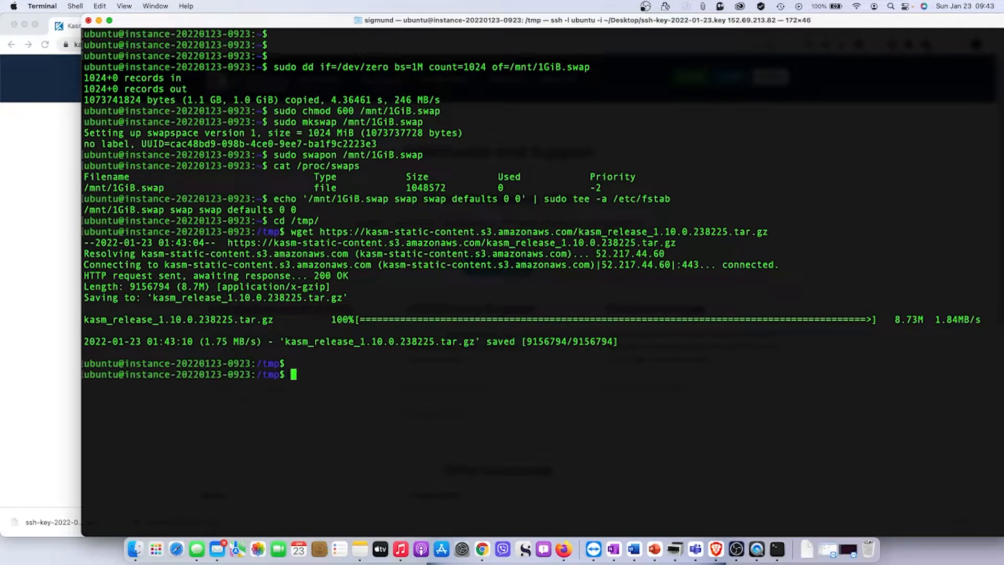
key("Return")
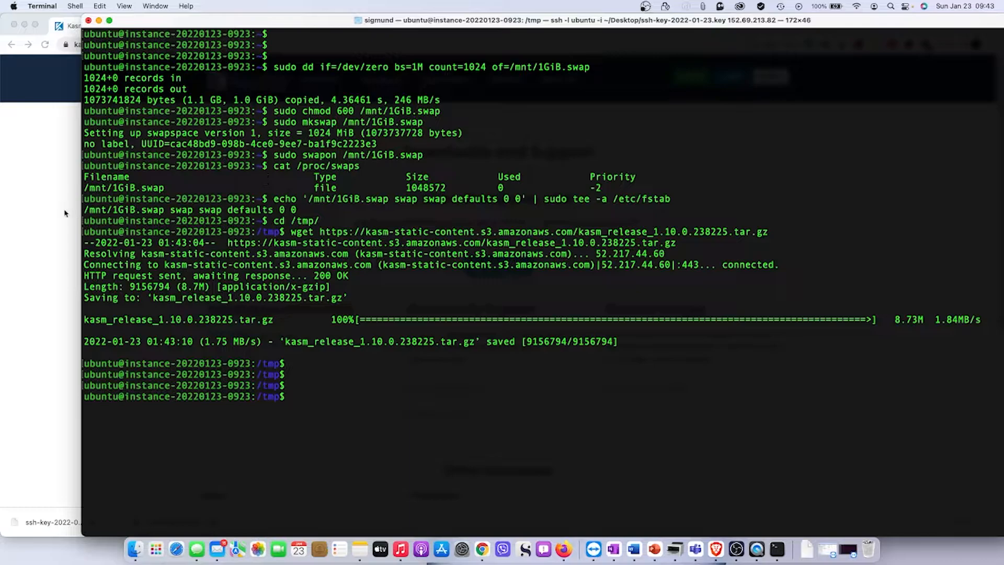
Bring back the Kasm installation guide showing the tar -xf and install.sh commands.
left_click(481, 548)
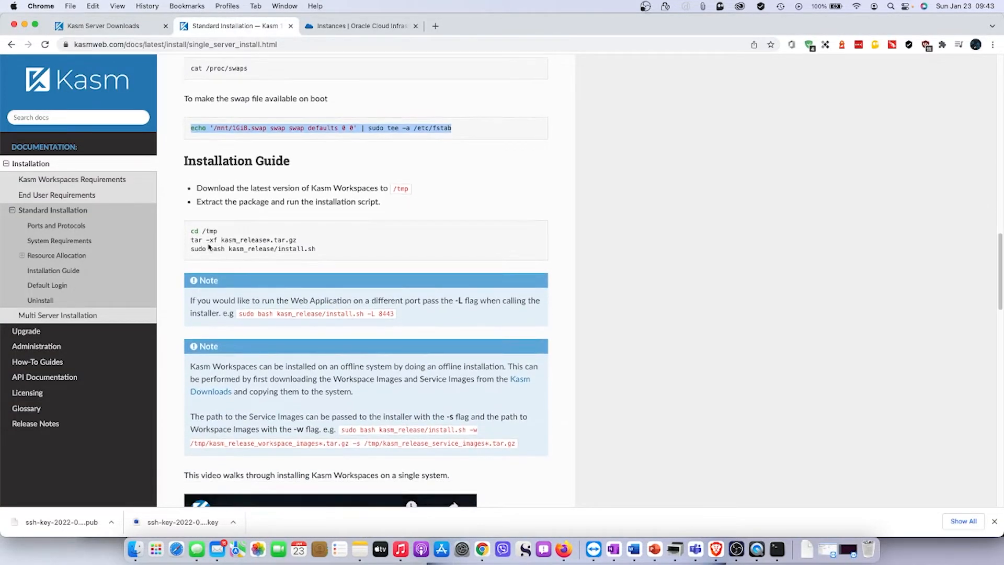
mouse_move(246, 251)
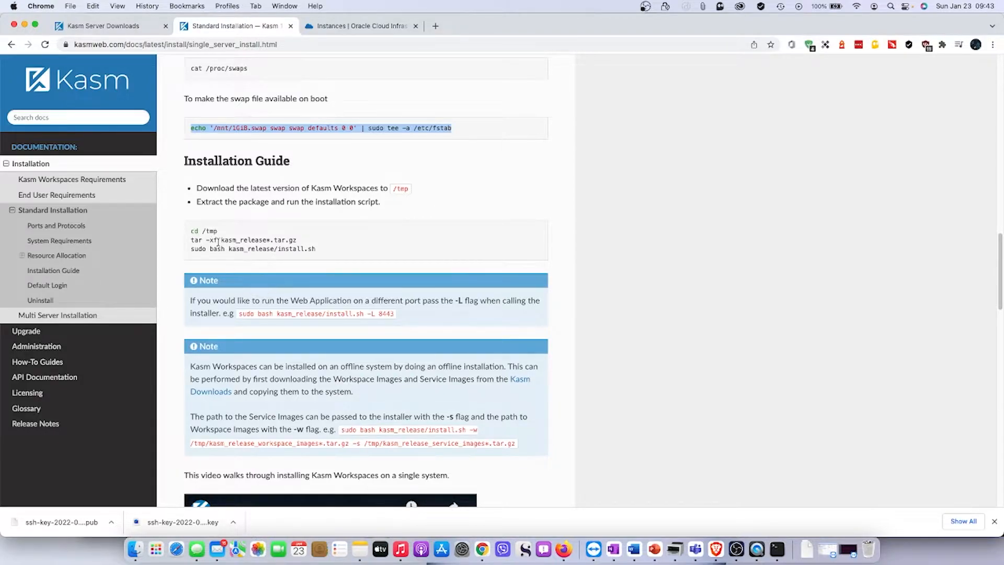
mouse_move(766, 525)
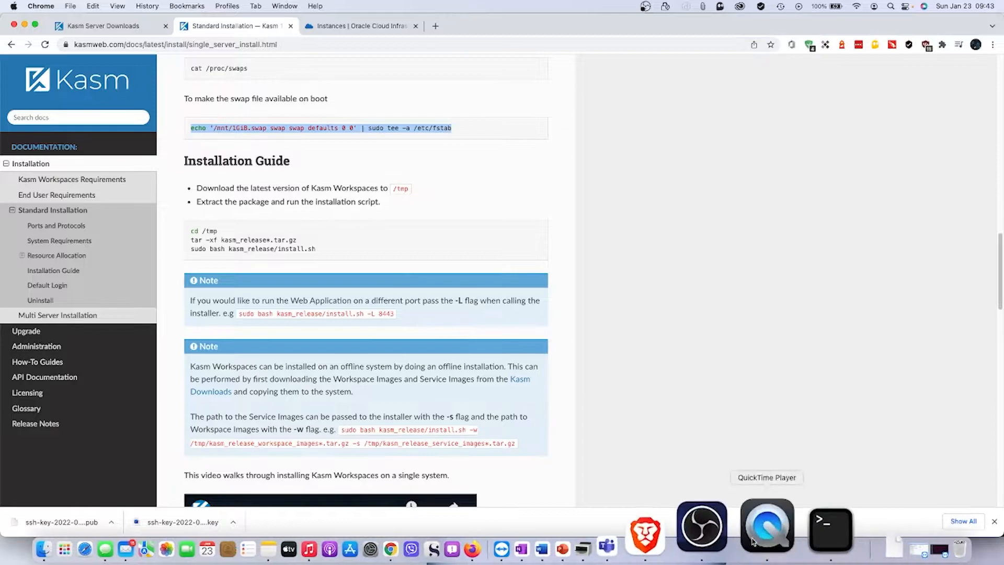
Extract kasm_release_1.10.0.238225.tar.gz with tar -xf.
left_click(830, 526)
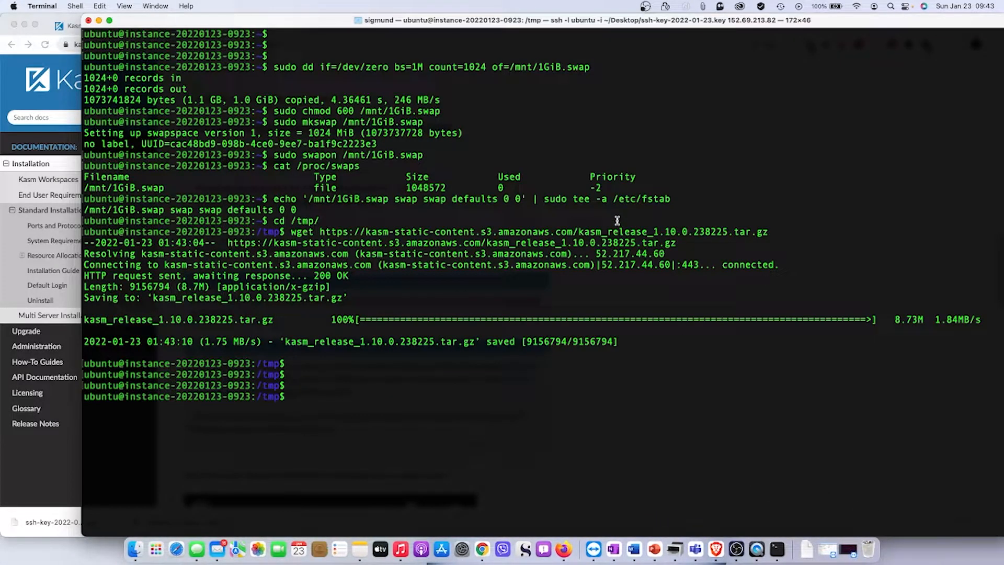
type("tar -x")
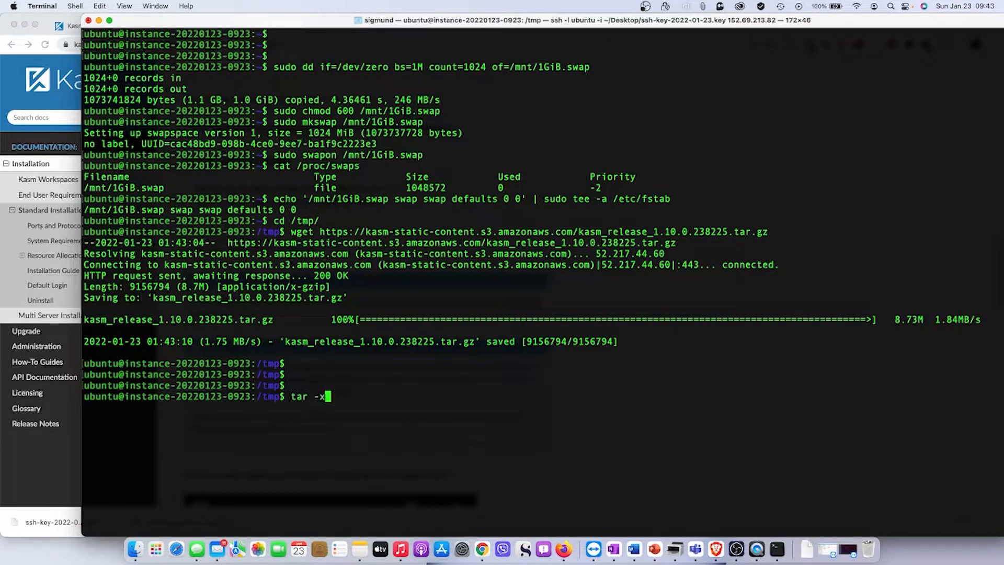
type("f")
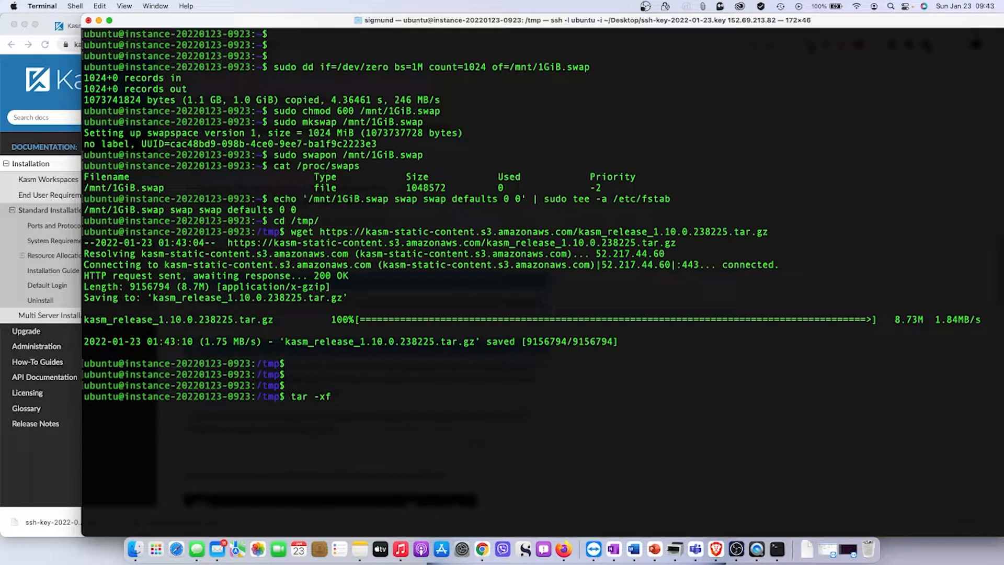
type("kasm_release_1.10.0.238225.tar.gz")
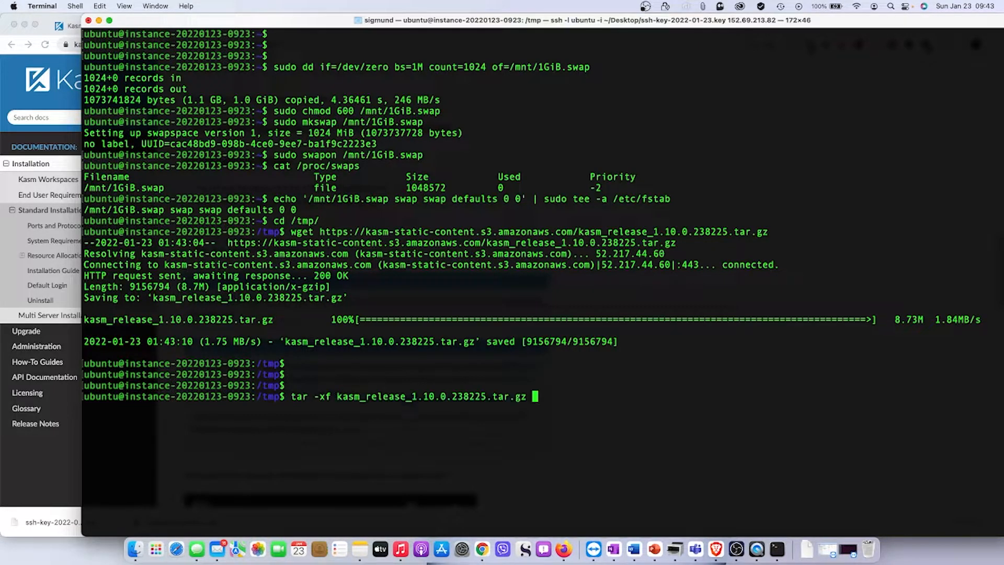
key("Return")
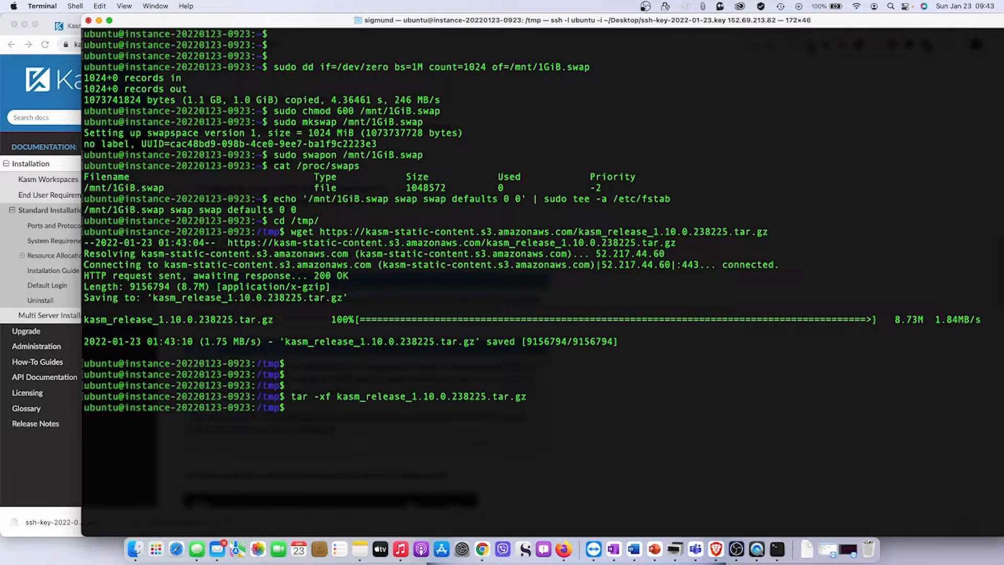
Run the installer with sudo bash kasm_release/install.sh.
type("sudo bash")
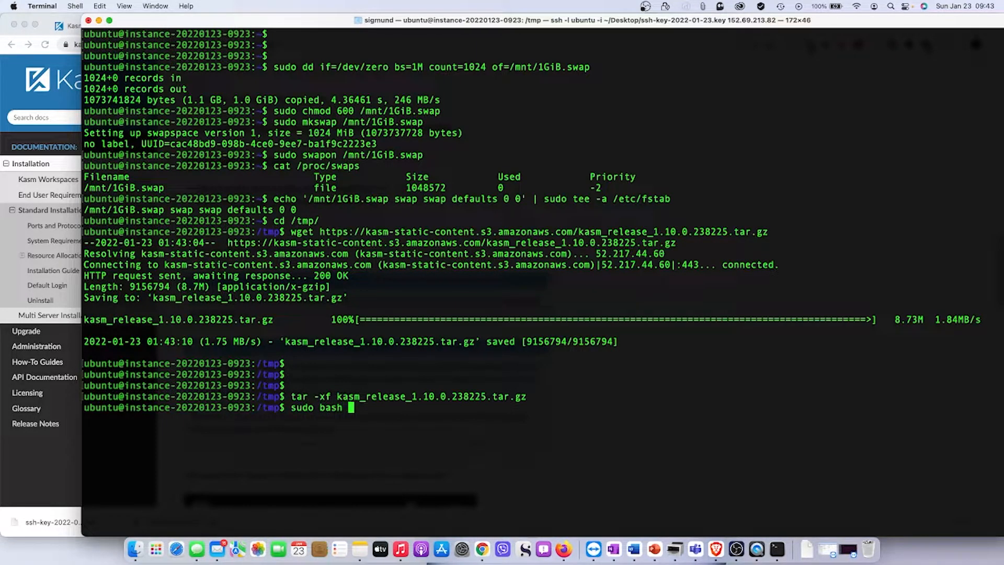
type("kasm_release")
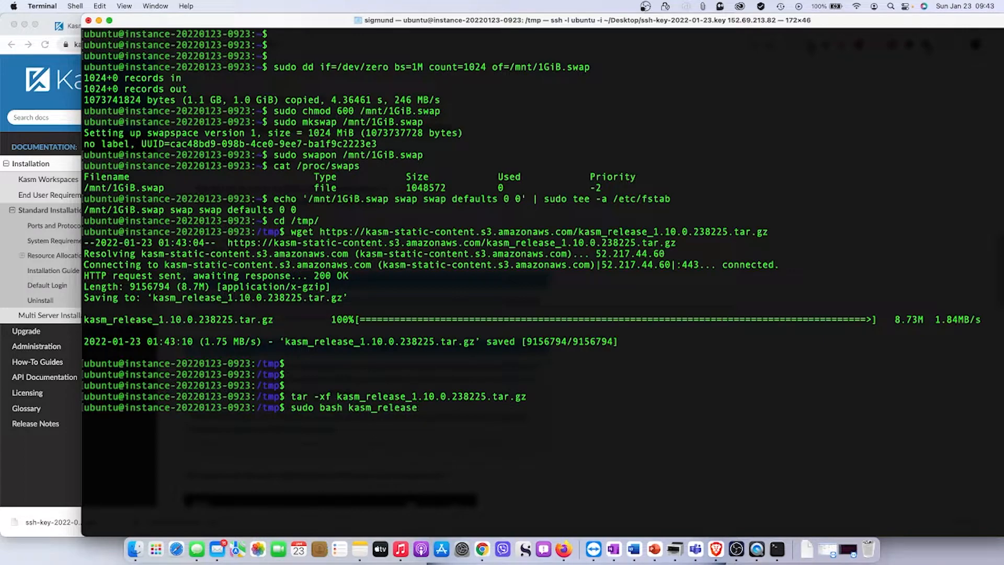
type("/install")
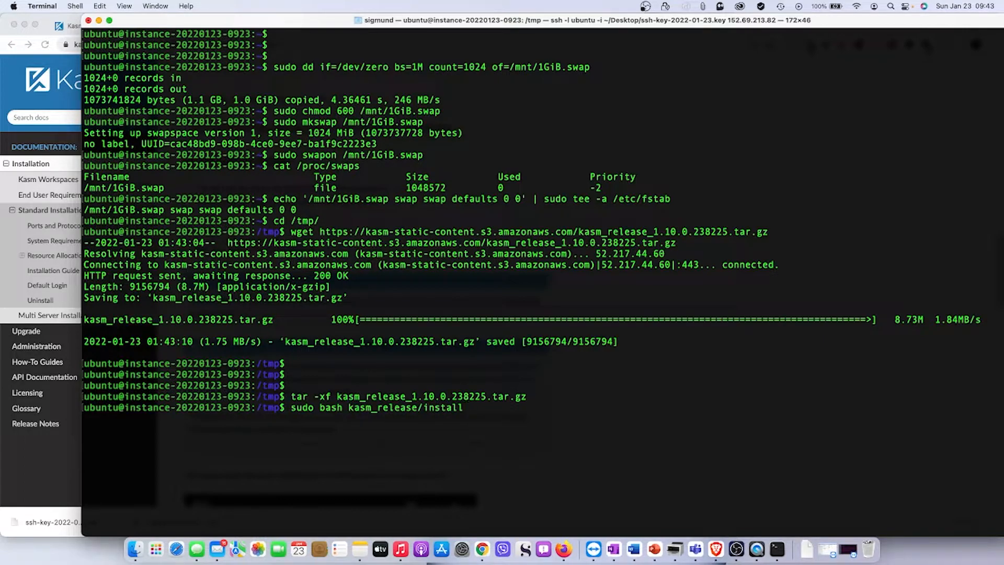
type("ss")
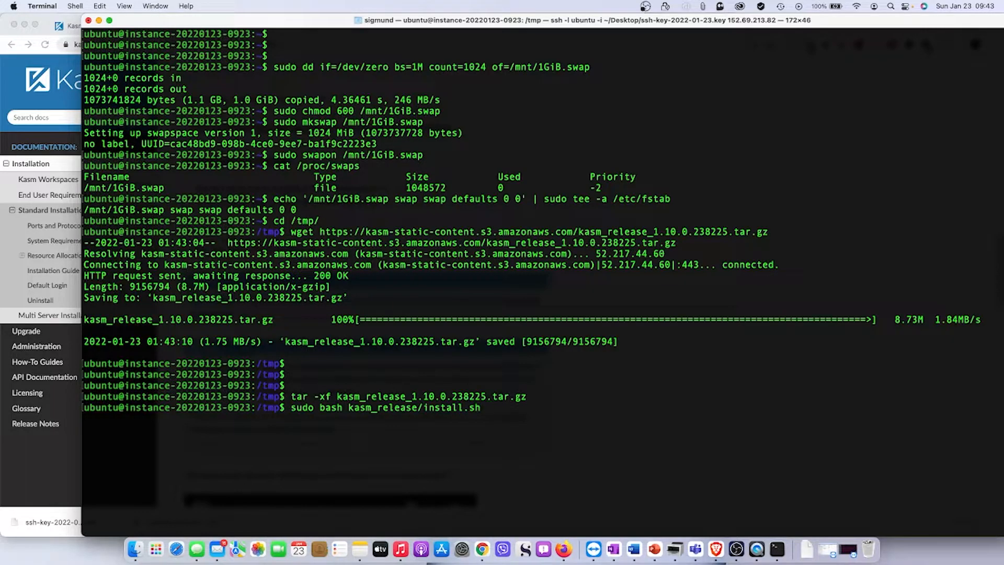
key("Return")
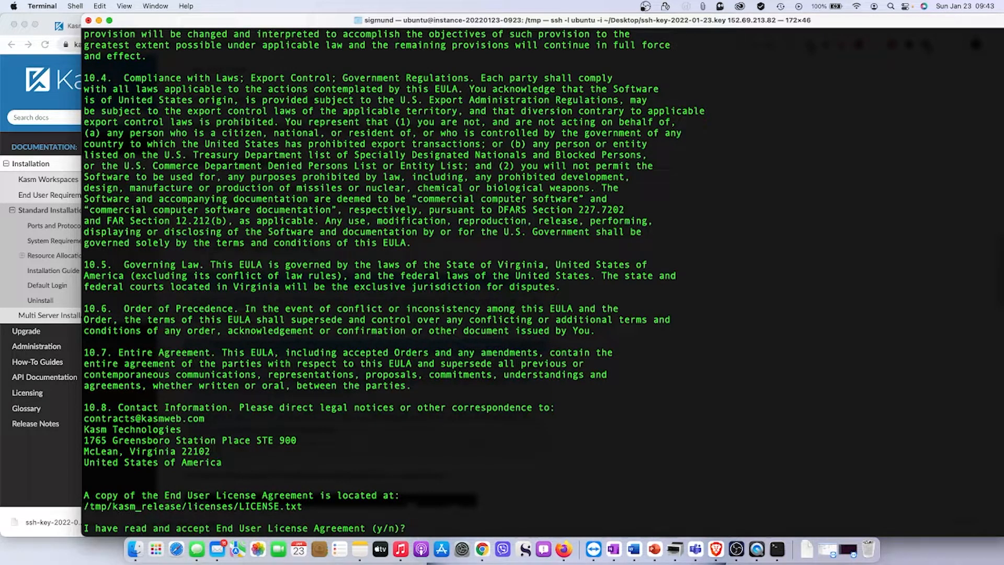
Accept the EULA with y and follow the installer until Installation Complete appears.
type("y")
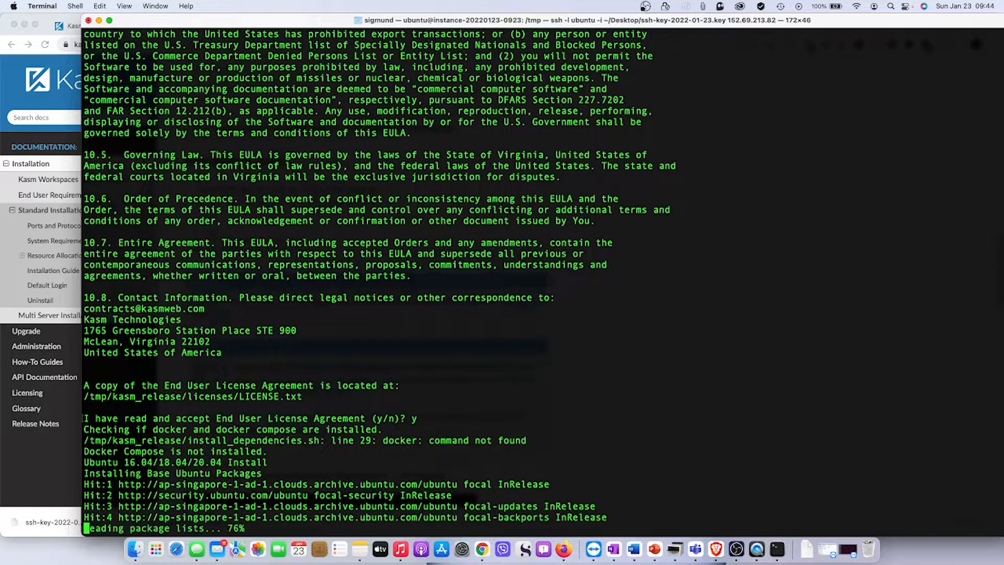
scroll("down", 3)
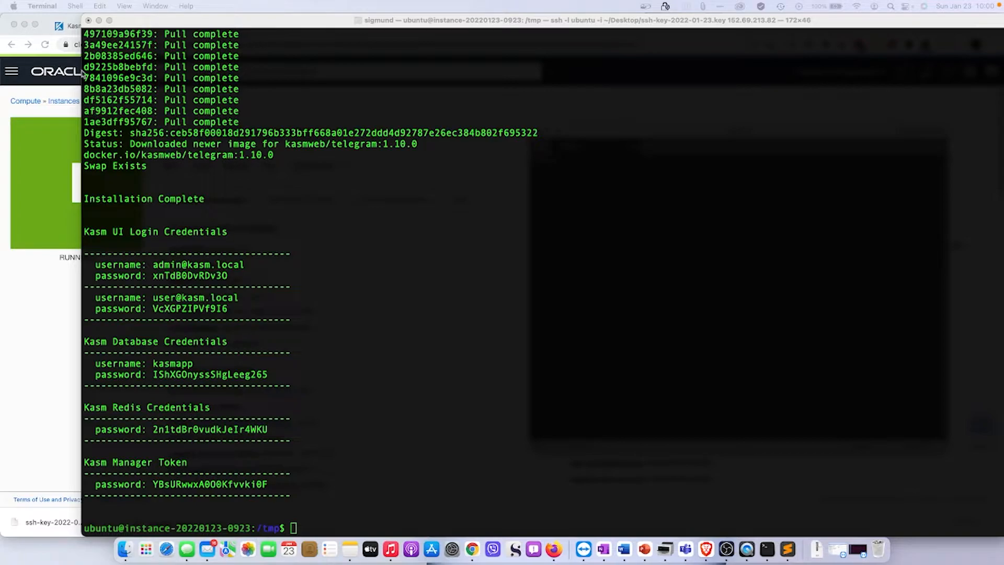
mouse_move(216, 204)
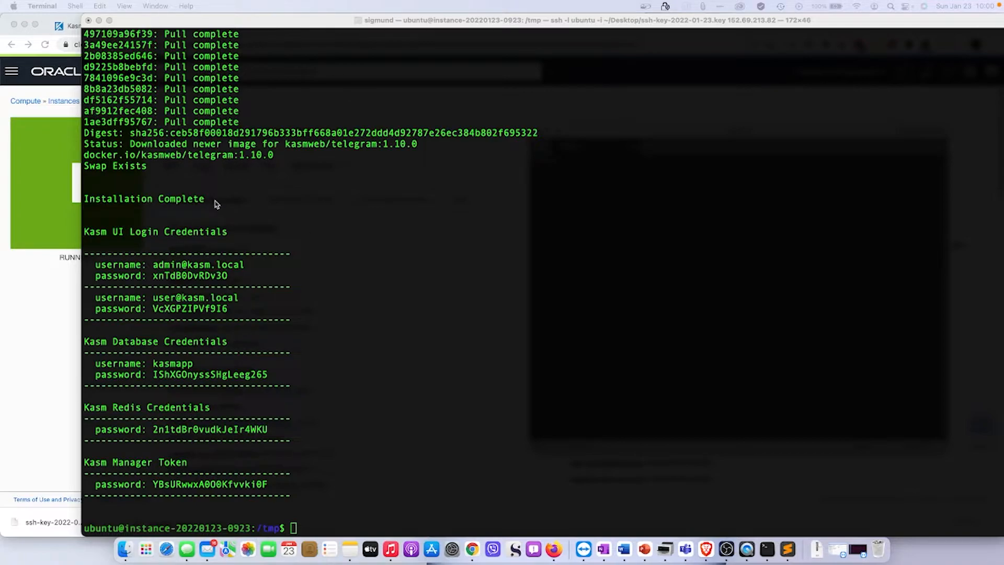
mouse_move(297, 433)
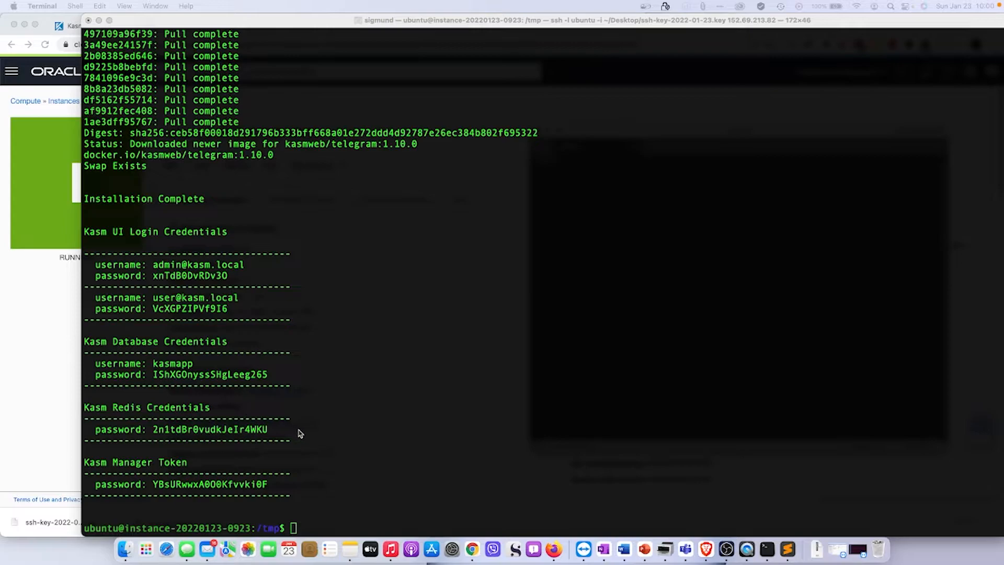
mouse_move(178, 331)
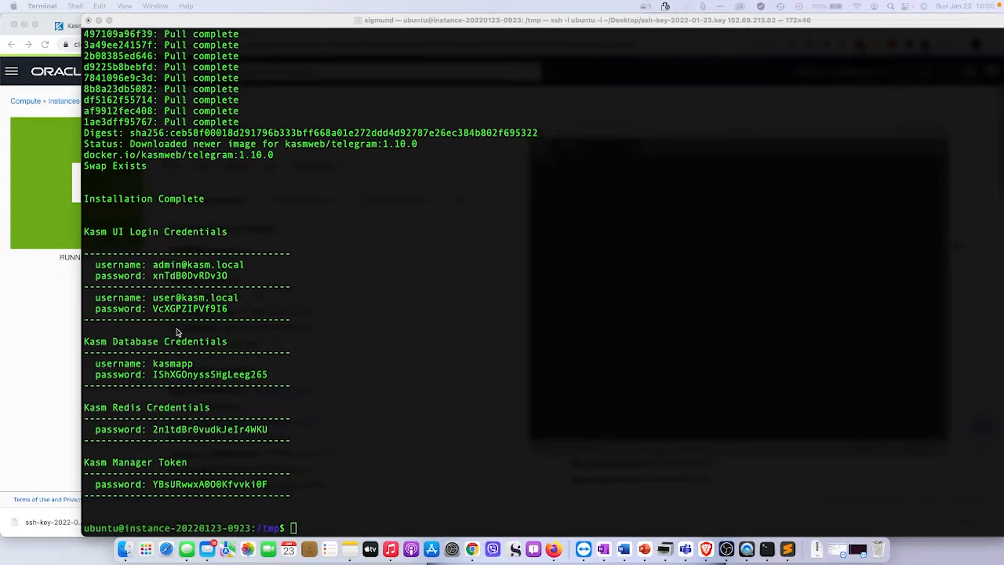
mouse_move(186, 286)
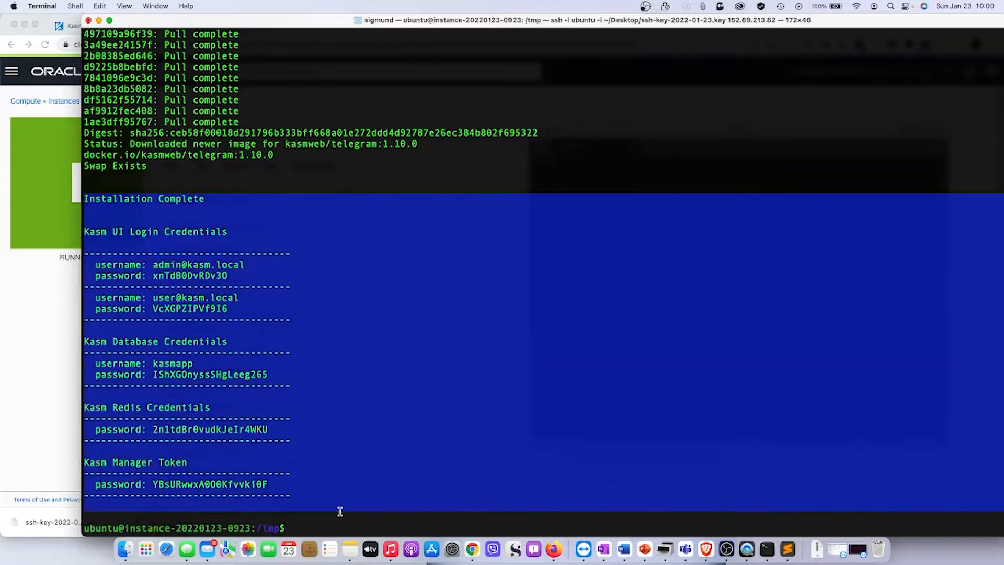
Copy the Kasm login credentials from Terminal into a new Sublime Text document.
right_click(339, 510)
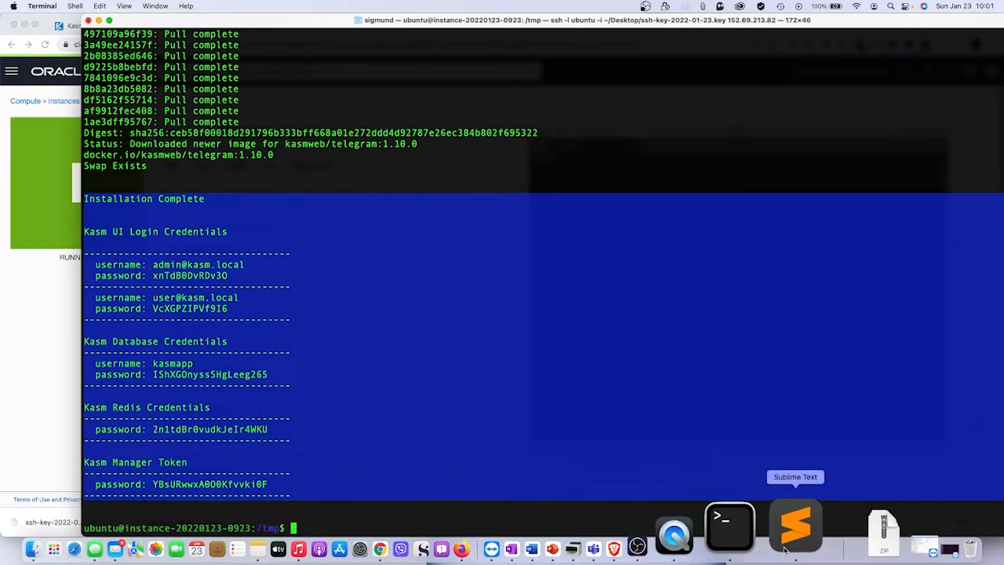
left_click(795, 525)
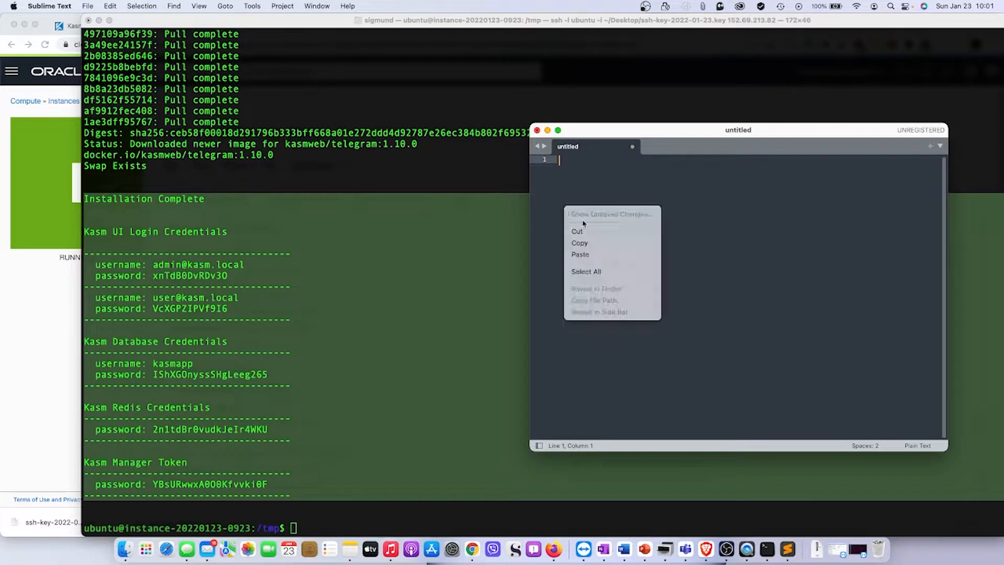
left_click(355, 257)
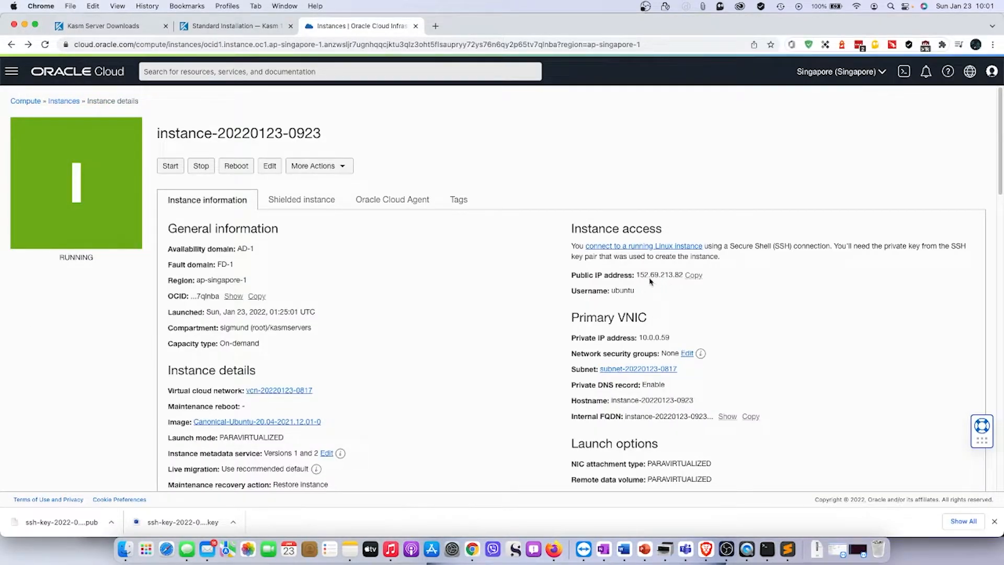
mouse_move(685, 304)
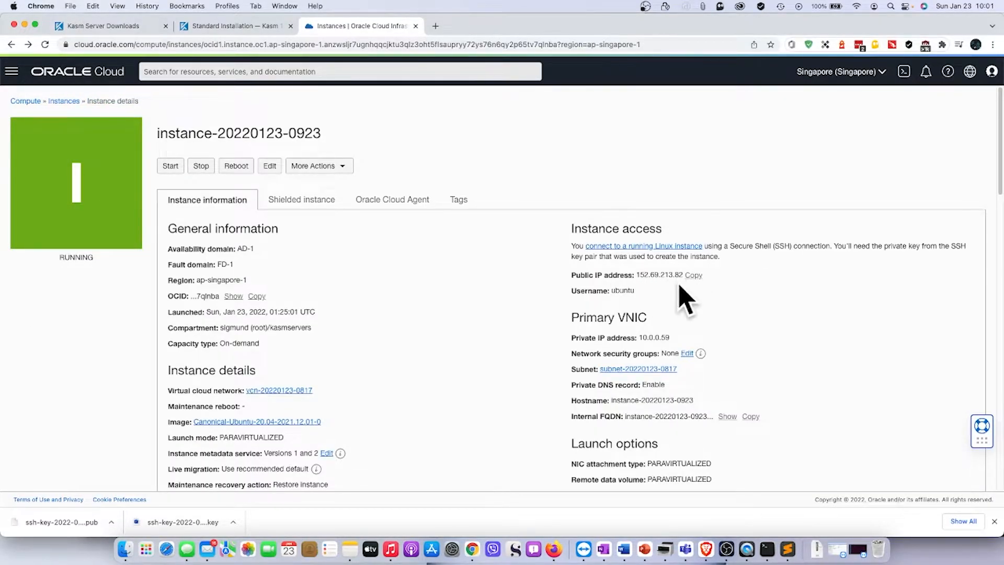
mouse_move(579, 525)
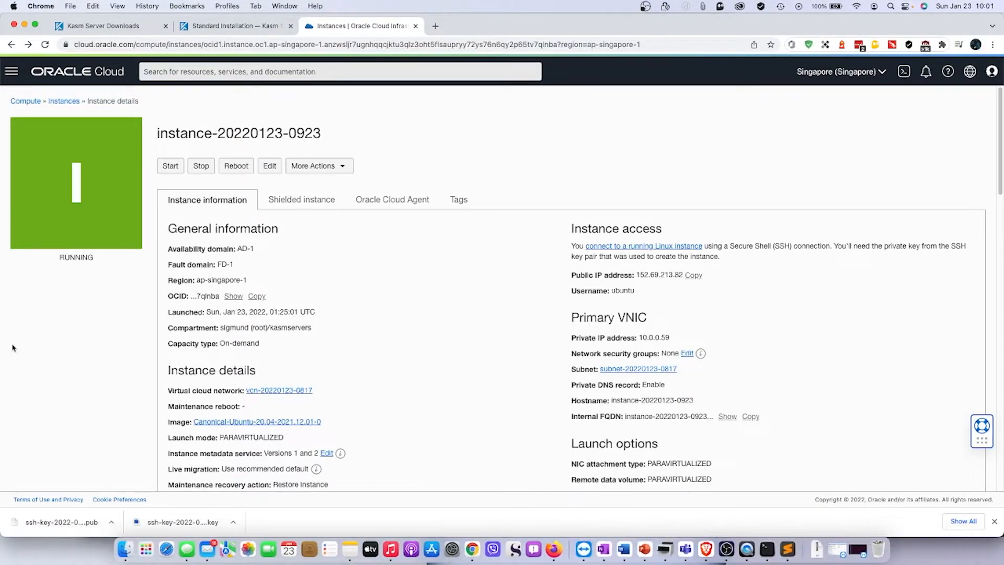
mouse_move(468, 524)
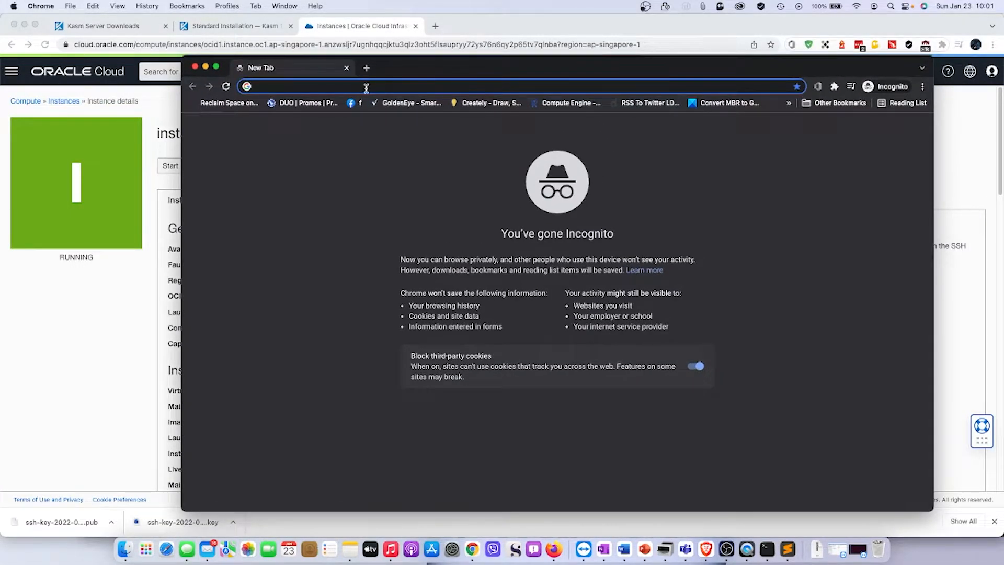
Title the note 'Installation Complete Kasm UI Login Credentials' and copy public IP 152.69.213.82.
type("Installation Complete Kasm UI Login Credentials")
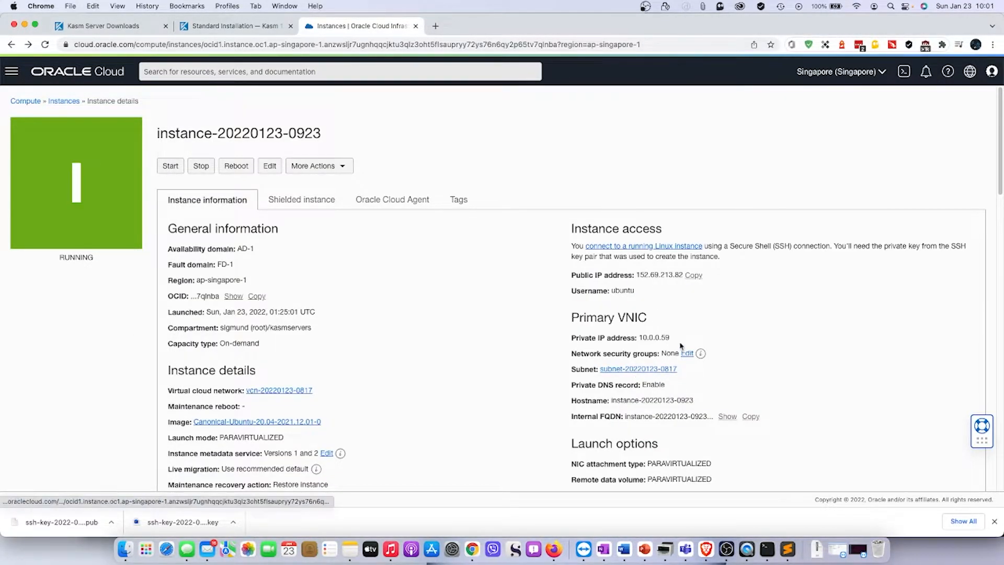
left_click(692, 274)
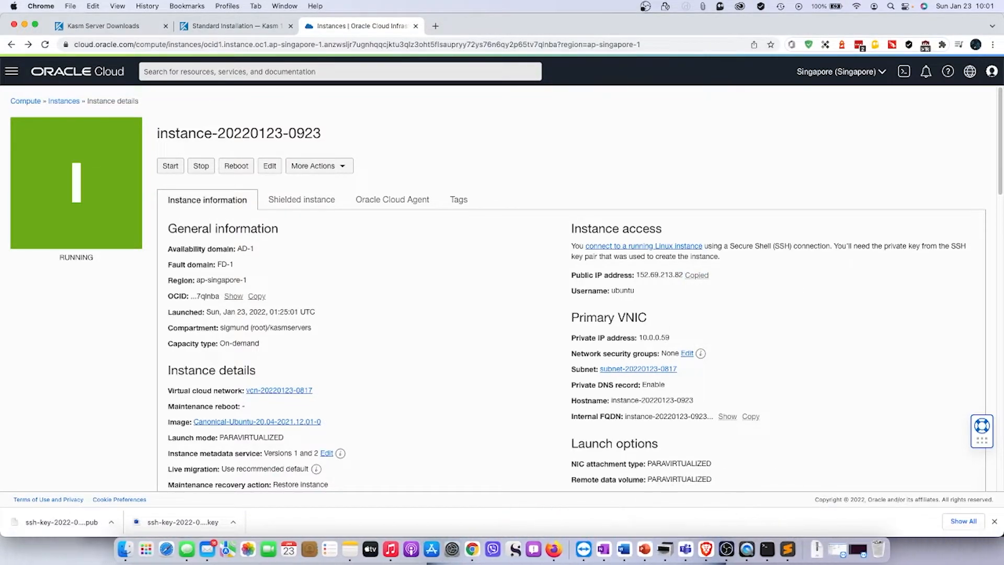
mouse_move(471, 524)
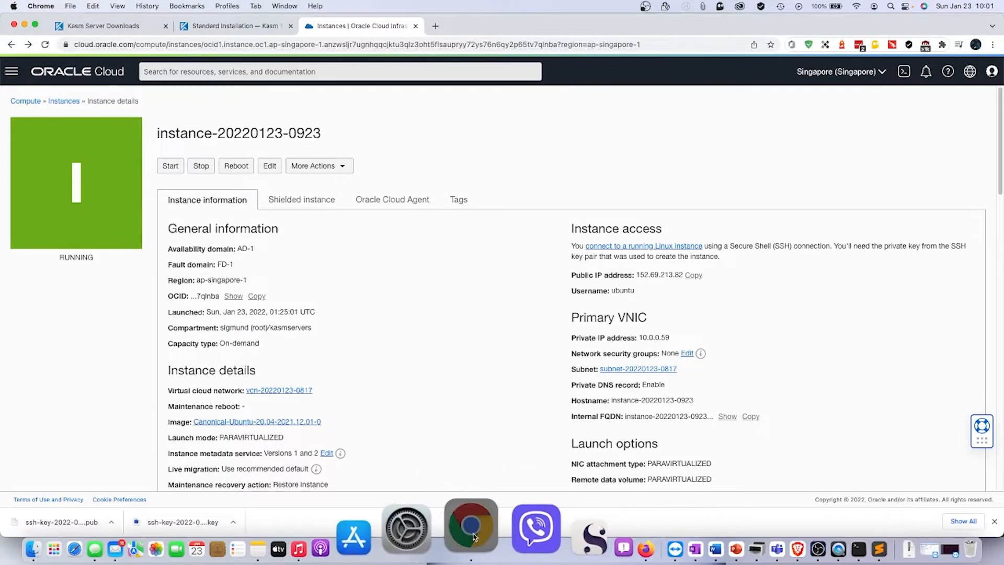
Load the Kasm login page at 152.69.213.82 in a new incognito Chrome window.
right_click(471, 525)
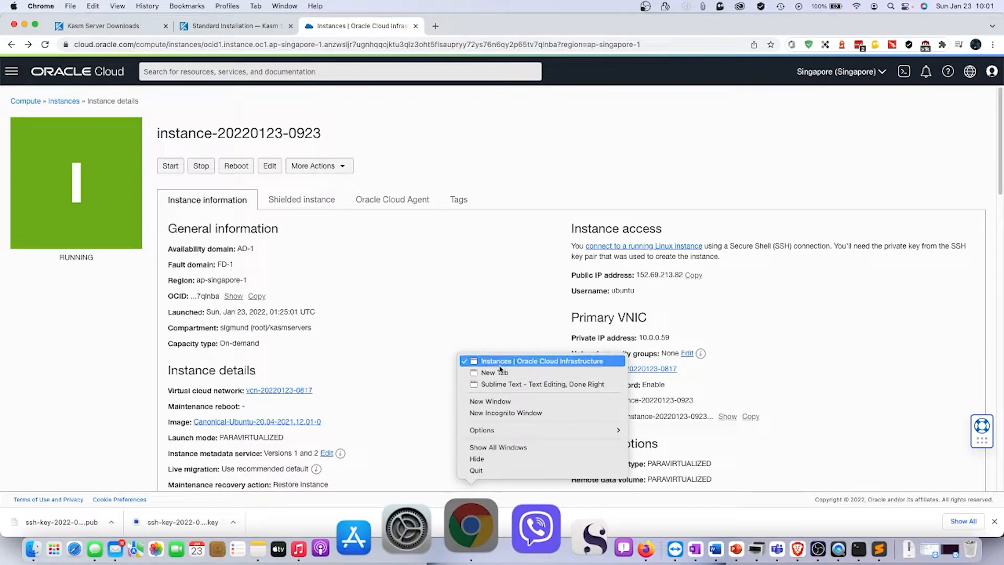
left_click(505, 412)
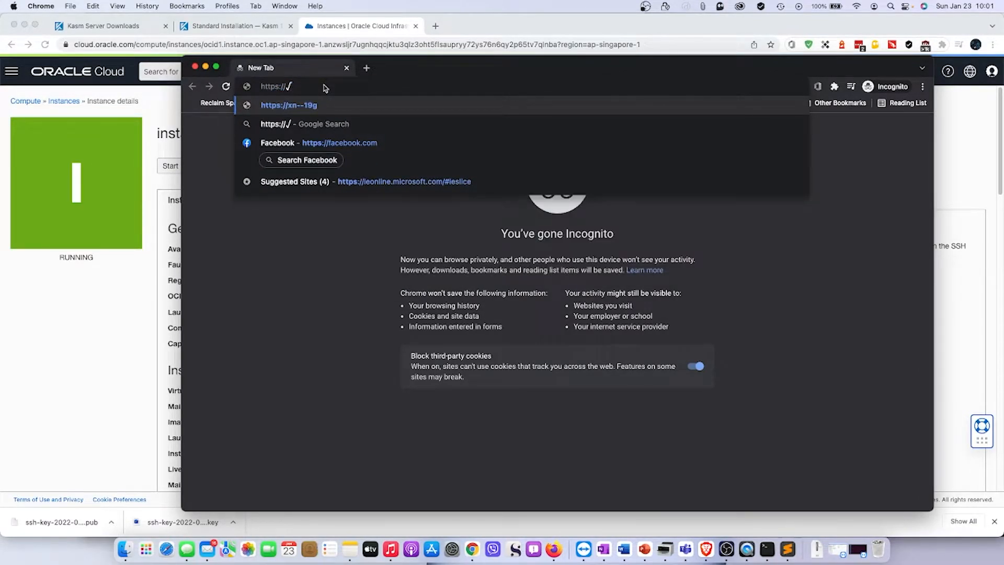
key("Backspace")
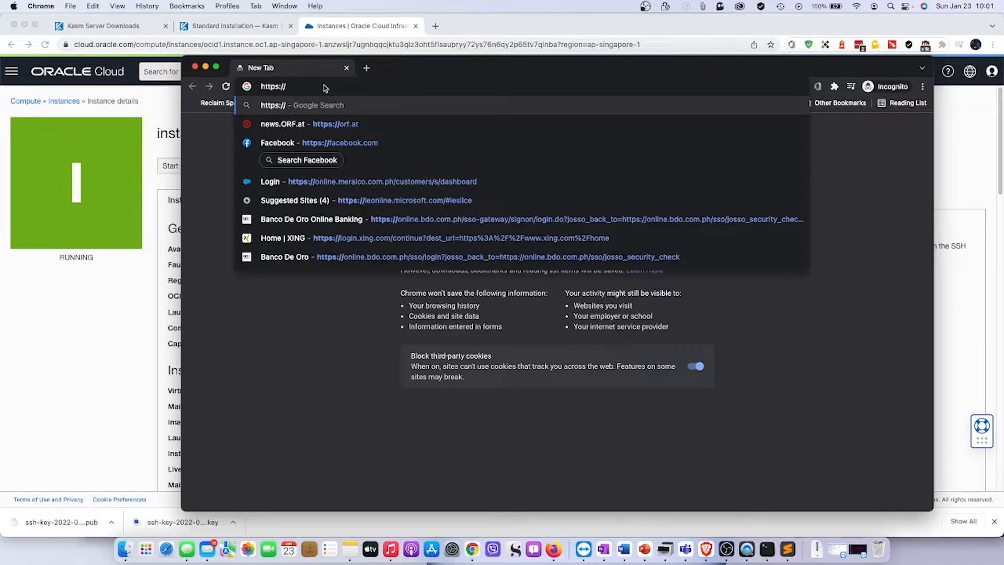
type("152.69.213.82")
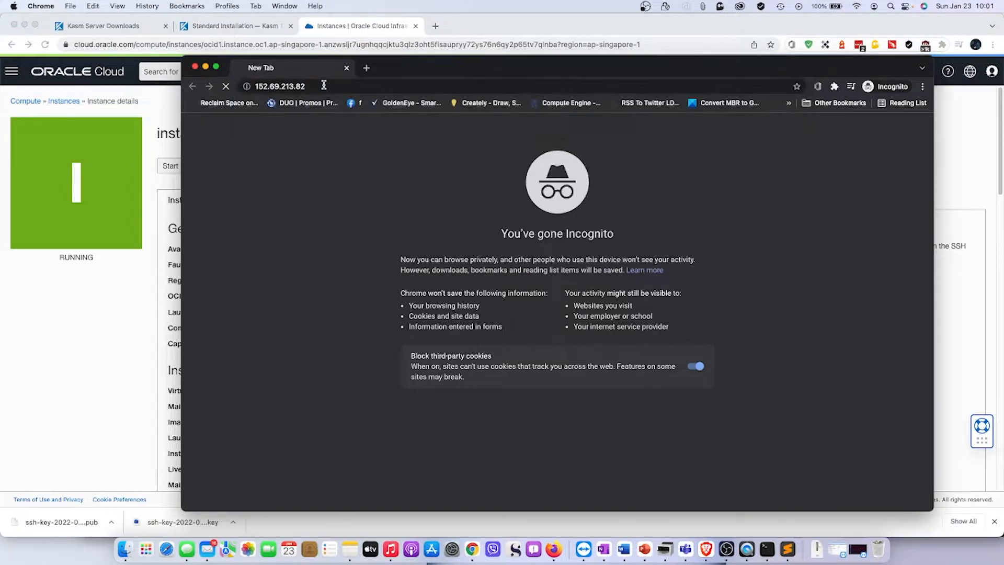
key("Return")
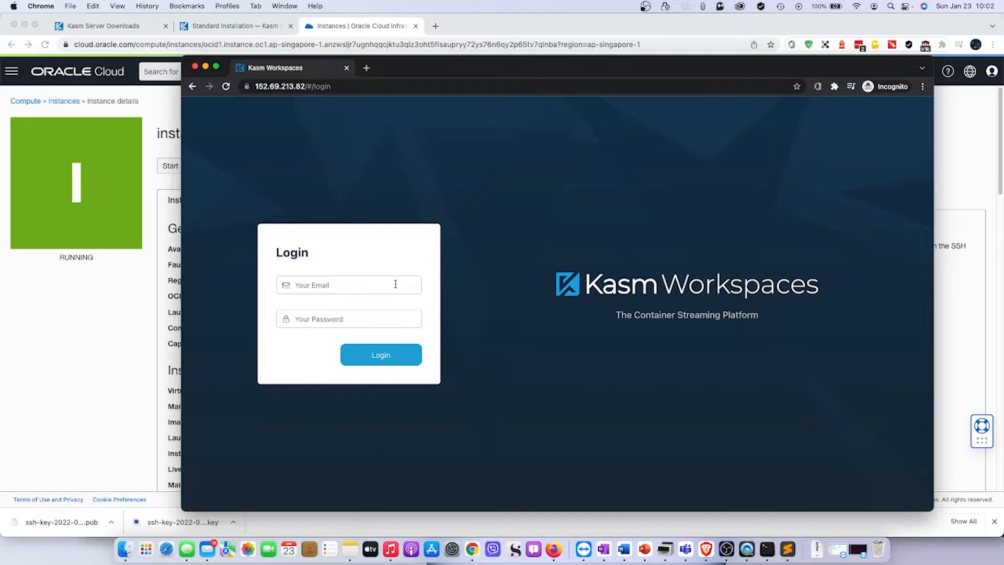
mouse_move(747, 524)
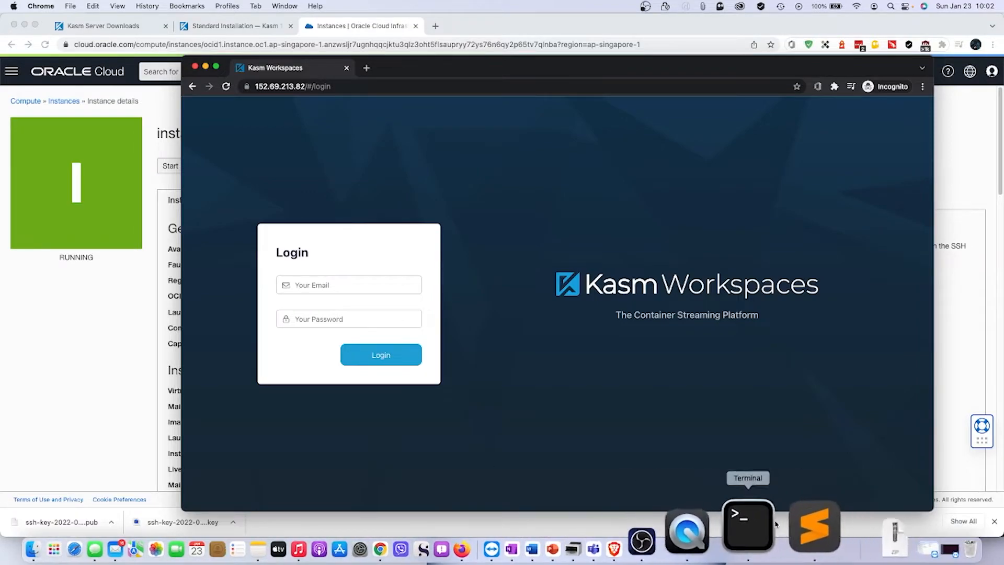
left_click(813, 528)
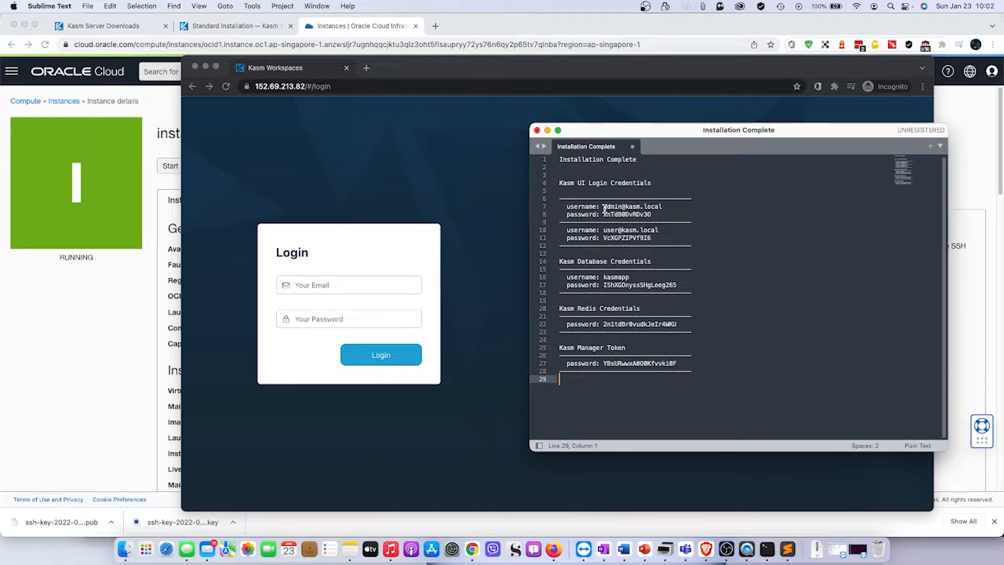
left_click(604, 206)
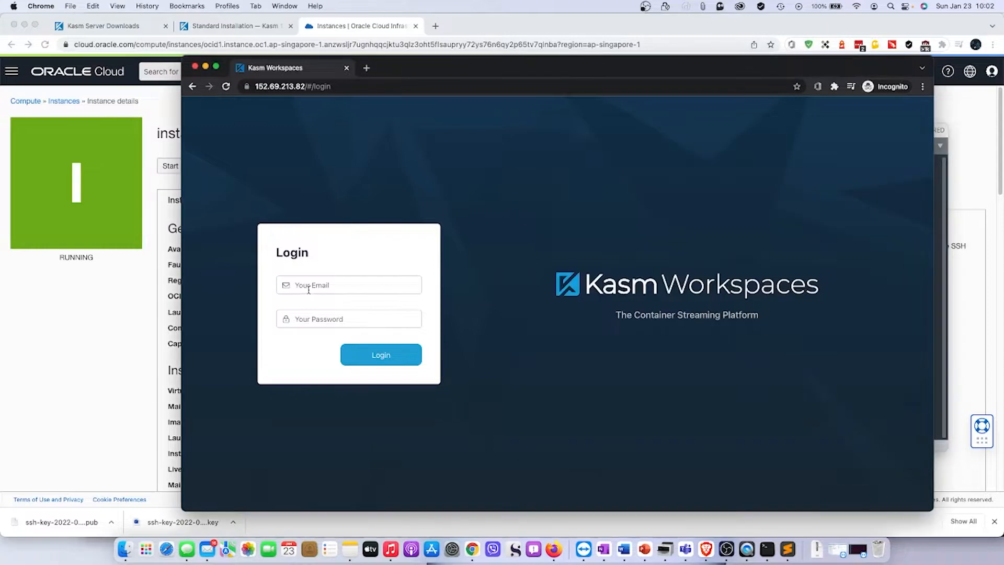
type("a")
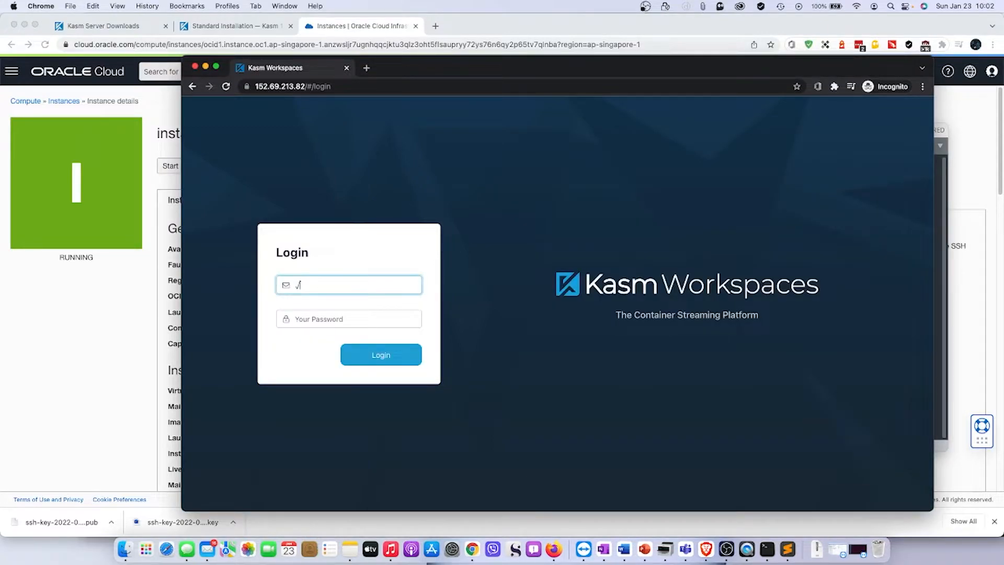
type("admin@kasm.local")
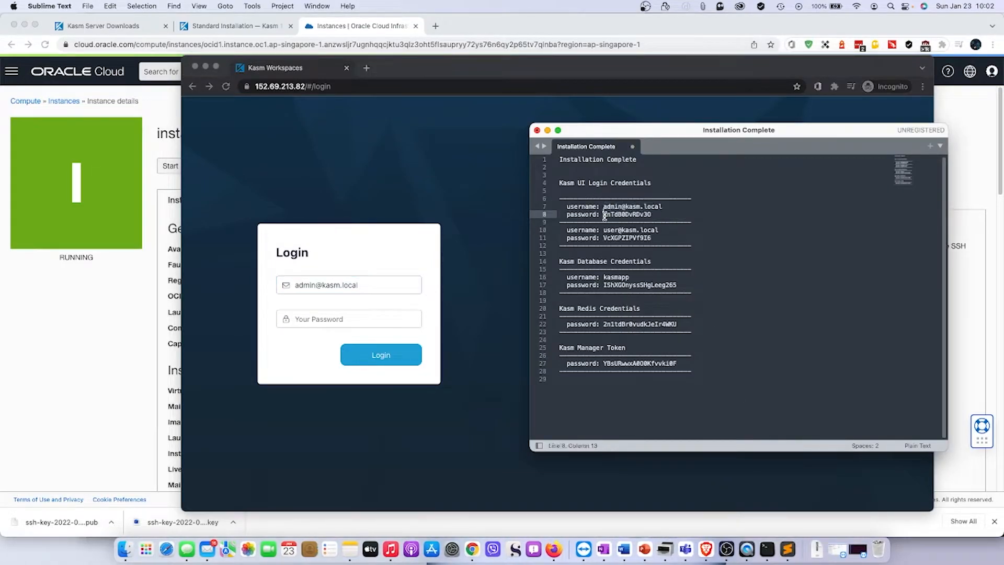
double_click(627, 213)
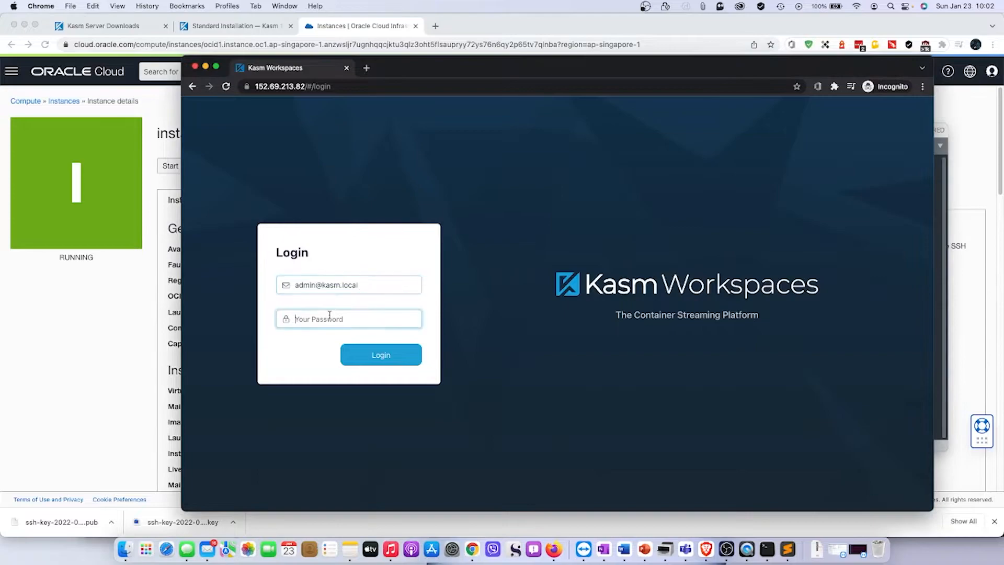
left_click(380, 355)
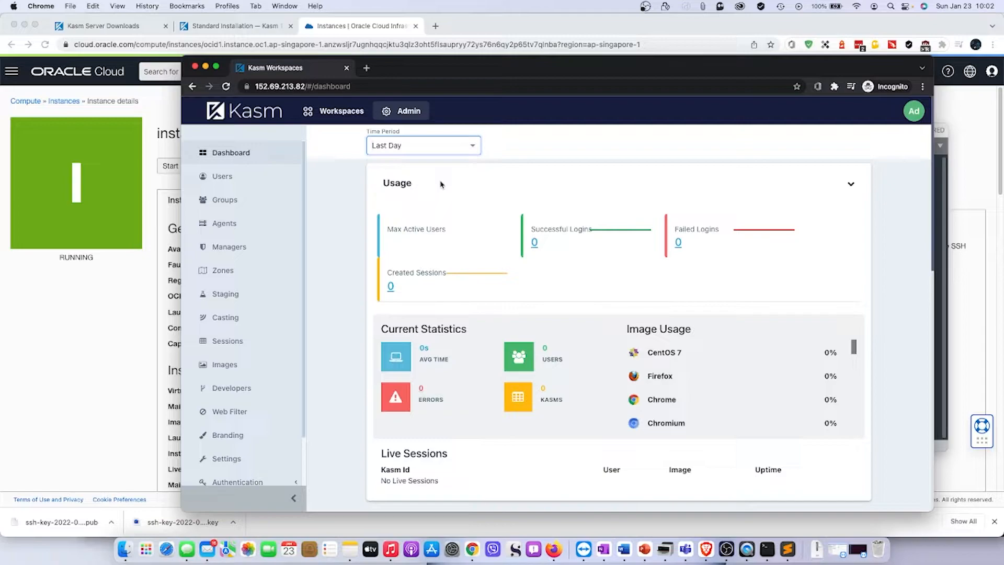
mouse_move(500, 81)
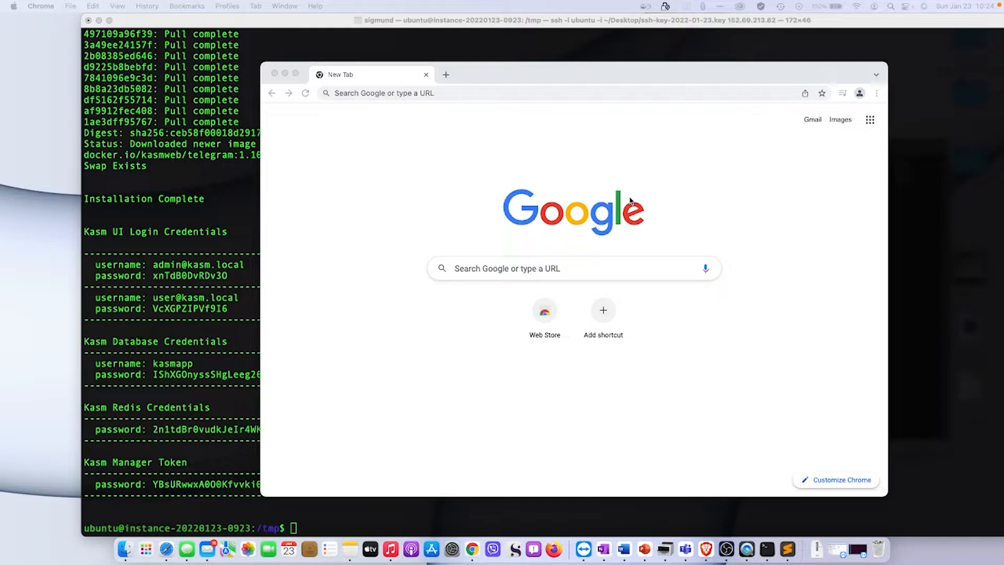
mouse_move(556, 129)
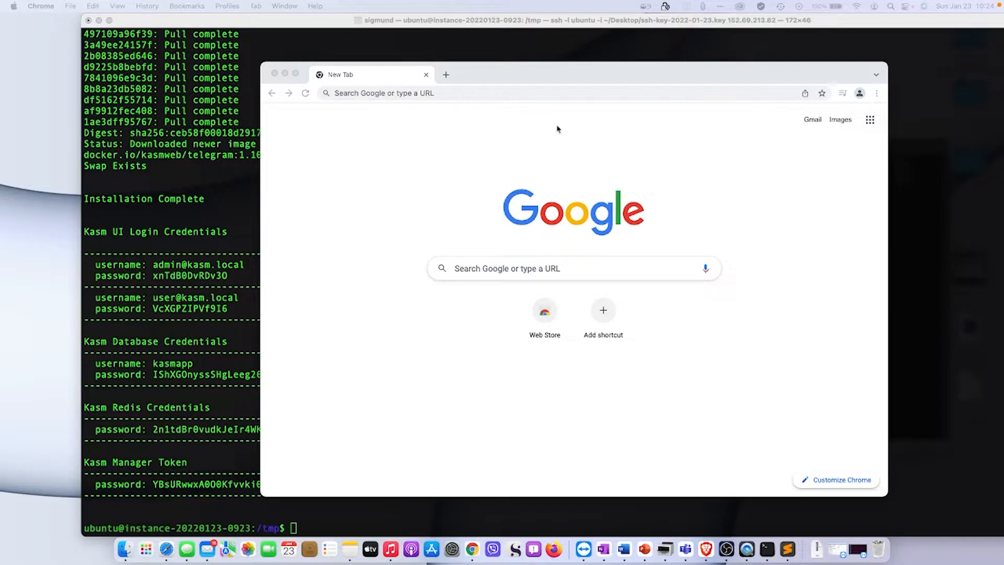
Search the Chrome Web Store for the Kasm extension.
left_click(876, 93)
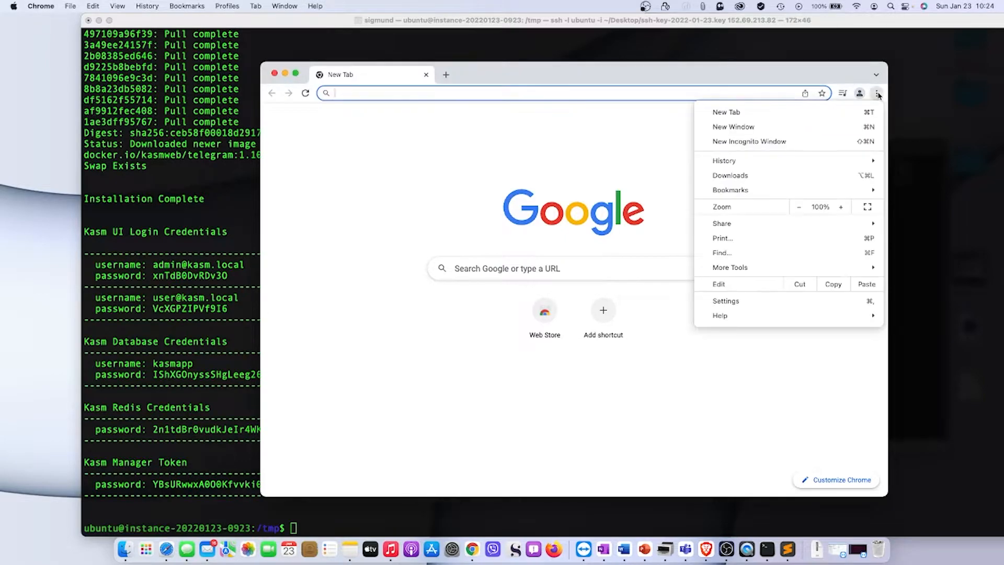
mouse_move(877, 93)
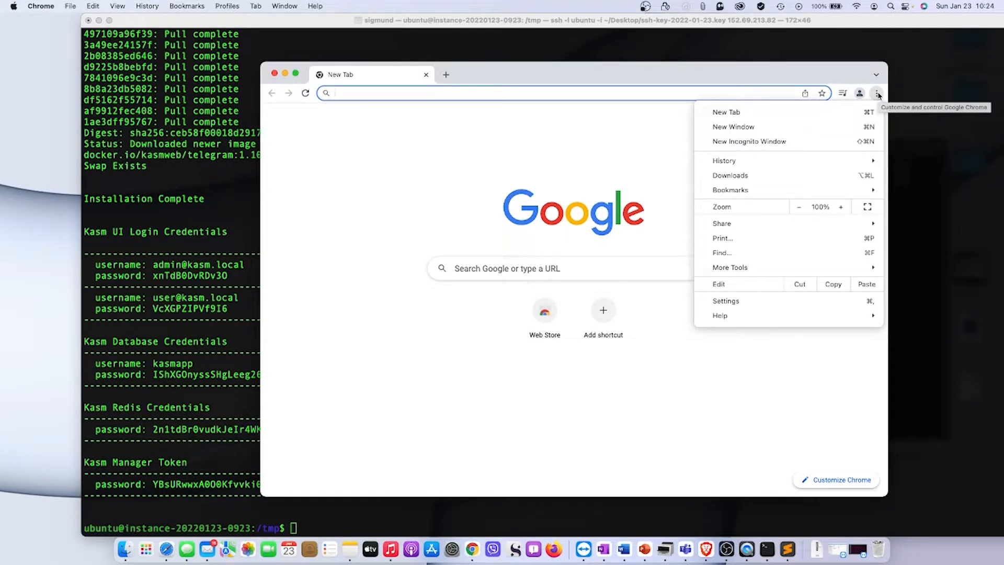
left_click(729, 267)
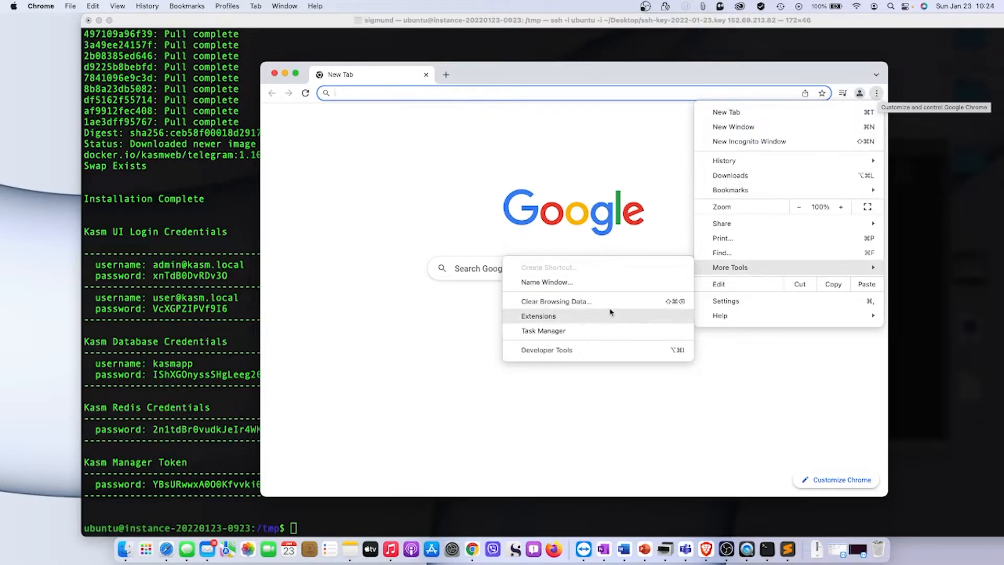
left_click(538, 316)
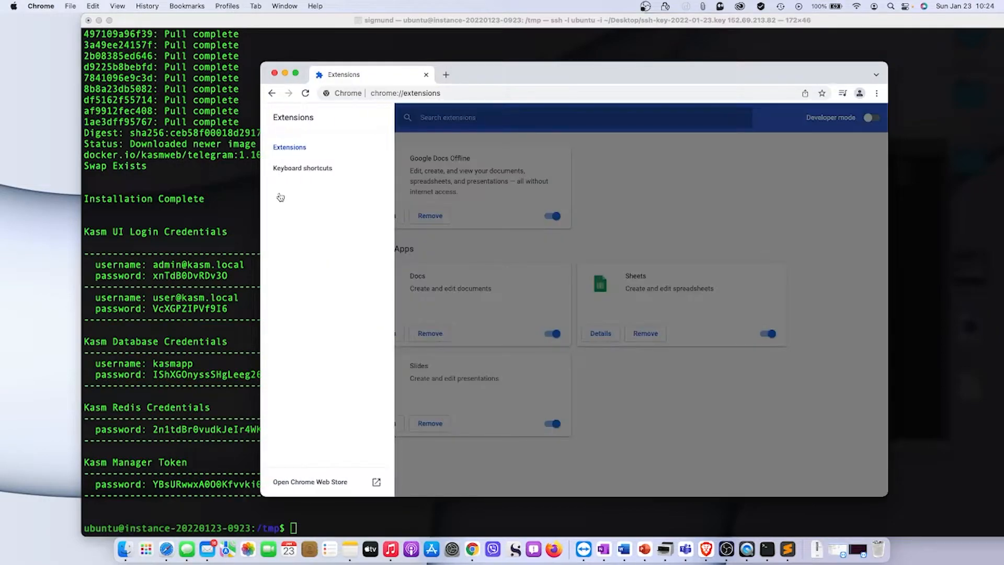
left_click(446, 75)
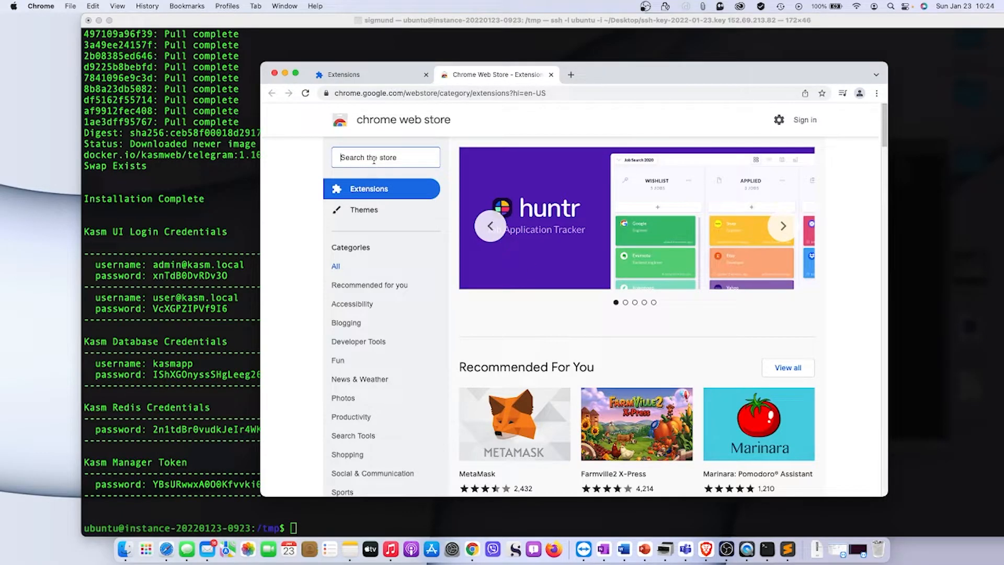
type("kasm")
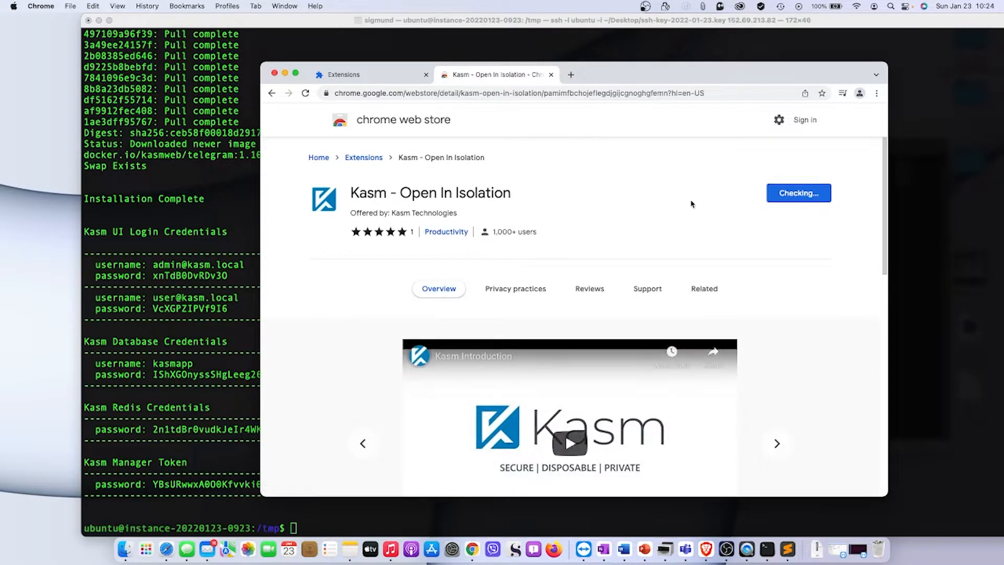
Add Kasm - Open In Isolation to Chrome and open its Options.
left_click(798, 193)
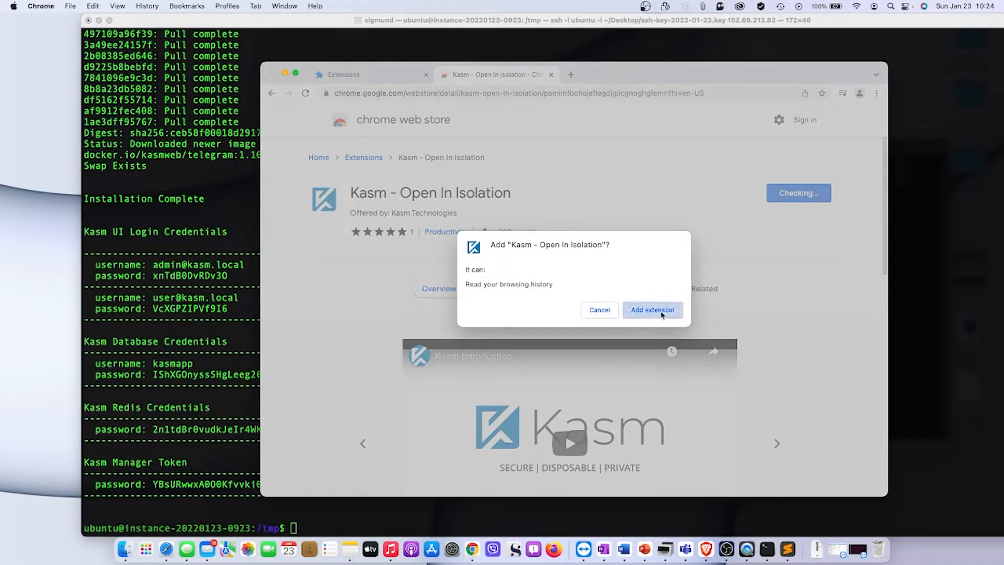
left_click(651, 310)
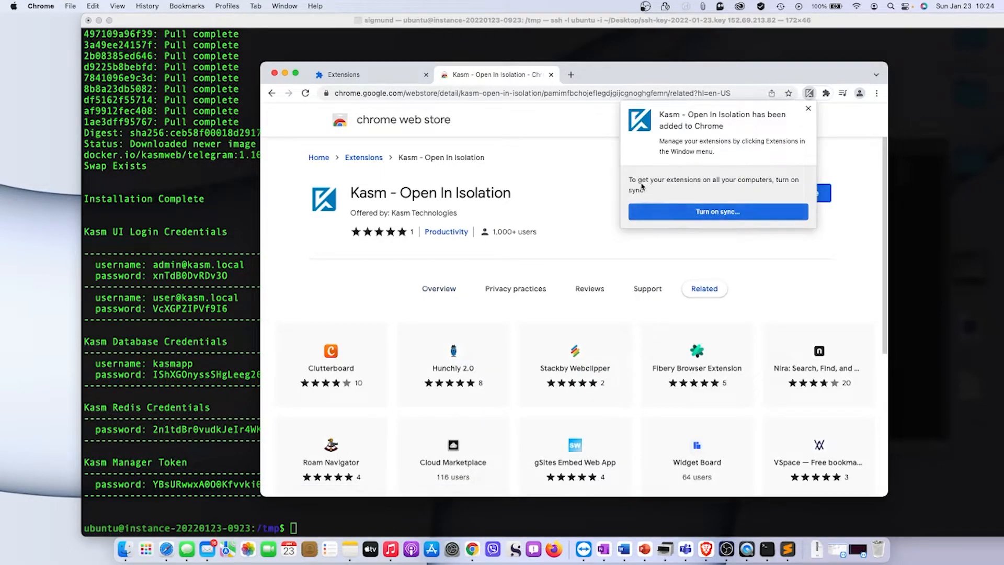
mouse_move(735, 131)
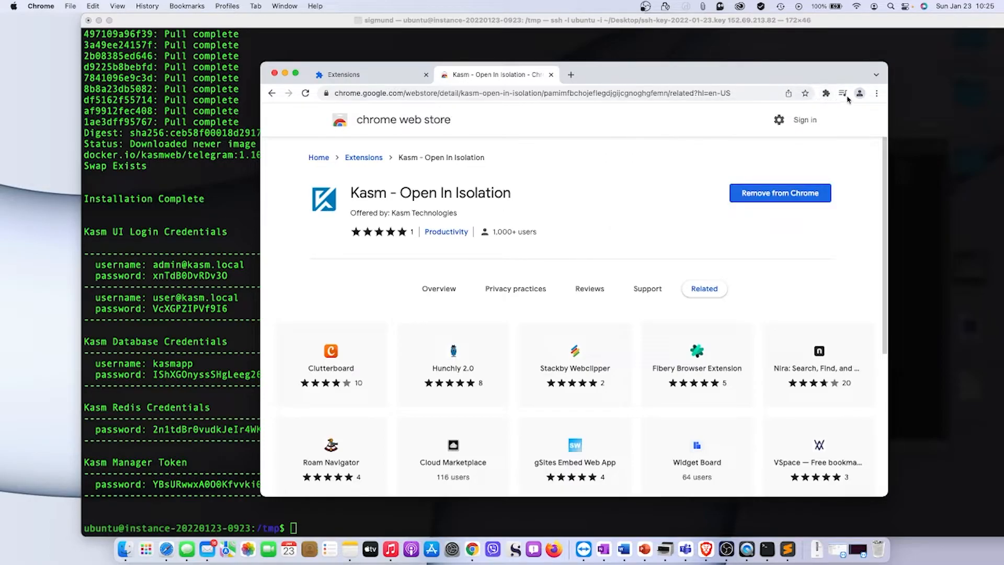
left_click(826, 93)
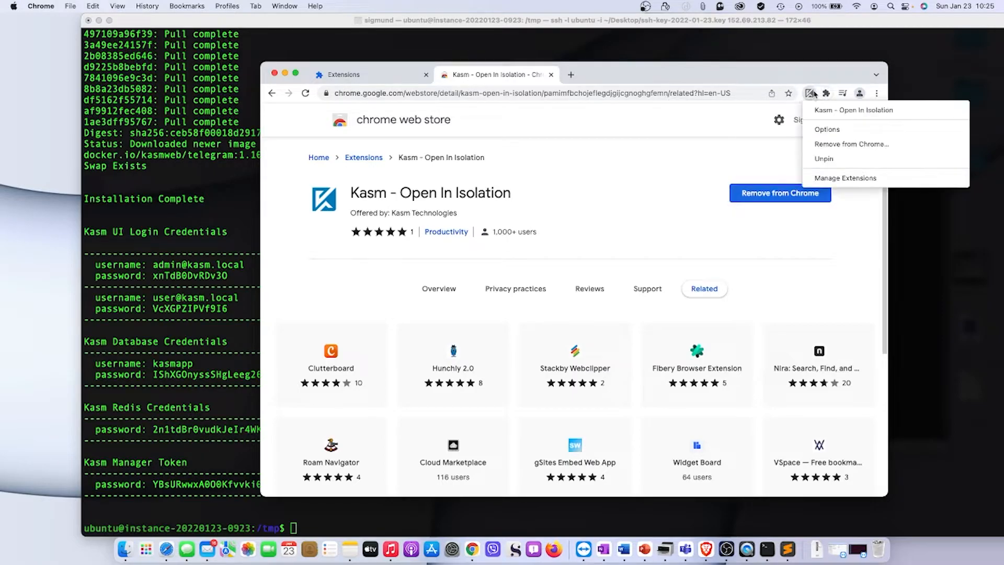
left_click(827, 128)
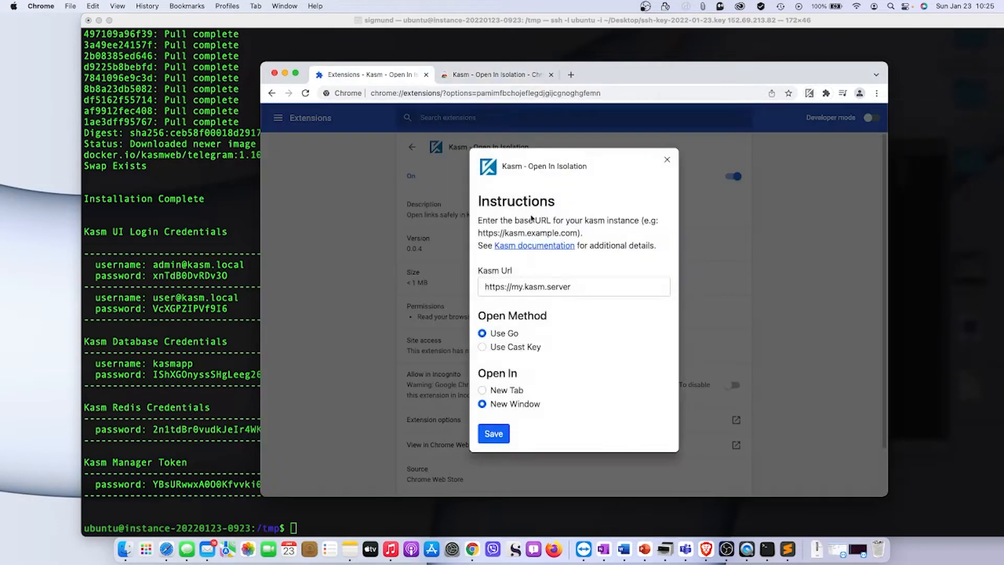
left_click(573, 286)
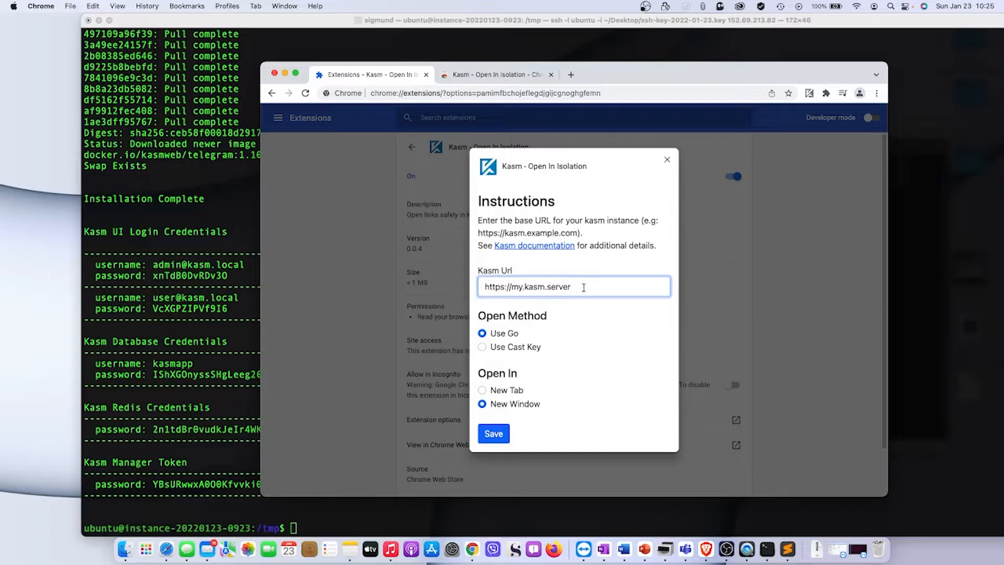
type("https://app2.kasmweb.com")
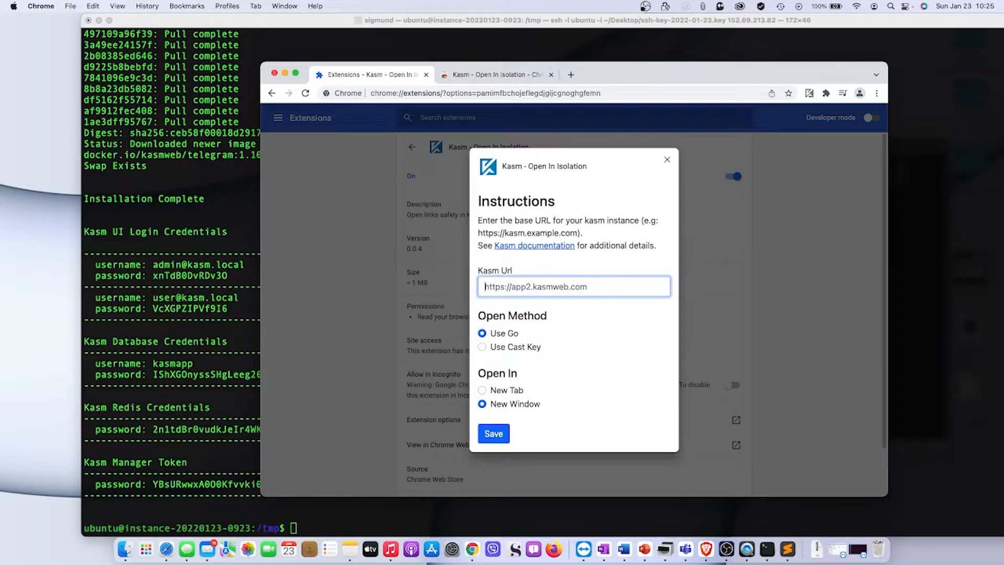
type("https://152.69.213.82/")
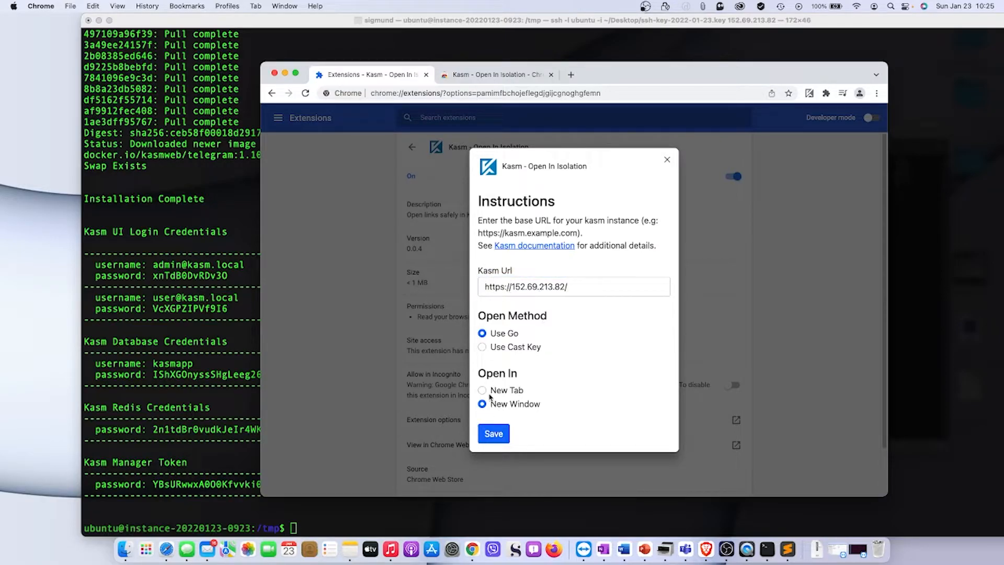
left_click(481, 390)
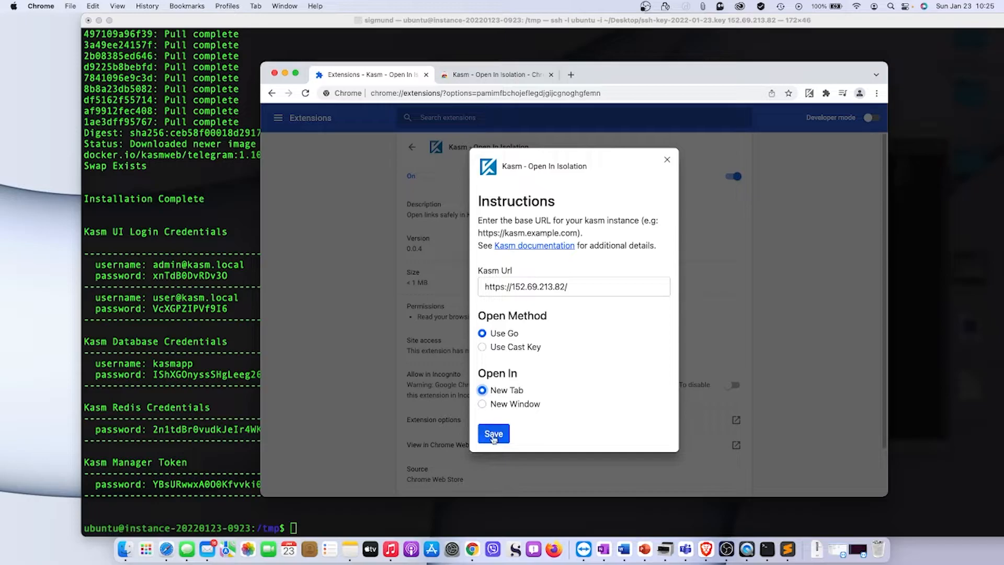
left_click(492, 434)
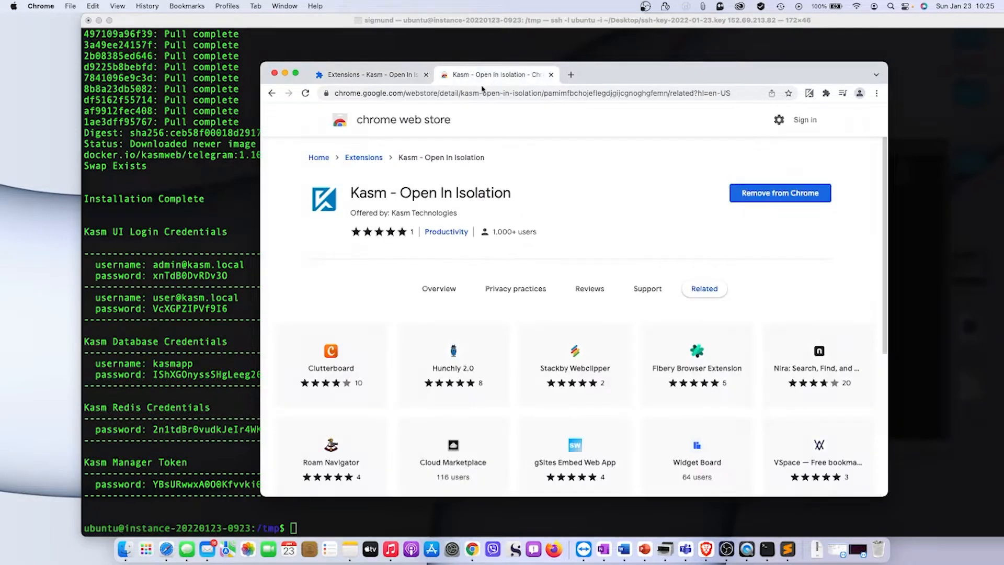
right_click(363, 157)
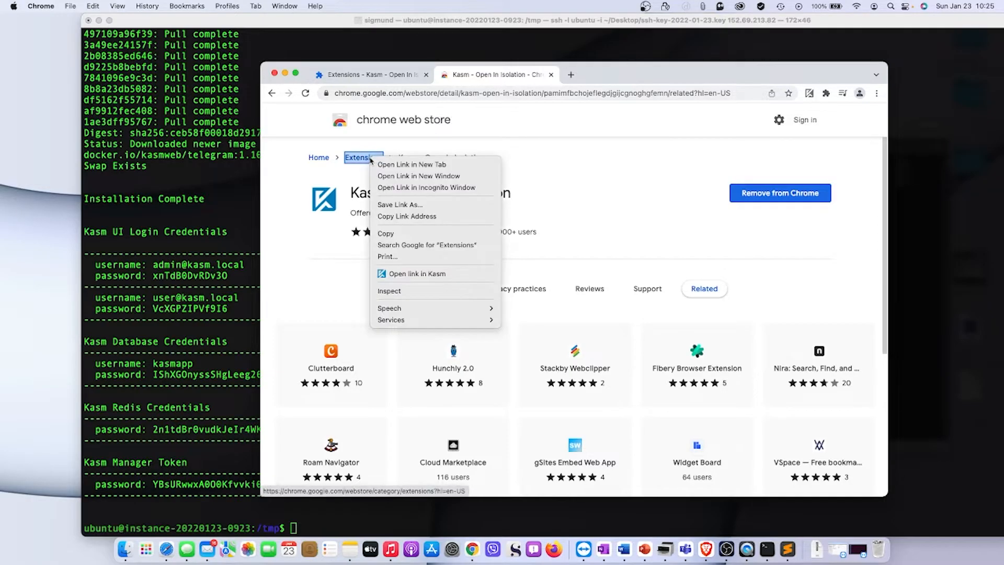
mouse_move(414, 274)
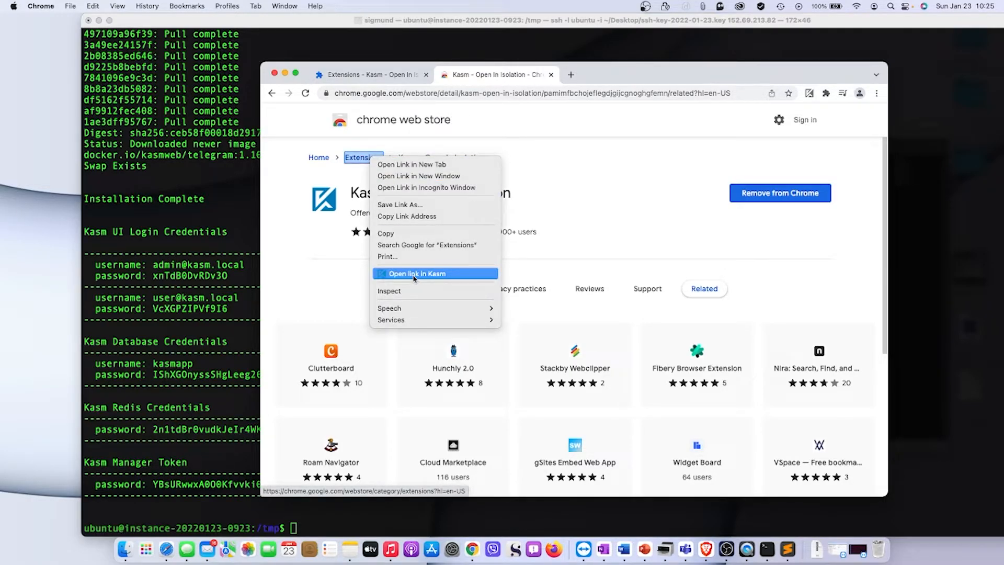
left_click(417, 273)
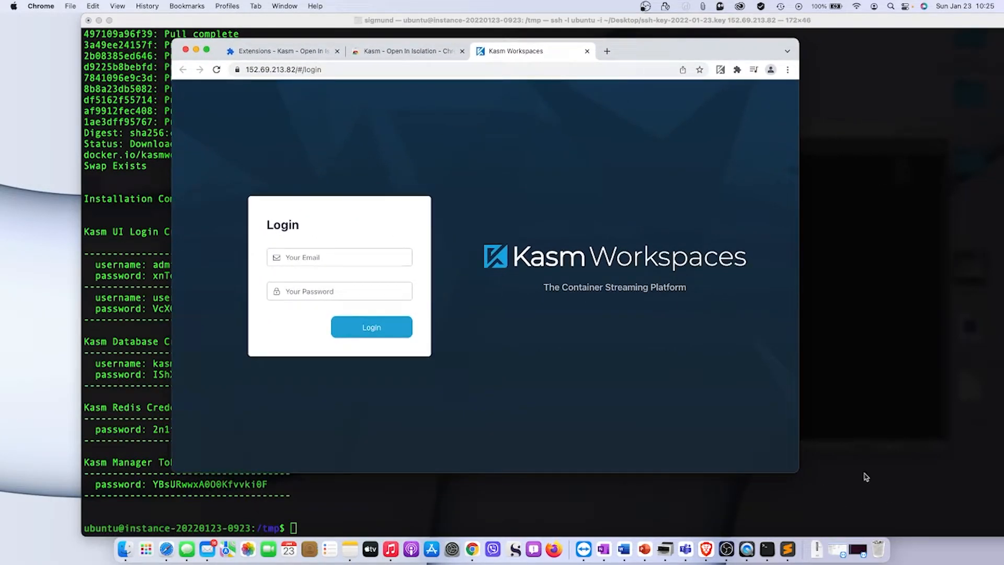
left_click(780, 548)
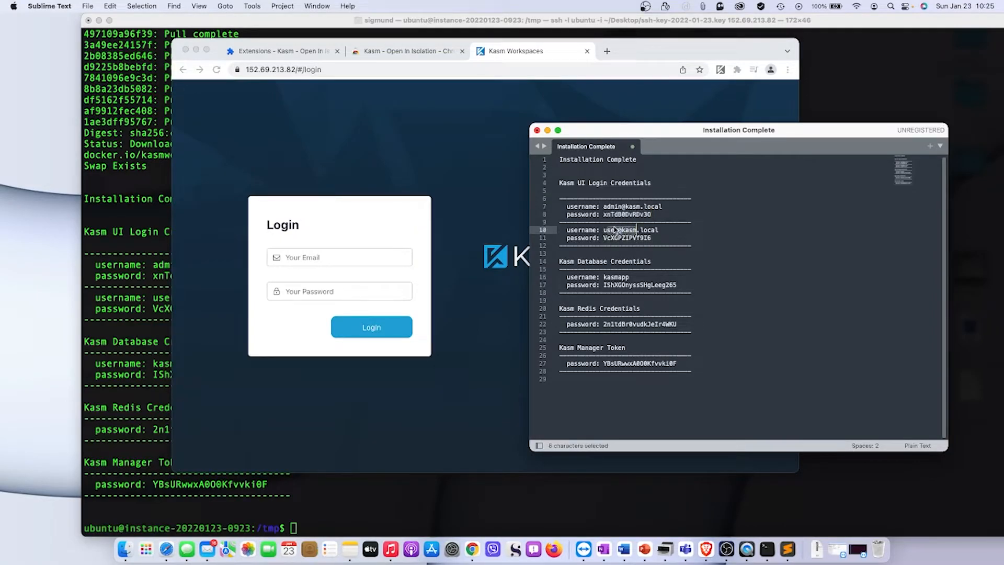
right_click(630, 230)
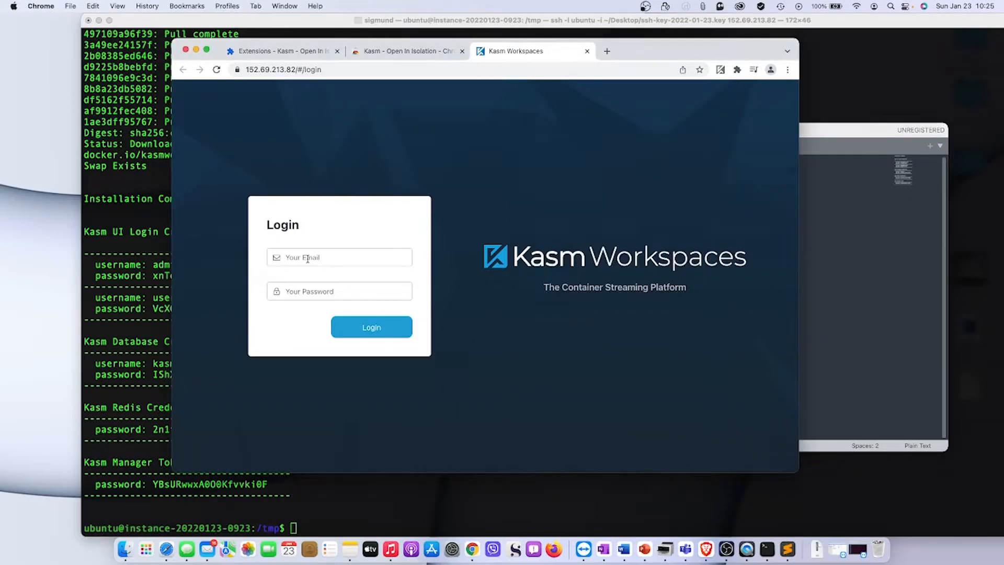
type("user@kasm.local")
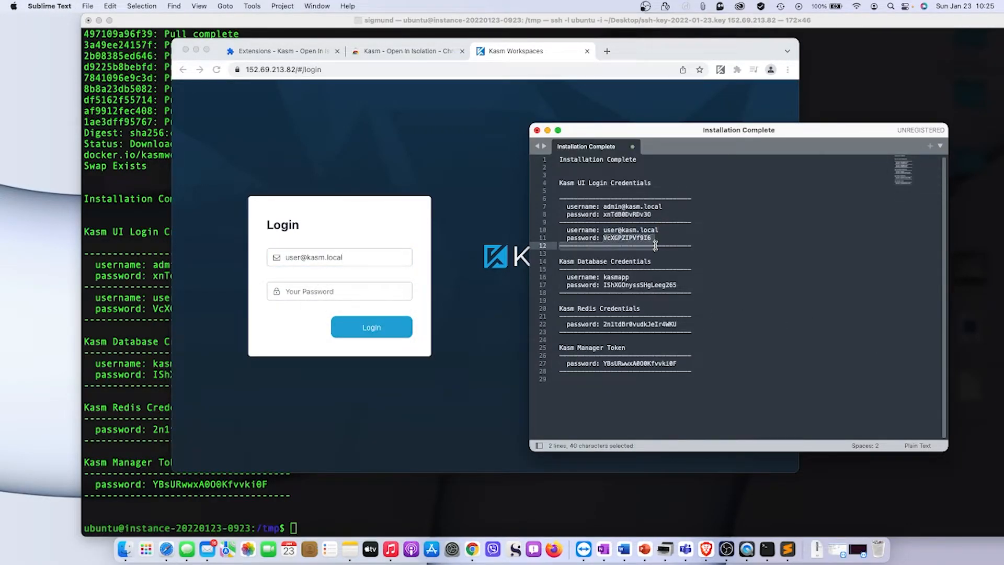
right_click(640, 237)
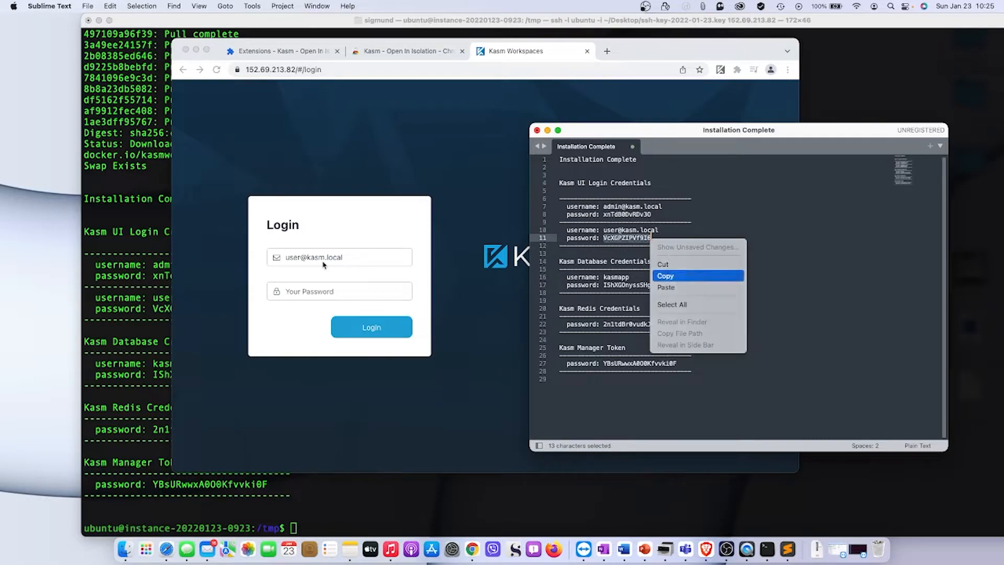
right_click(340, 290)
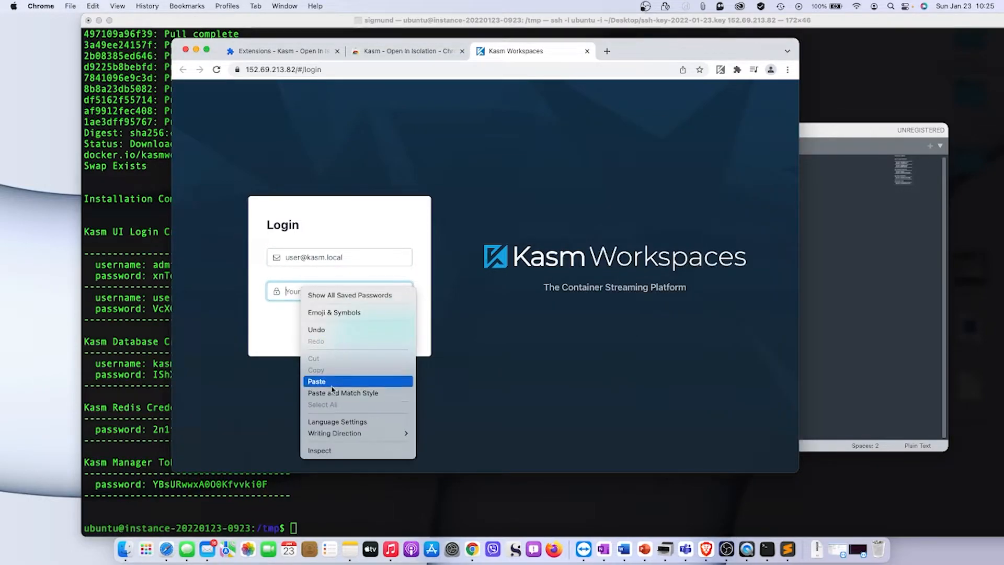
left_click(316, 381)
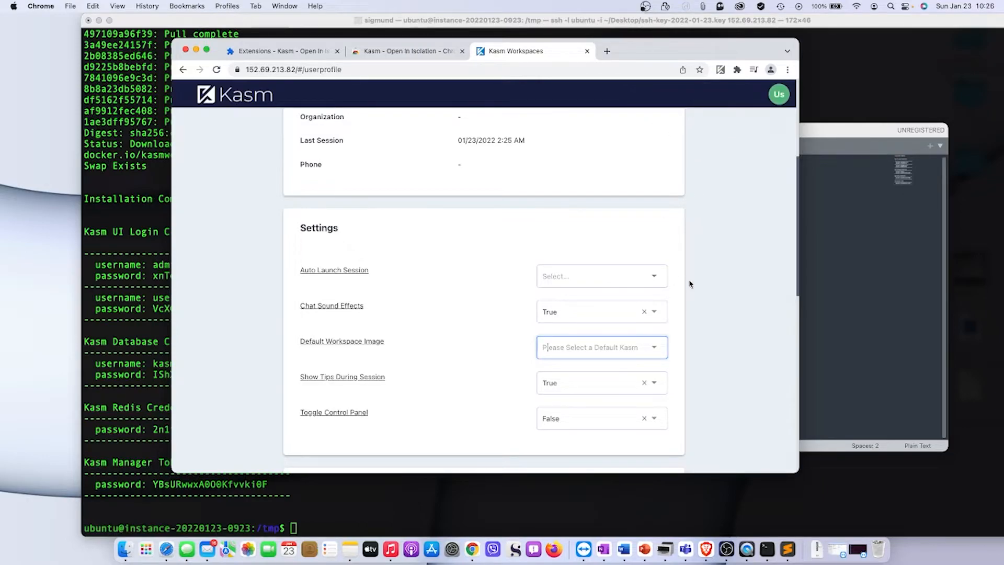
mouse_move(419, 320)
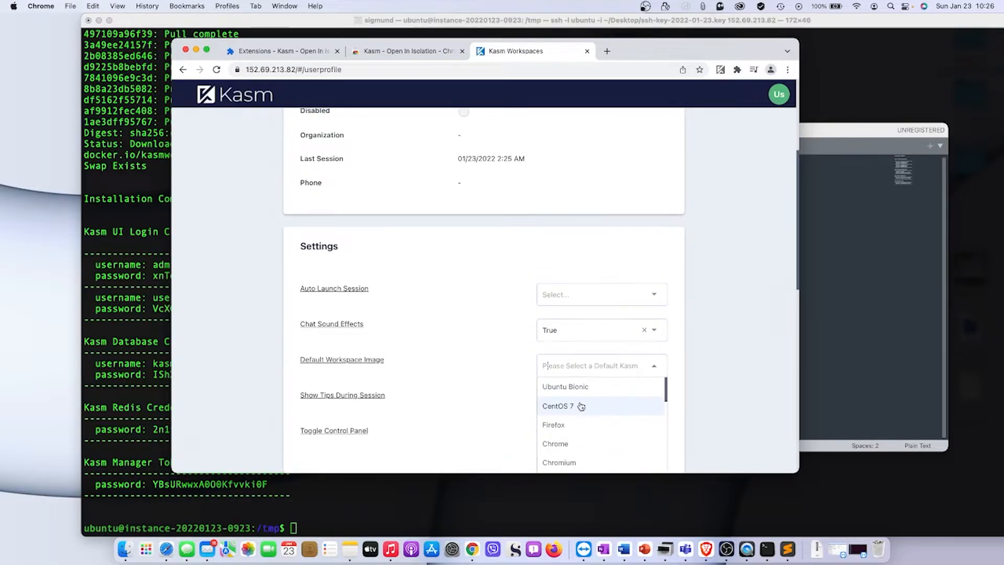
Pick Brave as the default workspace image by filtering the dropdown with 'bra'.
scroll("down", 3)
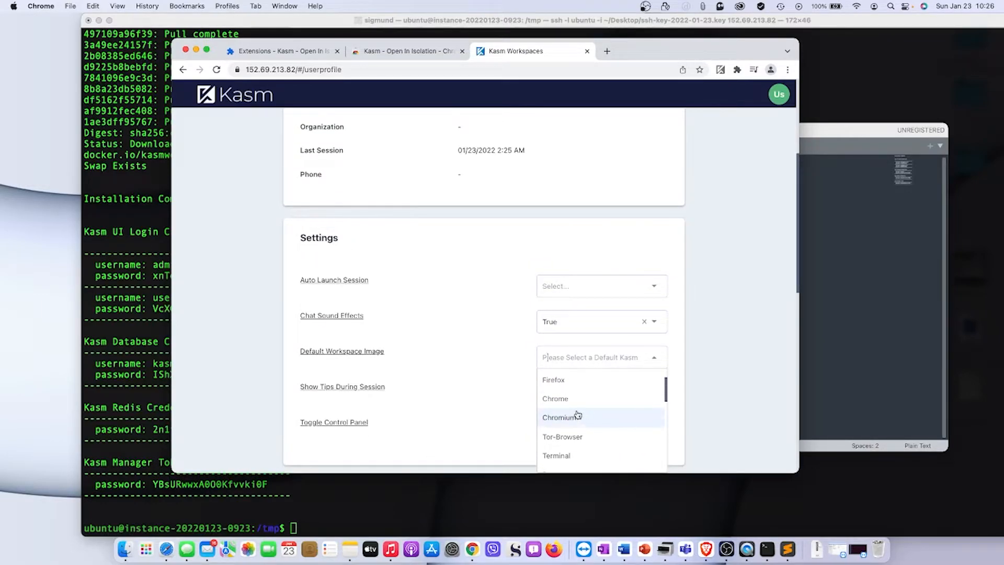
scroll("down", 3)
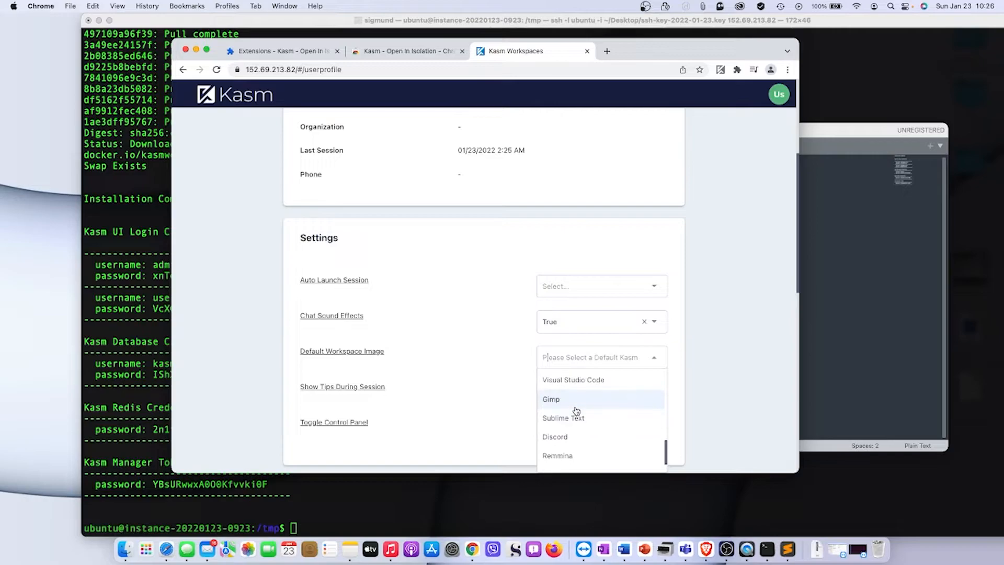
scroll("up", 3)
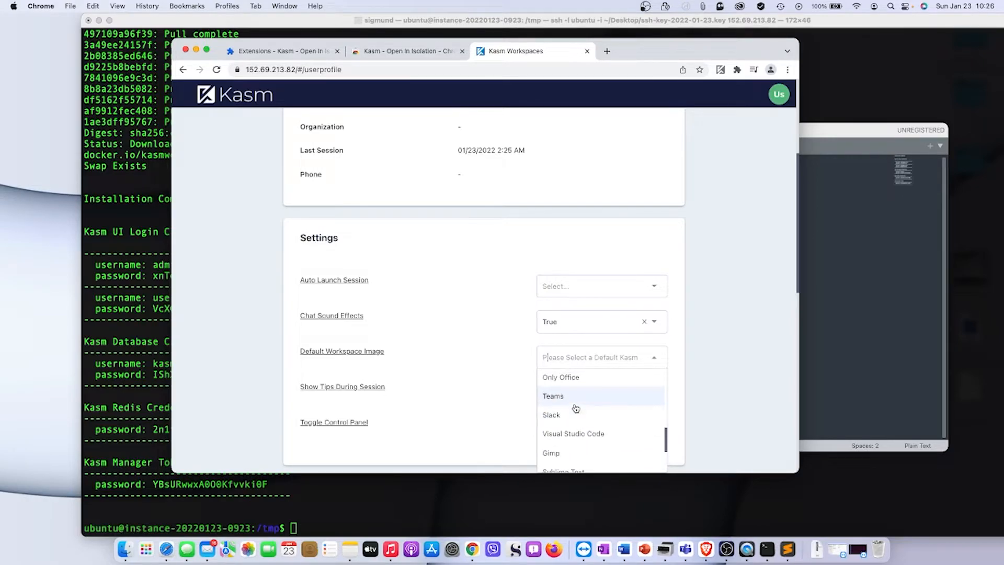
scroll("down", 3)
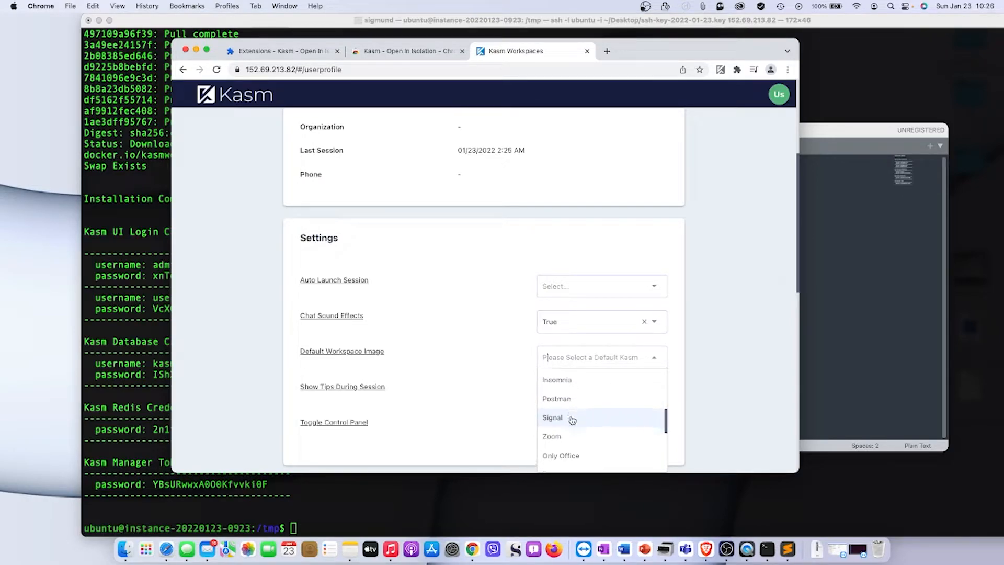
type("bra")
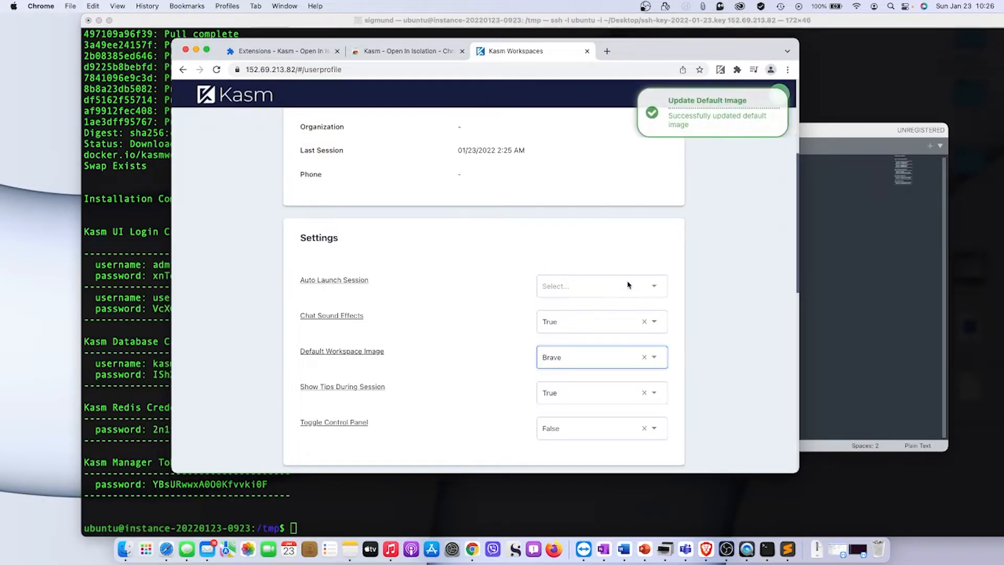
scroll("down", 3)
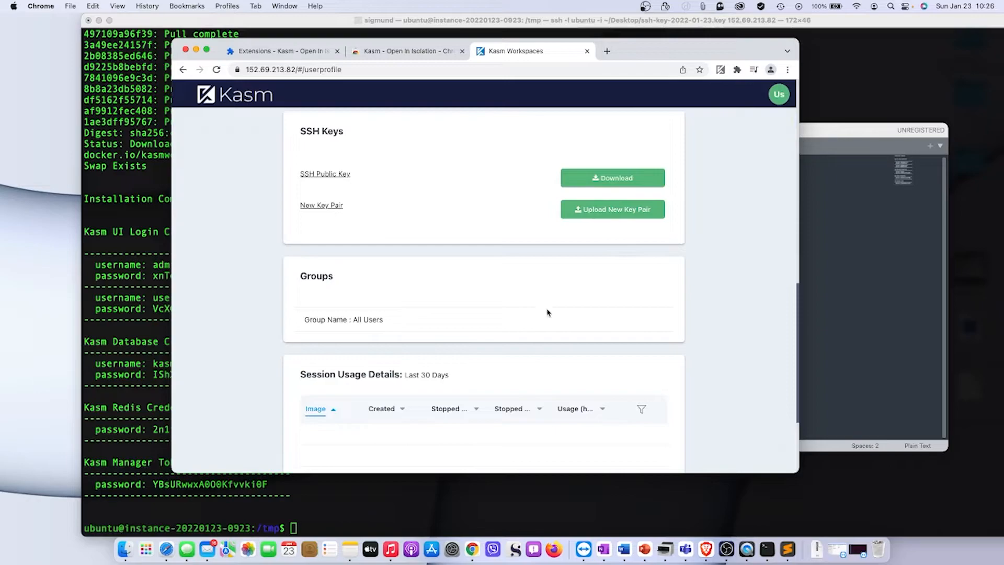
scroll("up", 3)
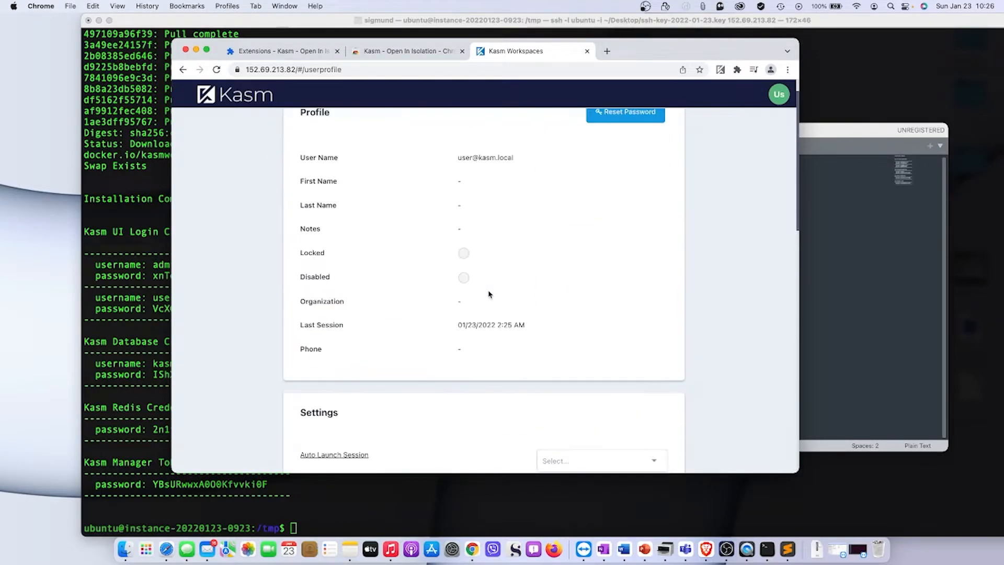
scroll("up", 3)
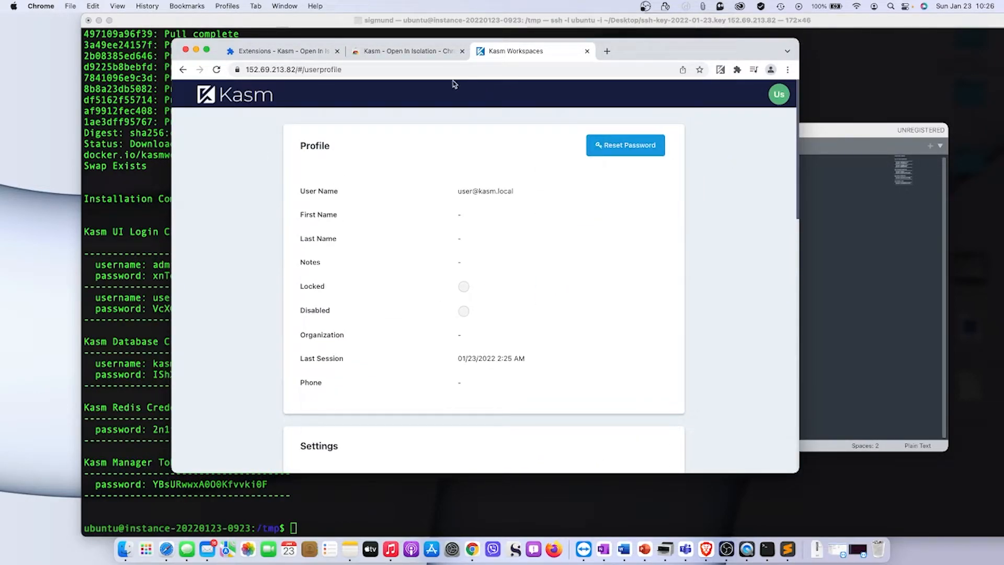
scroll("down", 3)
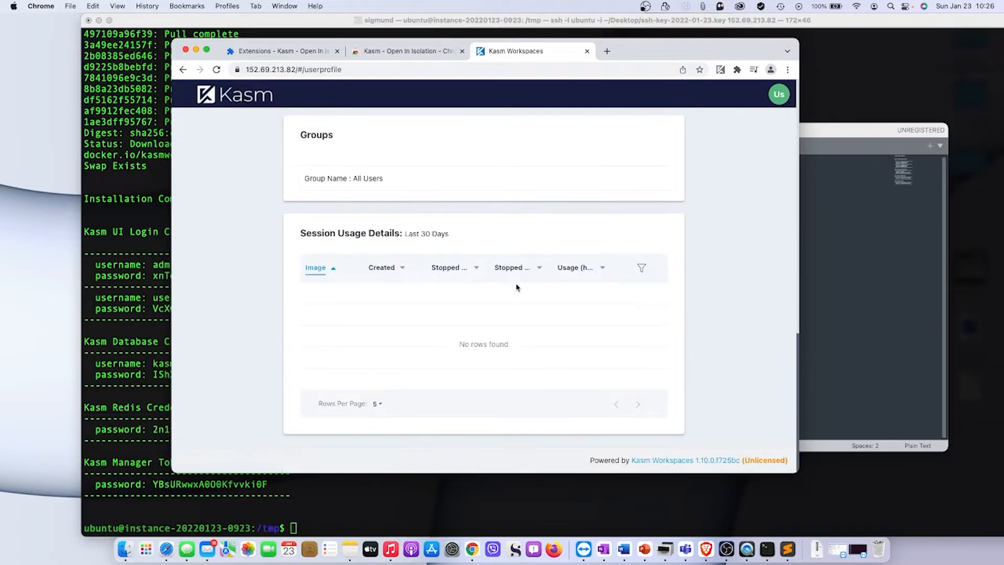
scroll("up", 3)
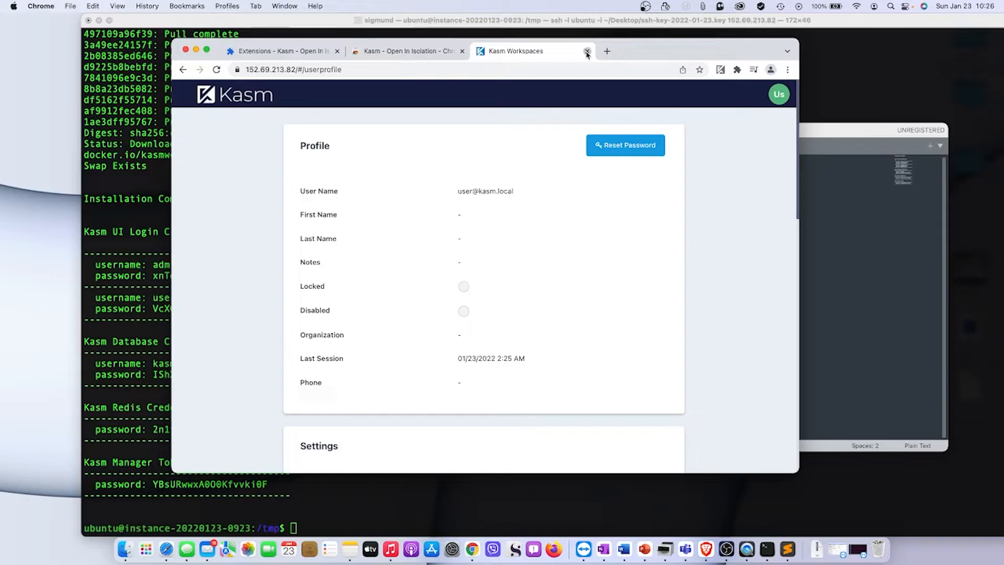
Dismiss Brave's welcome tips and analytics notice, then return to the Chrome Web Store tab.
left_click(586, 51)
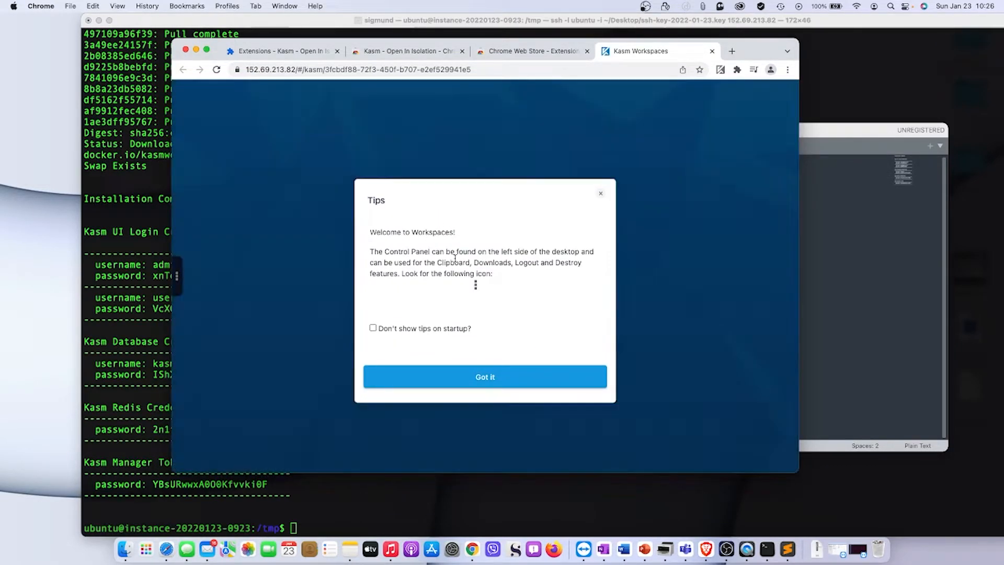
mouse_move(376, 336)
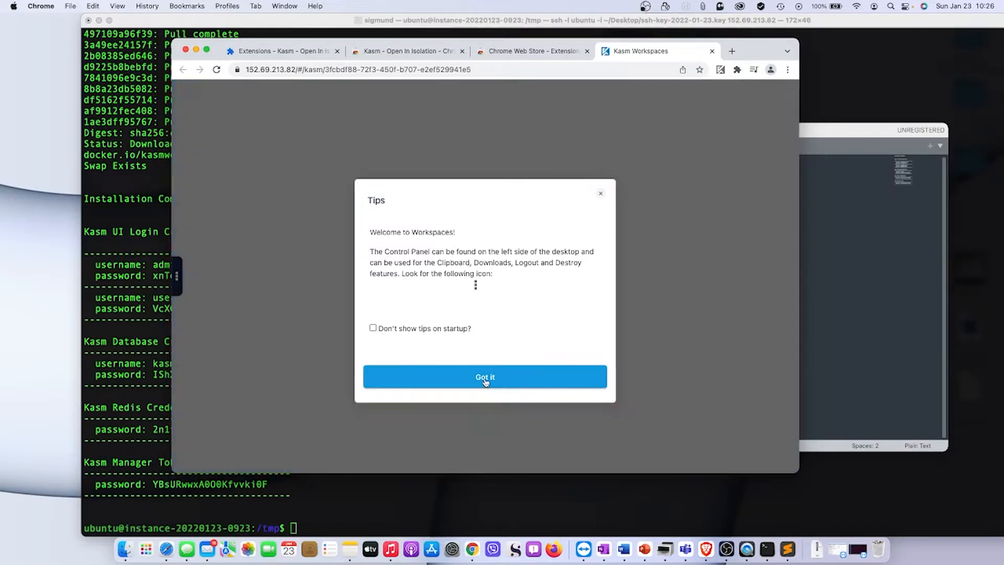
left_click(484, 377)
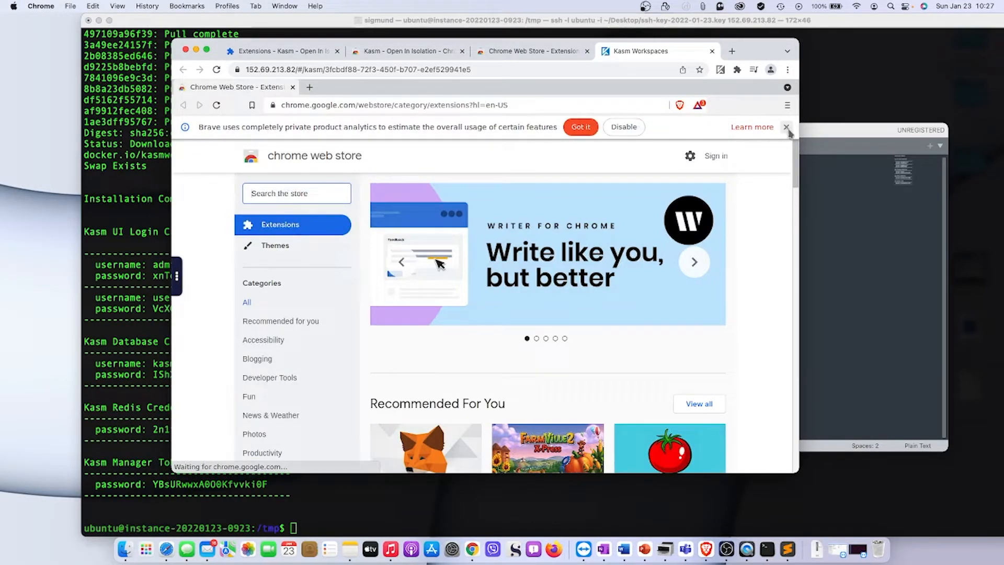
left_click(786, 126)
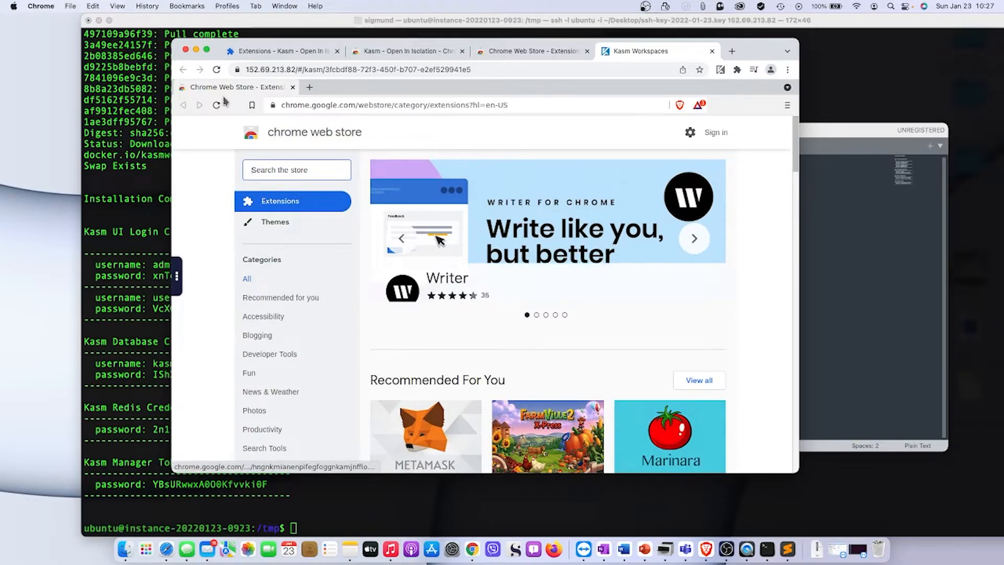
mouse_move(231, 86)
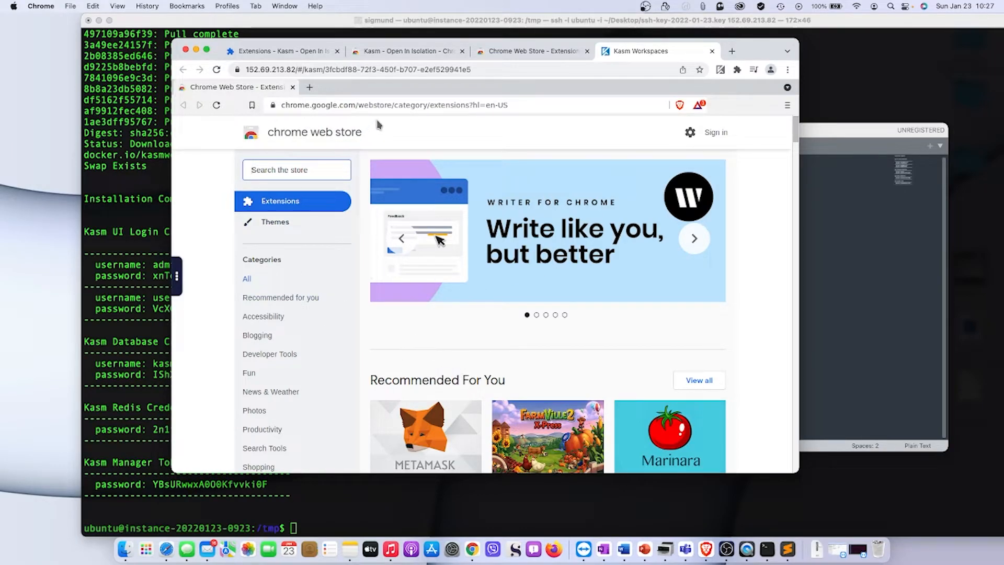
left_click(393, 105)
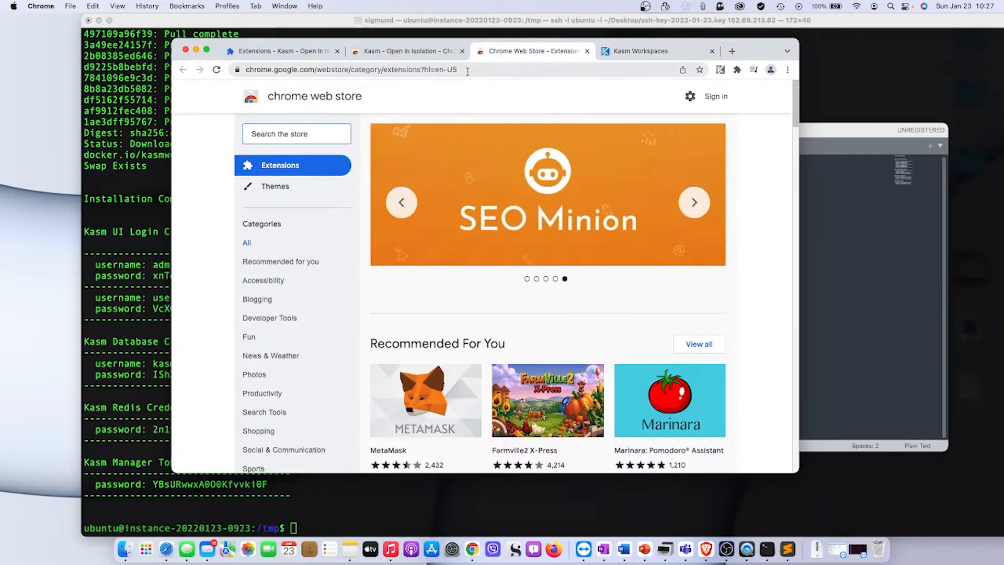
Look up the local IP on ipinfo.io in Chrome, showing Laoag, PH.
type("ipinfo")
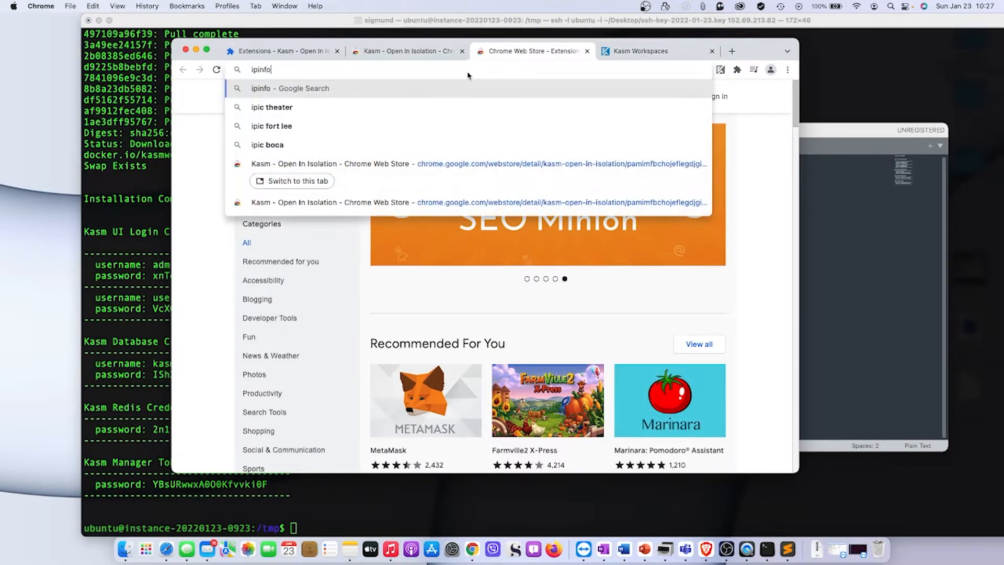
key("Return")
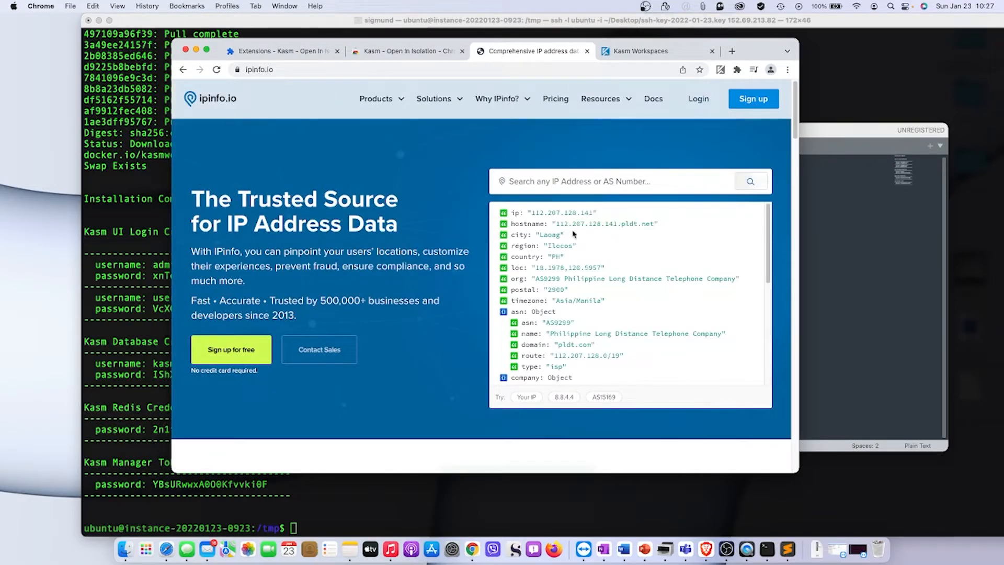
scroll("down", 3)
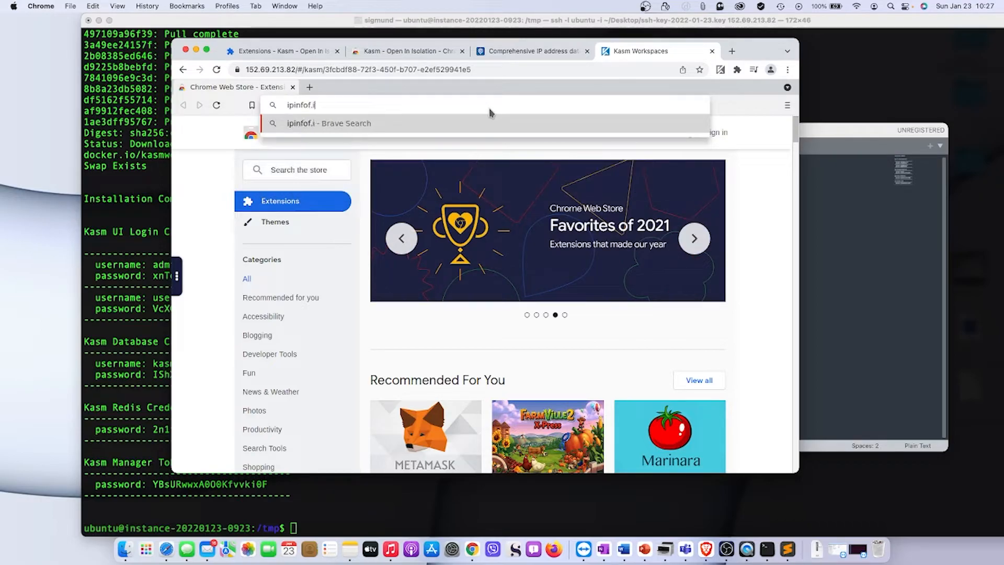
Load ipinfo.io in the Kasm Brave session, confirming a Singapore IP owned by Oracle.
key("Backspace")
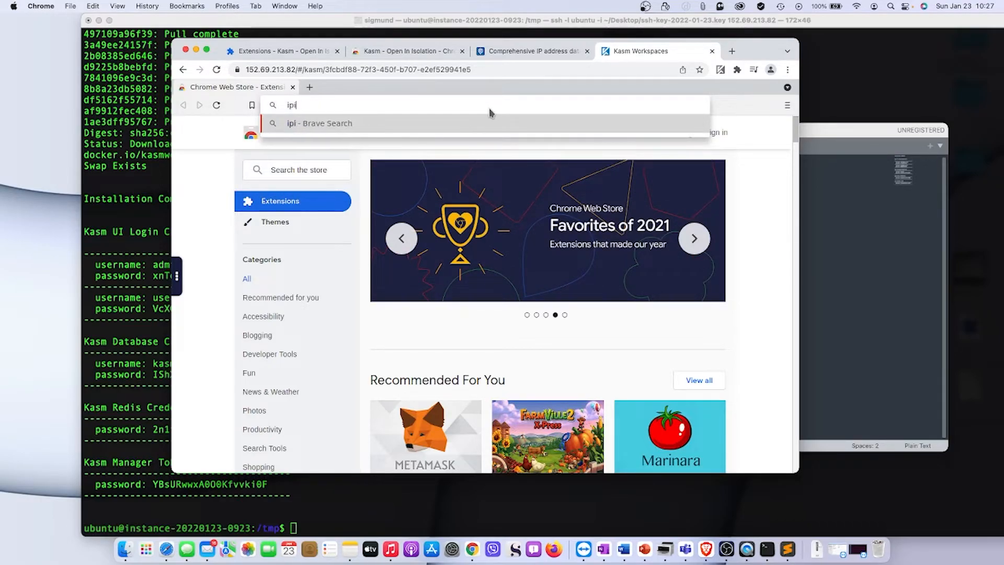
type("nfi")
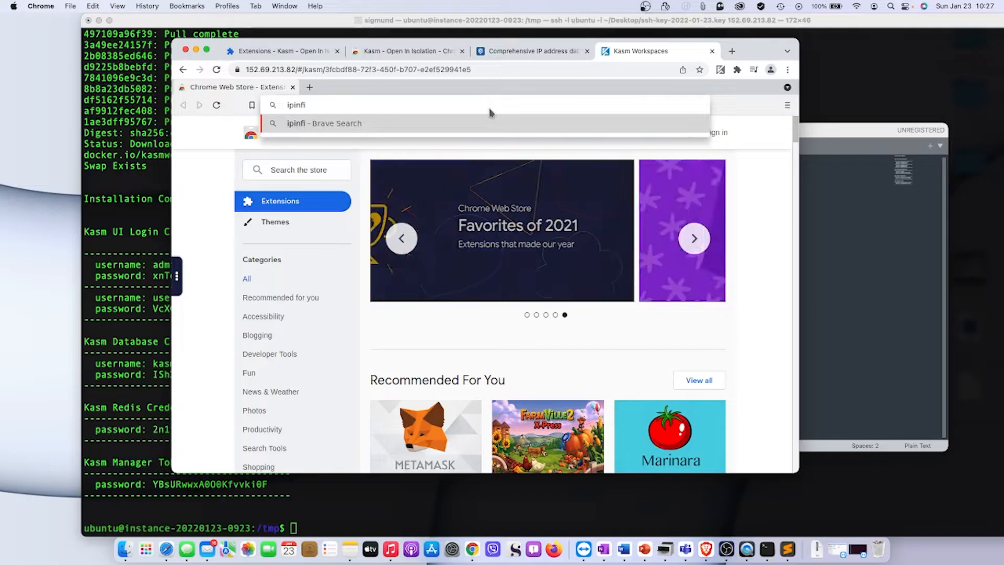
type(".io")
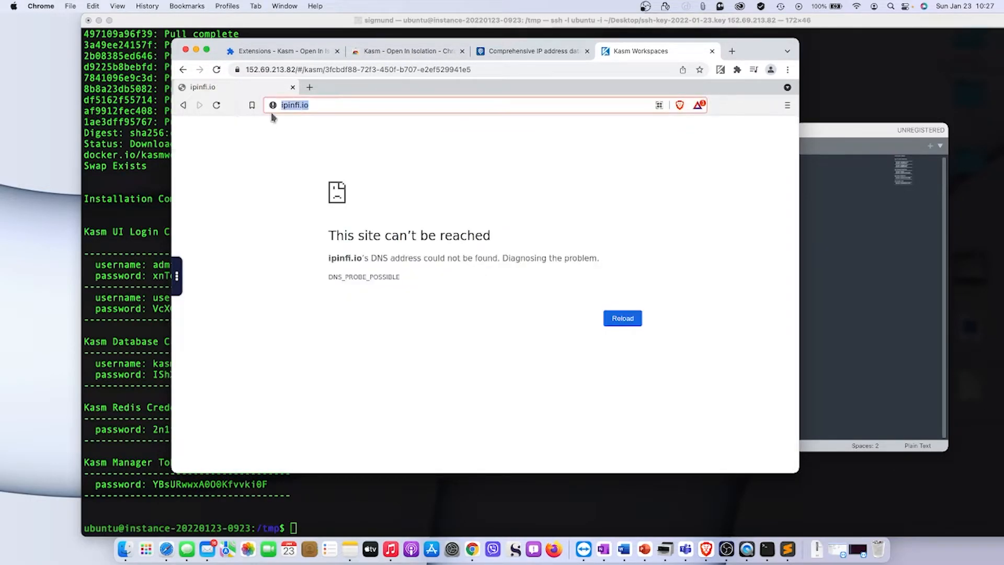
type("ipinfo.")
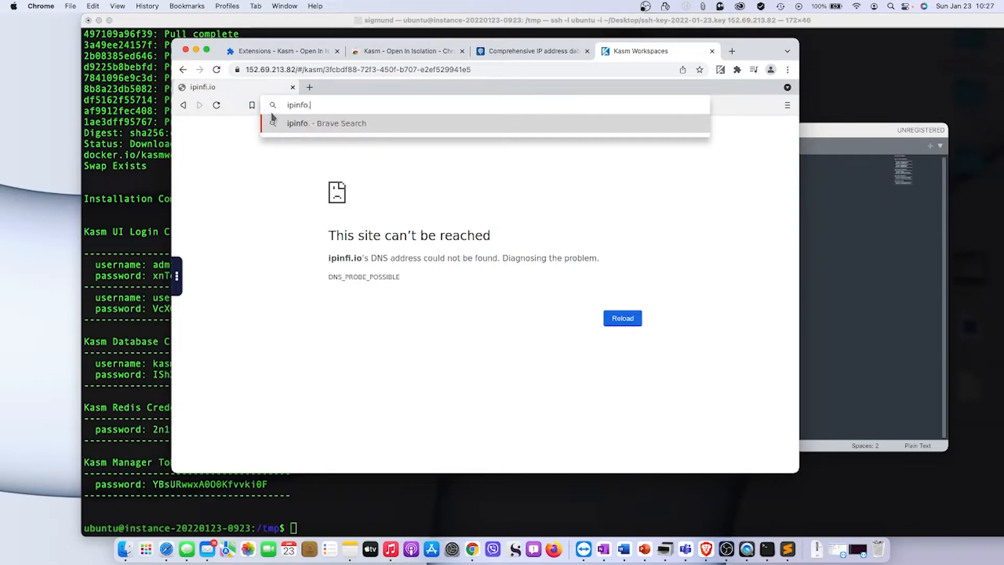
key("Return")
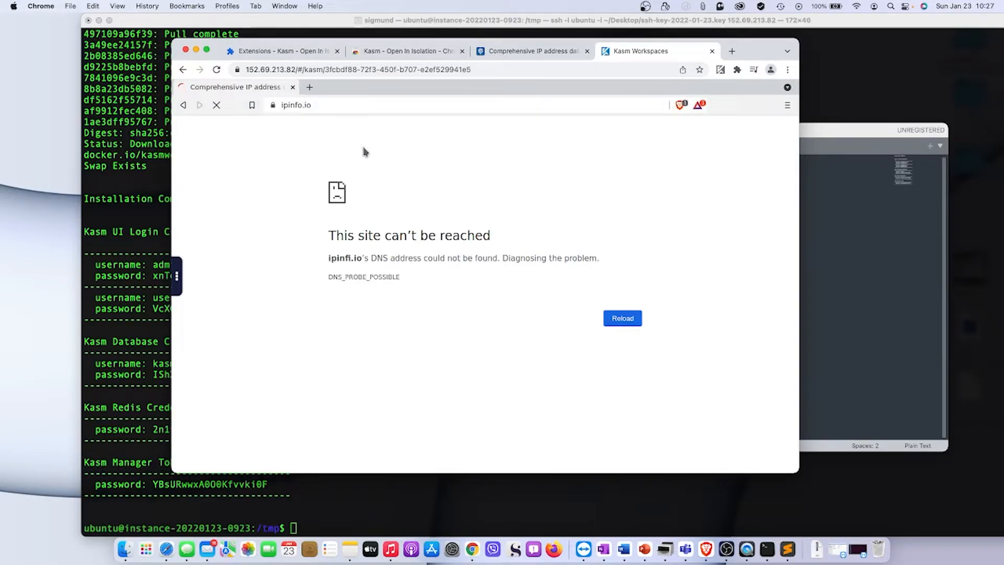
left_click(621, 317)
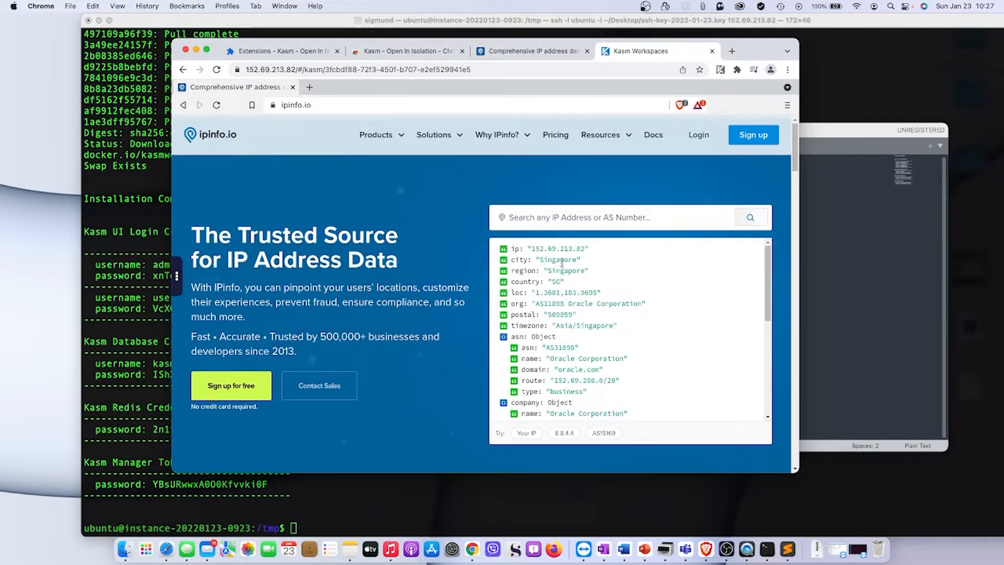
mouse_move(579, 365)
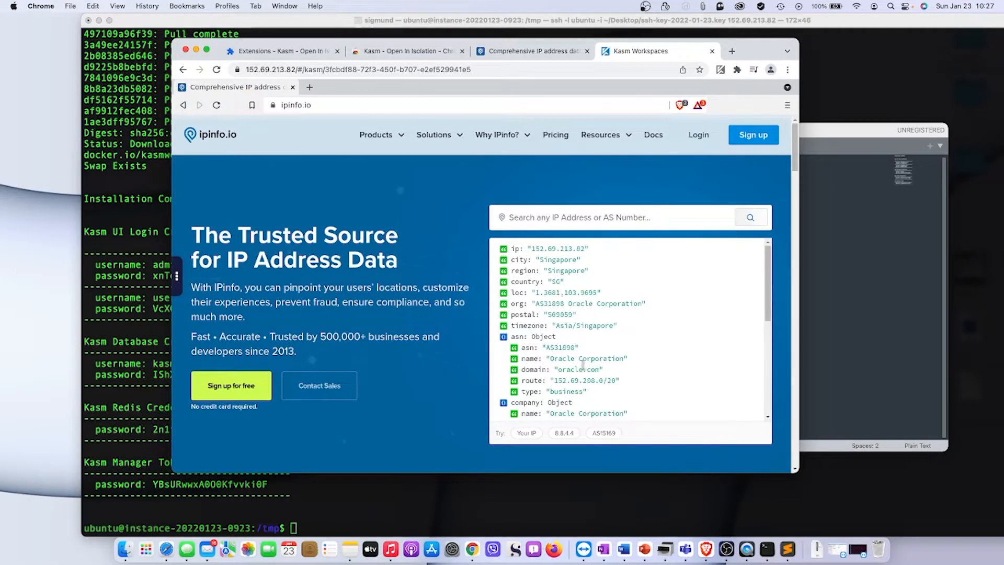
scroll("down", 3)
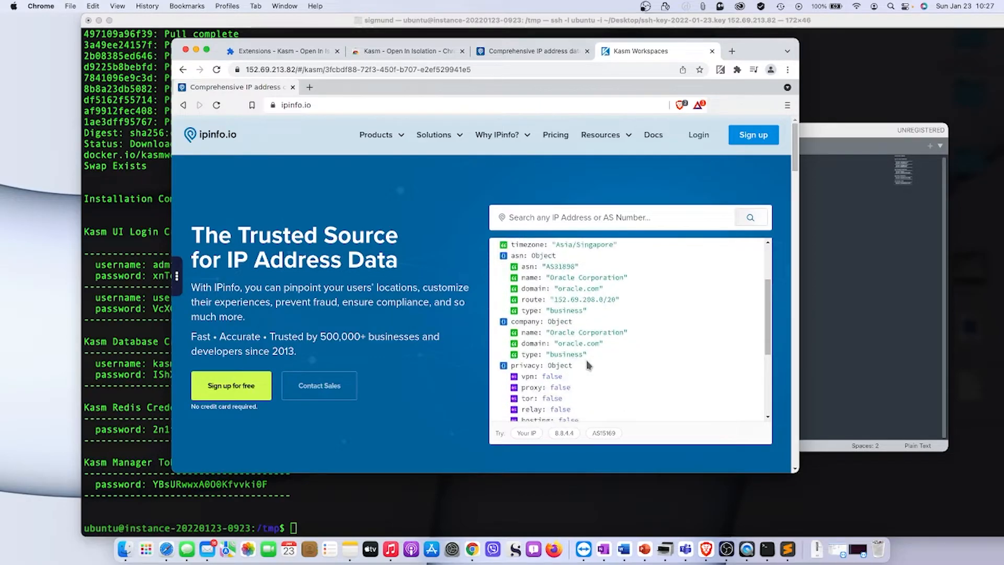
scroll("down", 3)
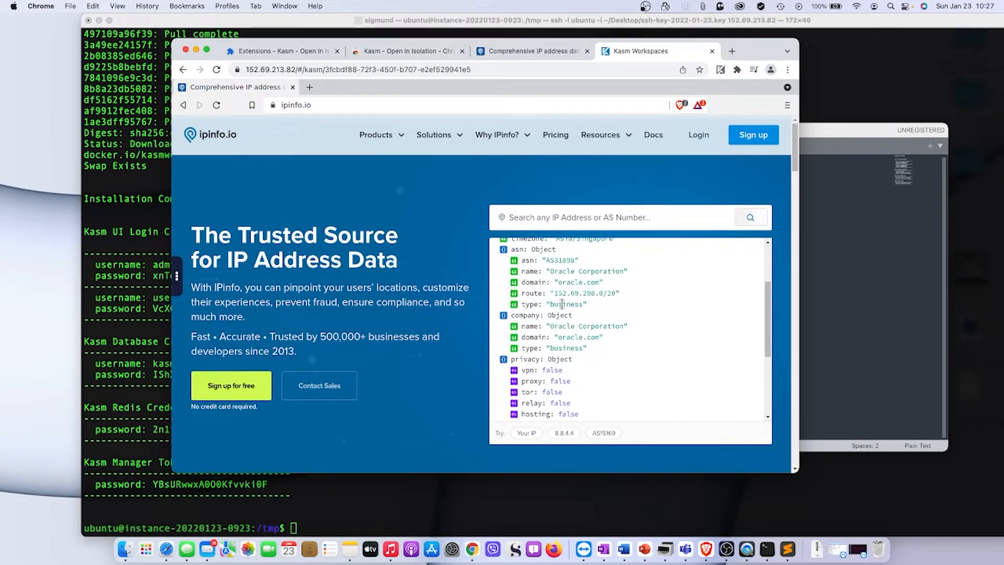
mouse_move(471, 301)
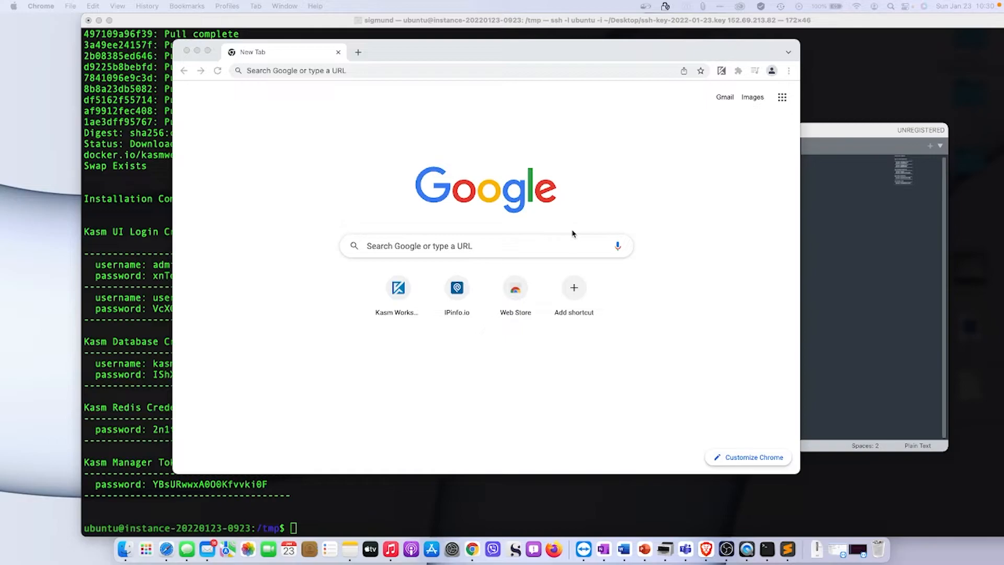
mouse_move(282, 83)
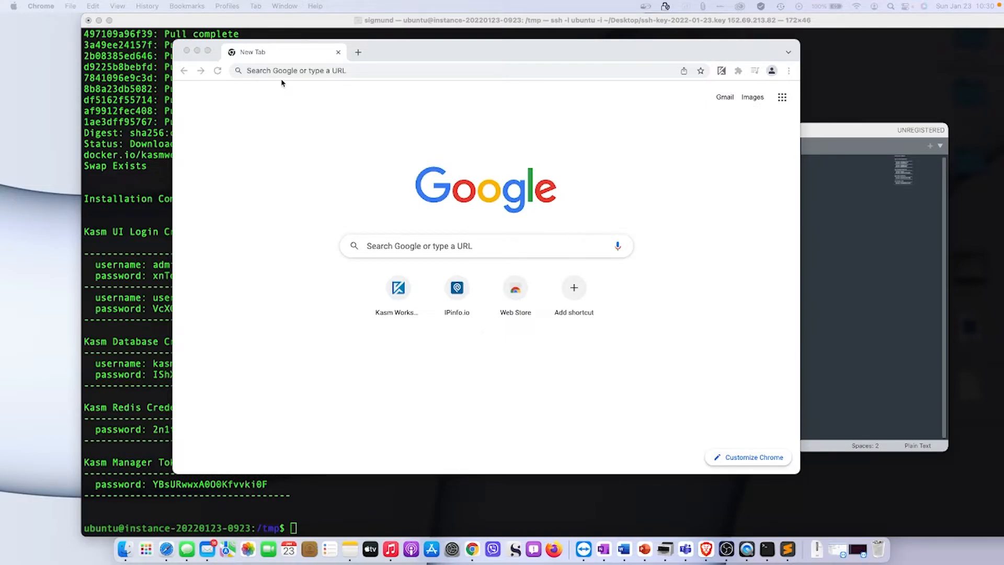
type("z√/")
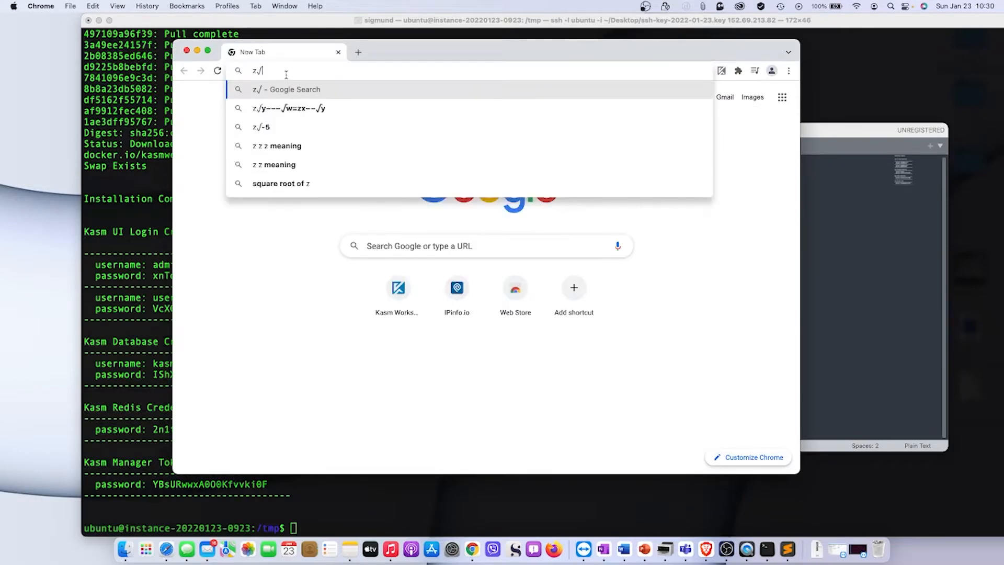
type("https://152.69.213.82/")
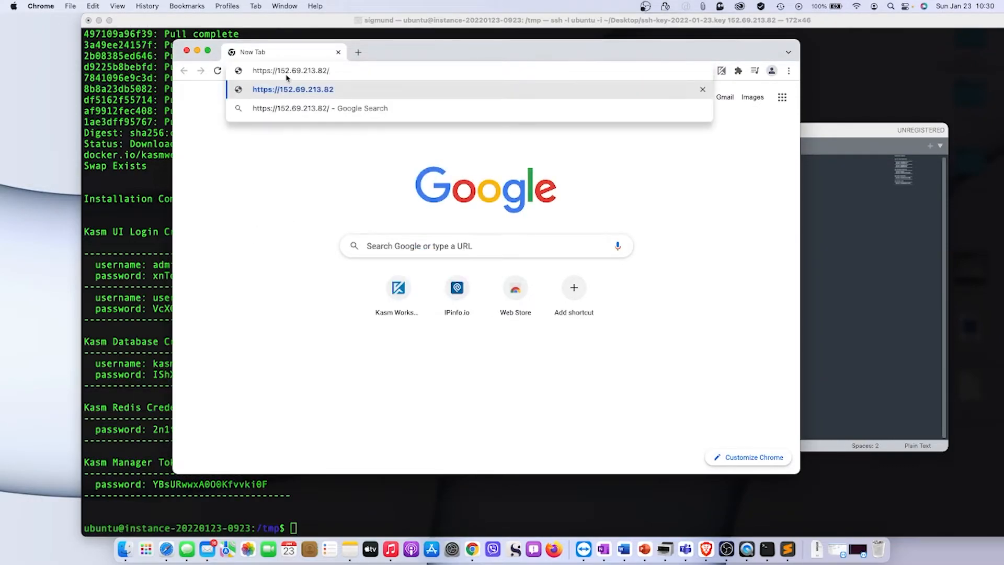
key("Return")
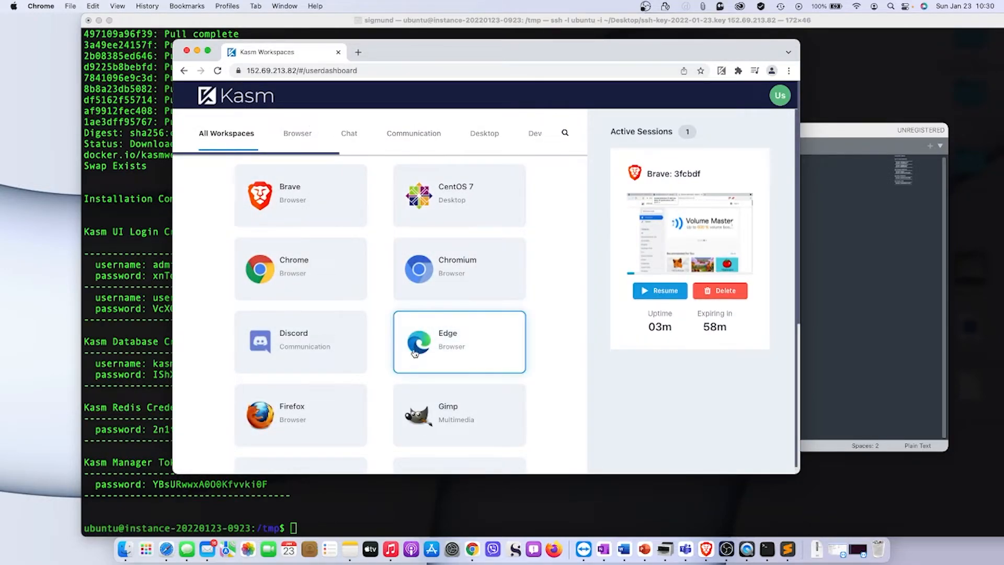
Filter the workspaces to Desktop and start logging out.
scroll("down", 3)
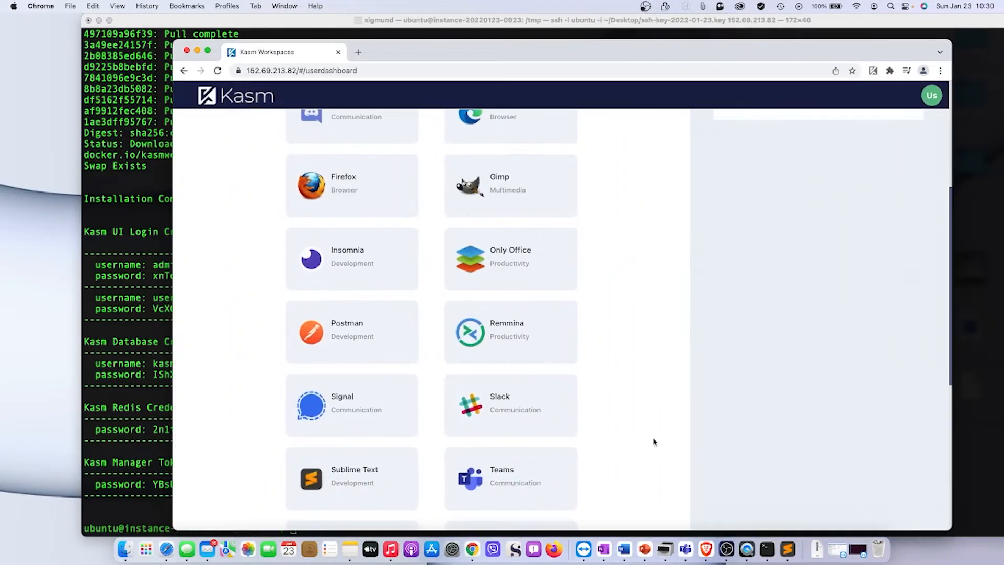
scroll("up", 3)
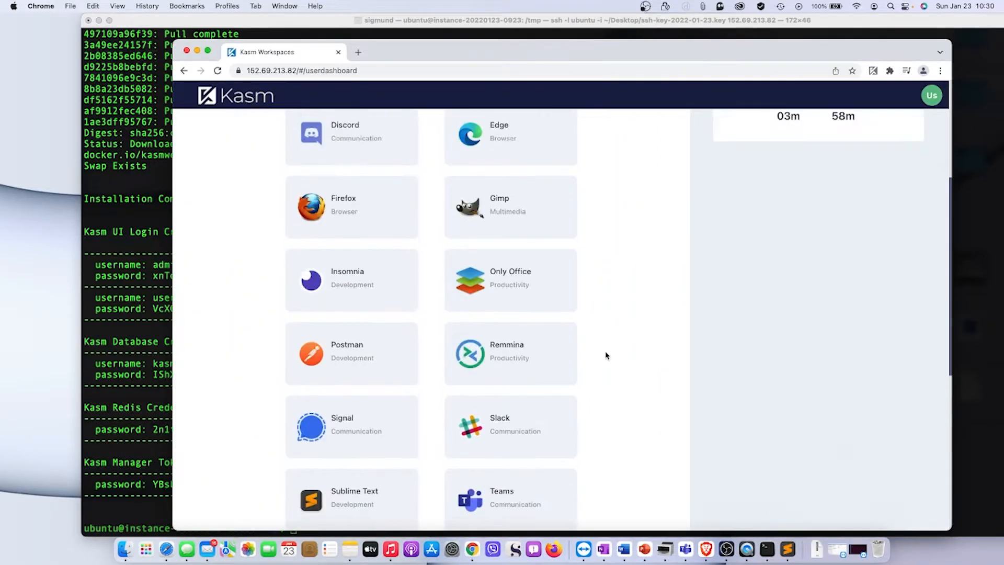
scroll("up", 3)
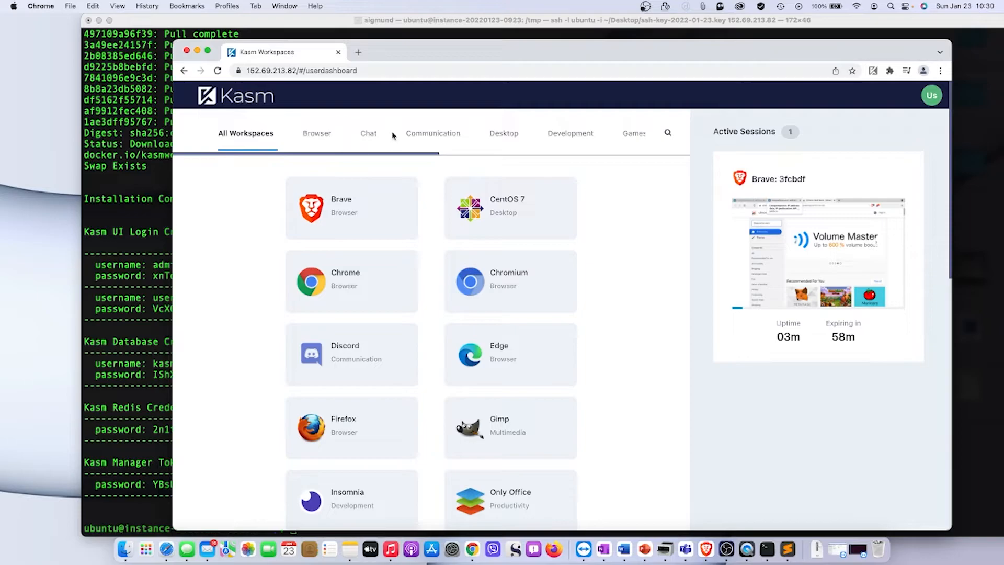
left_click(503, 133)
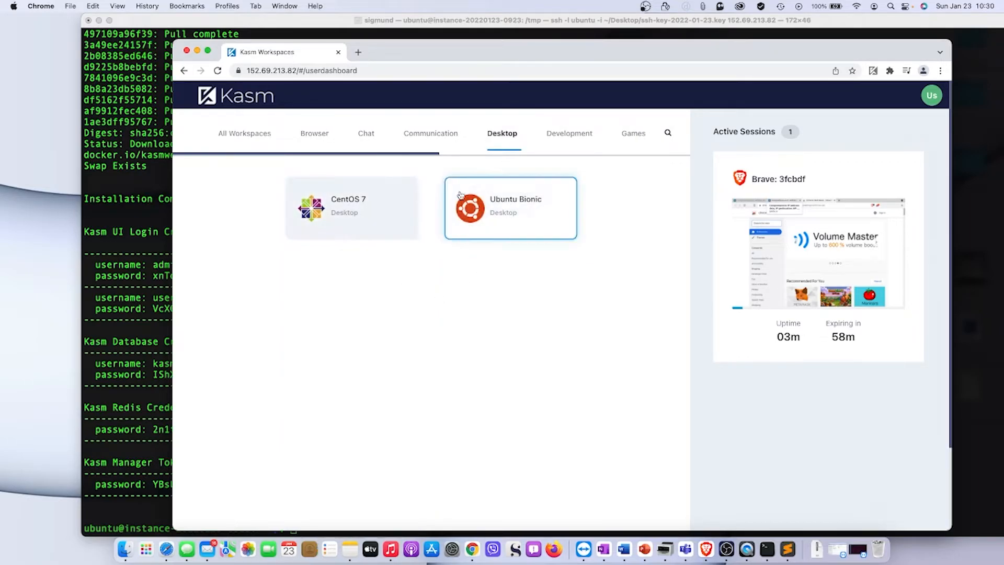
mouse_move(350, 280)
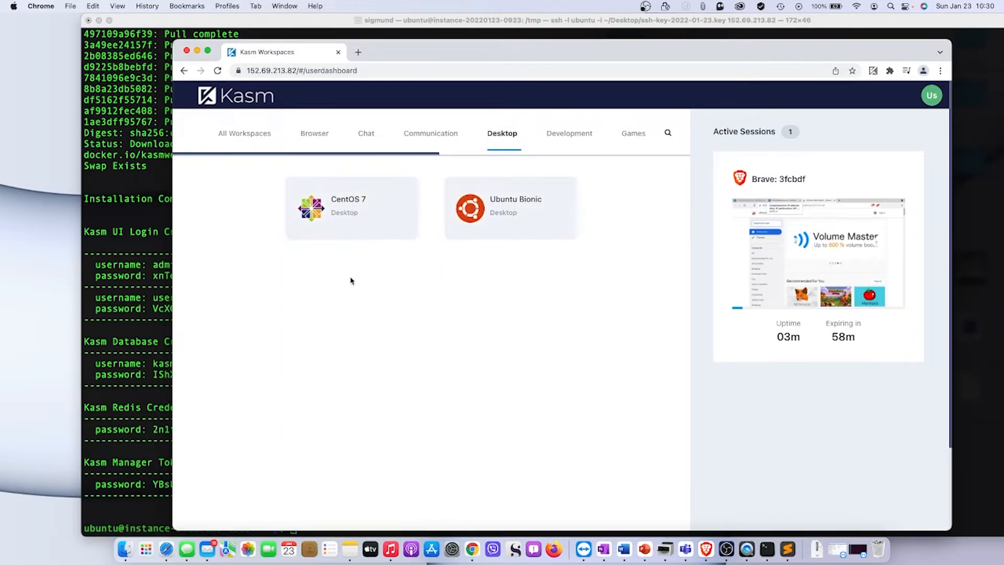
mouse_move(876, 122)
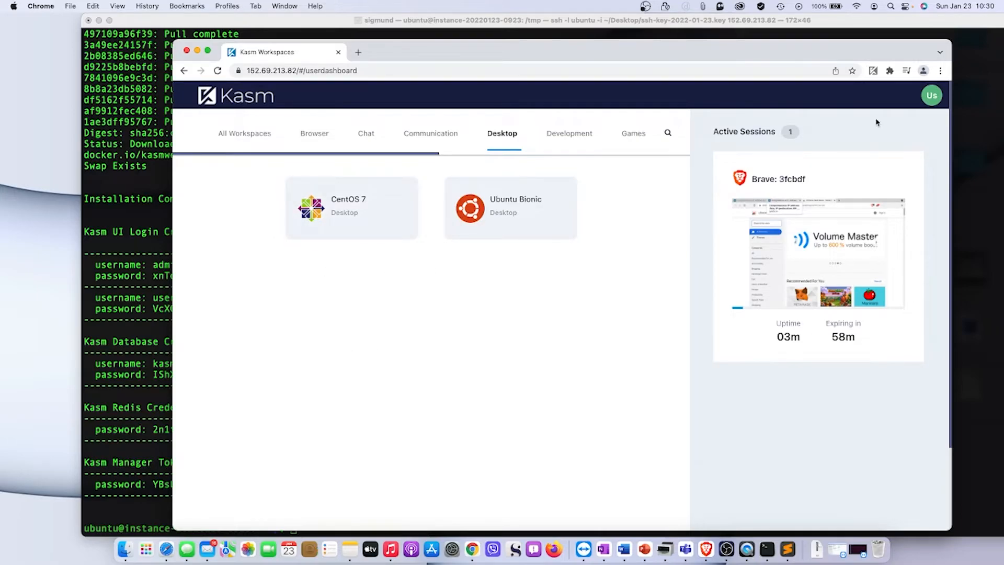
left_click(932, 95)
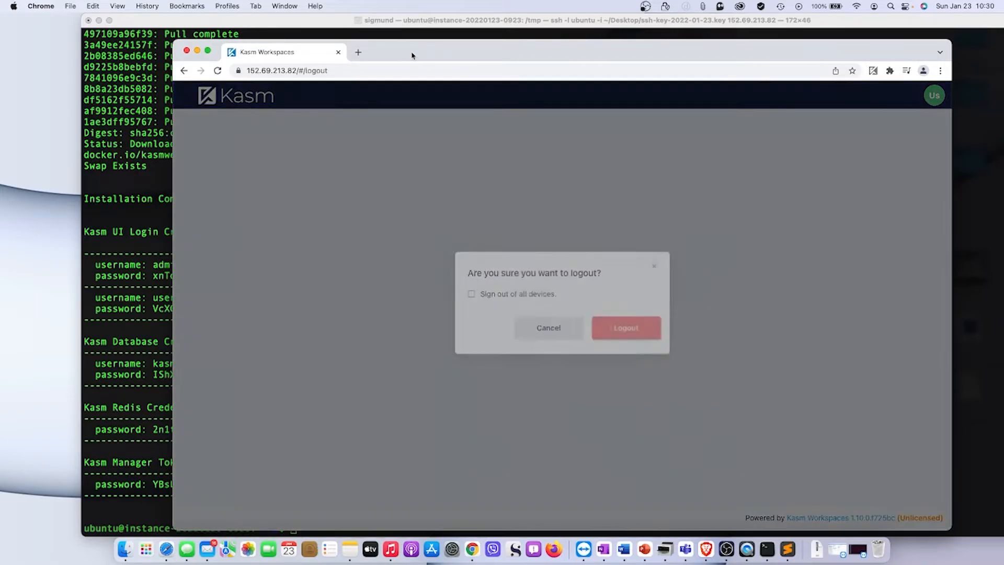
Confirm logout, then log back in with the admin credentials.
left_click(625, 327)
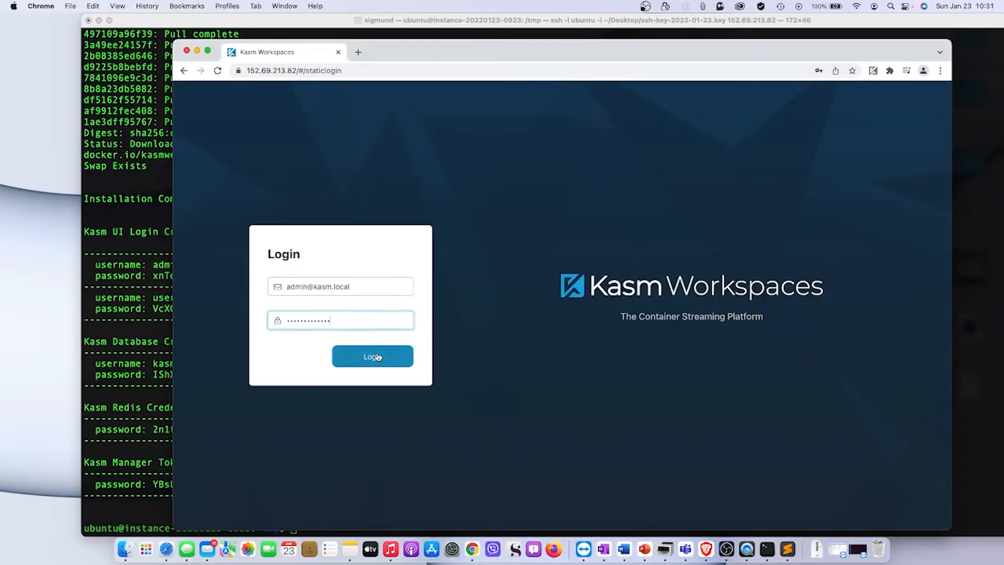
left_click(372, 356)
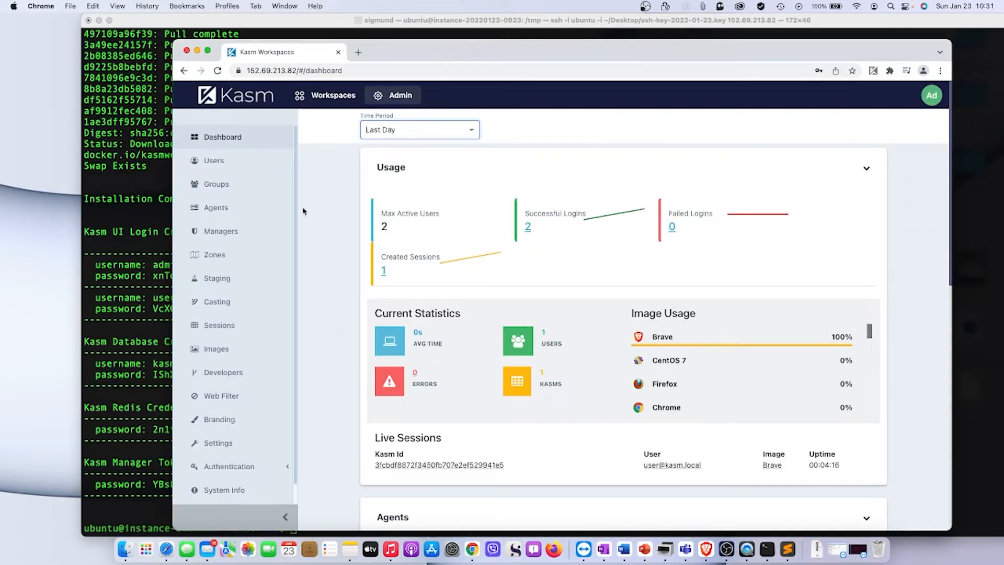
mouse_move(584, 219)
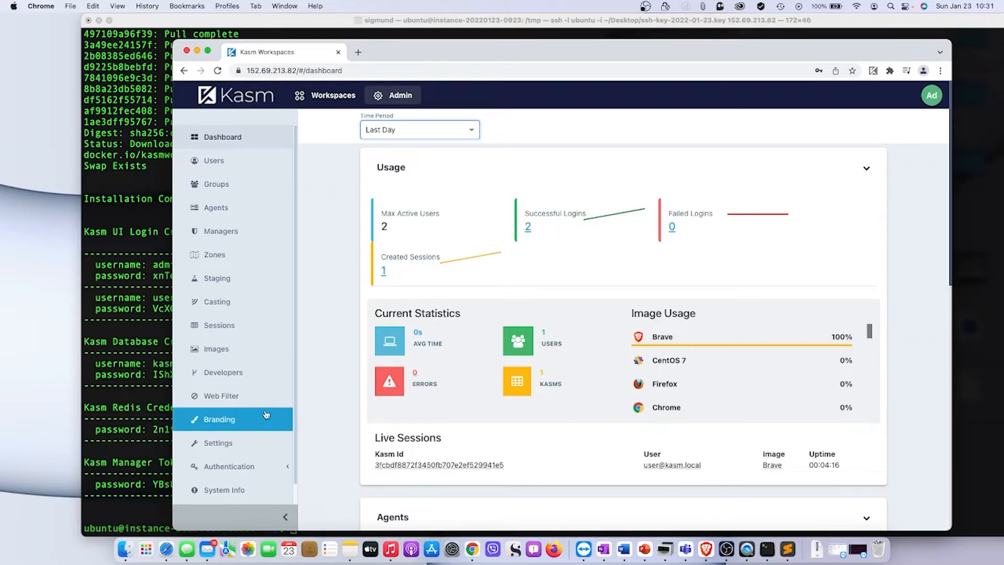
List 25 images per page and open the Kali Linux image's action menu.
left_click(216, 348)
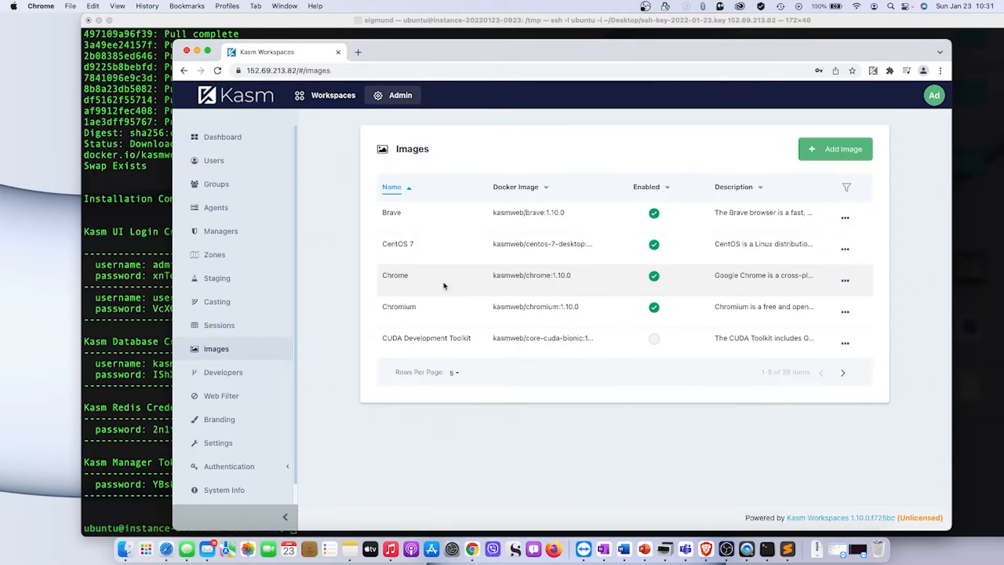
left_click(454, 372)
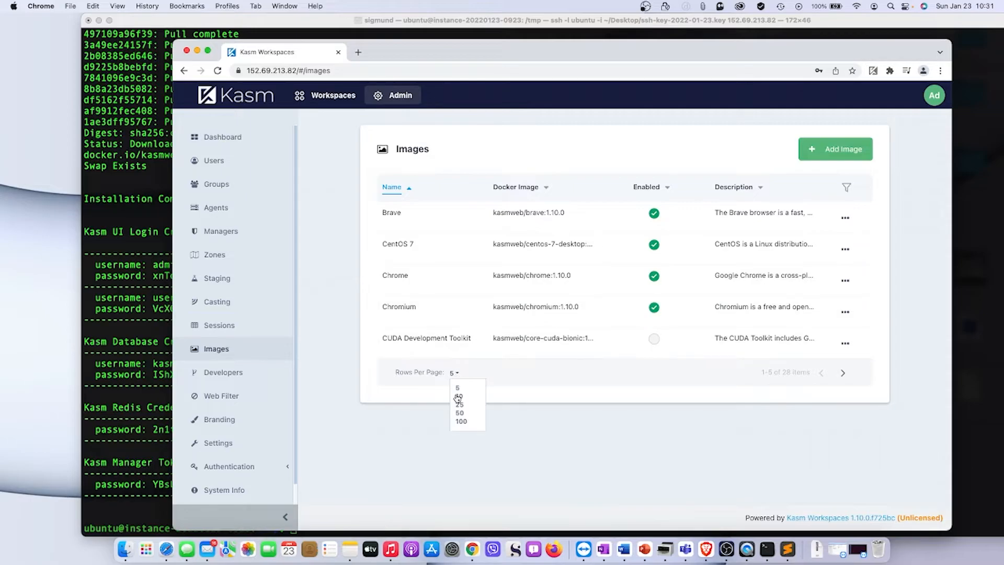
left_click(460, 397)
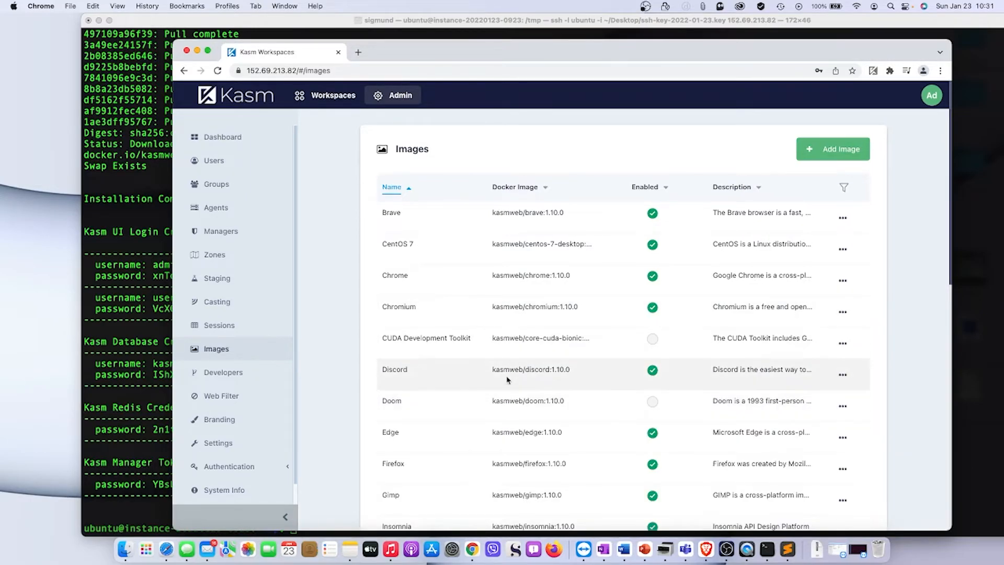
scroll("down", 3)
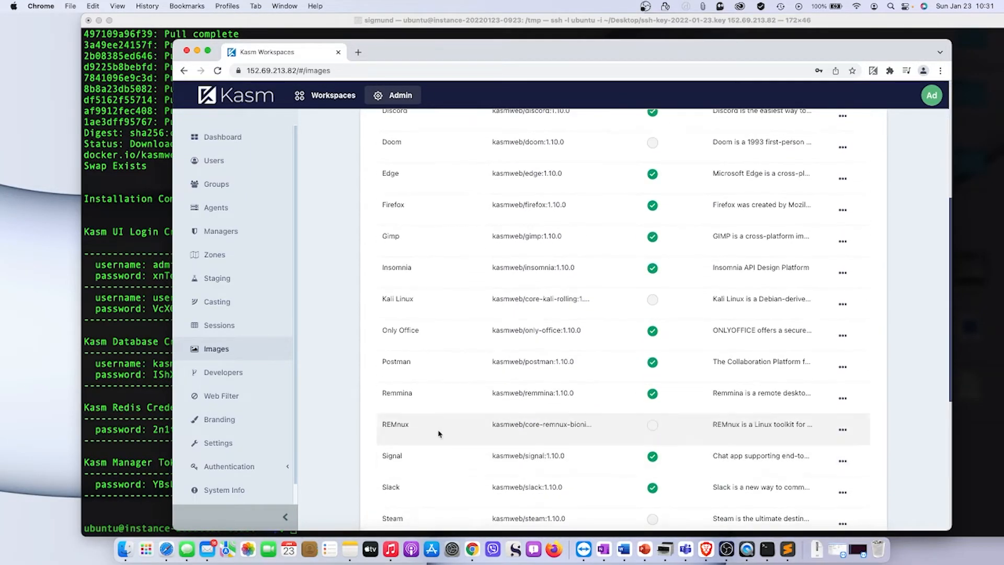
mouse_move(510, 311)
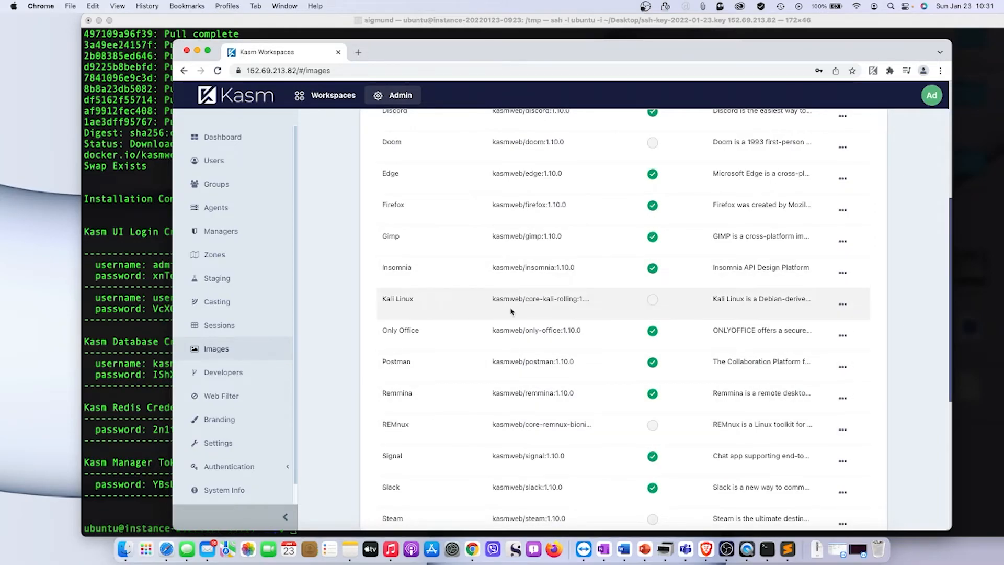
left_click(841, 303)
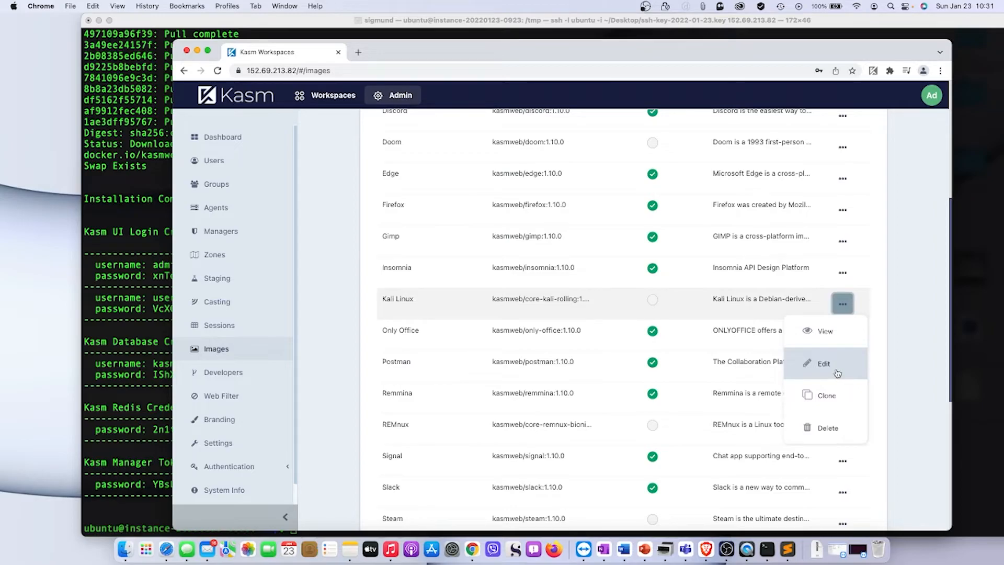
Enable the Kali Linux image with Docker run config override {"user":"root"} and submit.
left_click(823, 363)
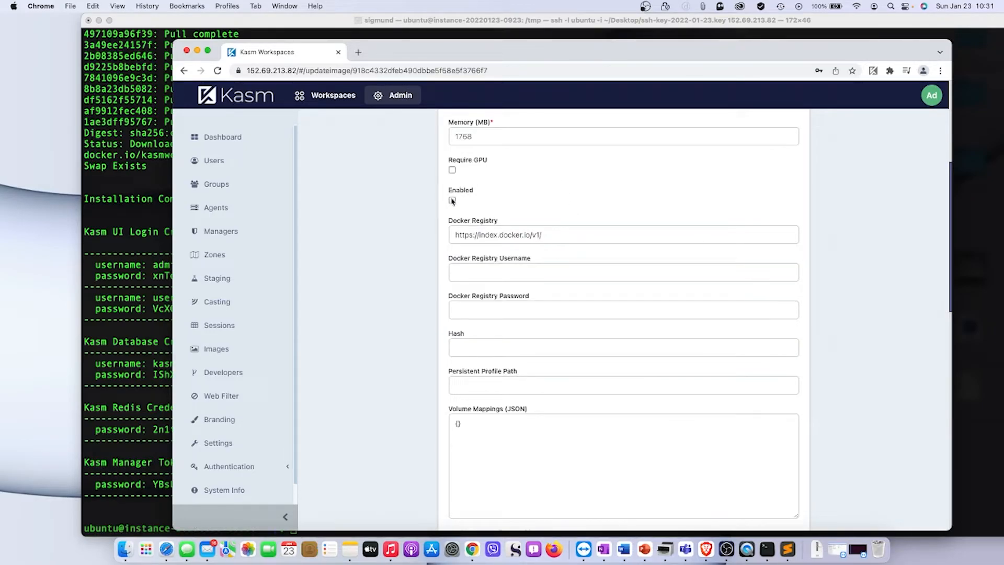
left_click(452, 200)
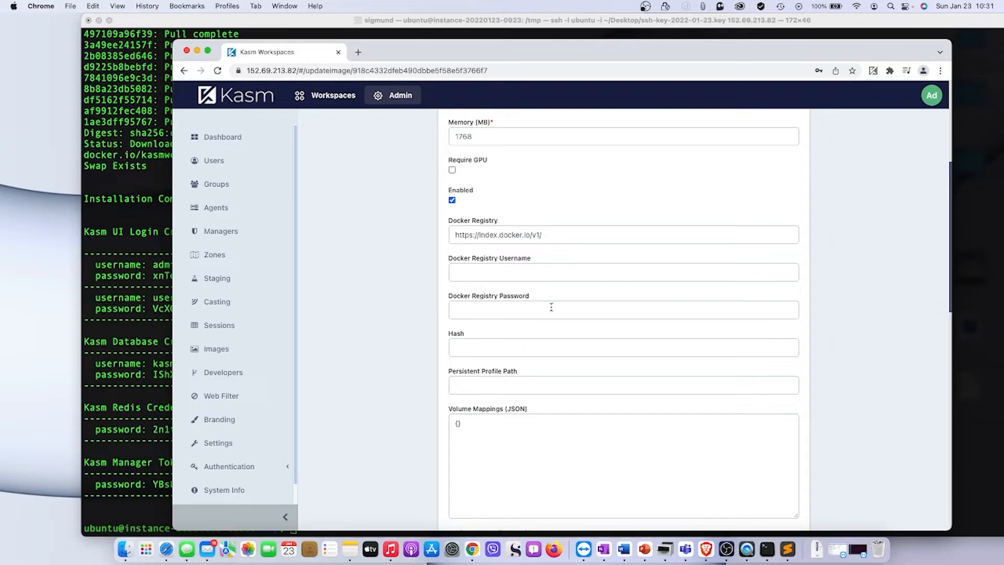
scroll("down", 3)
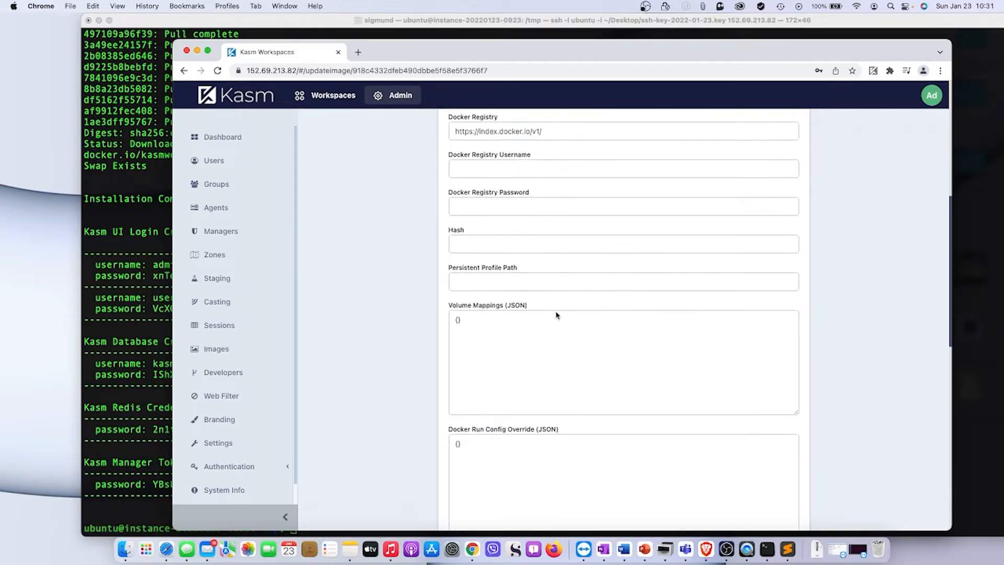
scroll("down", 3)
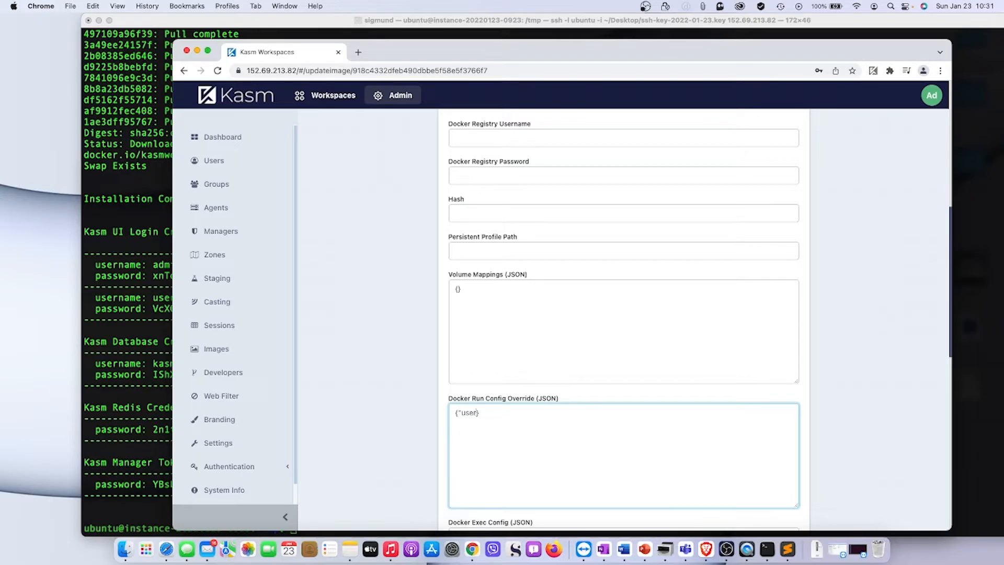
type("\"")
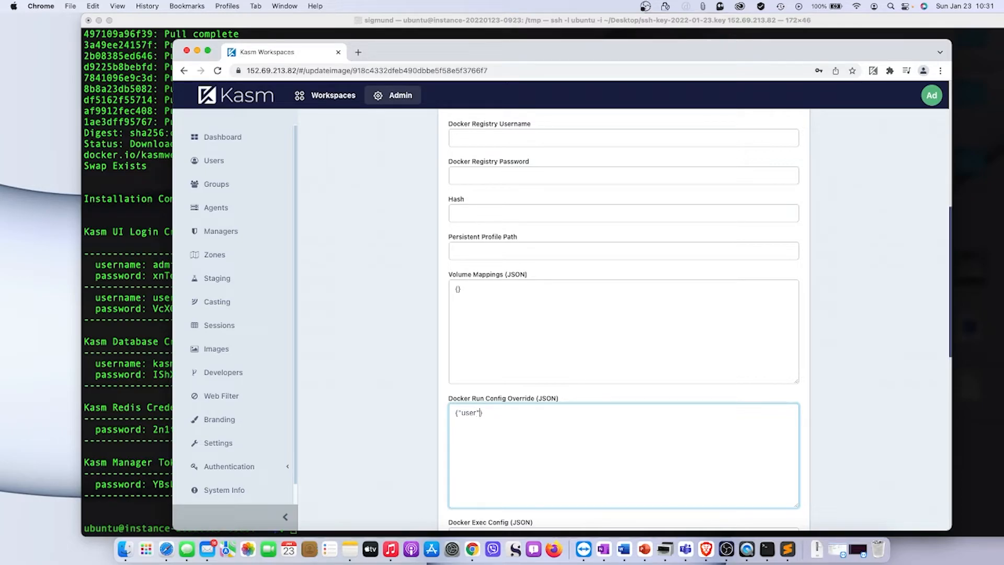
type(":")
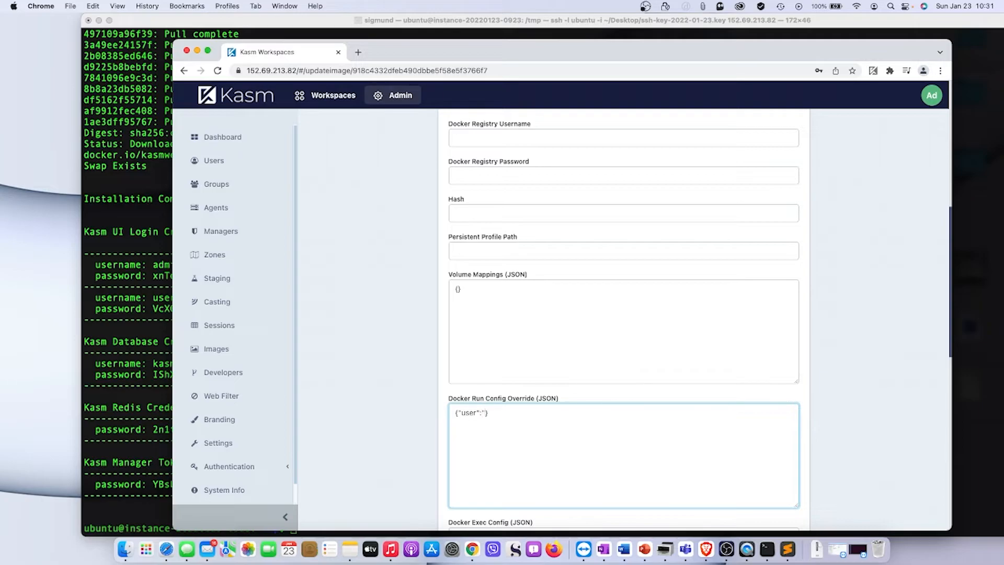
type("root")
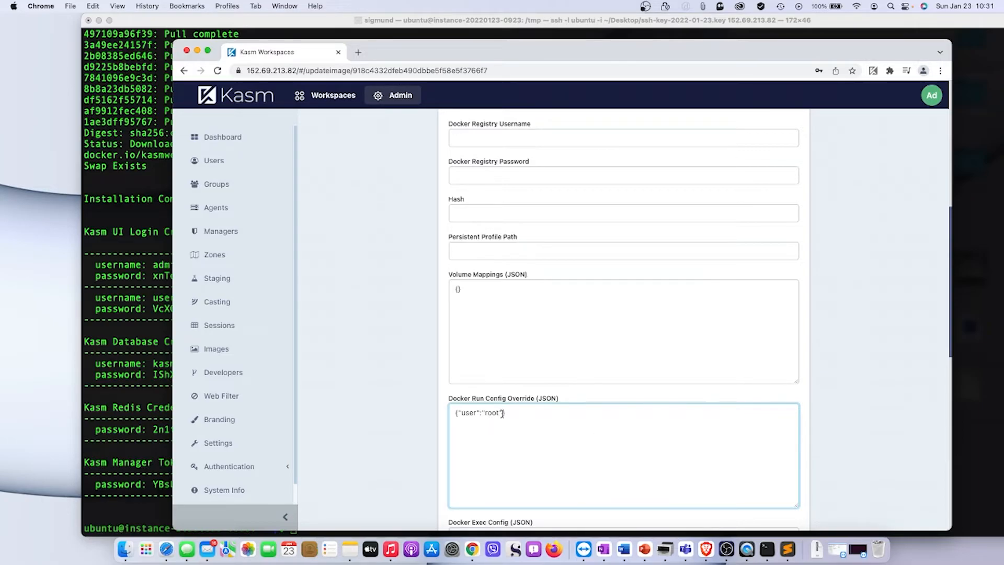
scroll("down", 3)
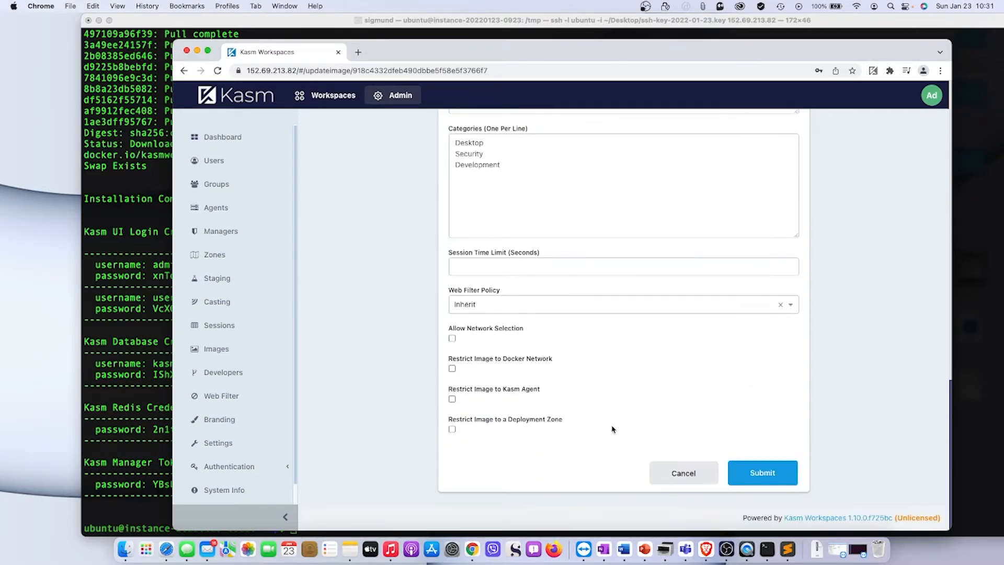
left_click(761, 472)
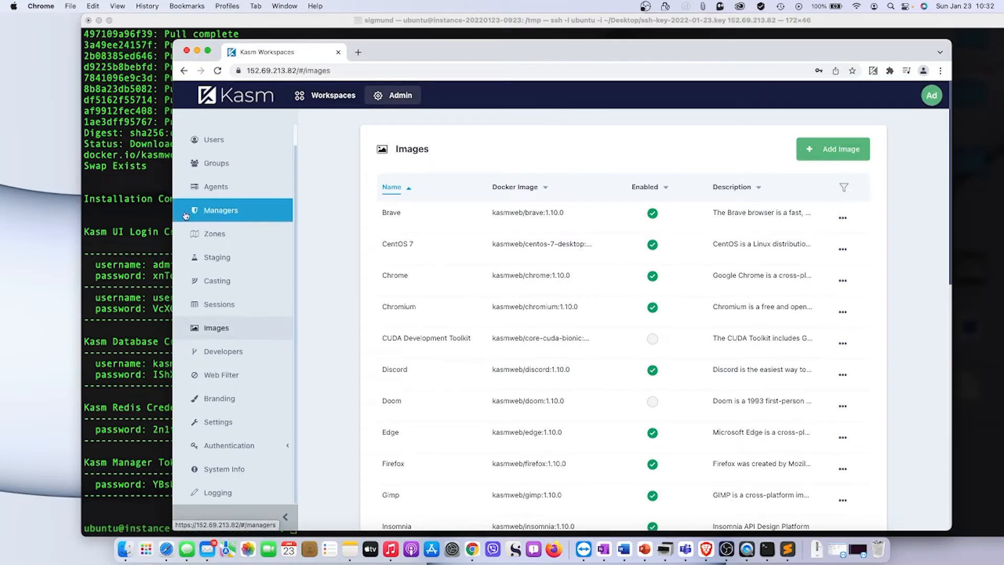
scroll("down", 3)
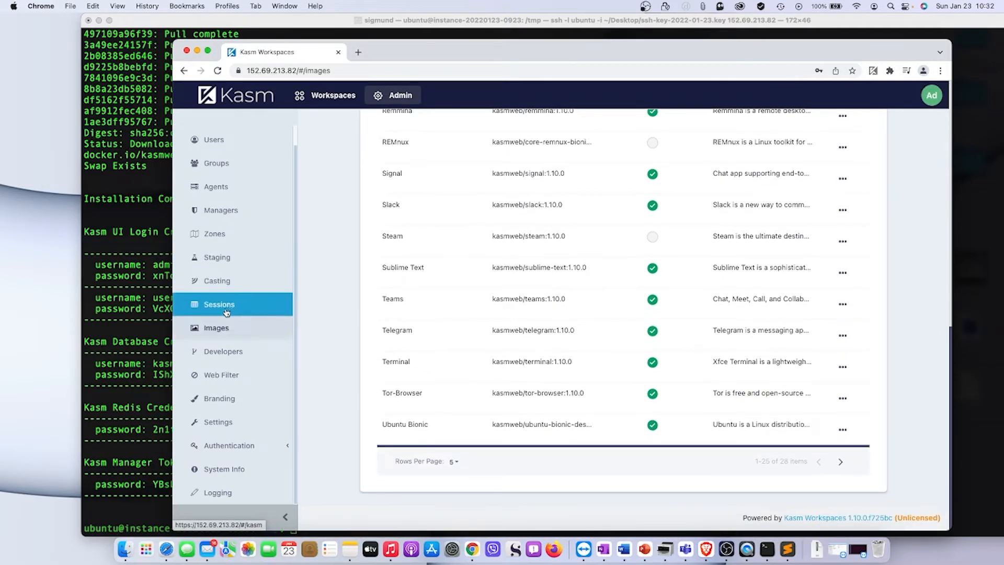
scroll("up", 3)
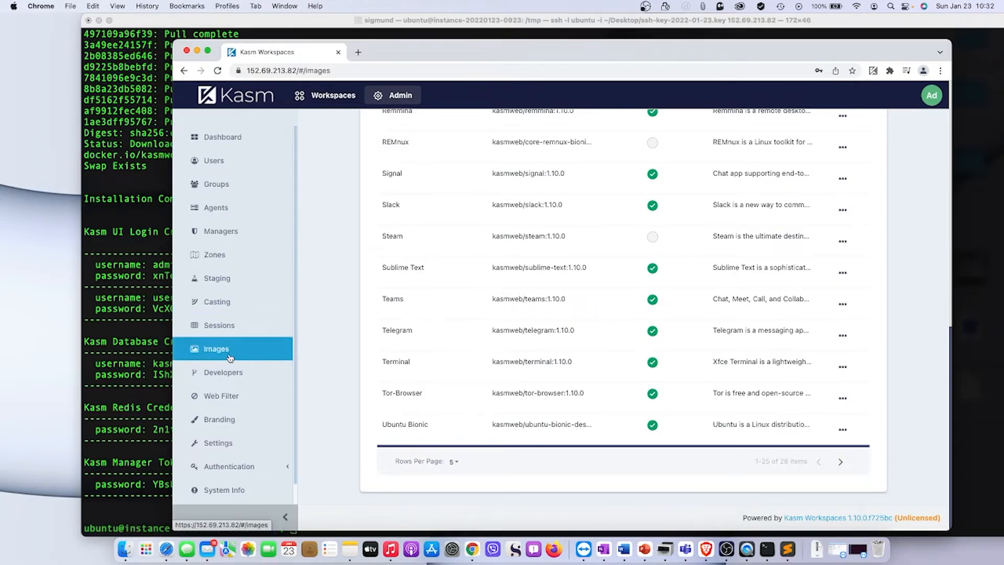
Go to the Workspaces dashboard and filter it to the Desktop category.
left_click(332, 94)
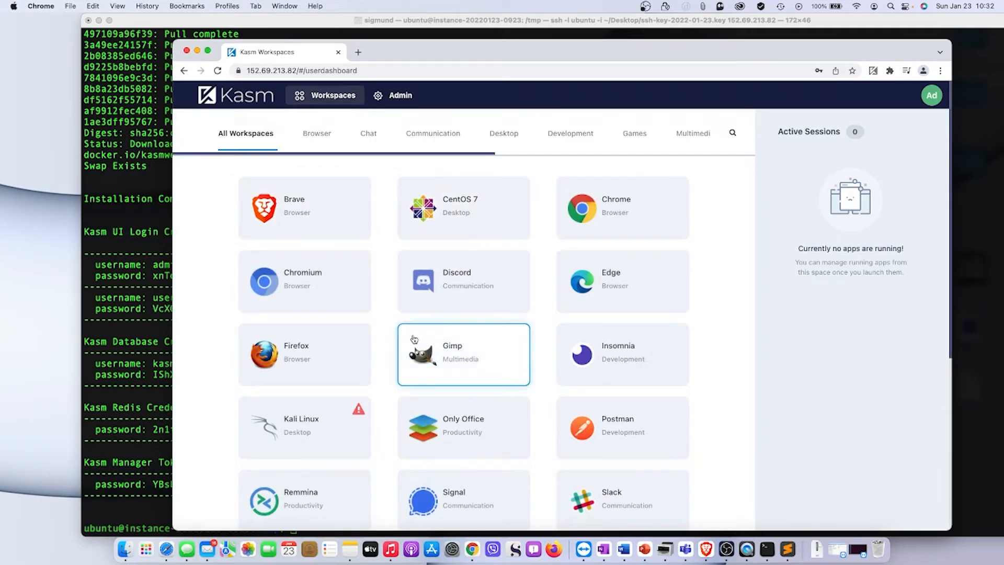
left_click(503, 133)
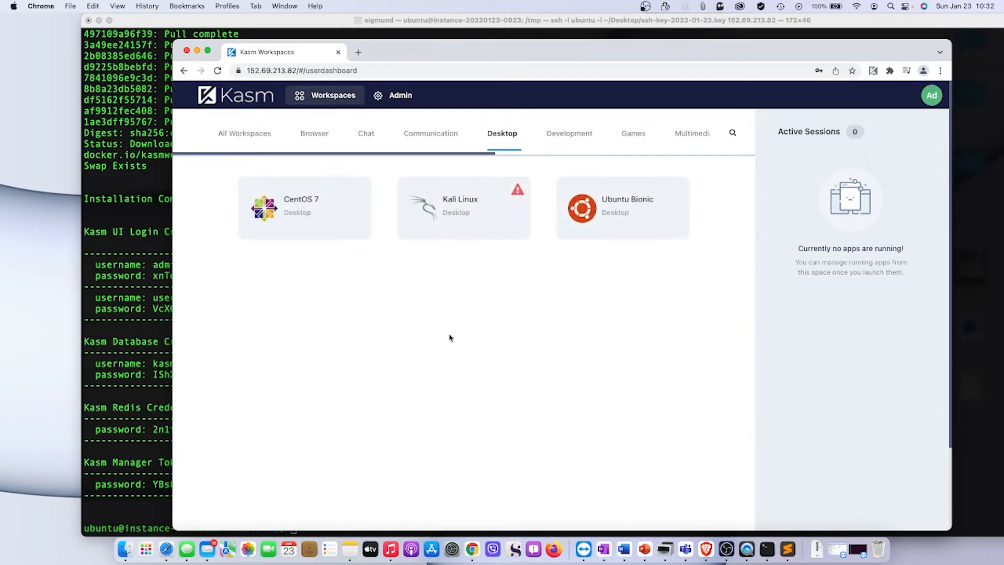
mouse_move(517, 191)
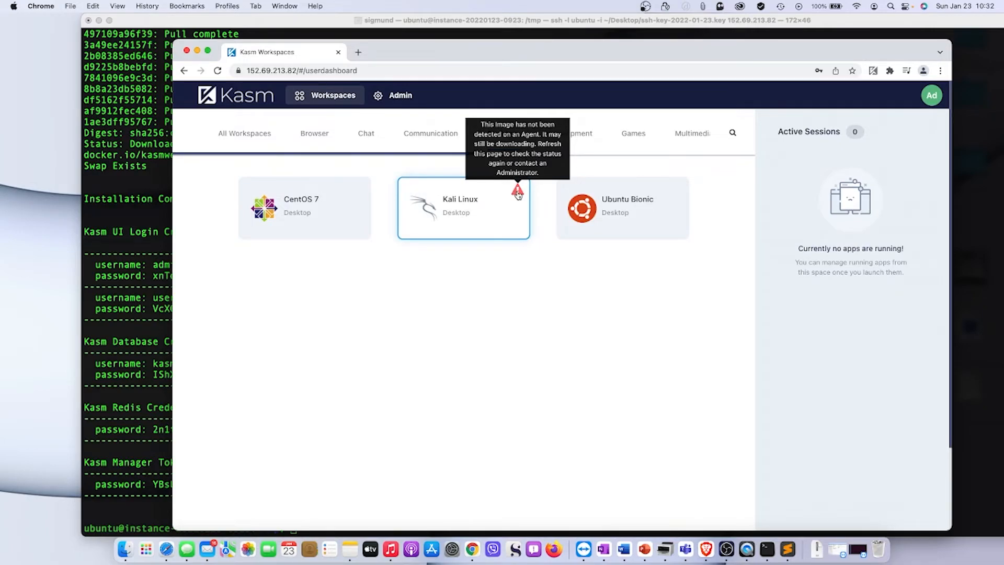
mouse_move(514, 185)
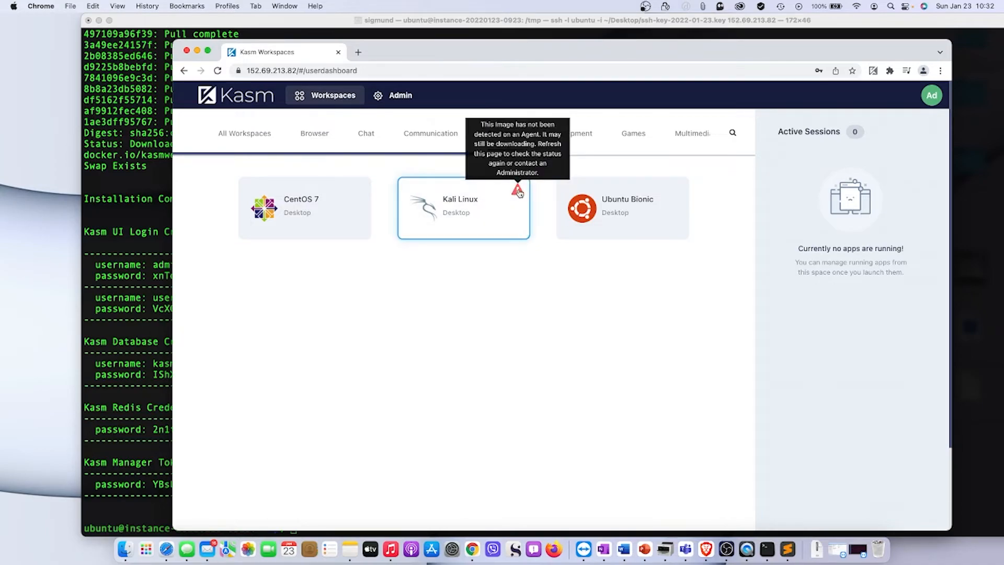
mouse_move(407, 192)
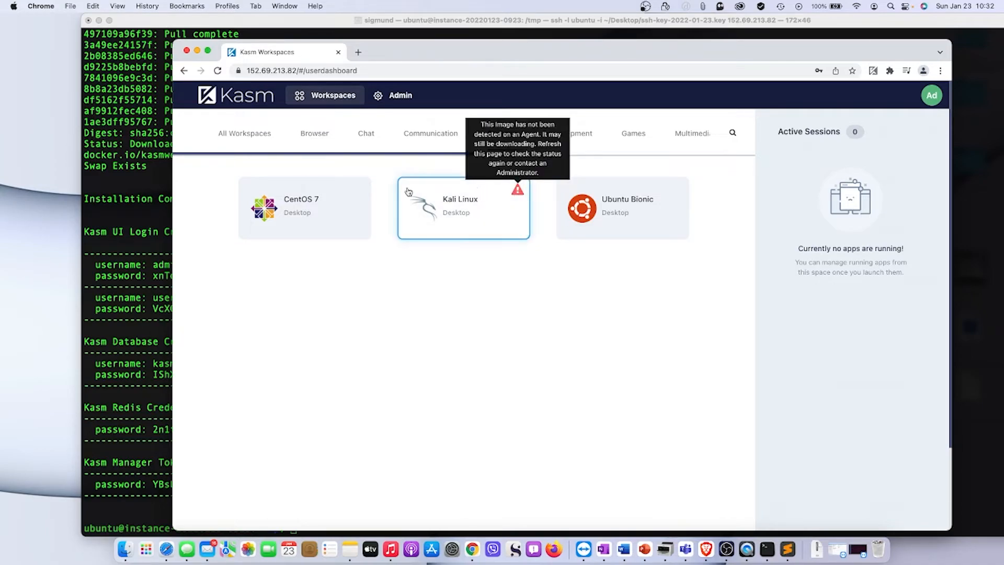
left_click(502, 133)
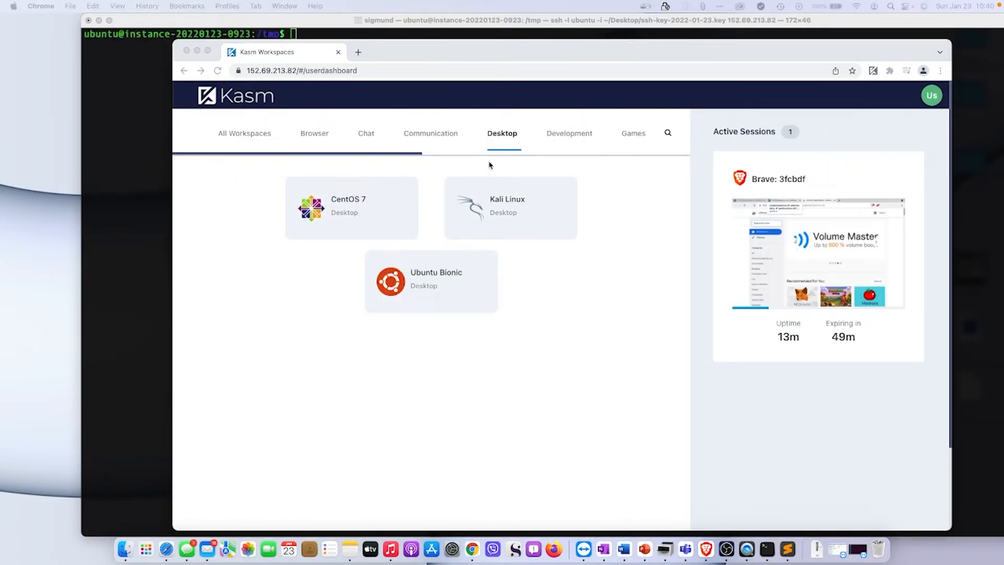
mouse_move(453, 173)
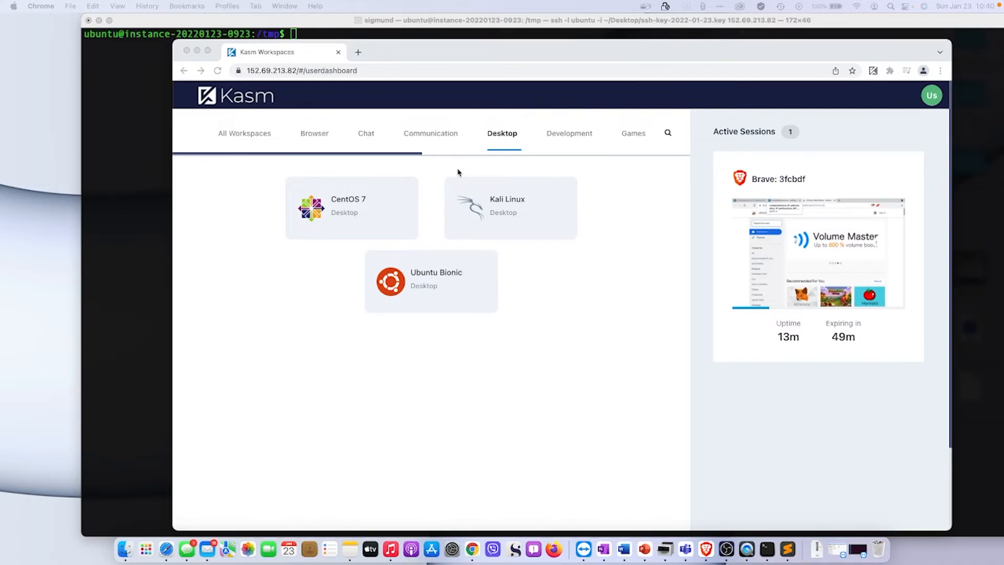
mouse_move(565, 73)
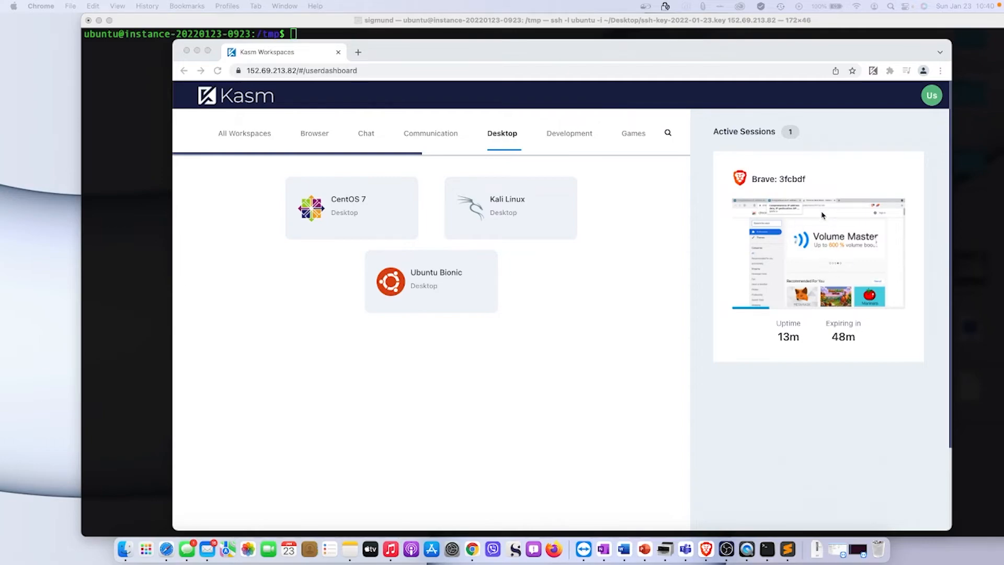
mouse_move(816, 293)
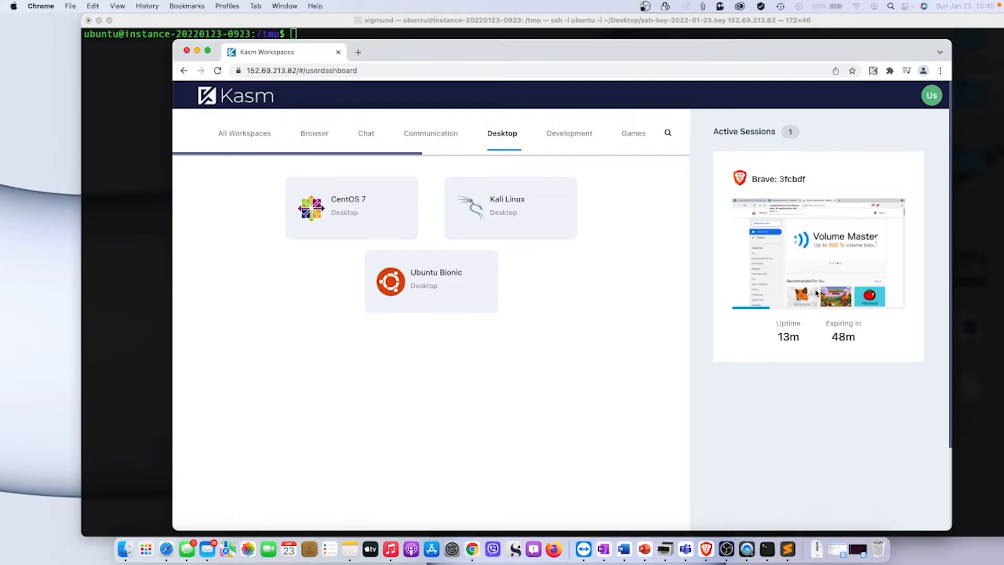
Delete the active Brave session and return to the Desktop category.
left_click(817, 253)
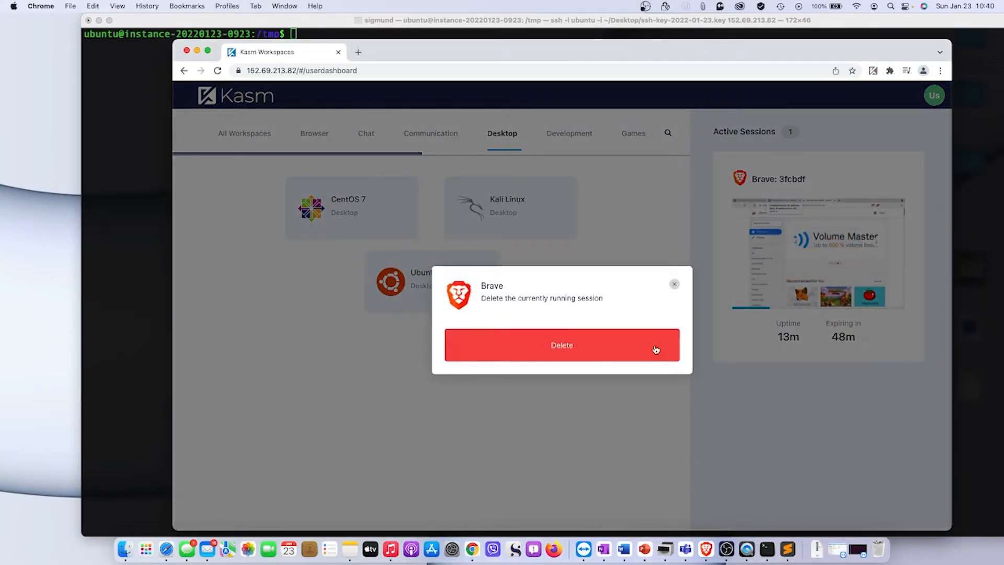
left_click(561, 345)
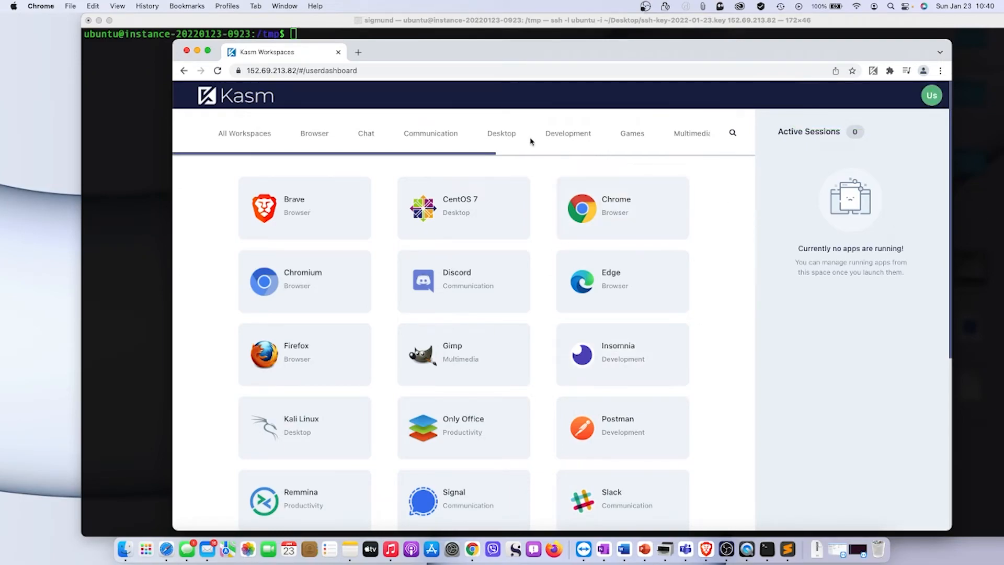
mouse_move(501, 133)
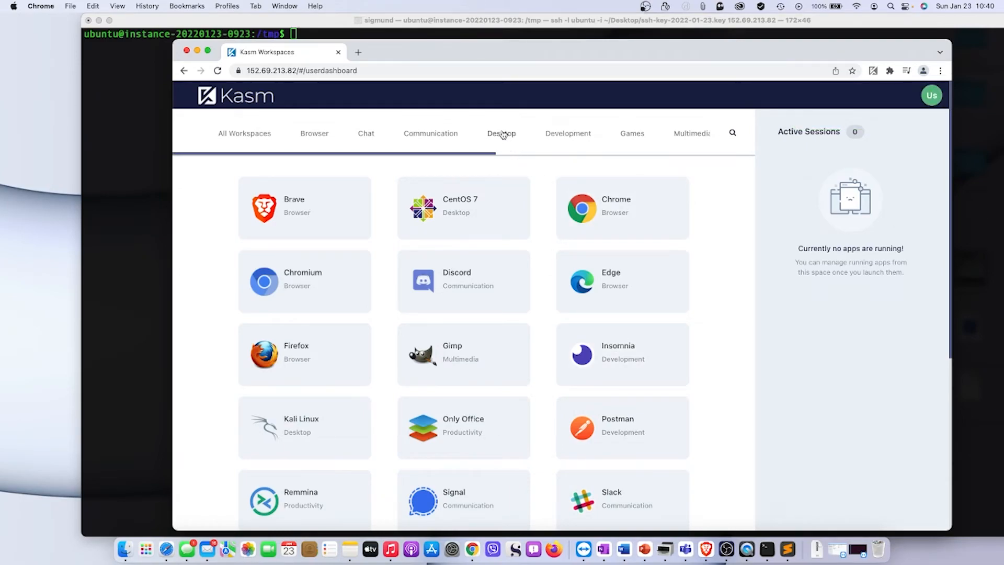
left_click(502, 133)
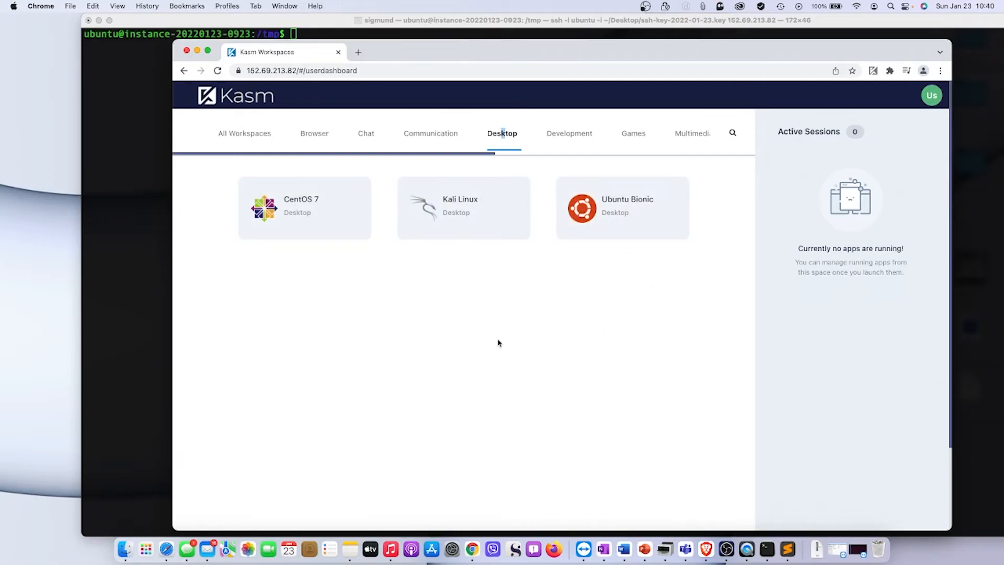
mouse_move(502, 301)
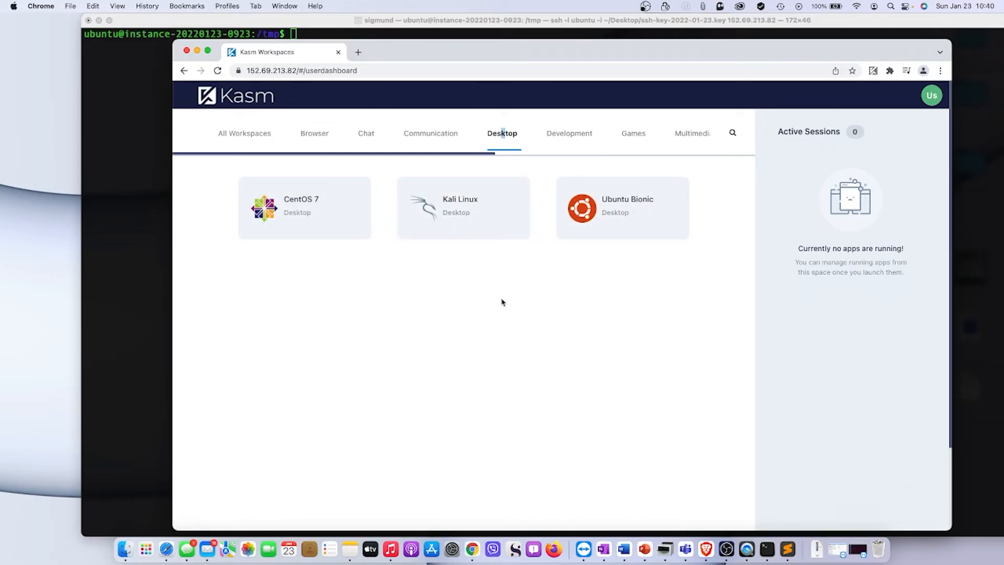
Launch a Kali Linux workspace session and dismiss the Tips dialog.
left_click(463, 208)
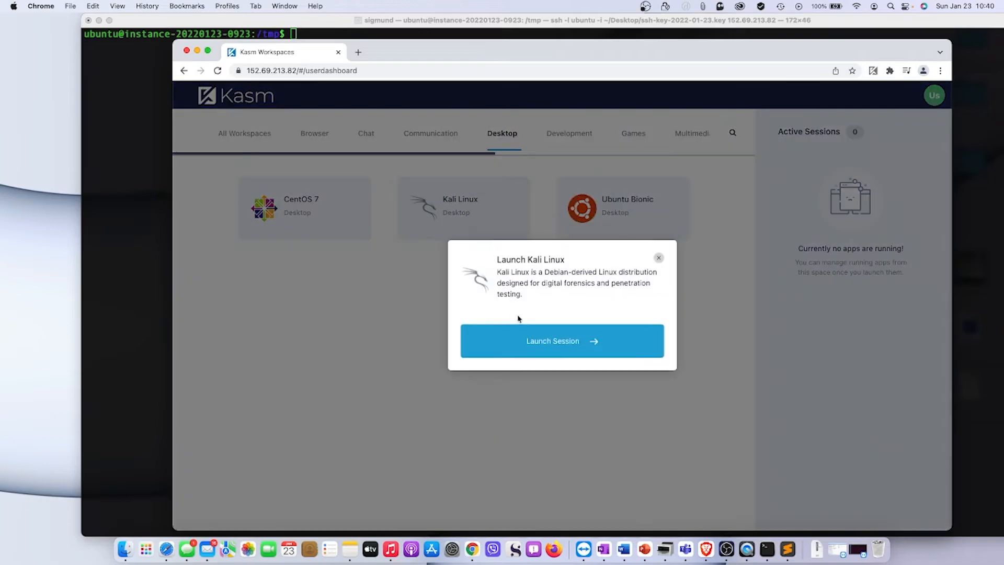
left_click(561, 340)
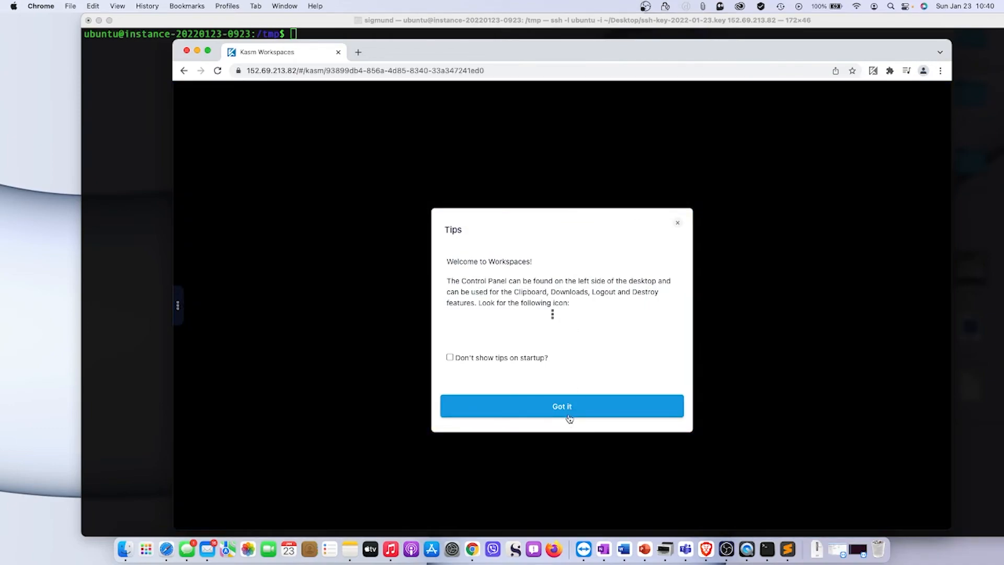
left_click(561, 406)
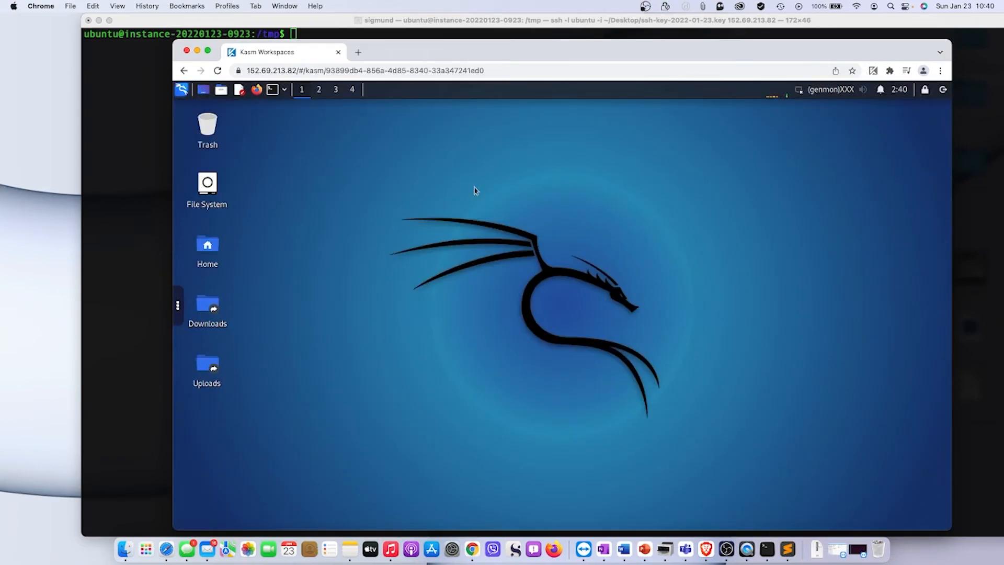
mouse_move(248, 86)
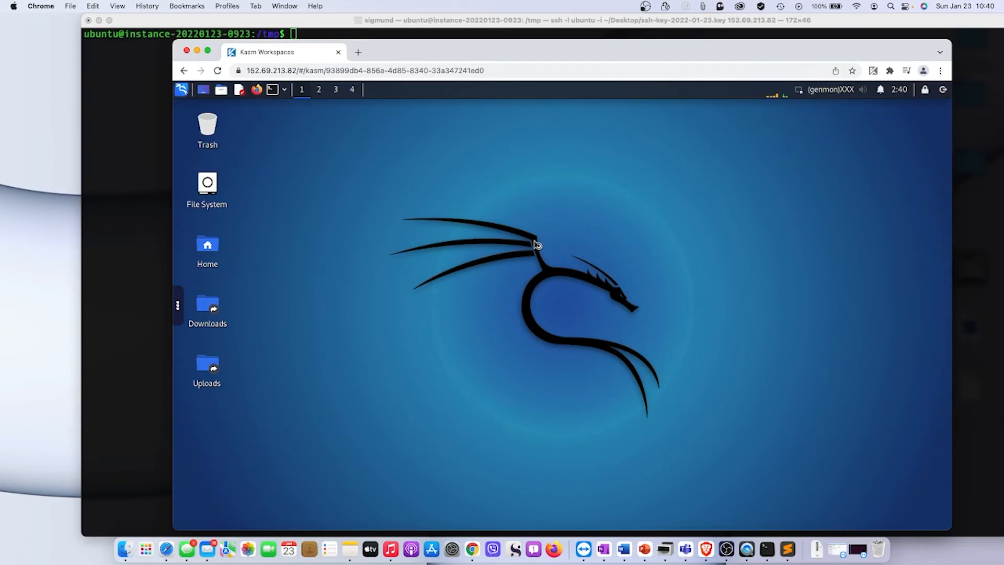
left_click(256, 89)
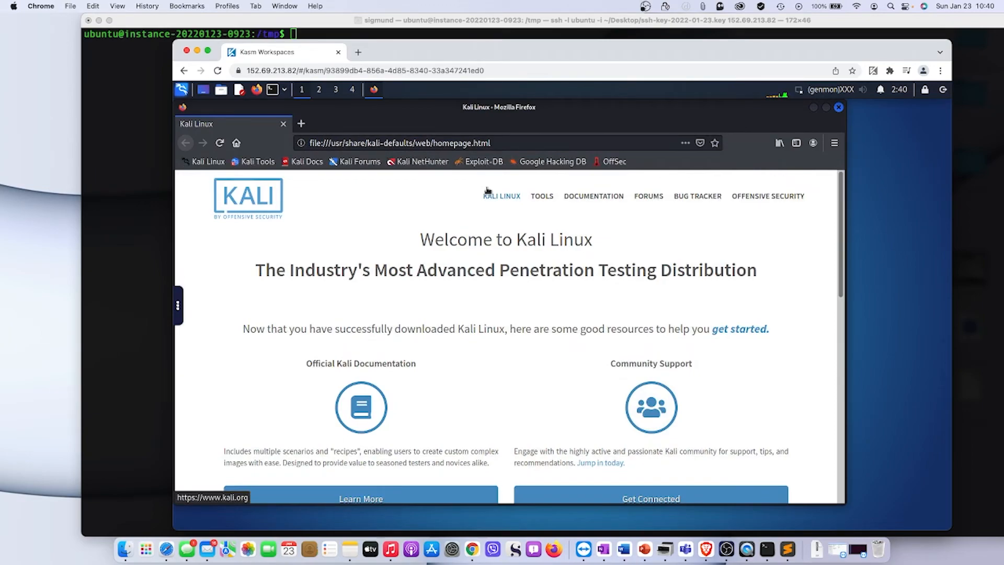
Load ipinfo.io in the Kali Firefox to verify a Singapore IP.
left_click(400, 143)
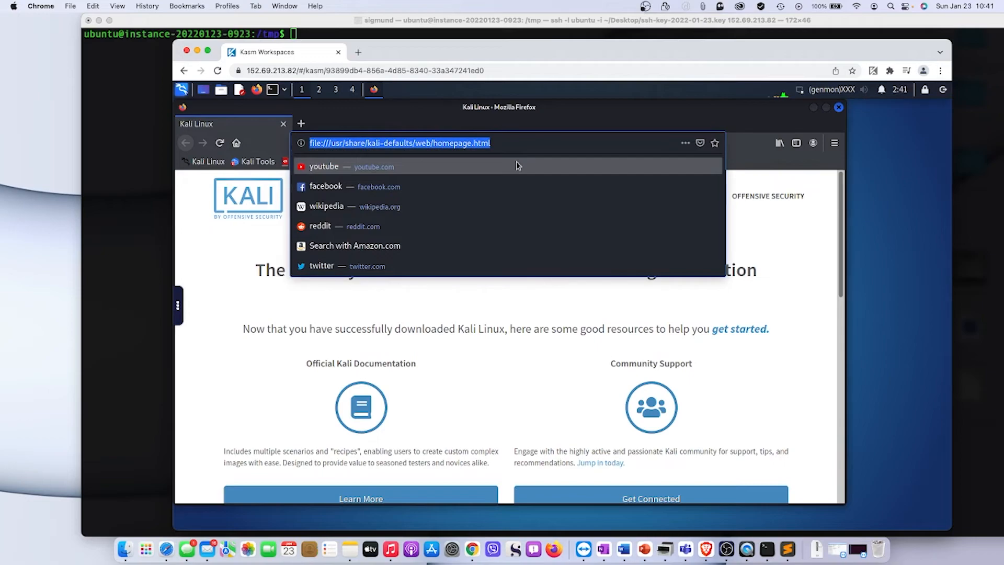
type("ipinfo.io")
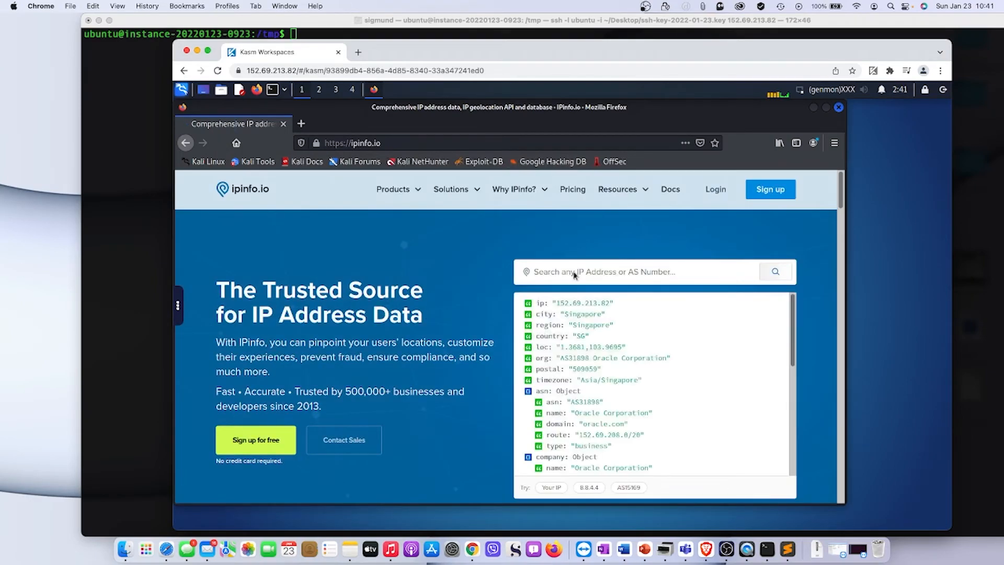
mouse_move(625, 342)
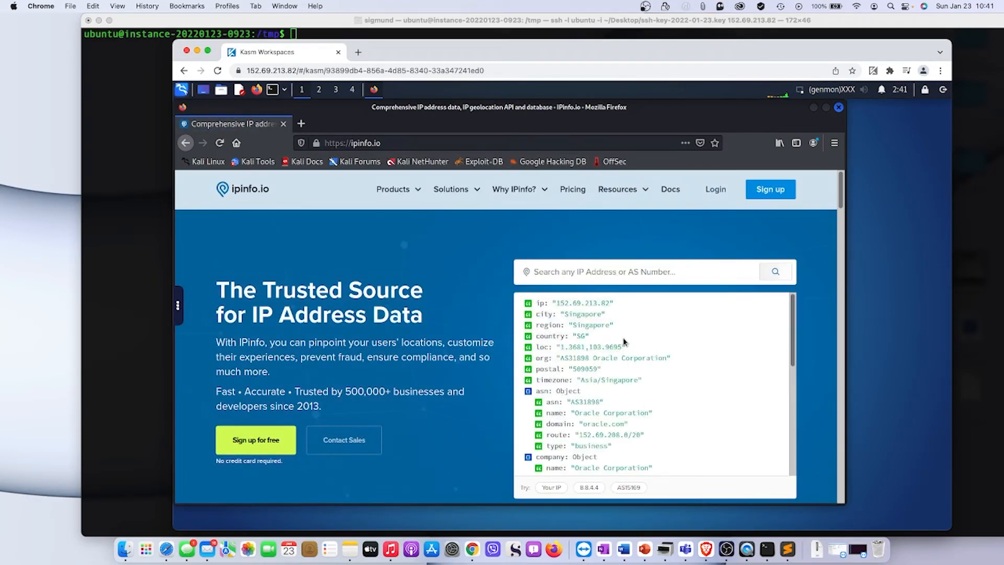
mouse_move(613, 313)
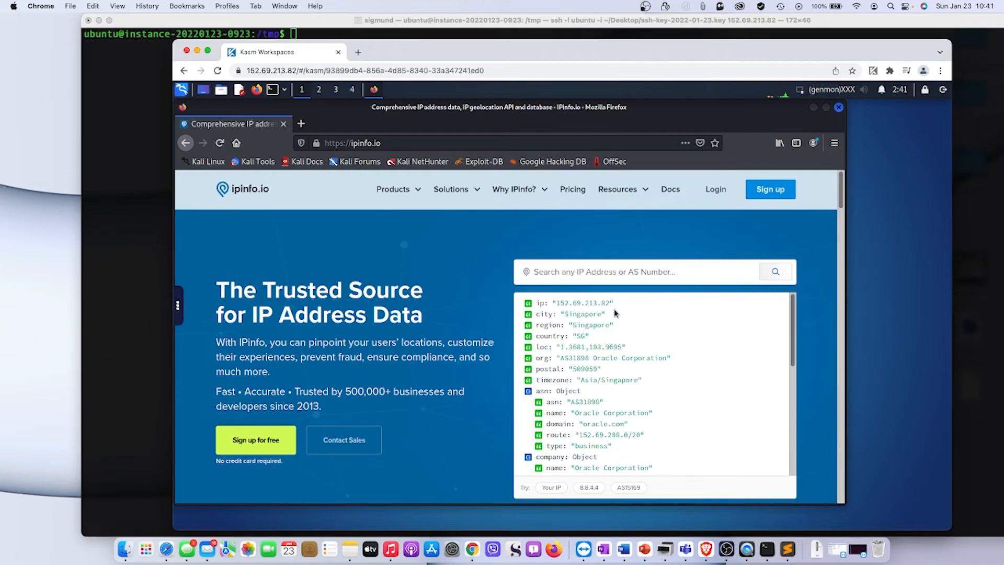
mouse_move(370, 254)
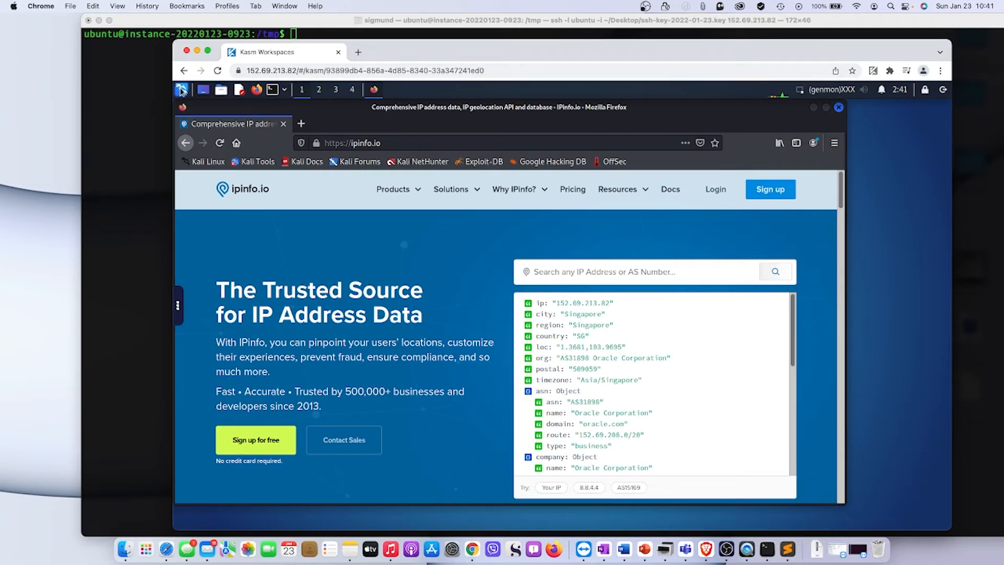
left_click(181, 88)
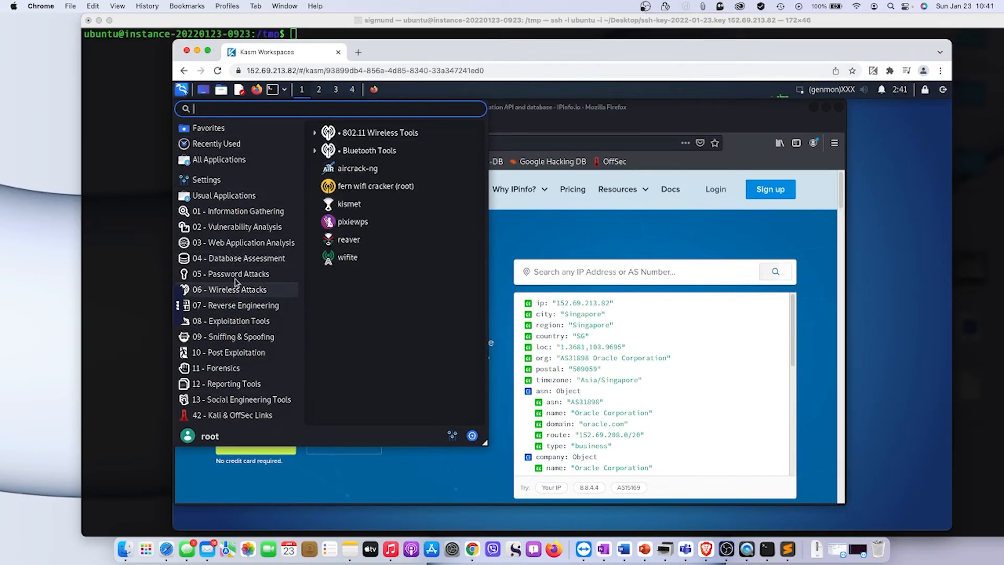
Close the applications menu and the Firefox window on the Kali desktop.
left_click(242, 242)
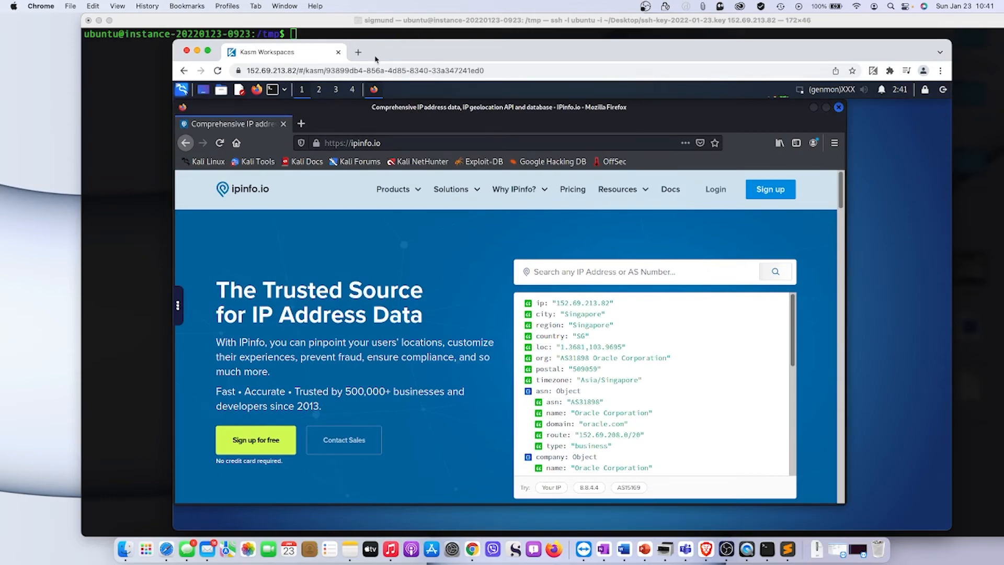
mouse_move(285, 128)
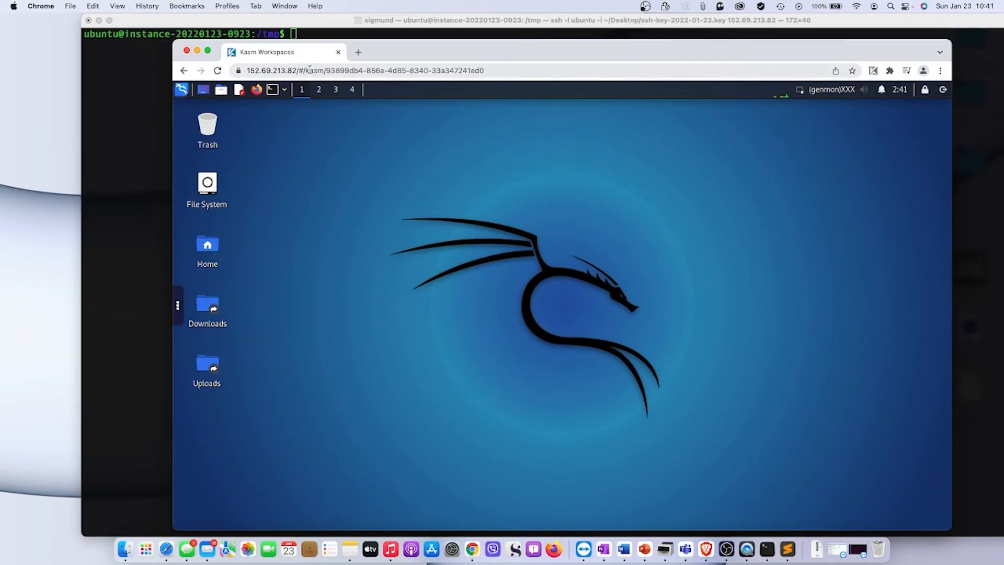
left_click(365, 70)
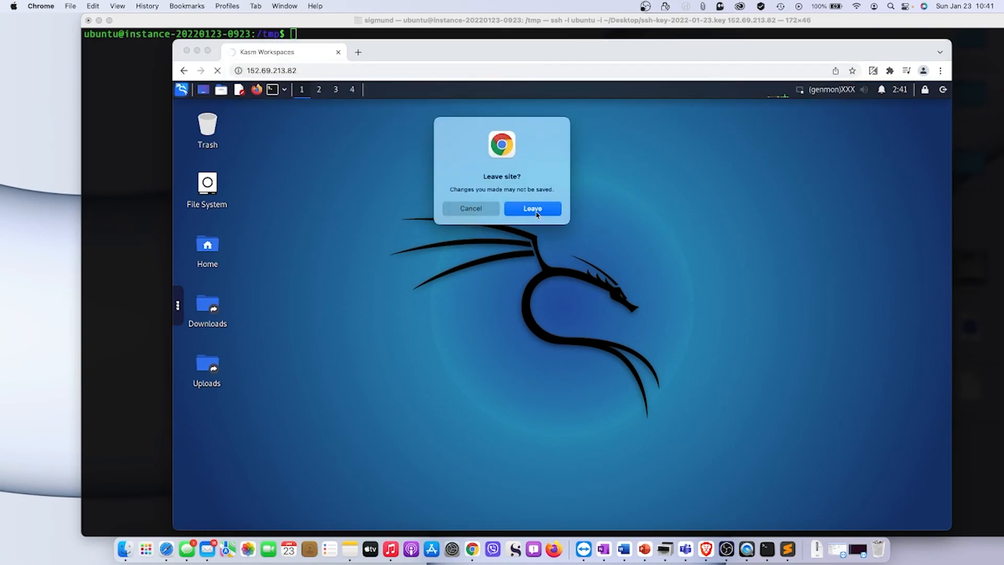
Leave the Kali session page and delete the Kali Linux active session.
left_click(532, 208)
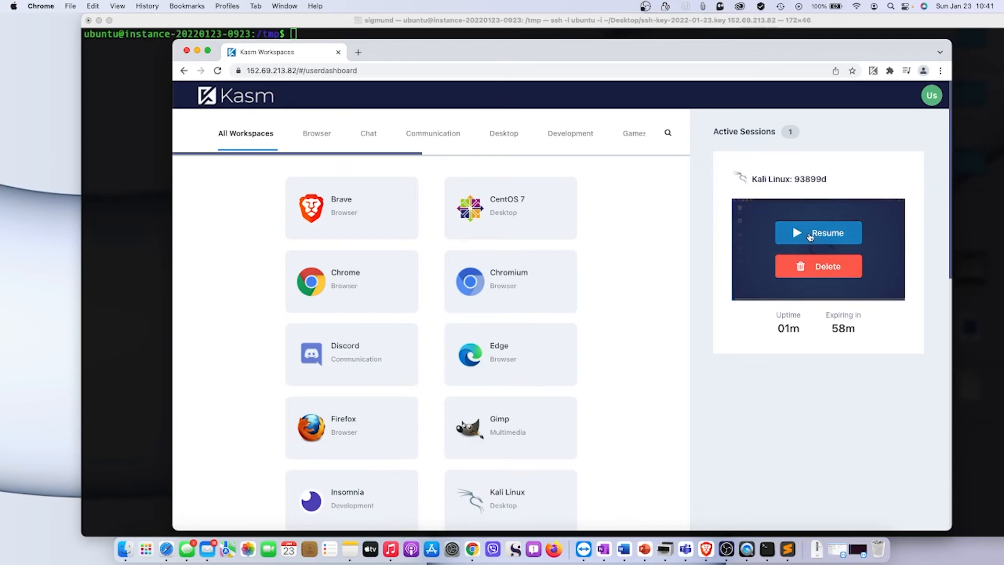
mouse_move(825, 270)
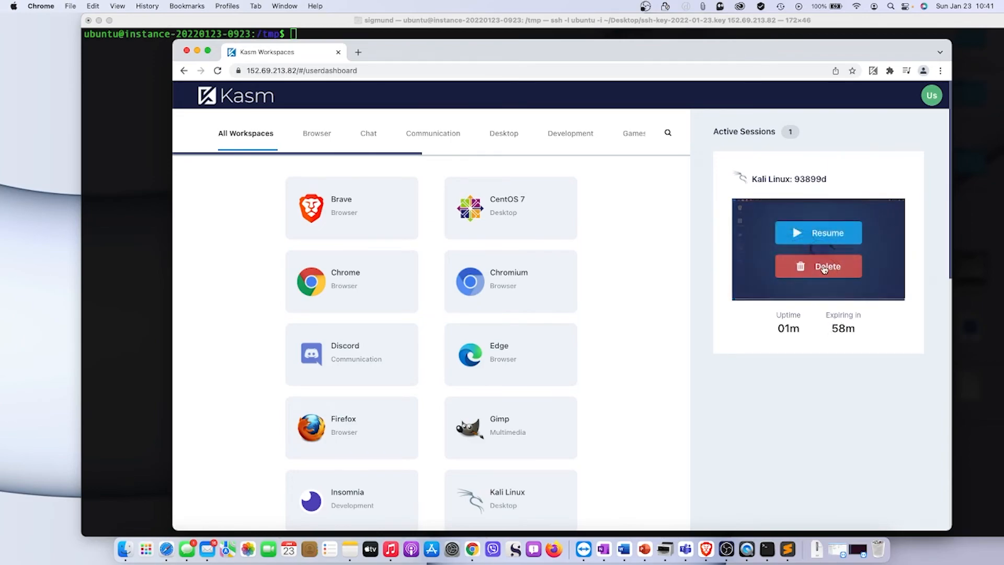
left_click(817, 266)
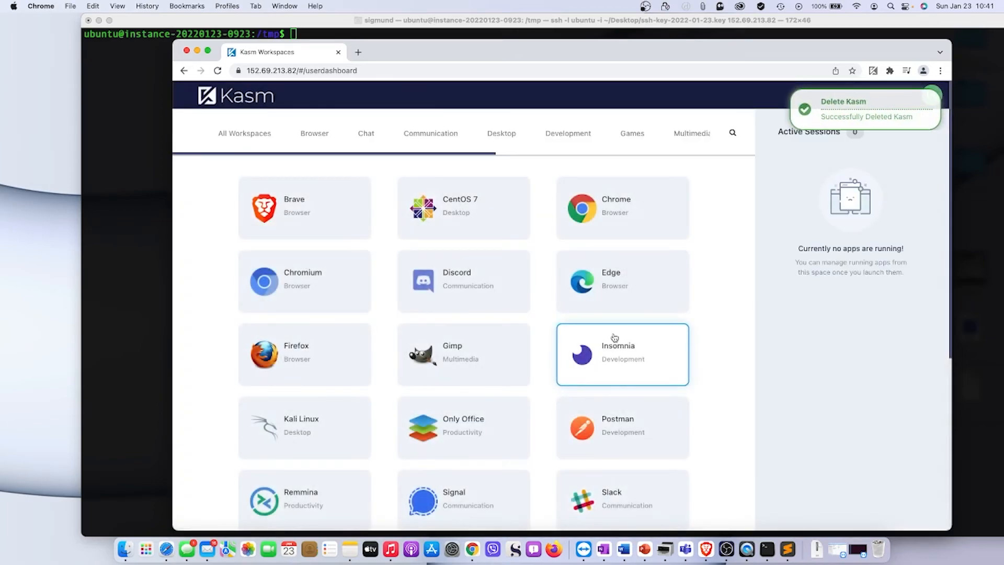
mouse_move(525, 245)
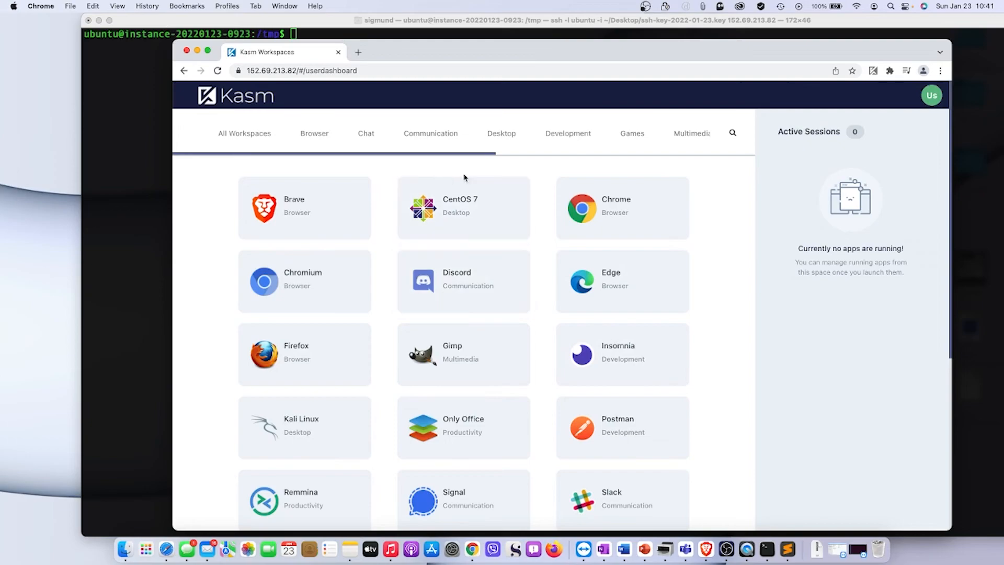
scroll("down", 3)
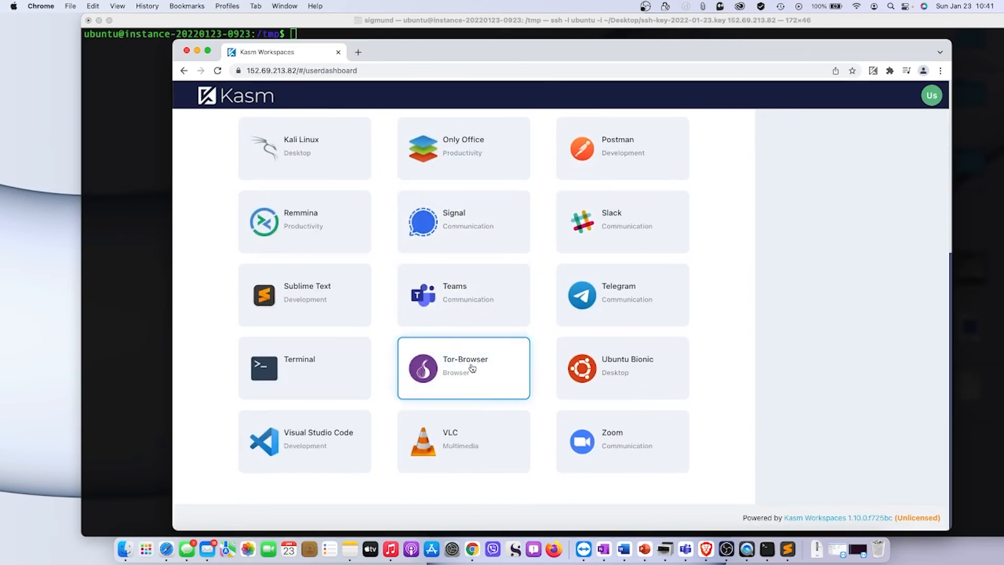
mouse_move(336, 360)
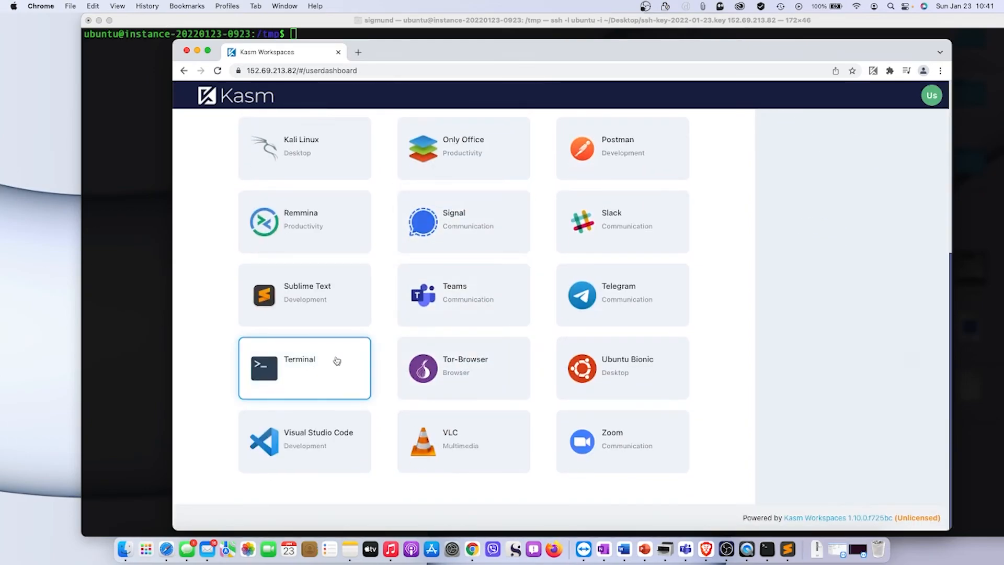
Launch the Terminal workspace and press Enter at its shell prompt.
left_click(304, 367)
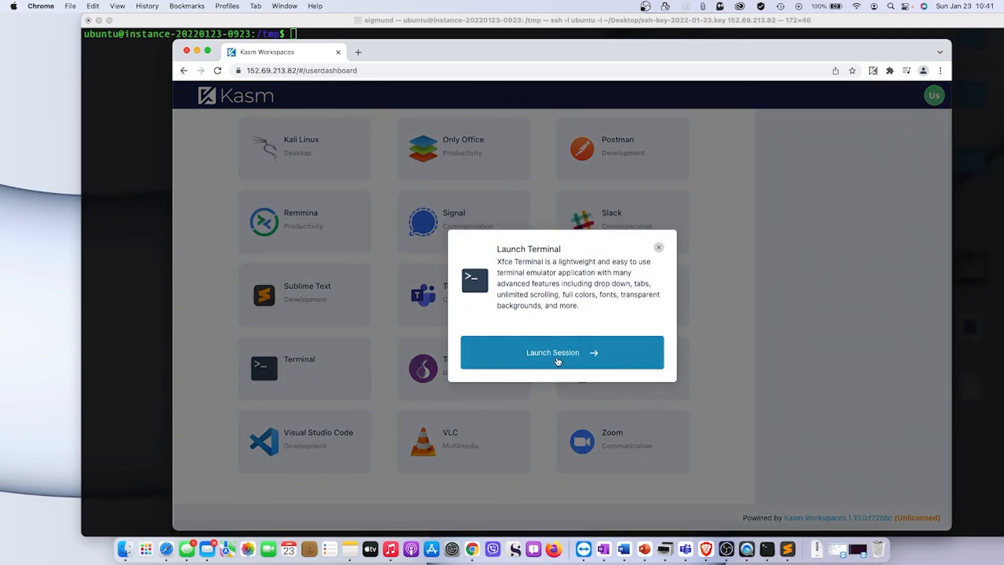
left_click(561, 352)
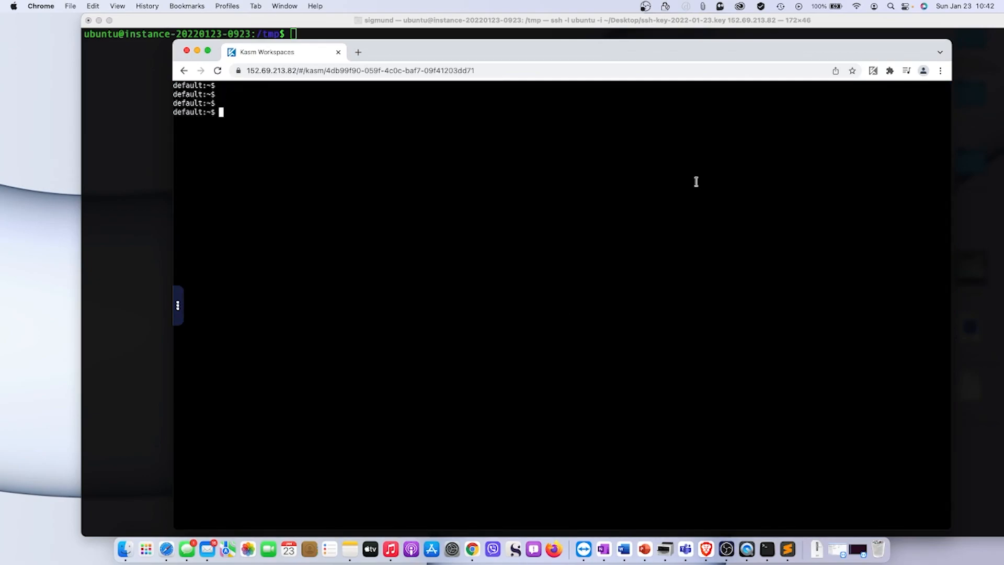
key("Return")
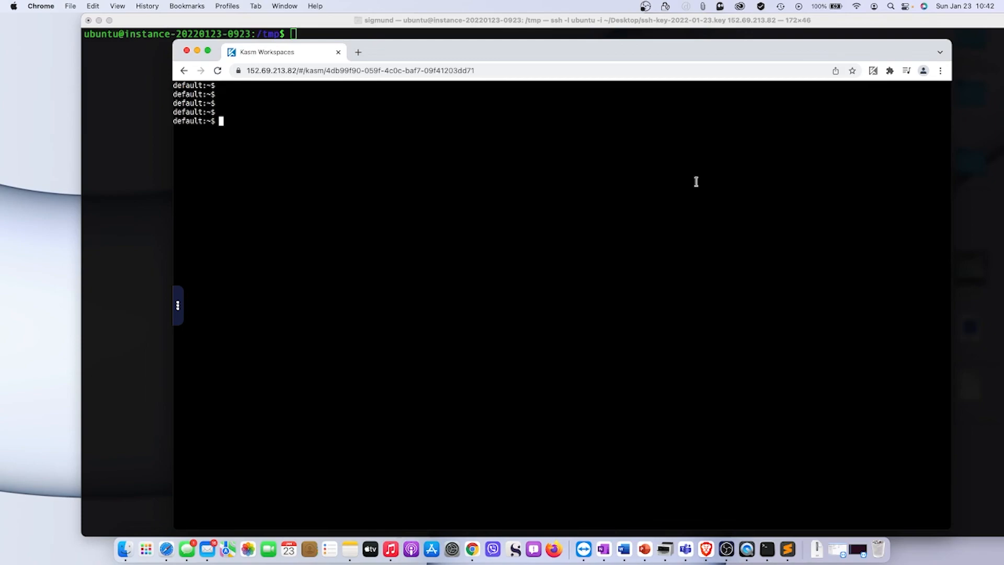
Run 'ip ad' in the Terminal session to show eth0 at 172.18.0.9.
type("ip ad")
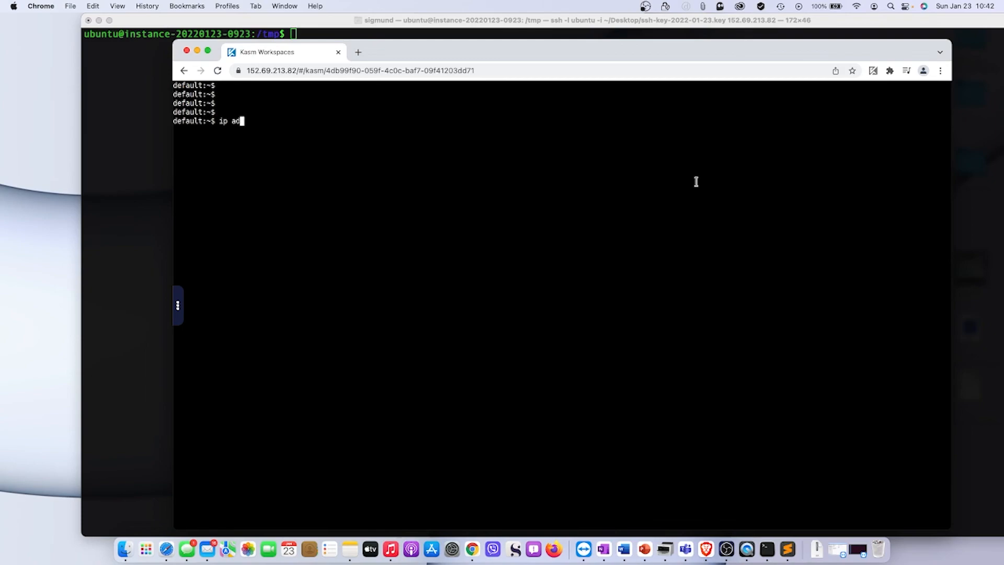
key("Return")
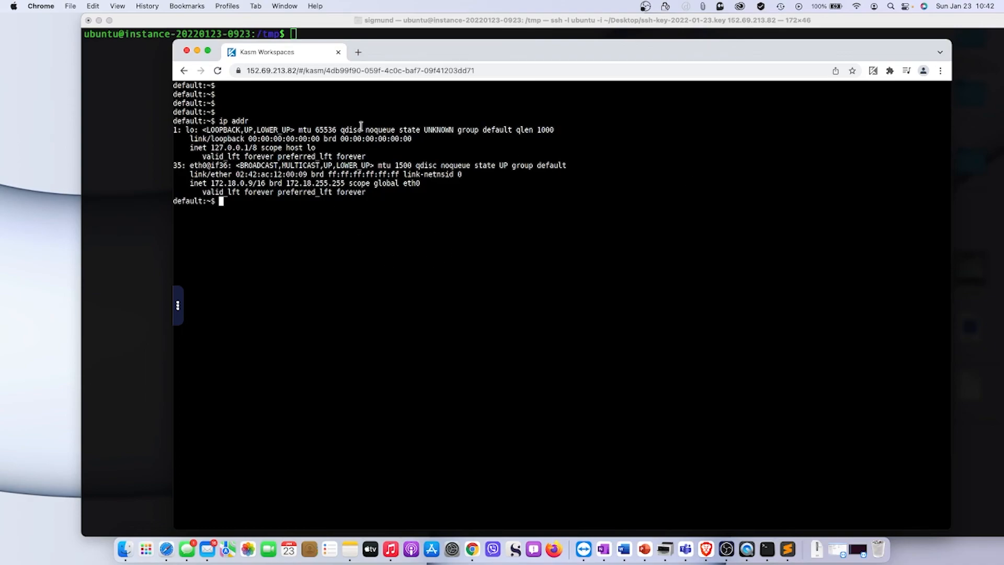
mouse_move(374, 100)
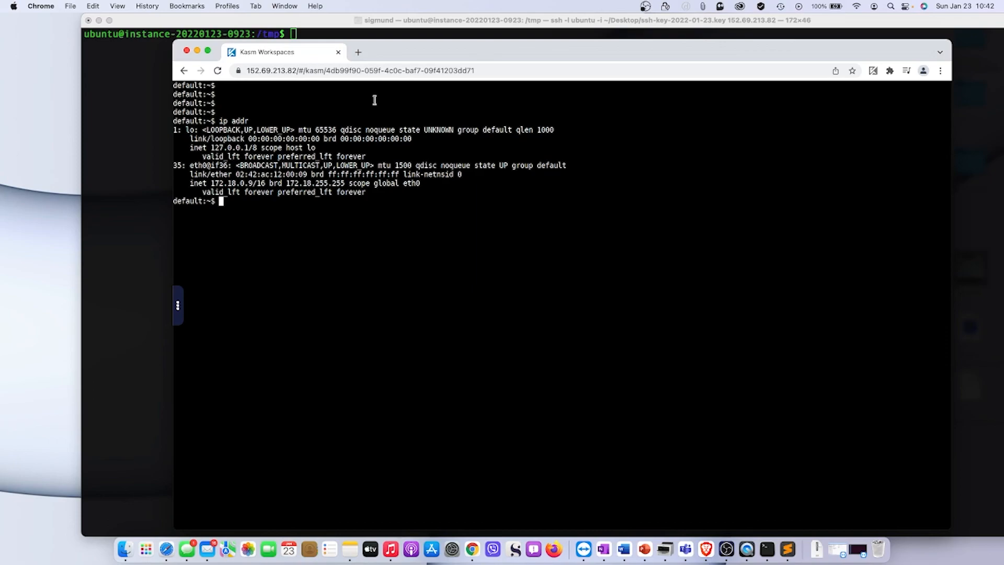
mouse_move(449, 175)
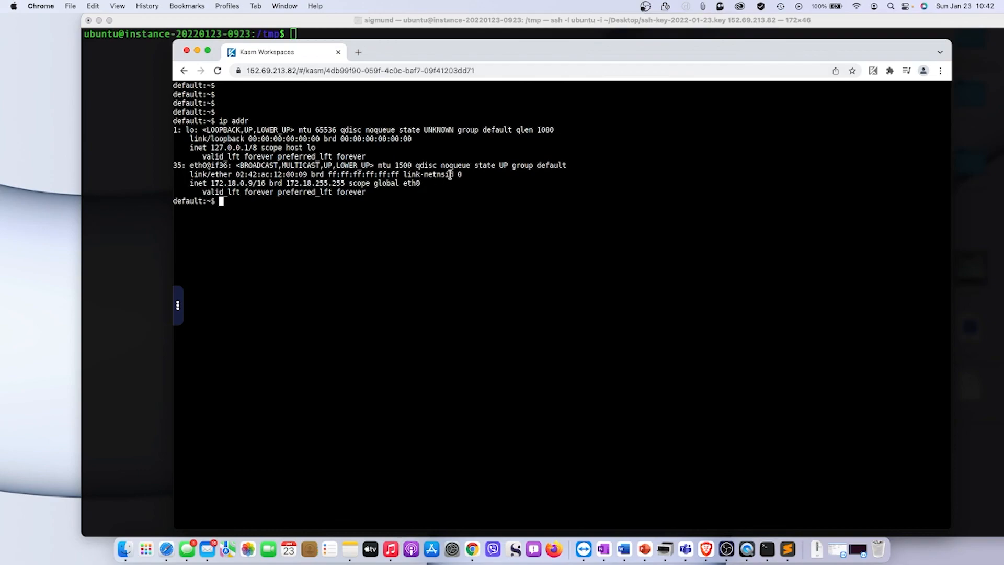